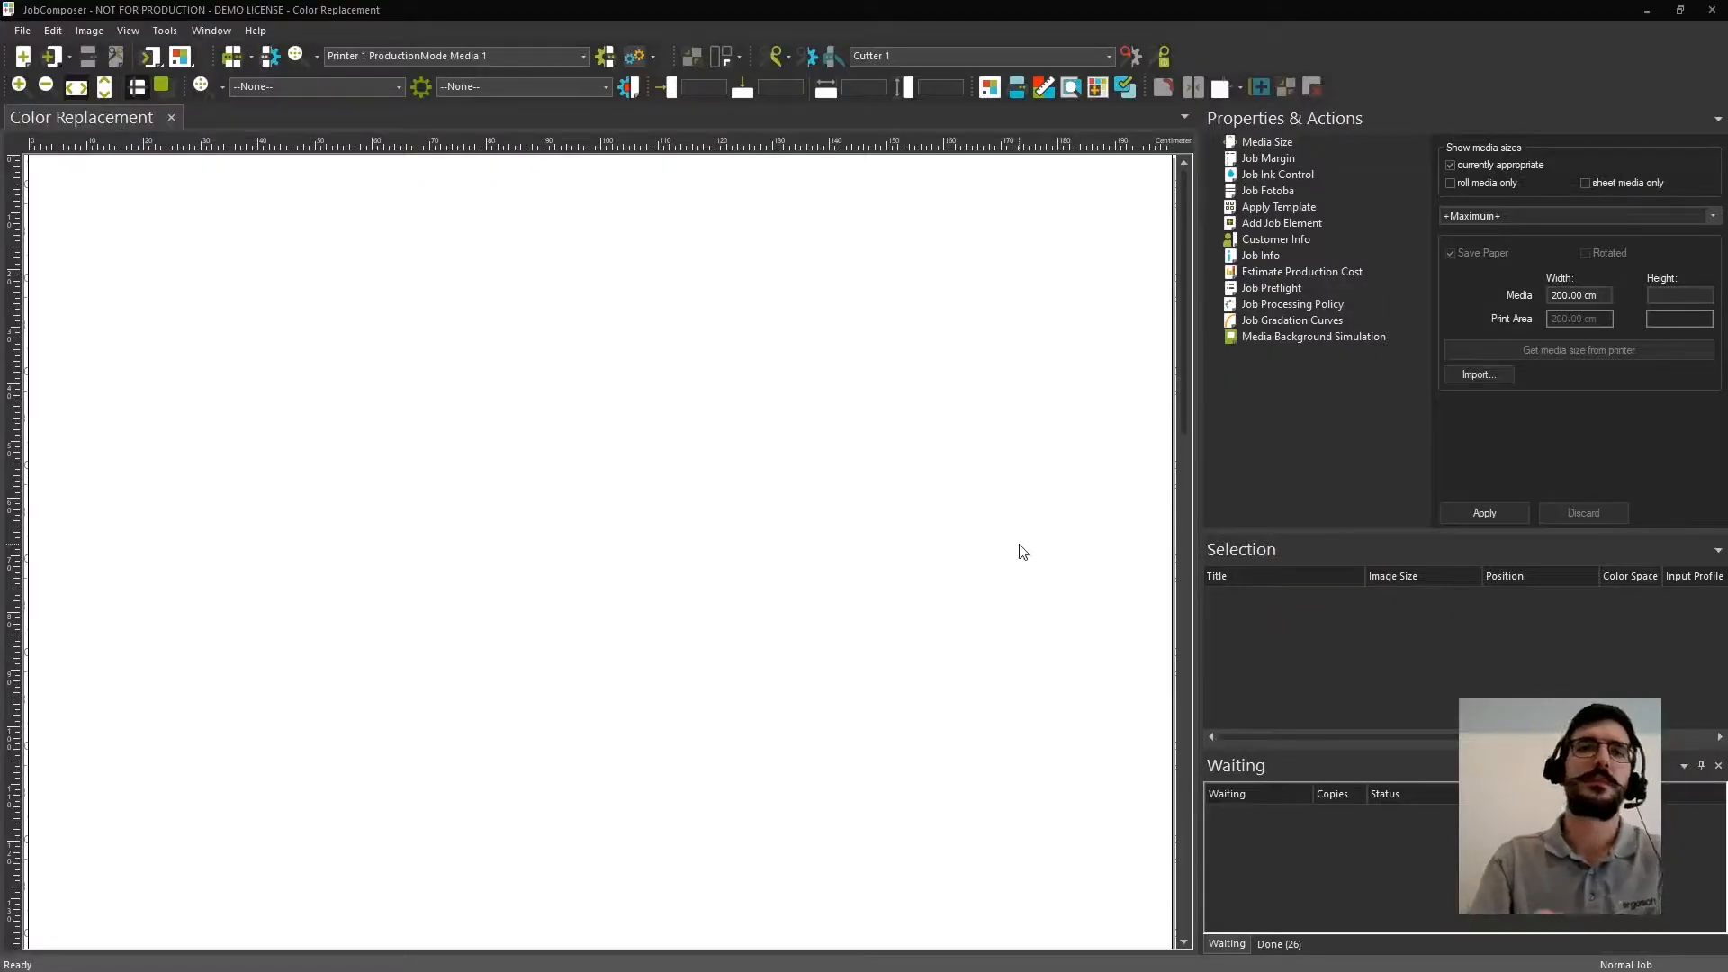
{"action": "mouse_move", "coordinate": [749, 551]}
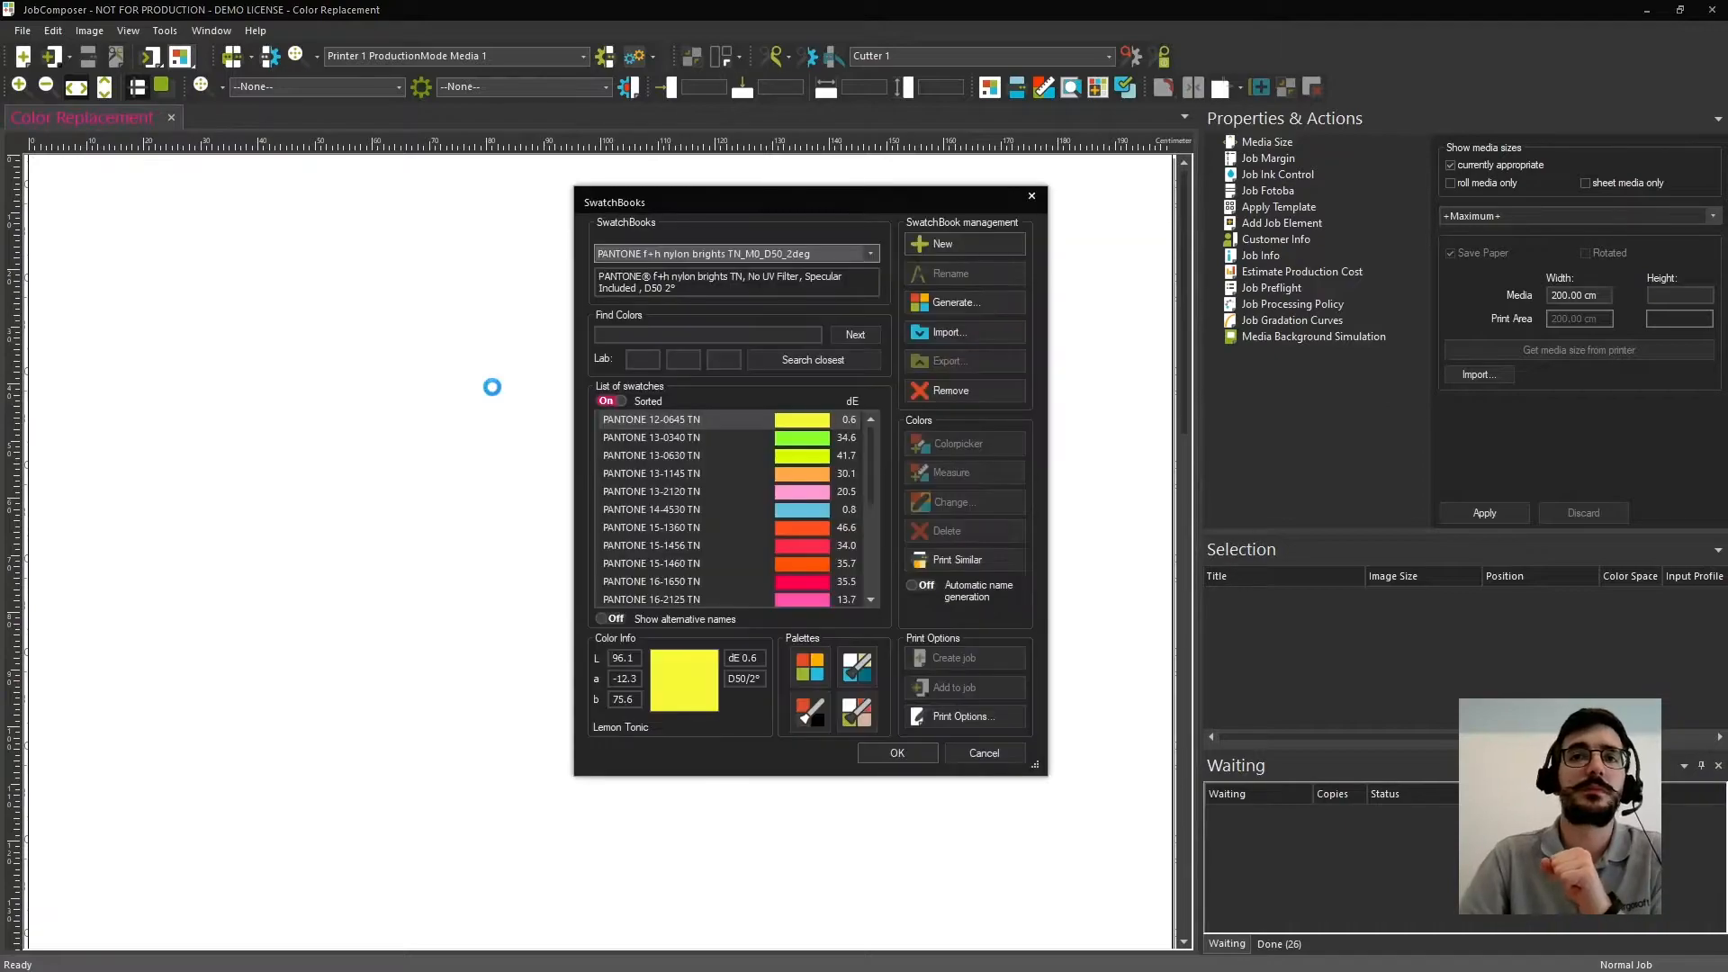
Expand the SwatchBooks dropdown to list all installed Pantone swatch libraries.
{"action": "left_click", "coordinate": [868, 254]}
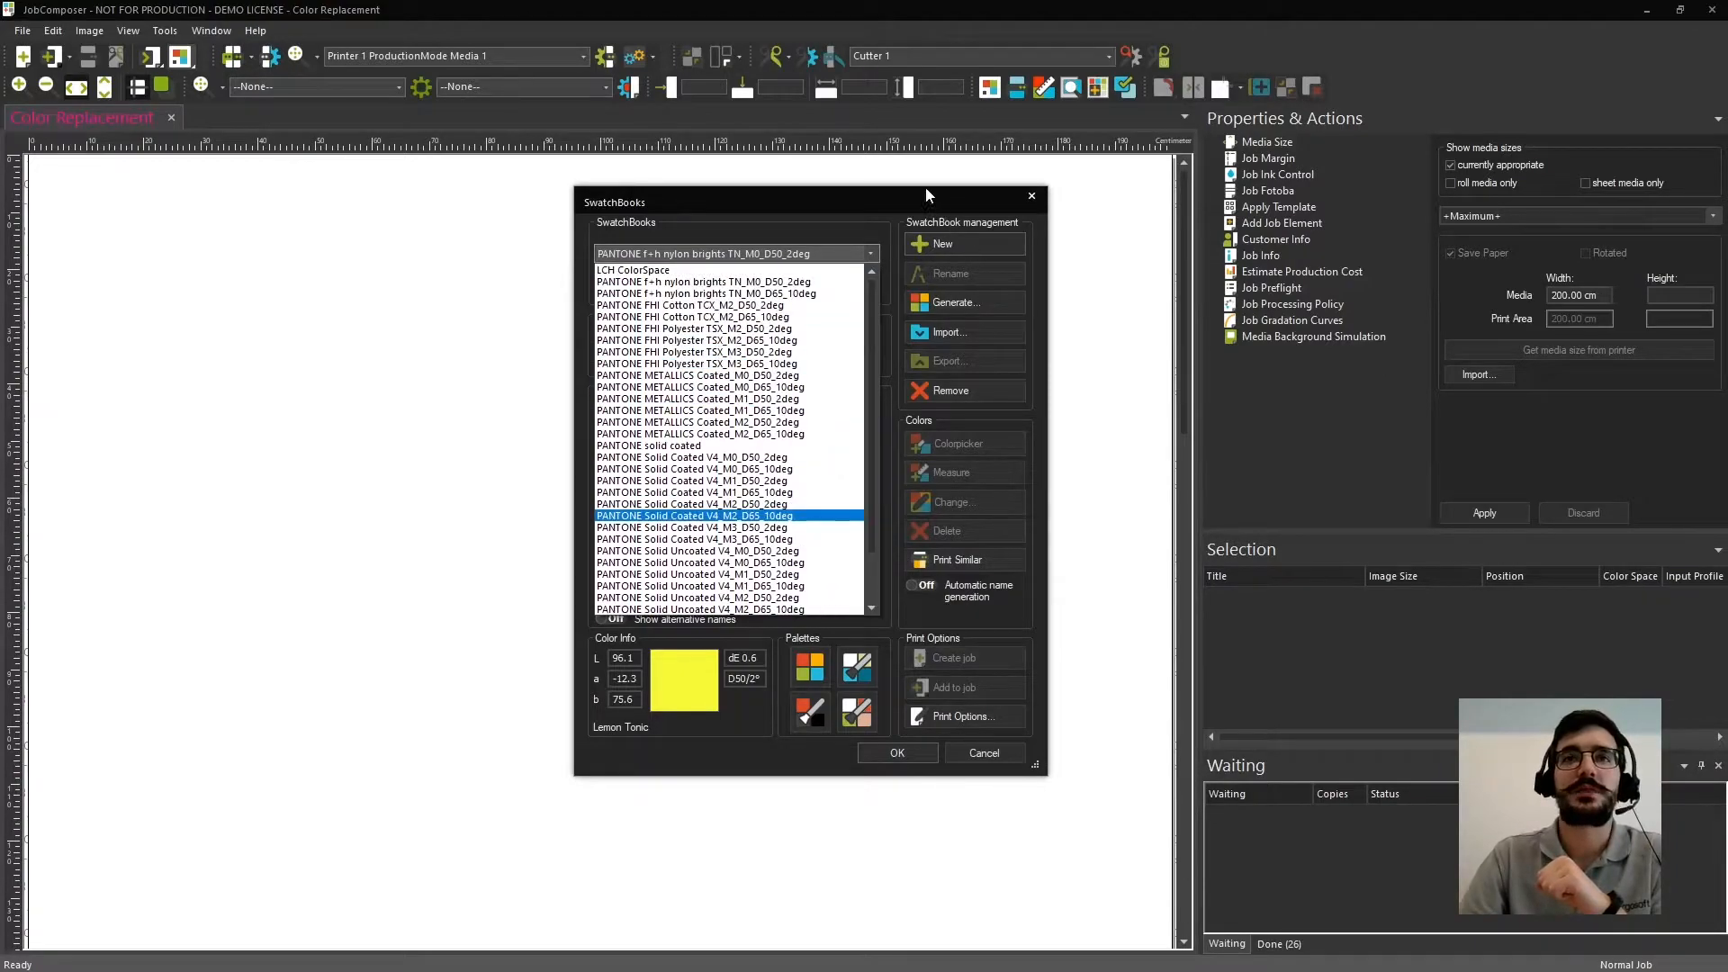
Close the SwatchBooks dialog, leaving the empty Color Replacement job layout.
{"action": "left_click", "coordinate": [983, 752]}
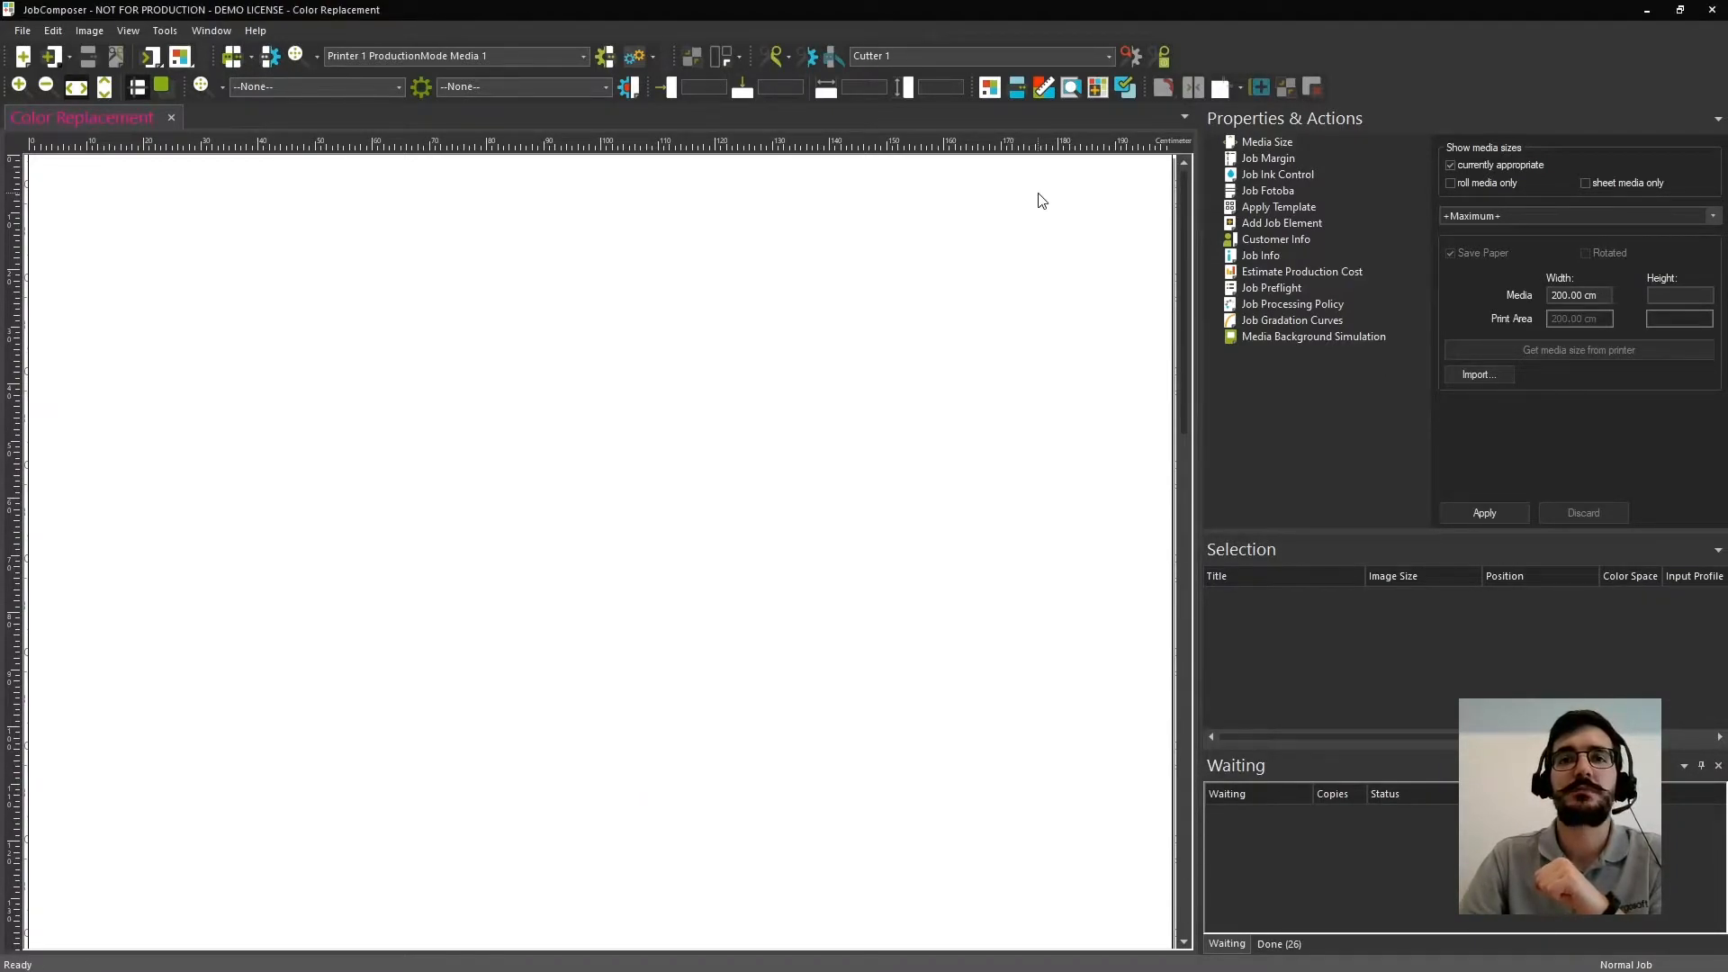
{"action": "mouse_move", "coordinate": [996, 353]}
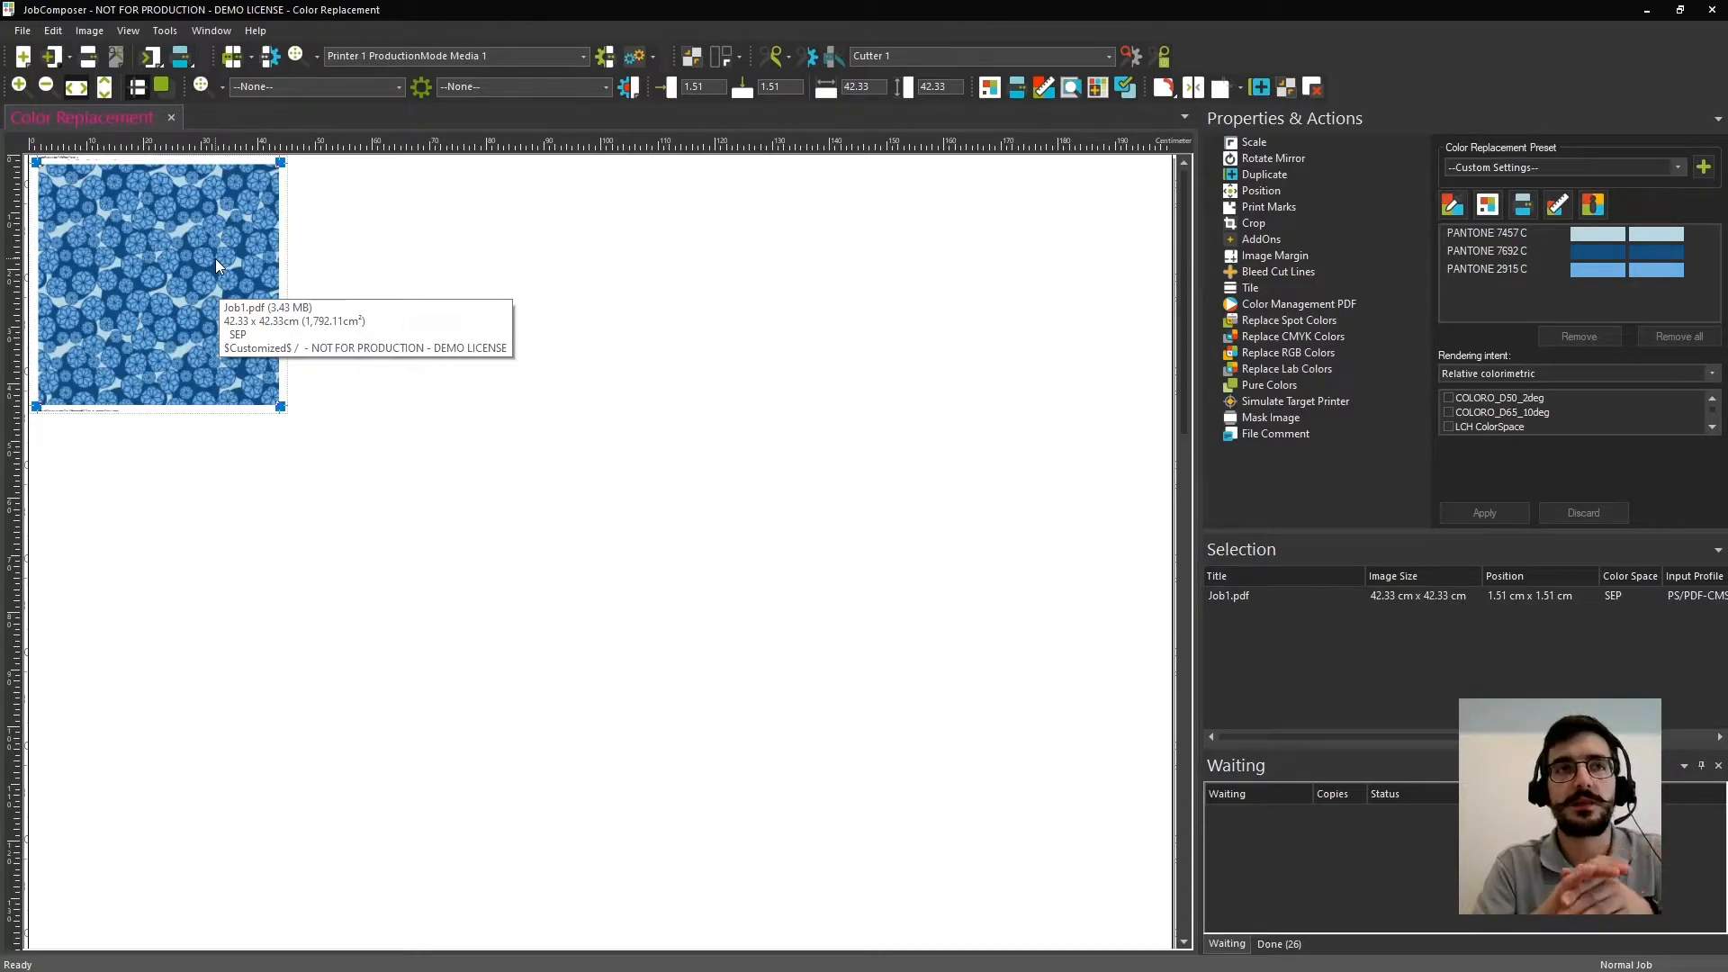
{"action": "mouse_move", "coordinate": [387, 243]}
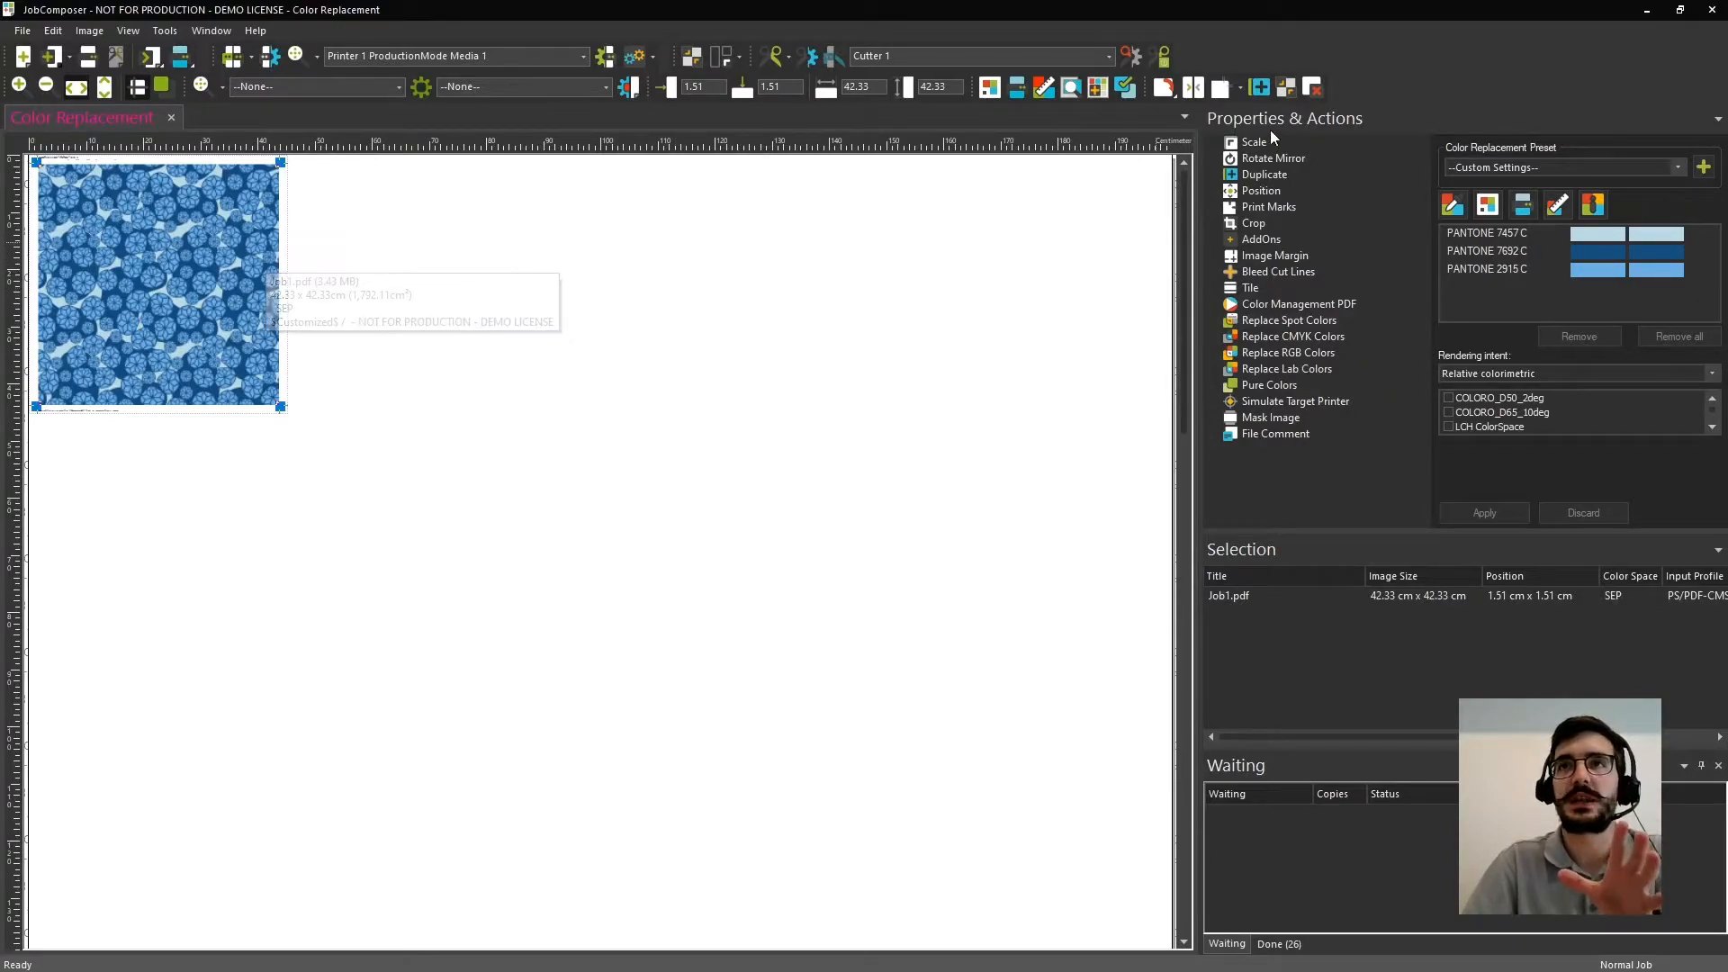
{"action": "mouse_move", "coordinate": [1291, 325]}
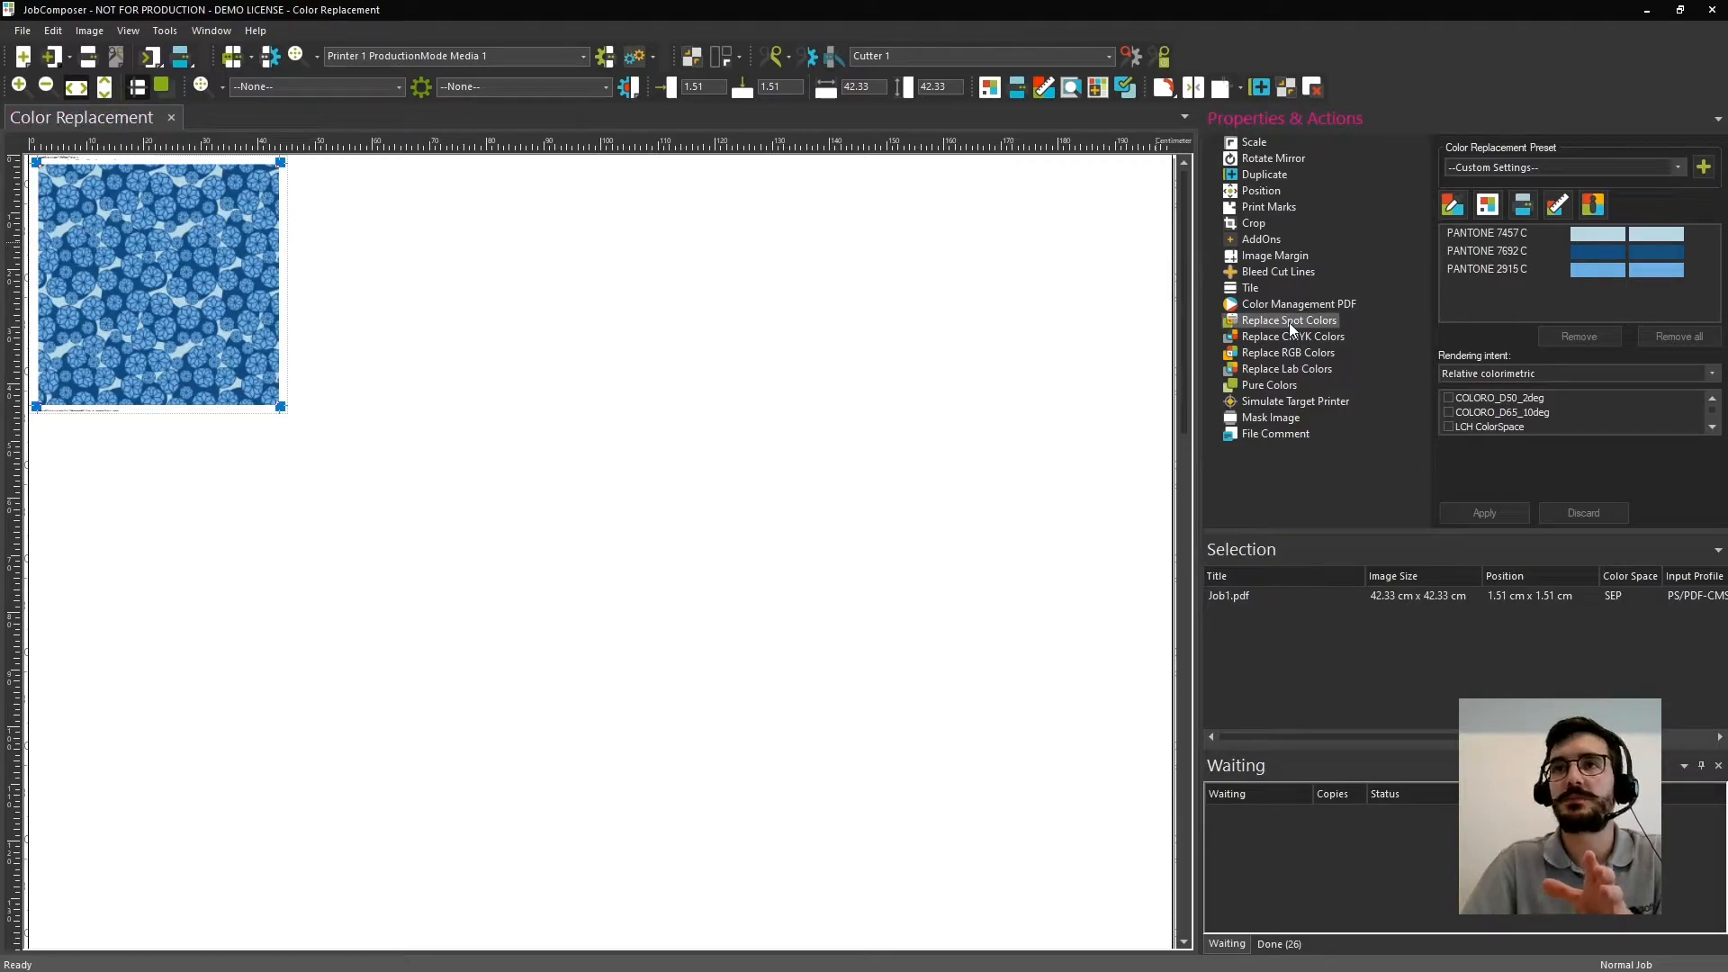
{"action": "mouse_move", "coordinate": [1514, 294]}
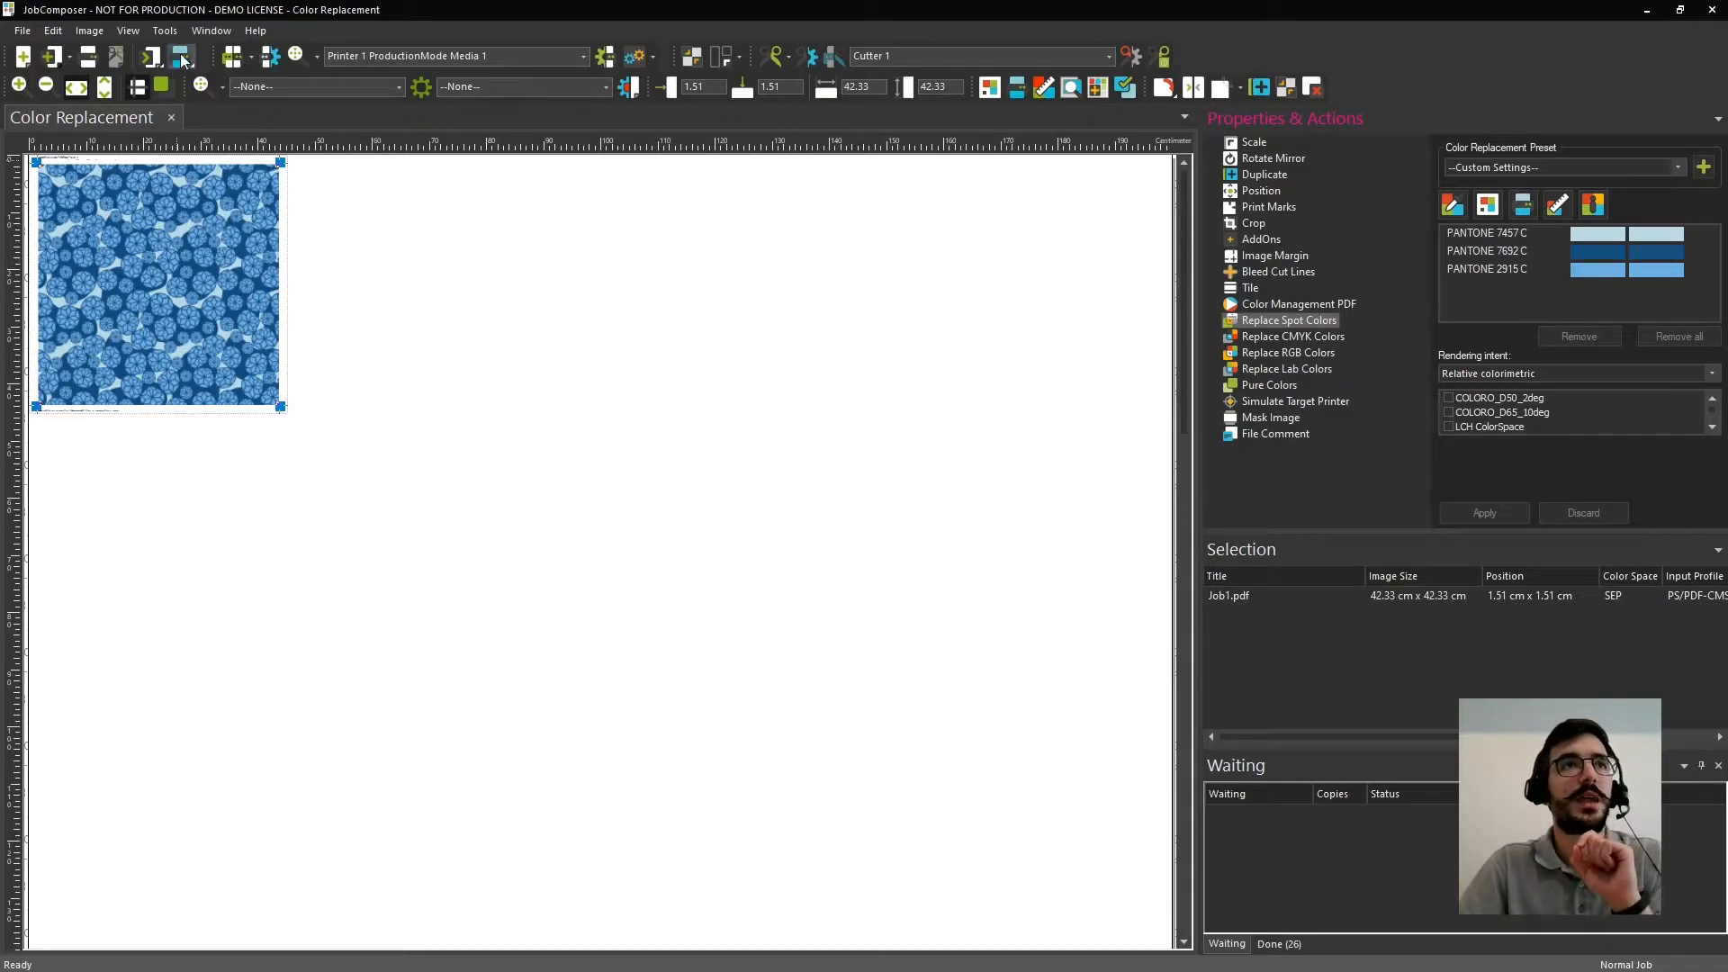
{"action": "mouse_move", "coordinate": [180, 56]}
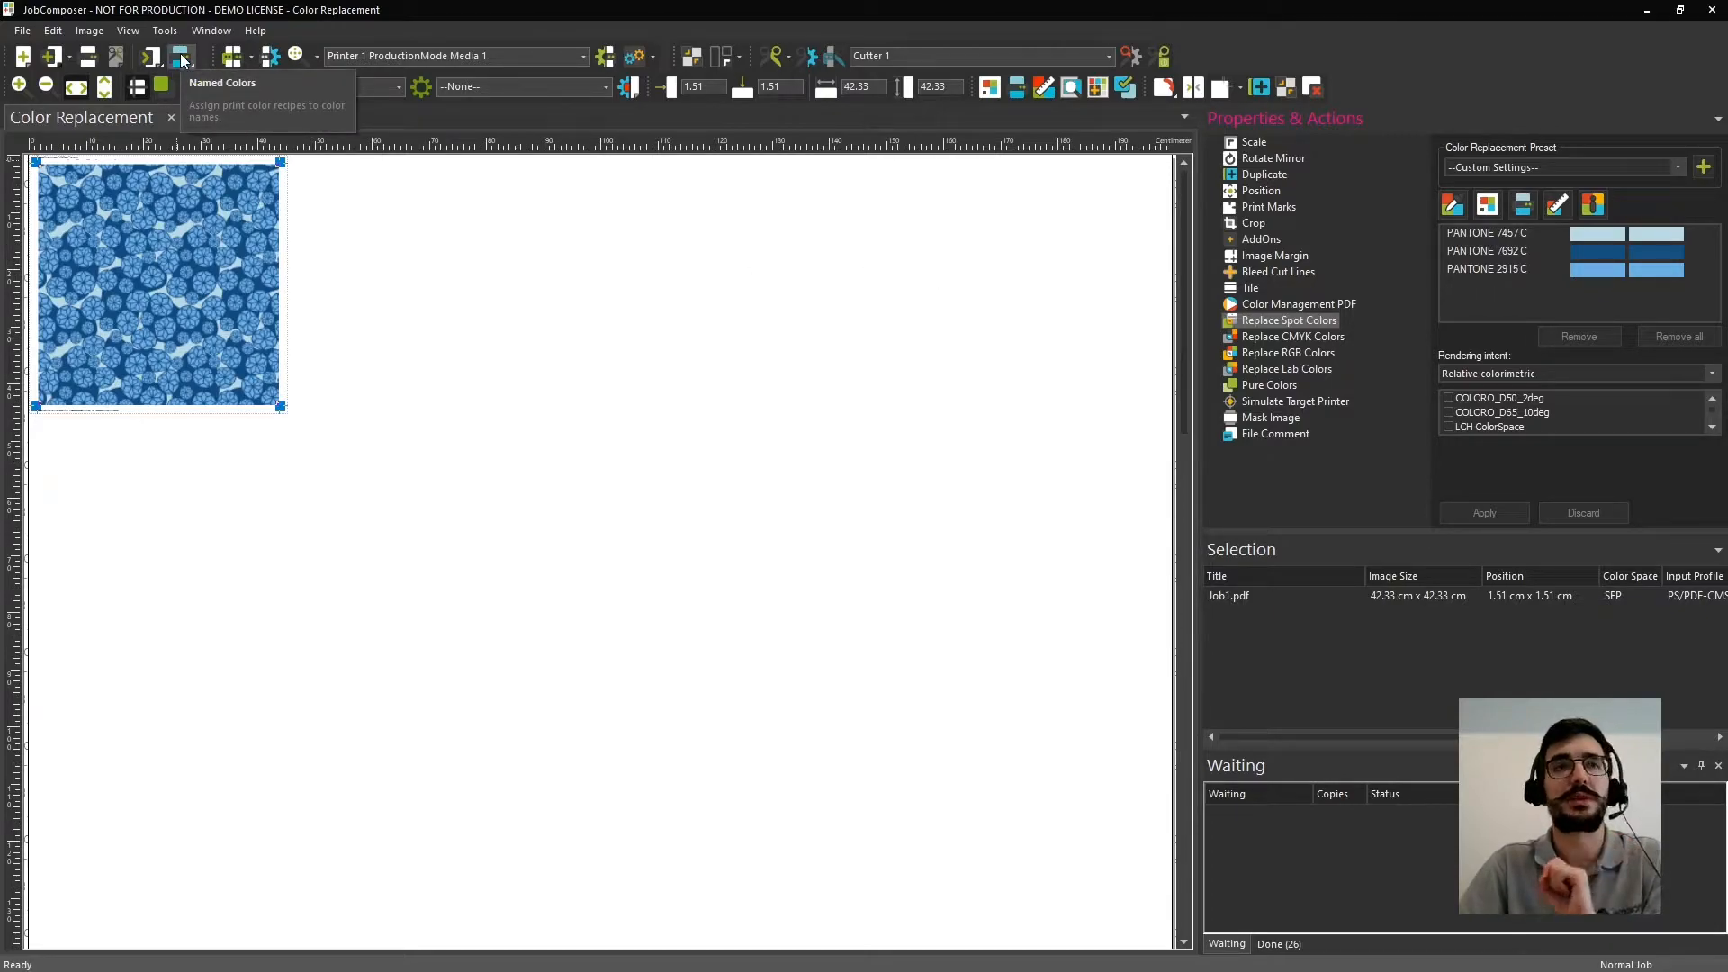
Show the Assign Named Colors dialog with Blue Sky, Purple Vivid and Yellow Star.
{"action": "left_click", "coordinate": [182, 56]}
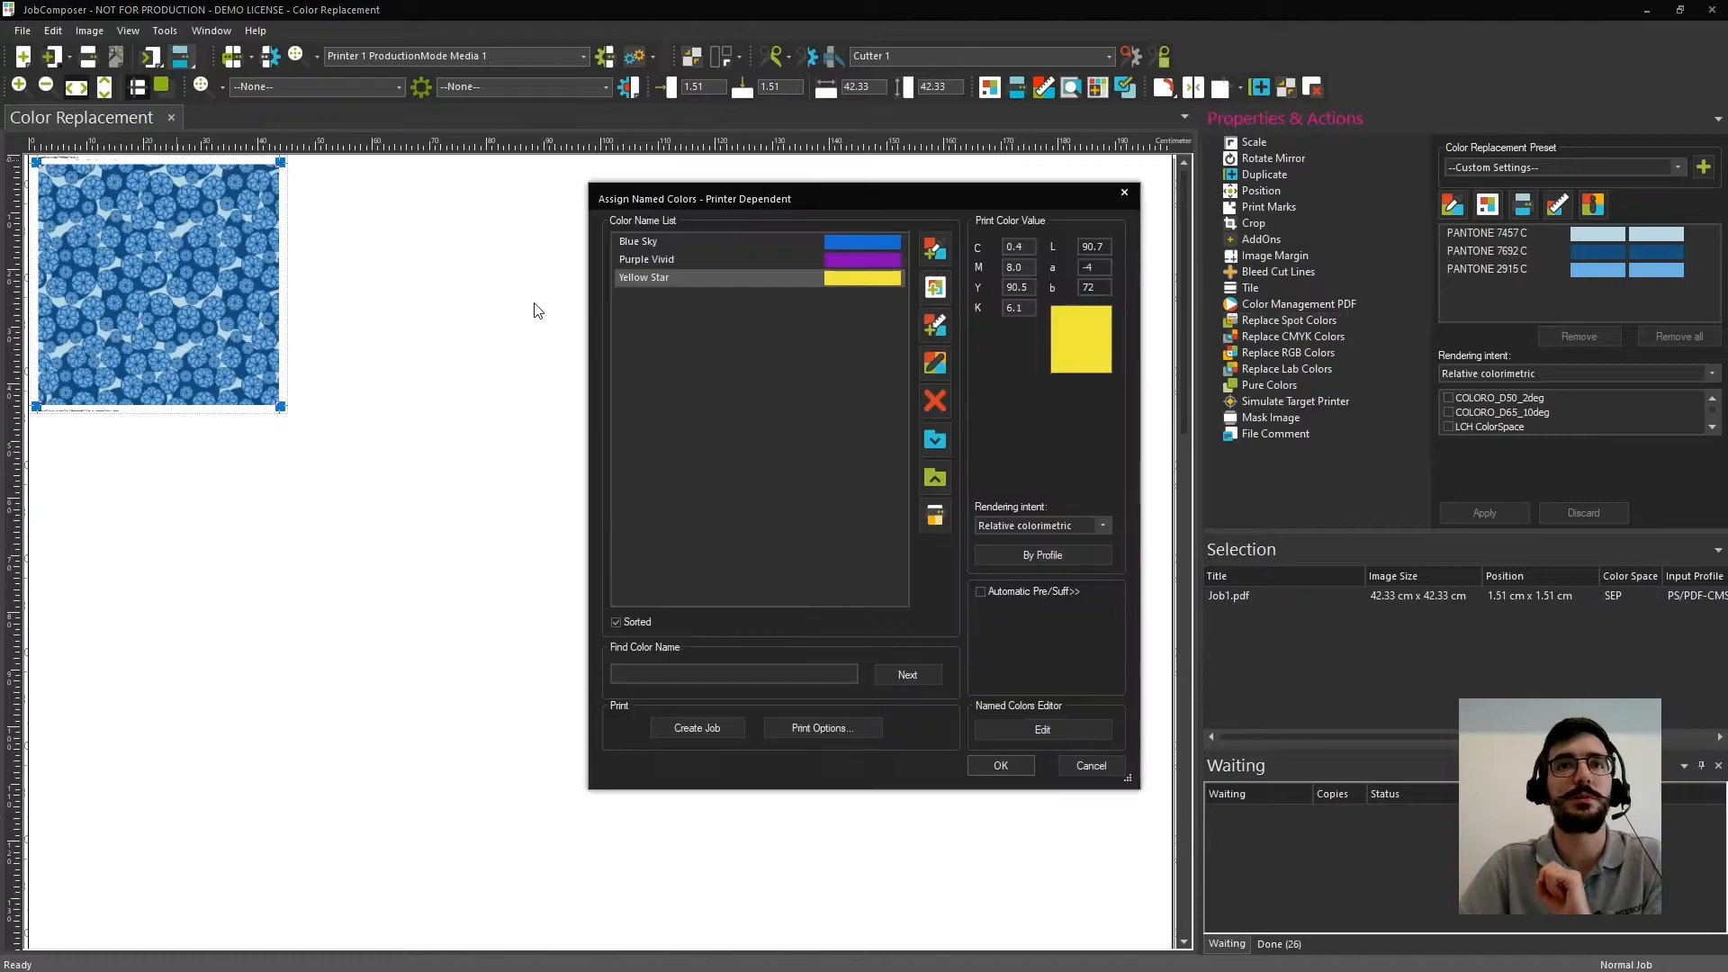
{"action": "mouse_move", "coordinate": [747, 375]}
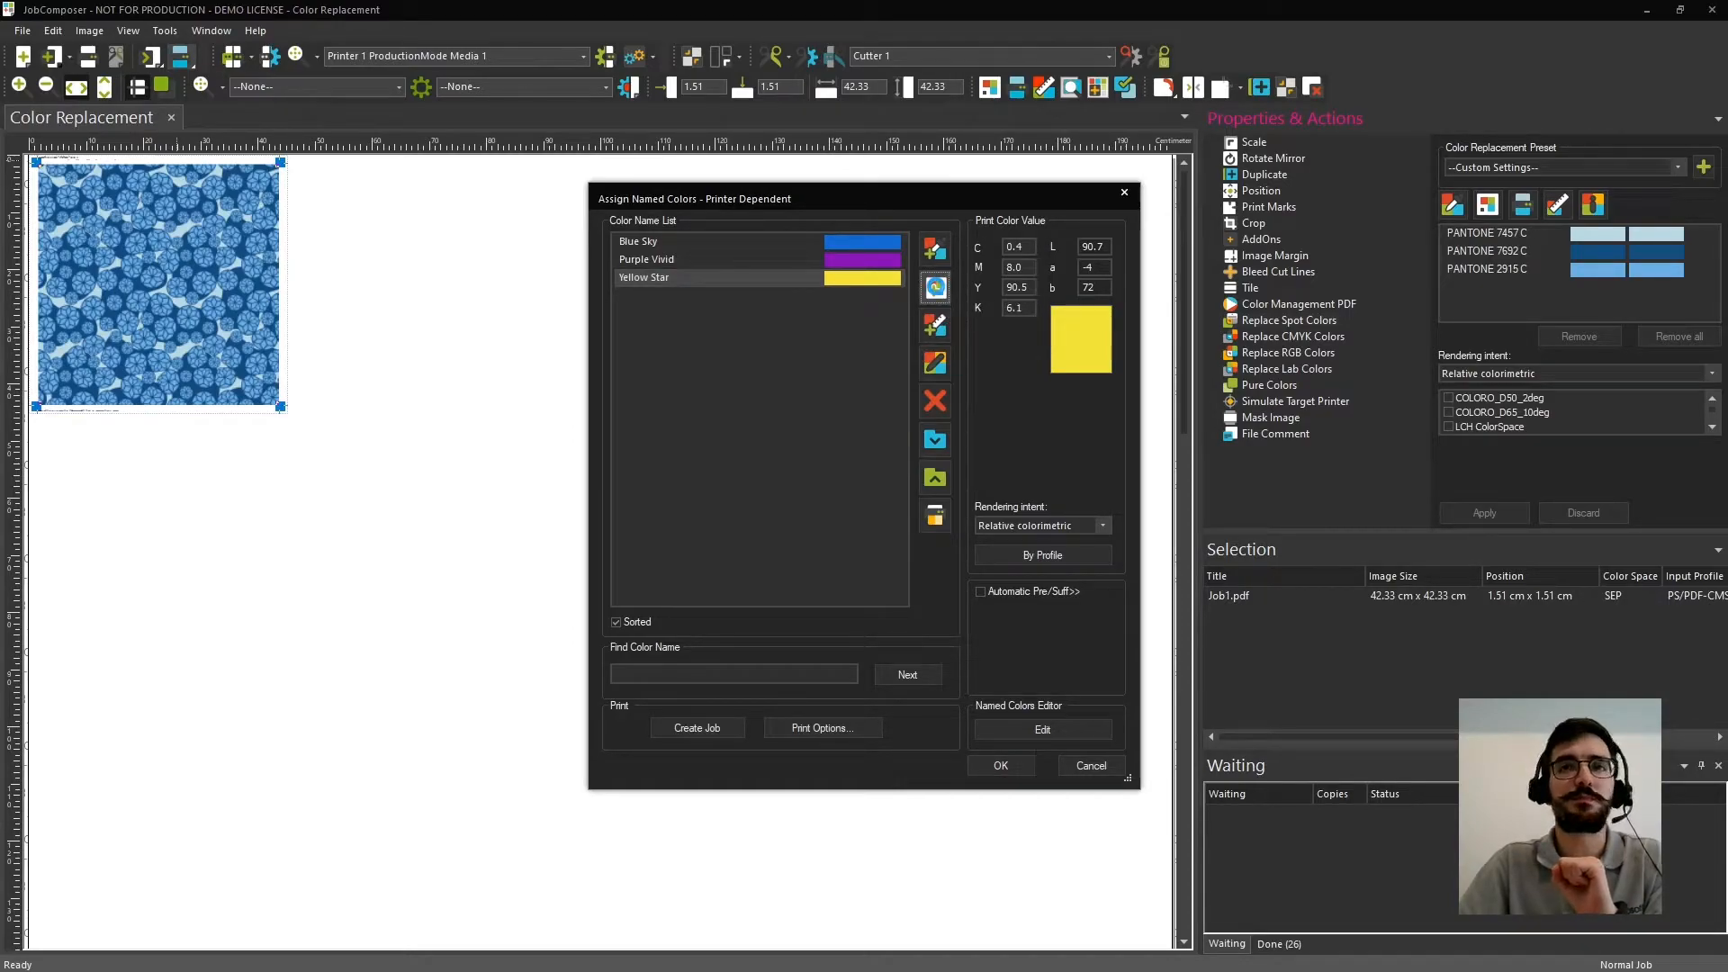
Search '76' in PANTONE Solid Coated and add PANTONE 7692 C to the named colours.
{"action": "left_click", "coordinate": [934, 288]}
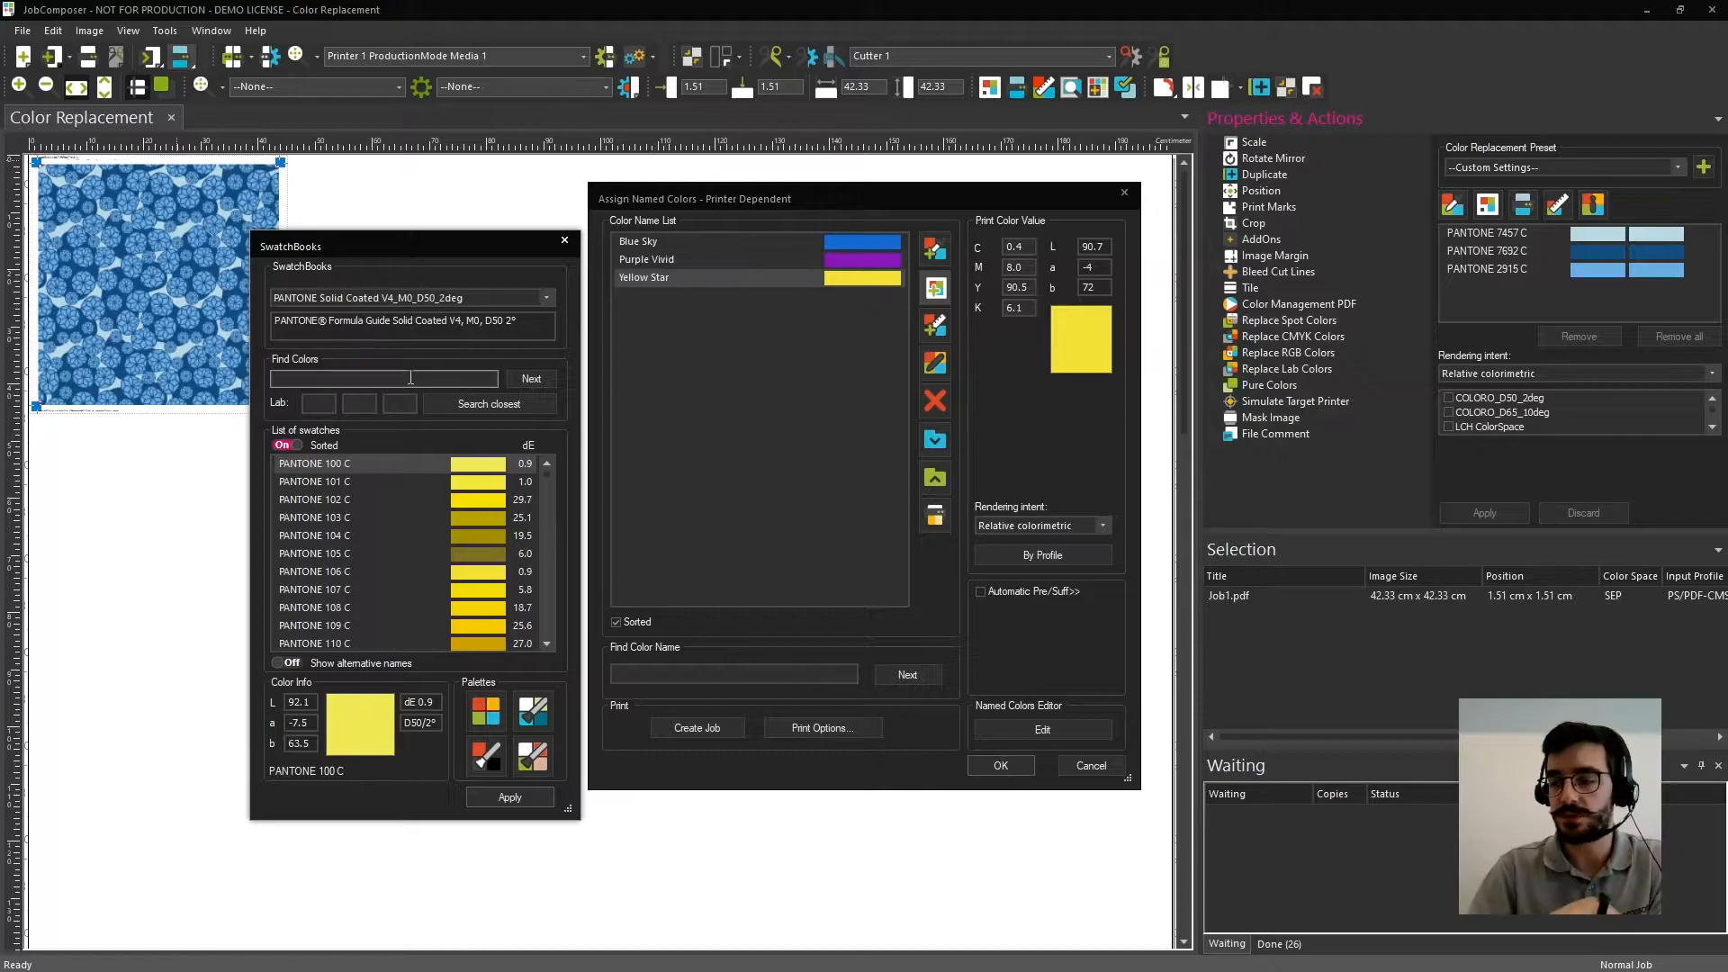
{"action": "type", "text": "7692"}
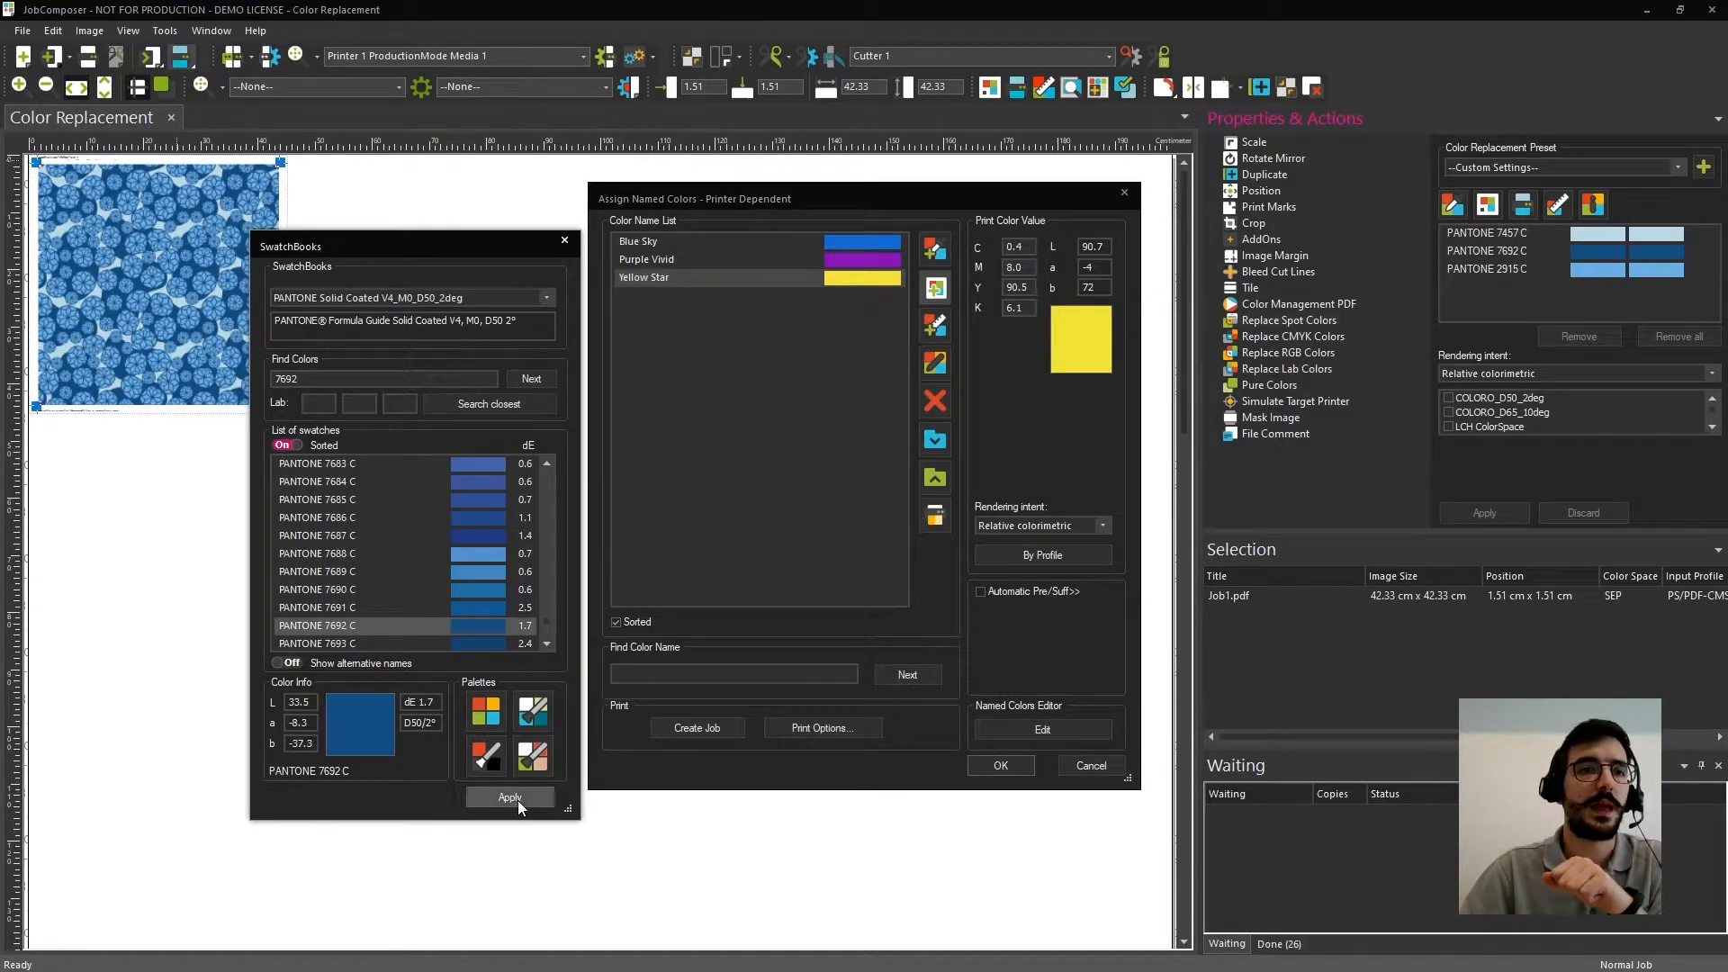
{"action": "left_click", "coordinate": [508, 797]}
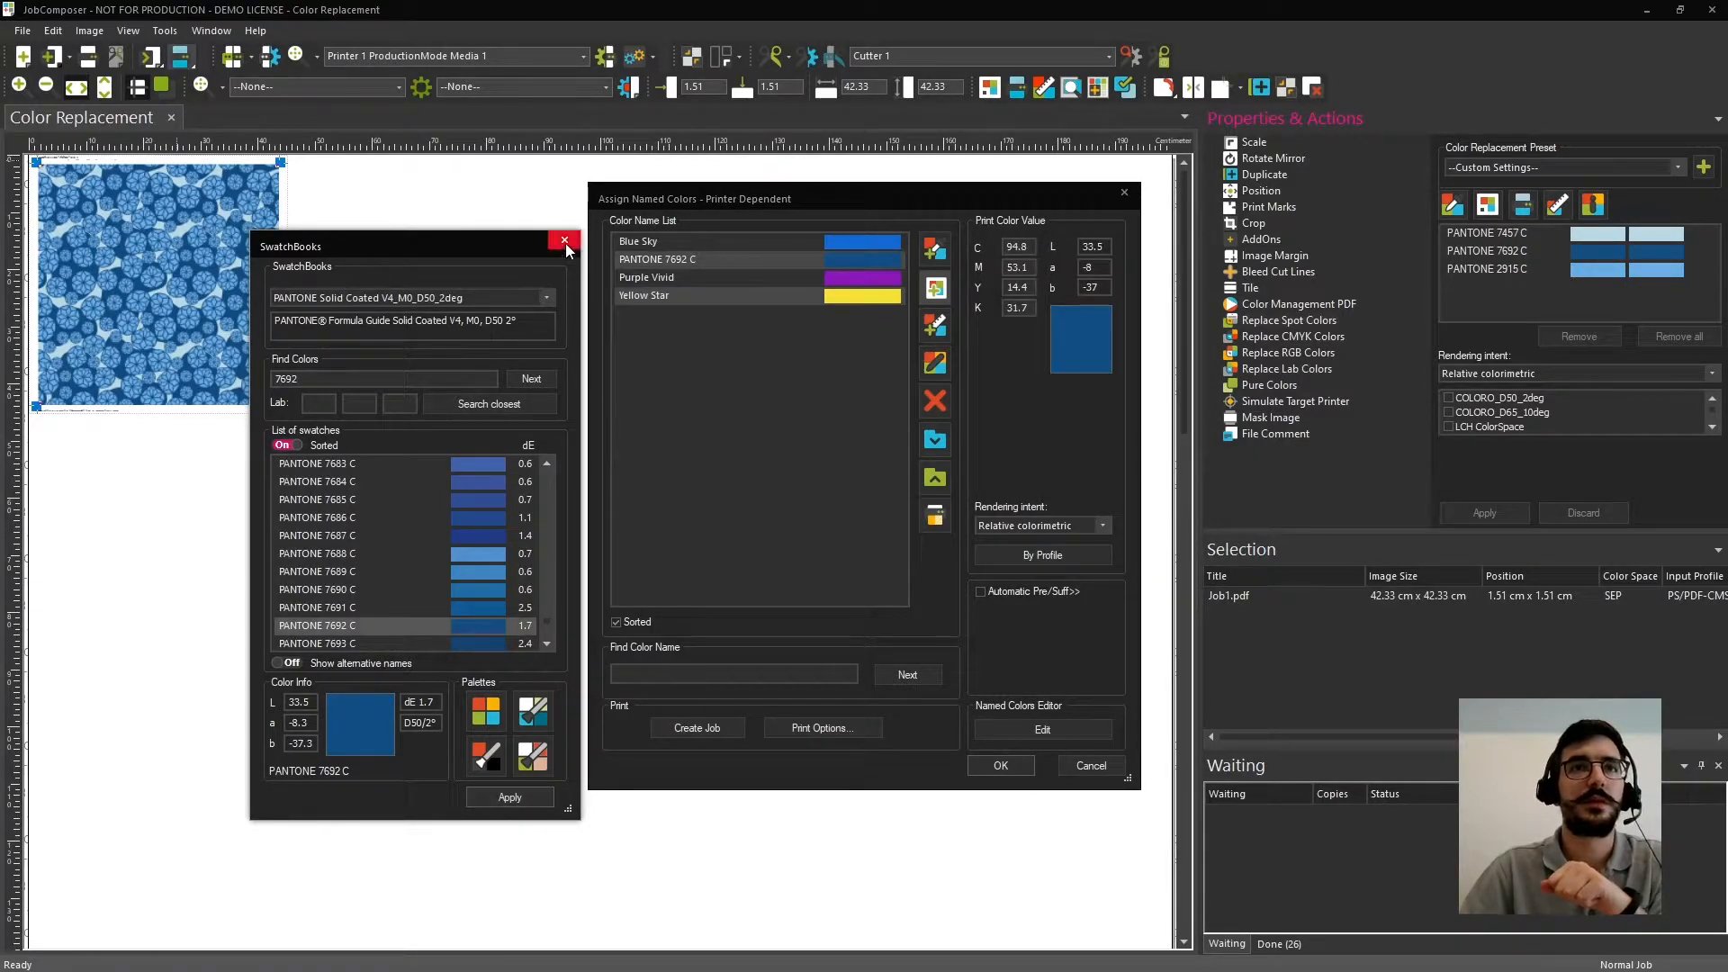
{"action": "left_click", "coordinate": [564, 241]}
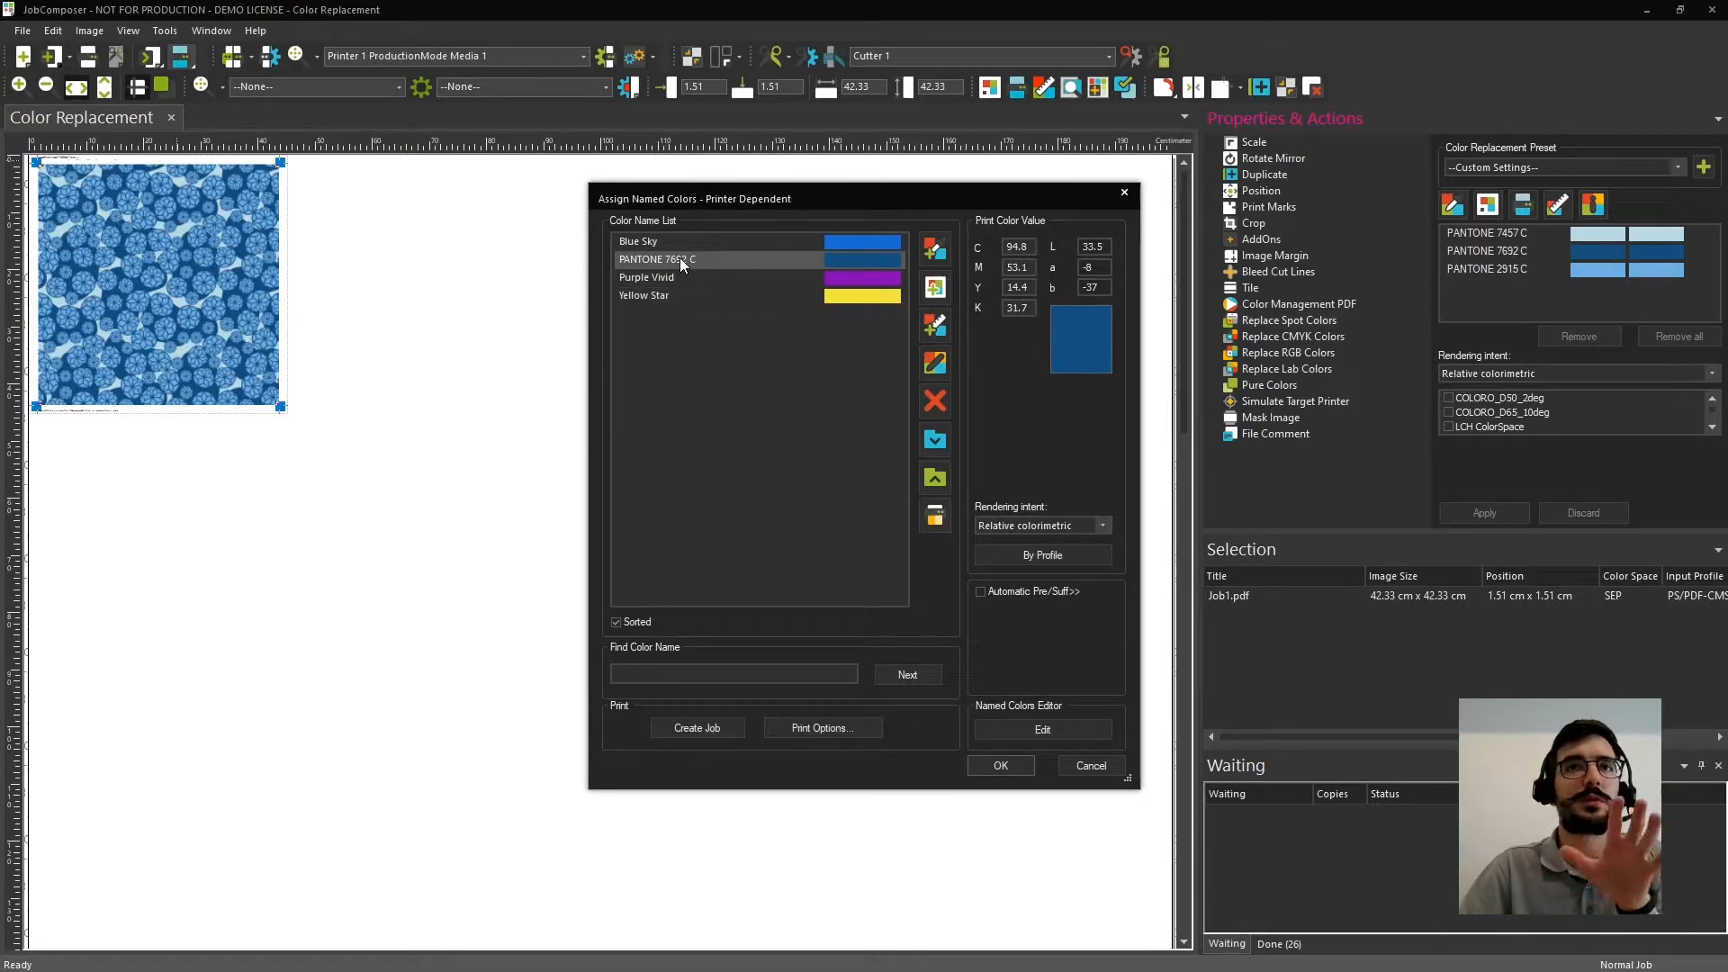
{"action": "mouse_move", "coordinate": [754, 263]}
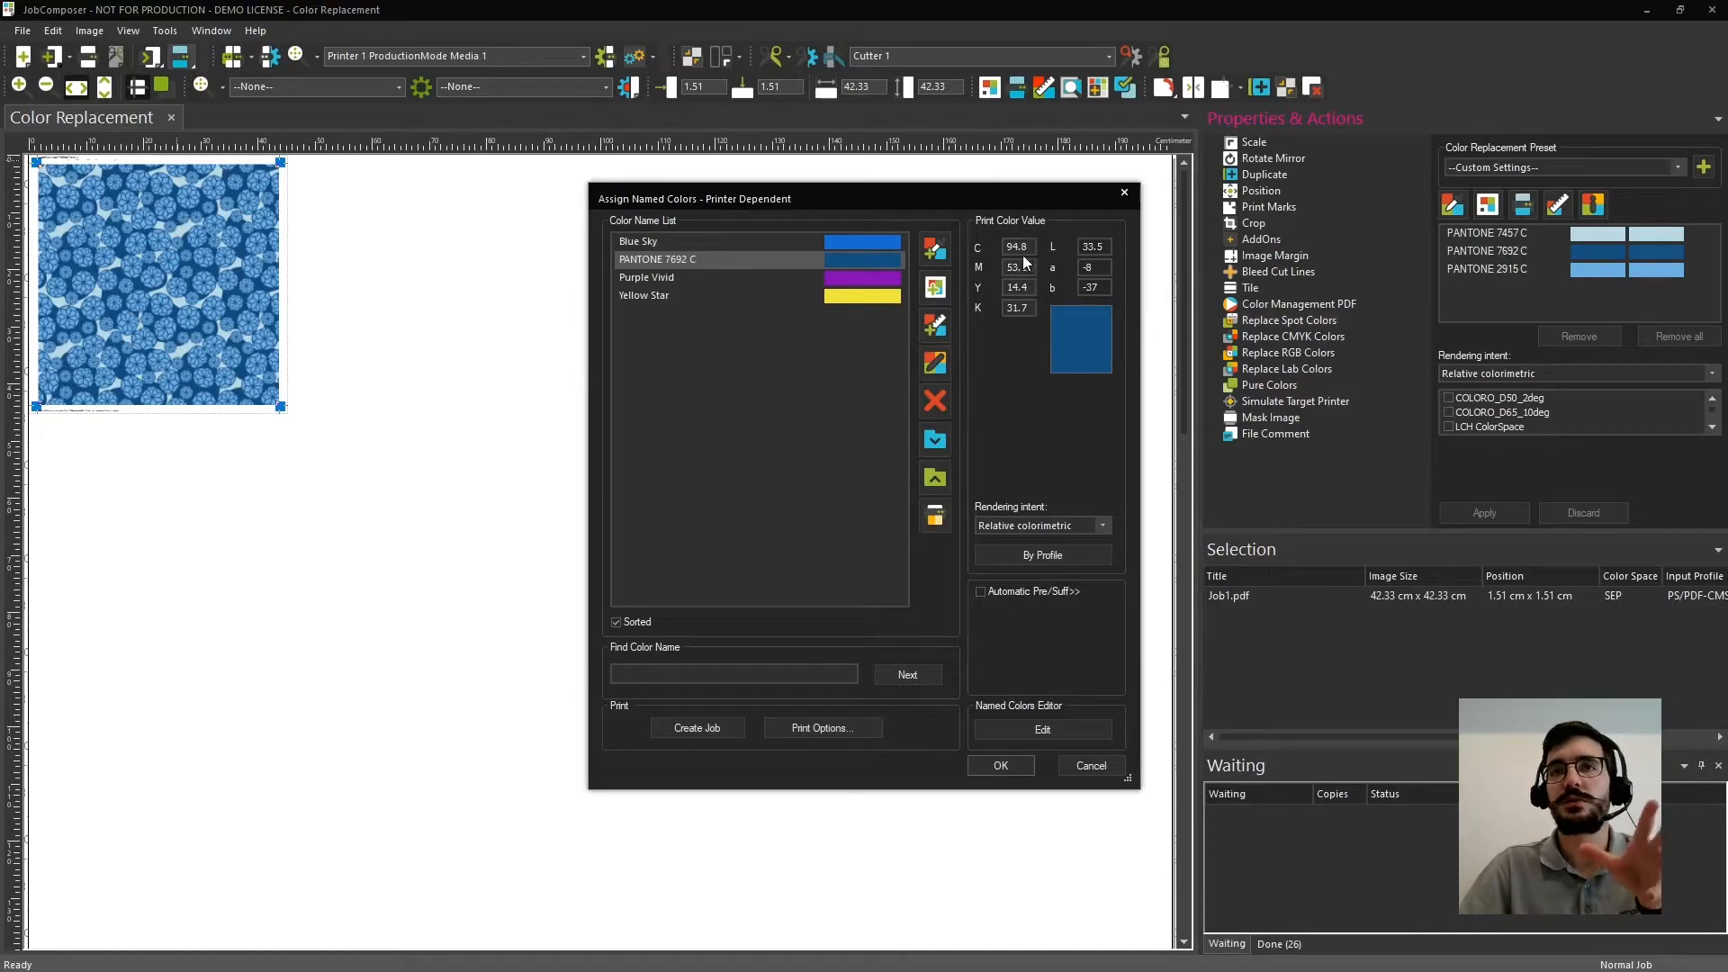
{"action": "mouse_move", "coordinate": [1025, 342]}
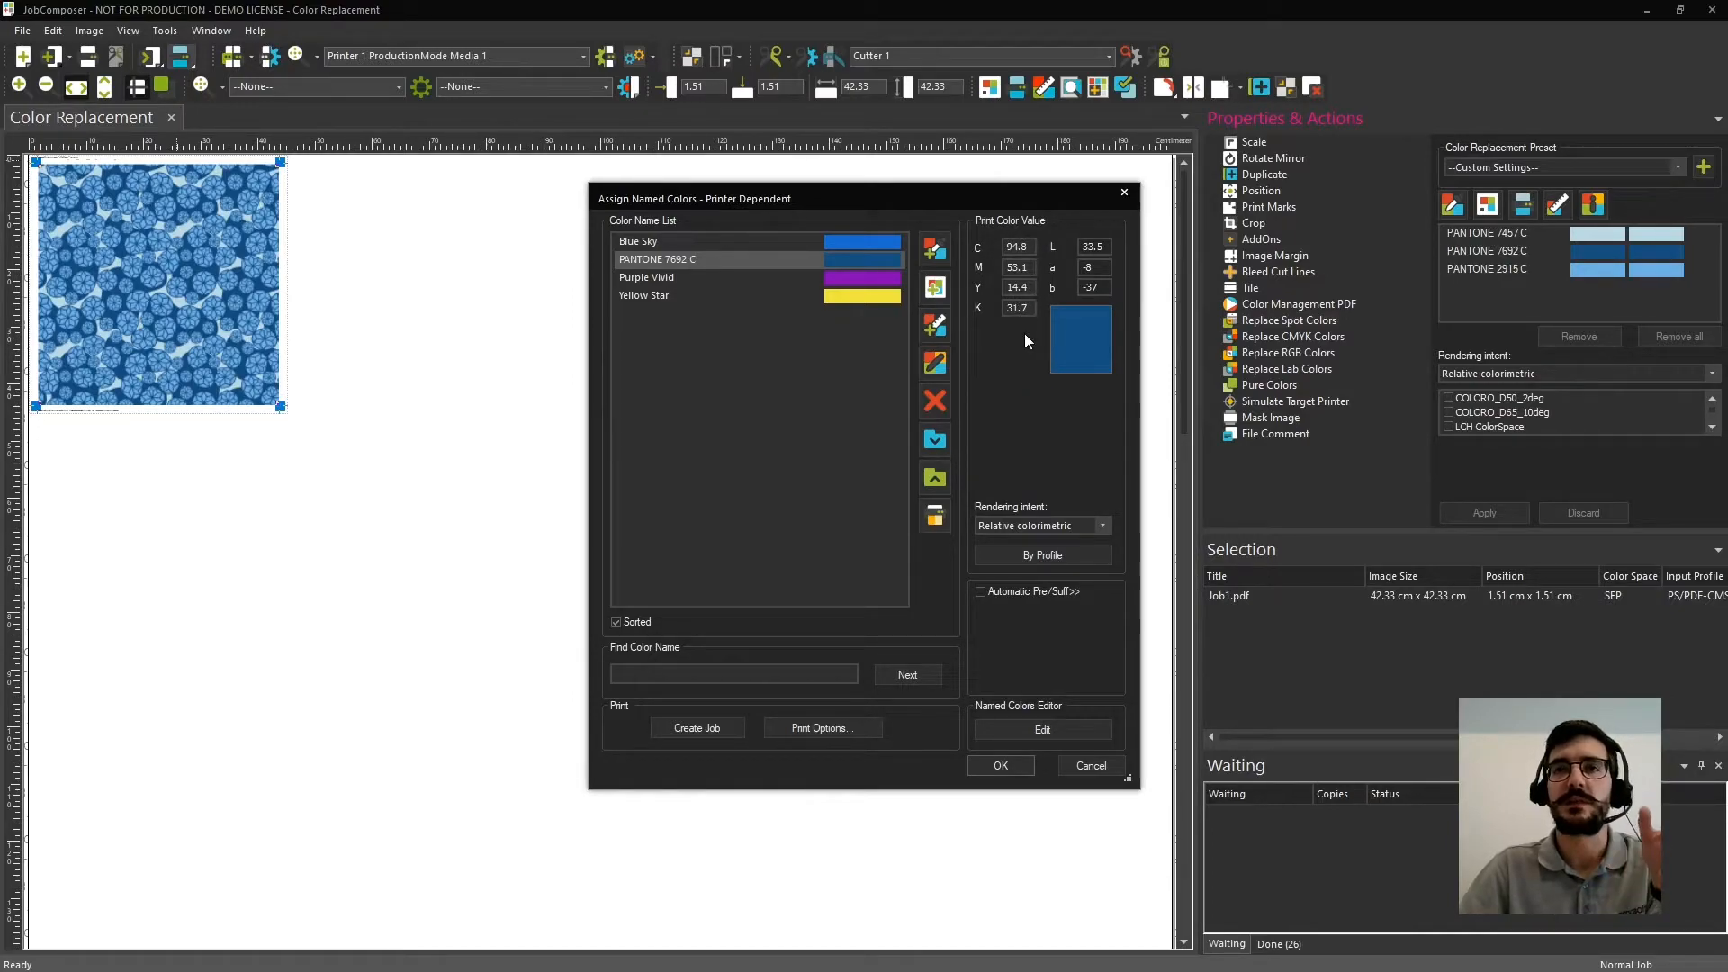
{"action": "mouse_move", "coordinate": [969, 504]}
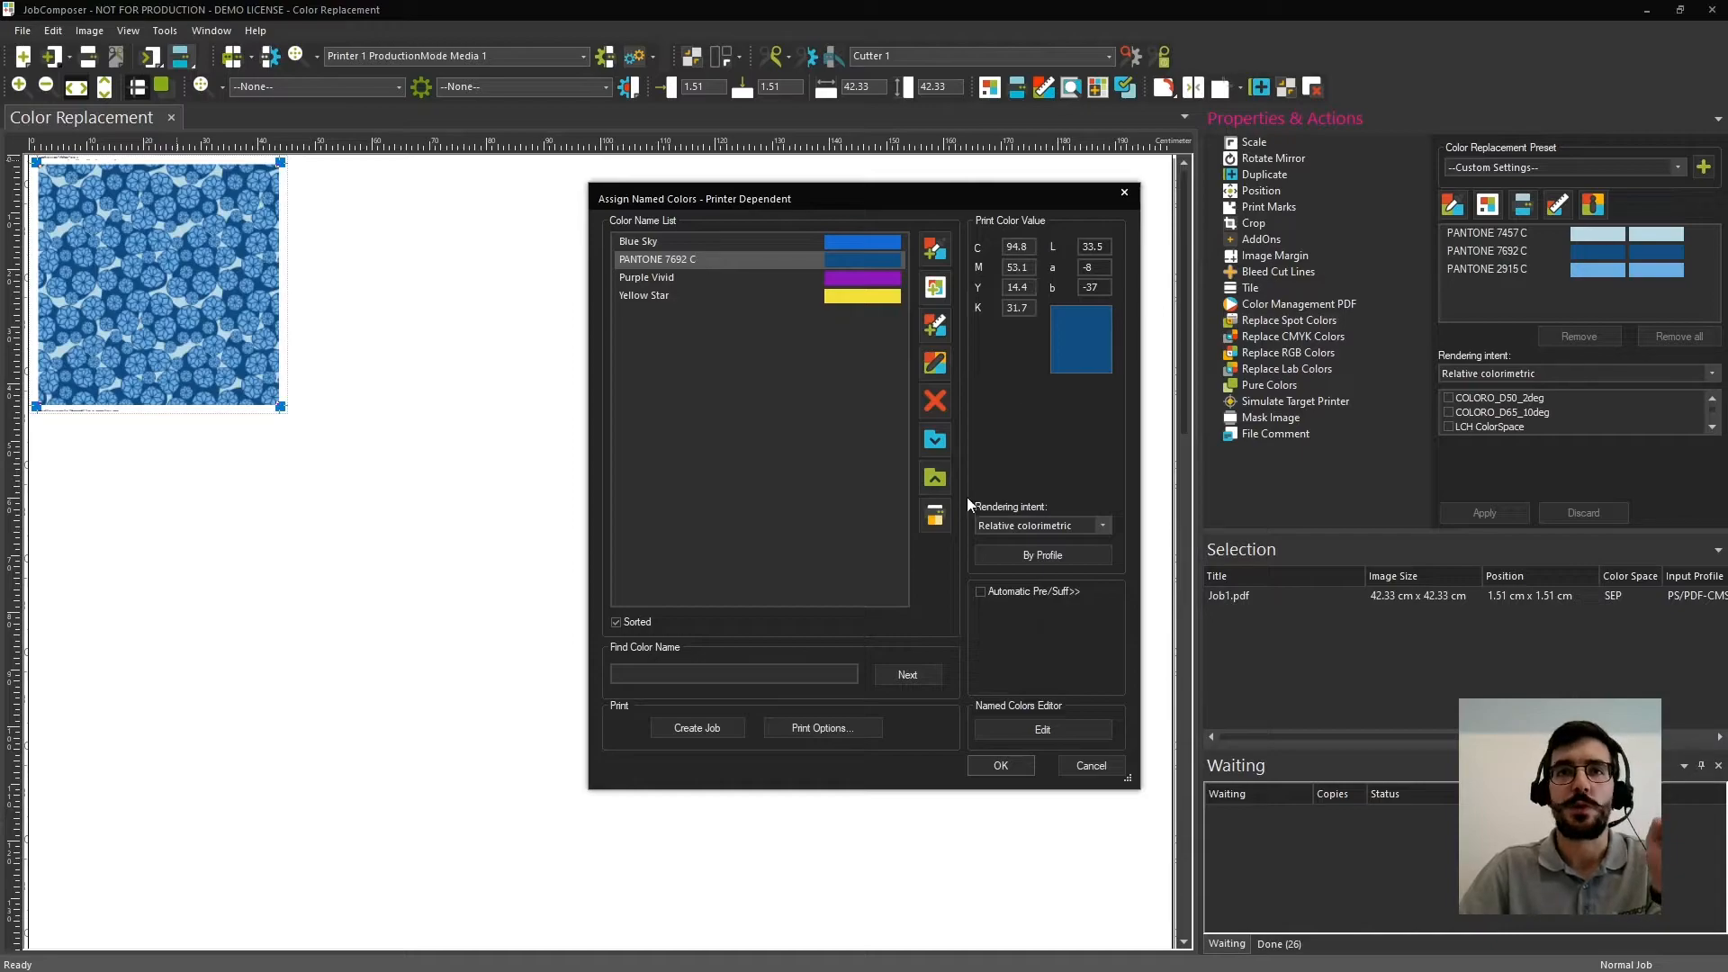
{"action": "mouse_move", "coordinate": [935, 515]}
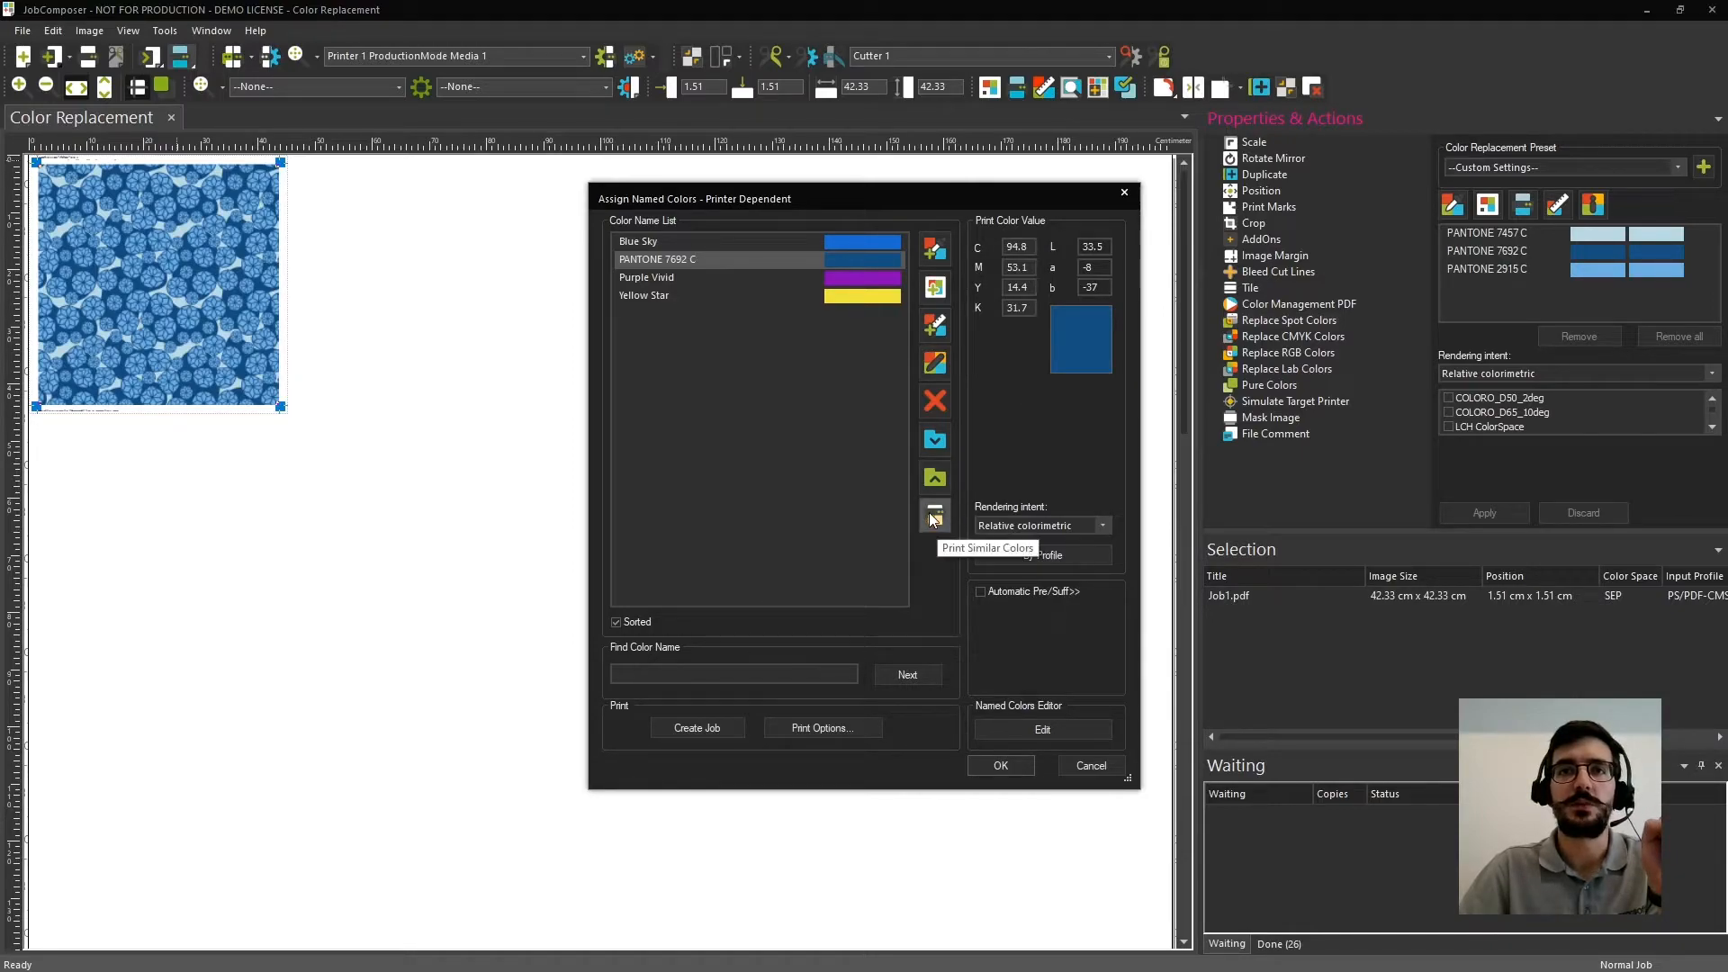
Start Print Similar Colors for PANTONE 7692 C with variation 1 cyan and variation 2 magenta.
{"action": "left_click", "coordinate": [935, 515]}
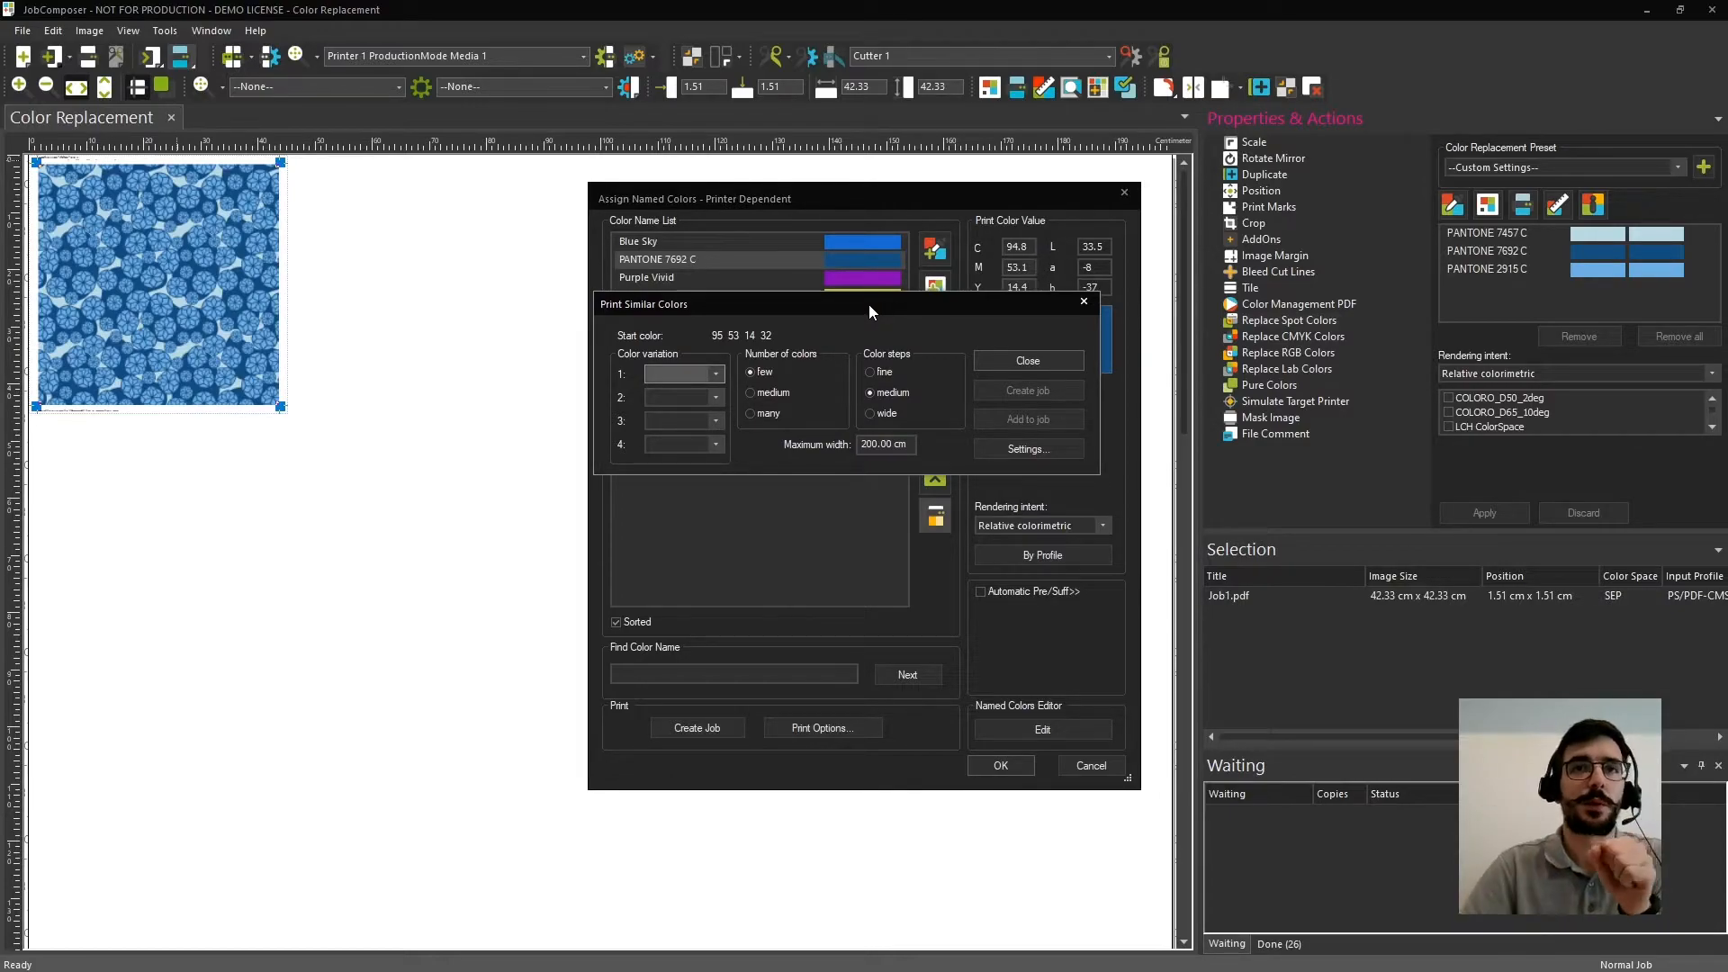
{"action": "mouse_move", "coordinate": [685, 378]}
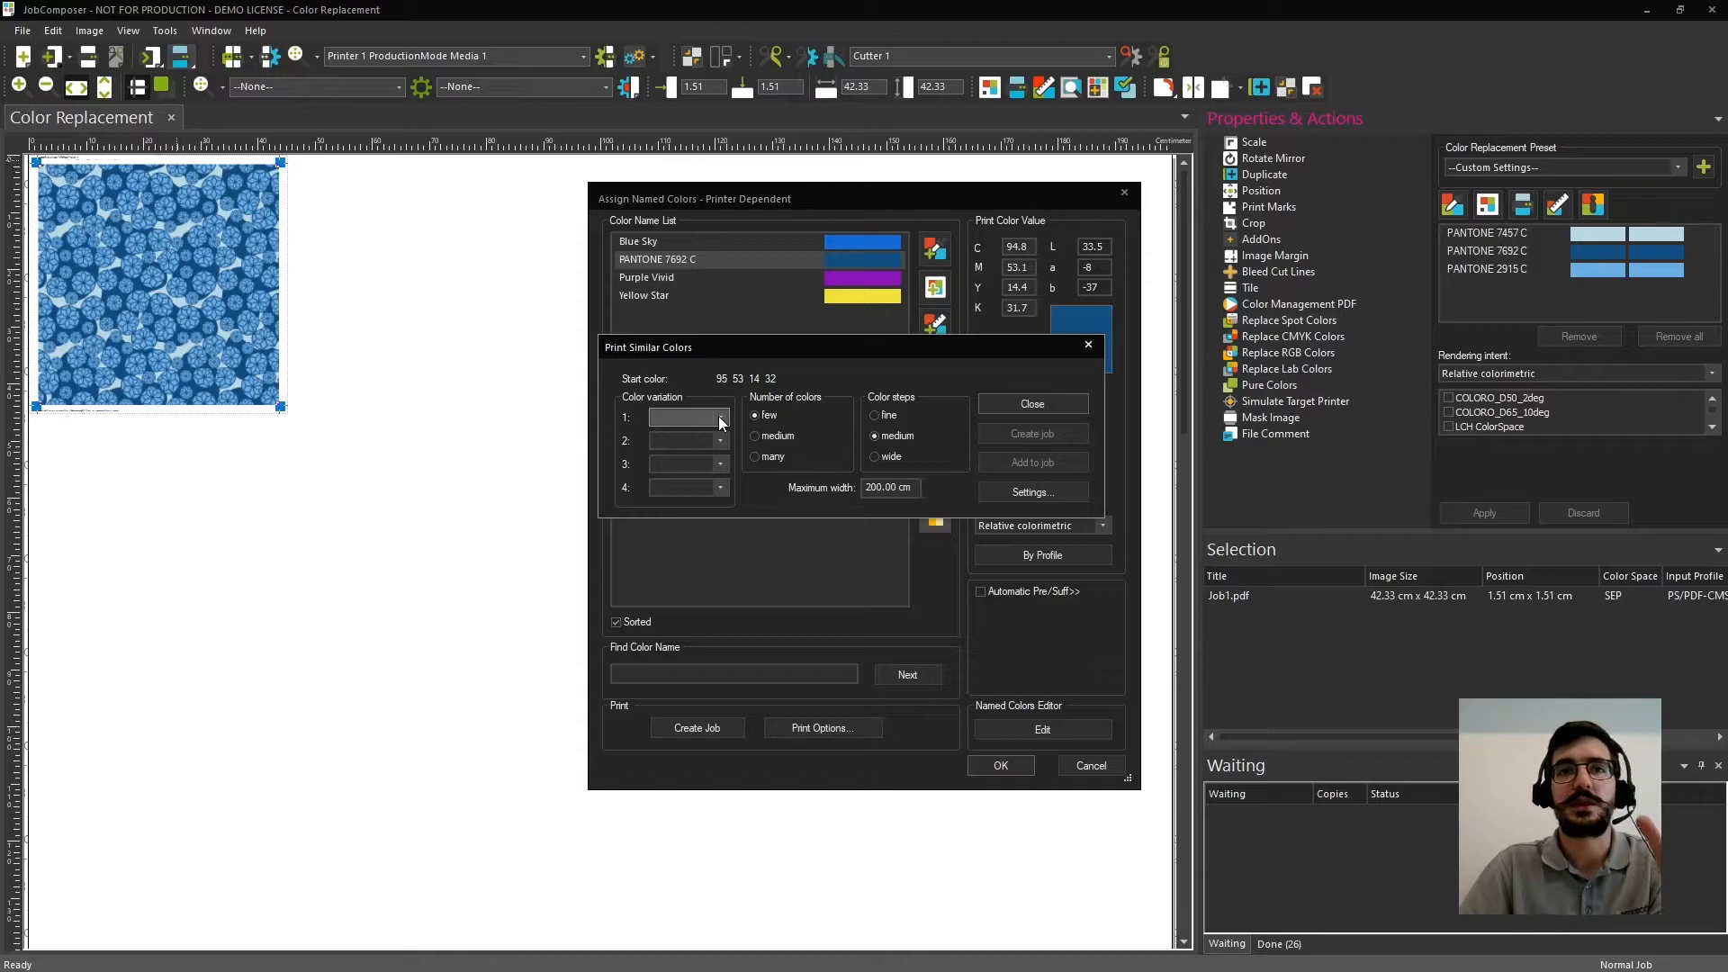
{"action": "left_click", "coordinate": [718, 416]}
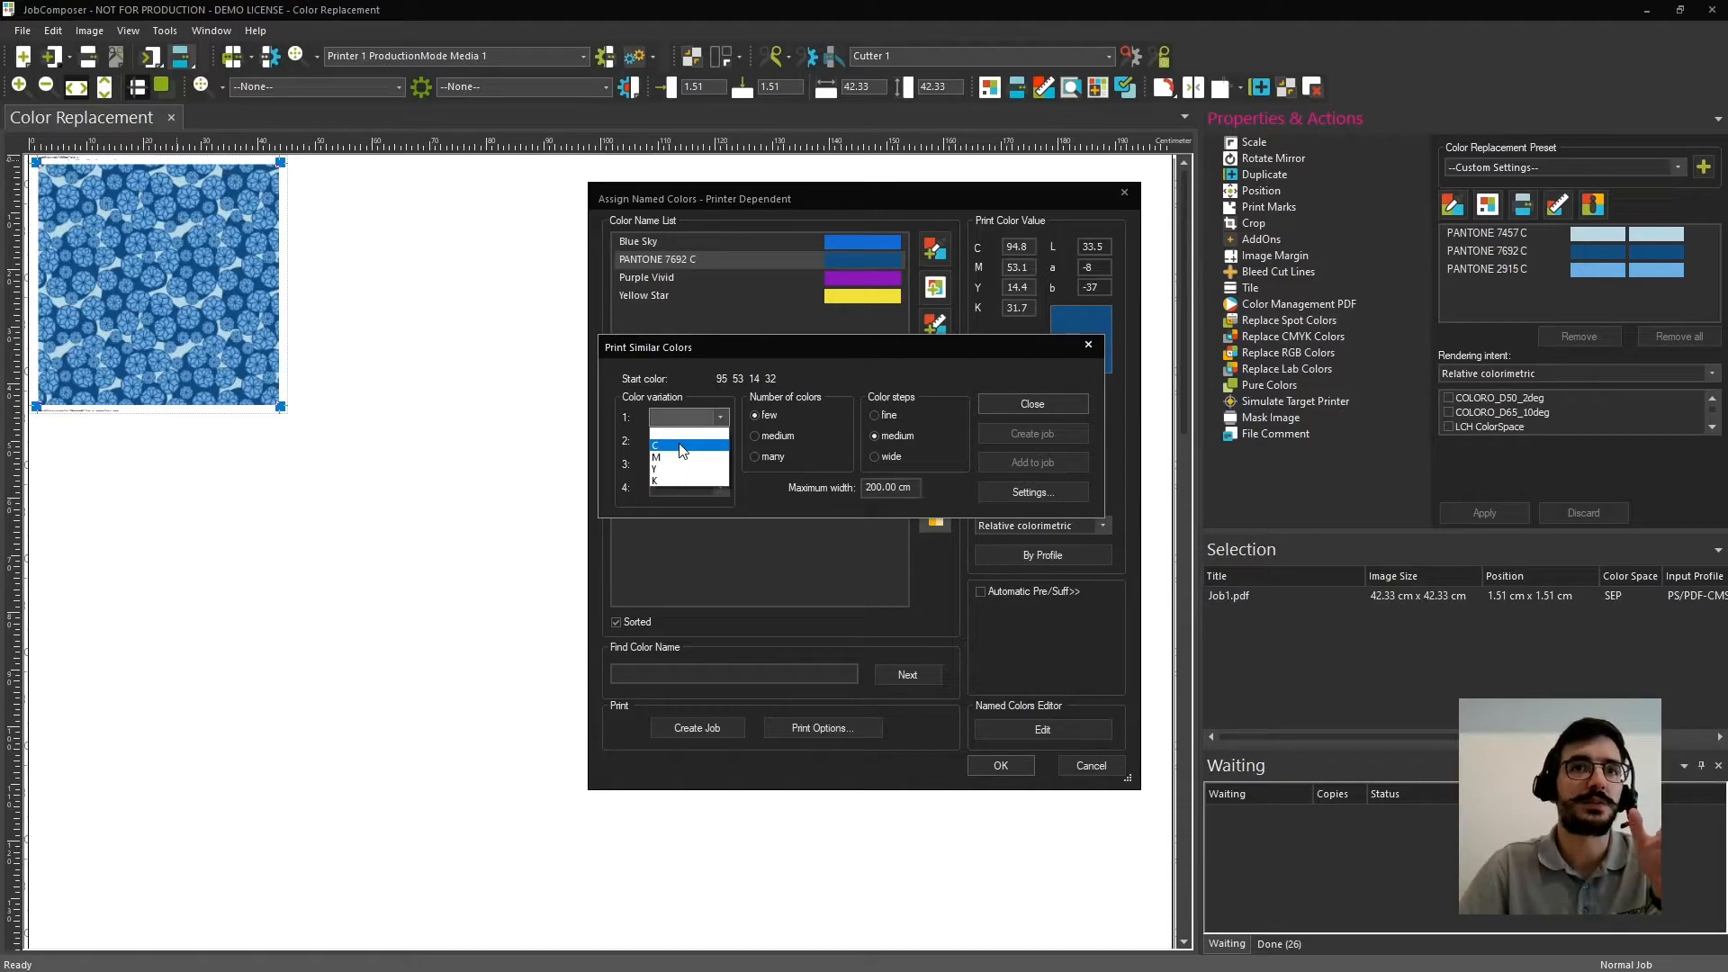
{"action": "left_click", "coordinate": [655, 444]}
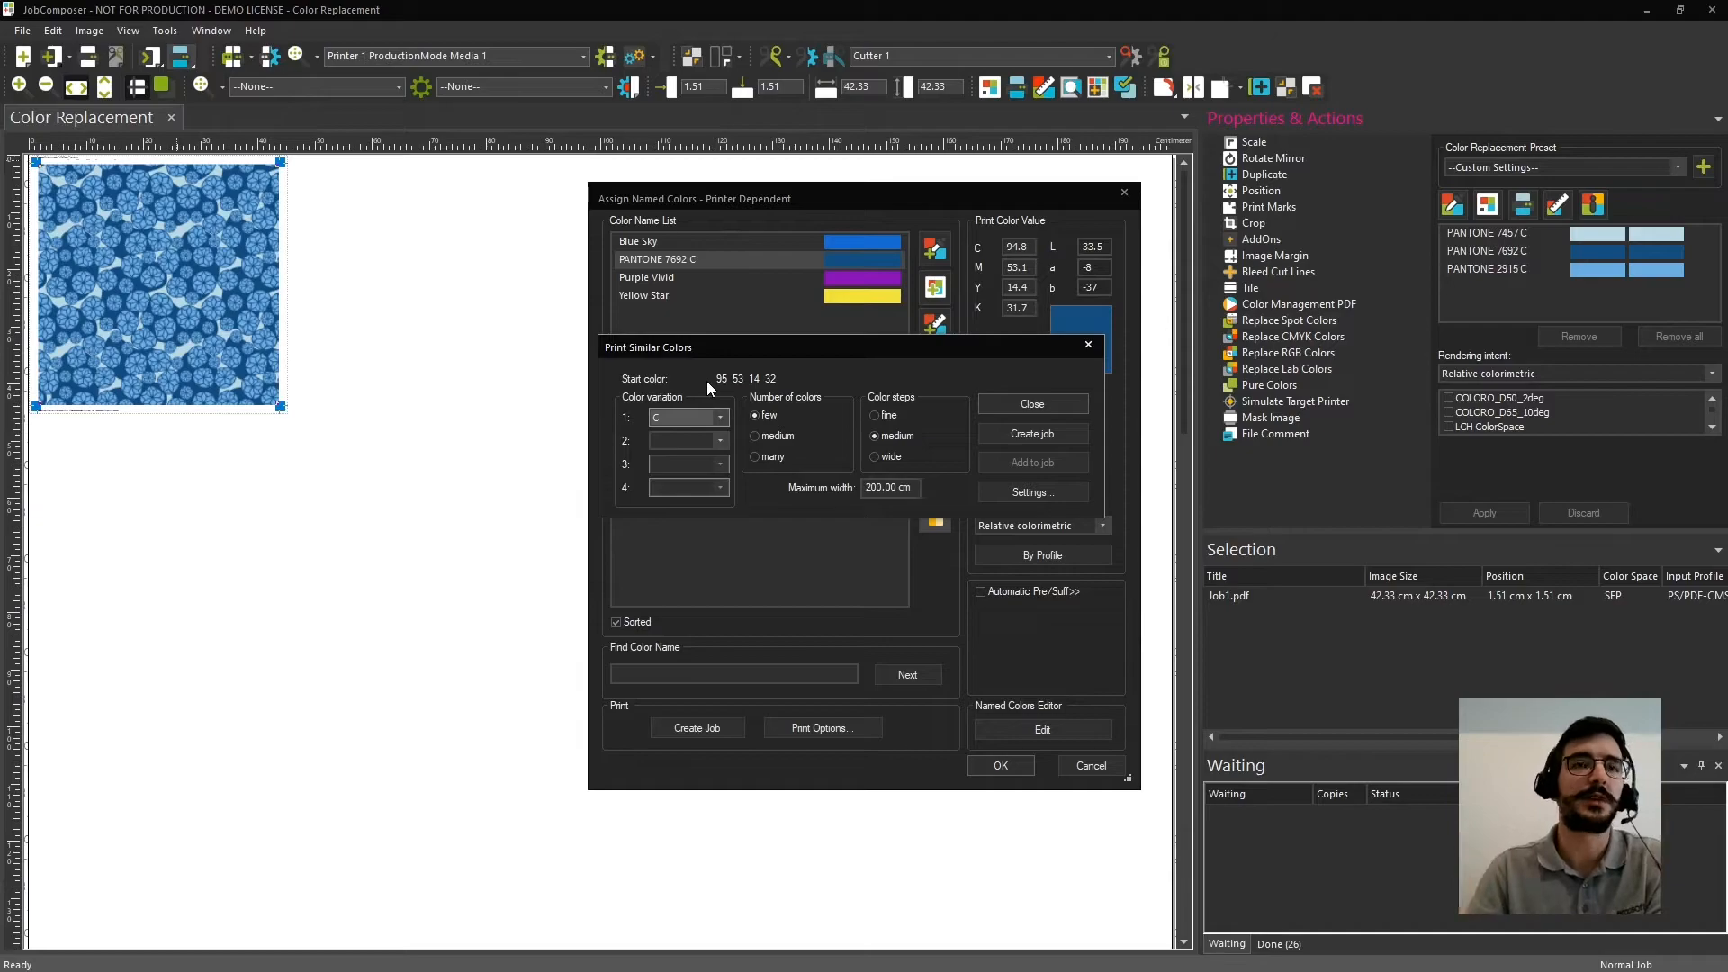
{"action": "left_click", "coordinate": [719, 439]}
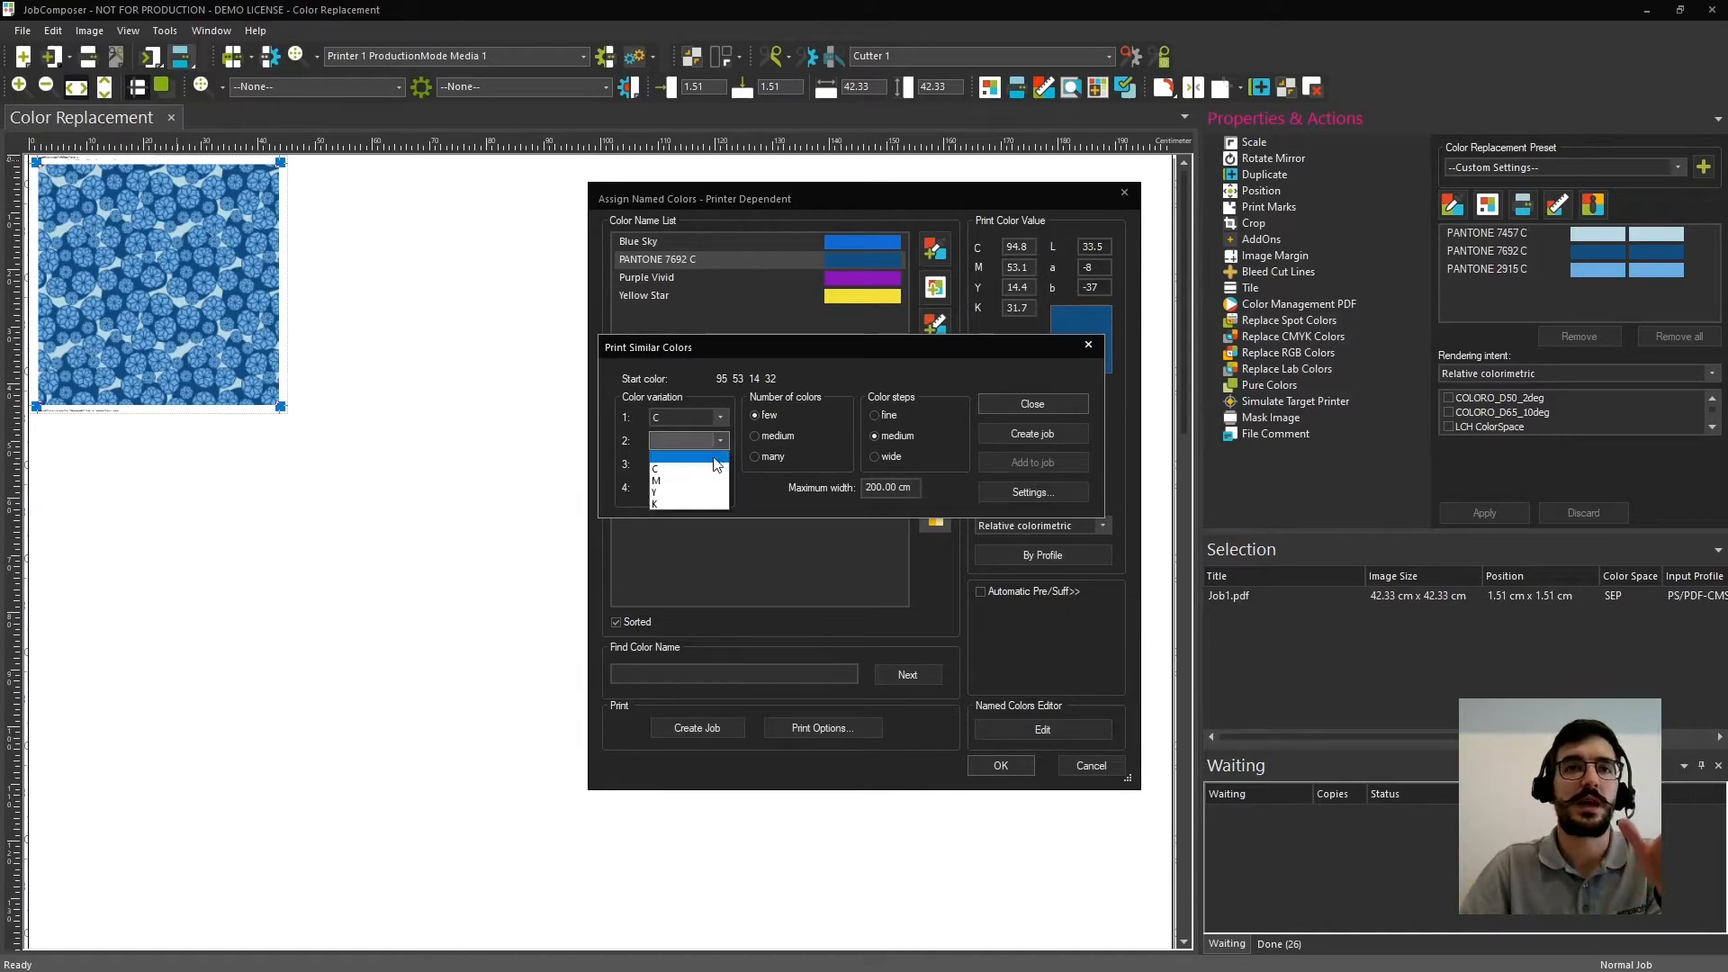
{"action": "left_click", "coordinate": [655, 480]}
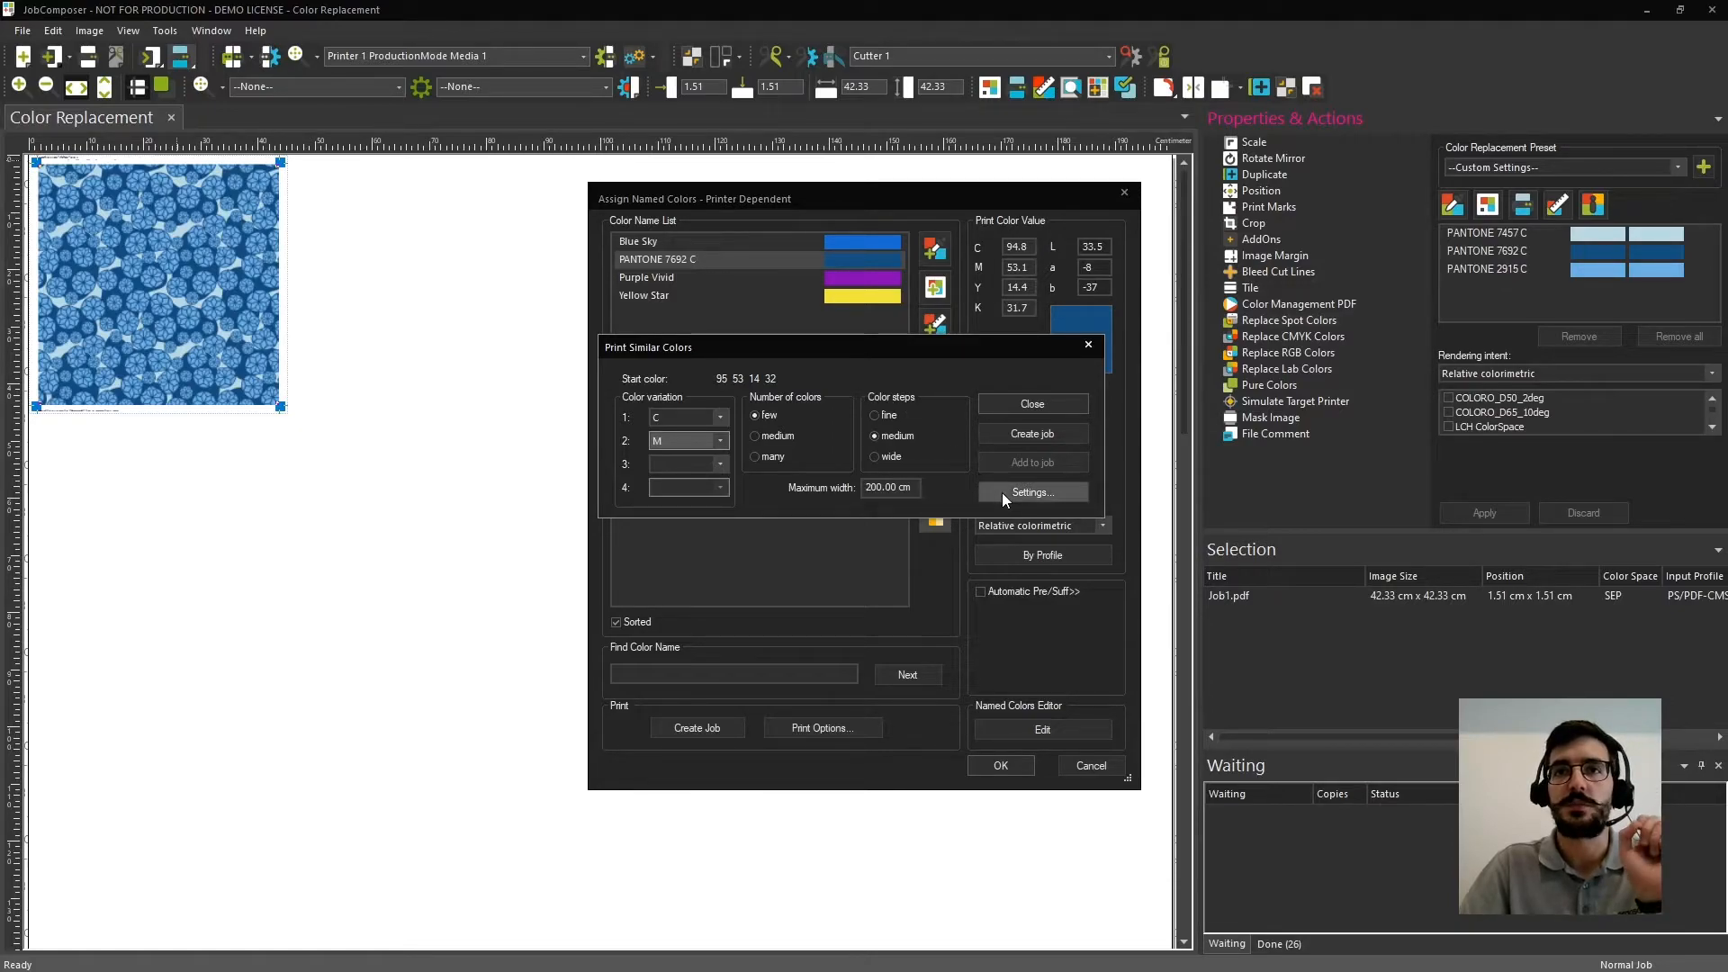
Set the colour variation to medium with 4 colours per direction.
{"action": "left_click", "coordinate": [1030, 492]}
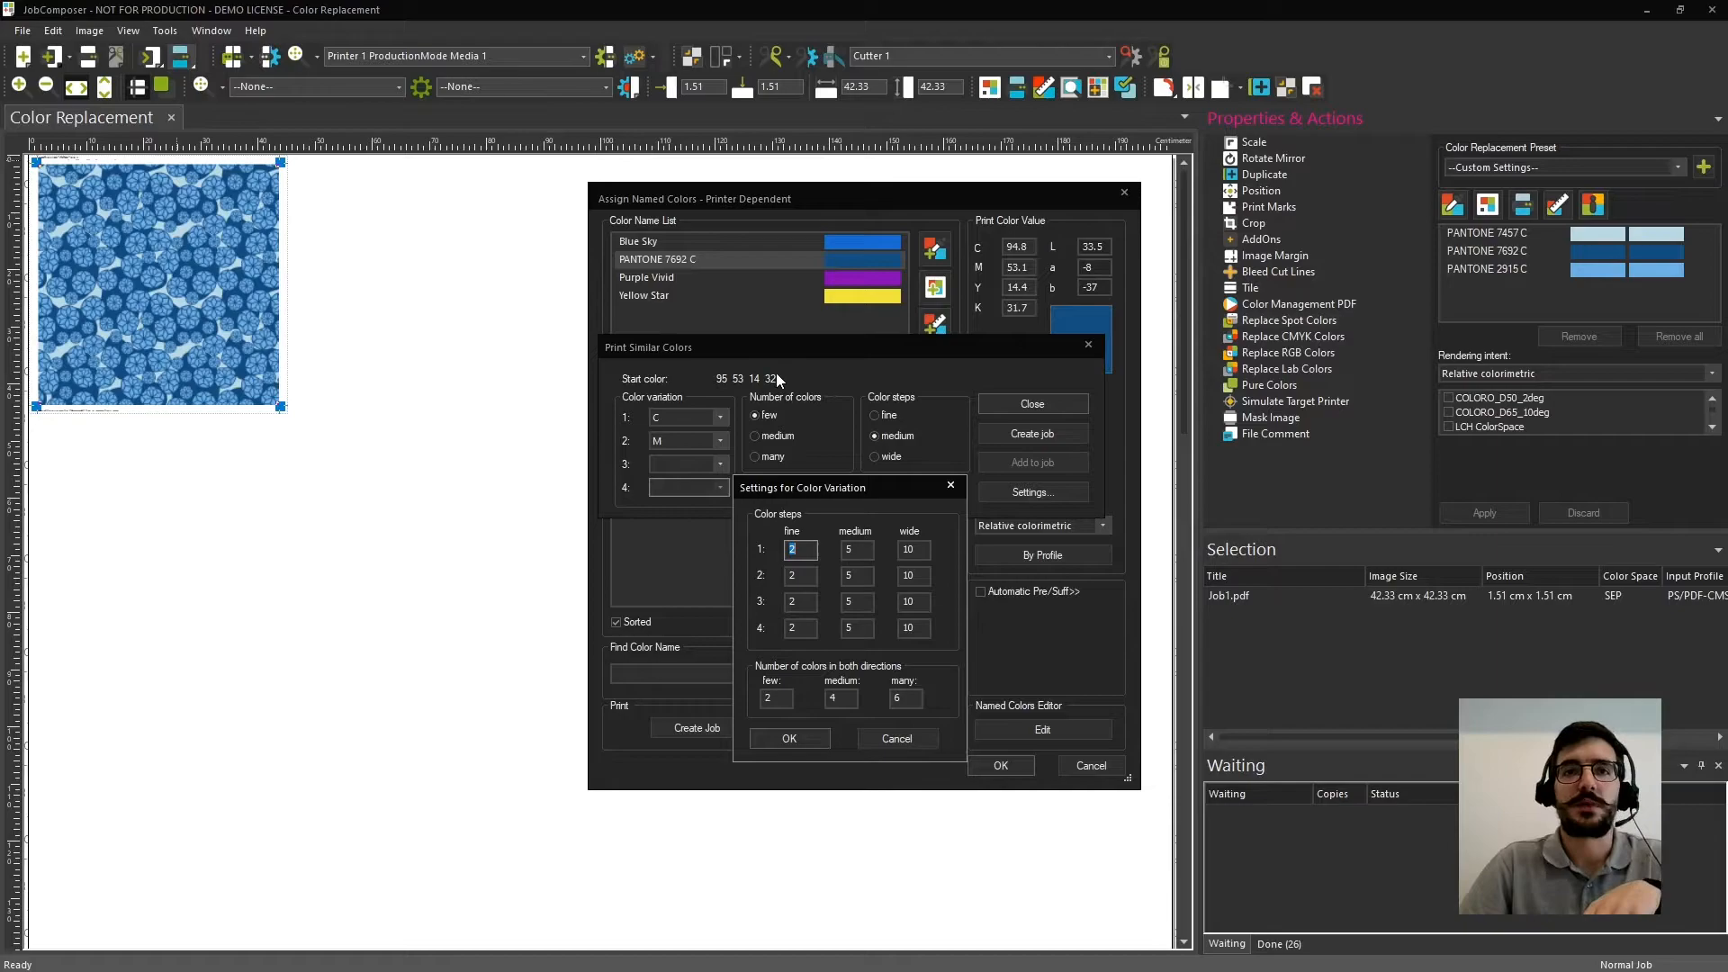
{"action": "mouse_move", "coordinate": [794, 672]}
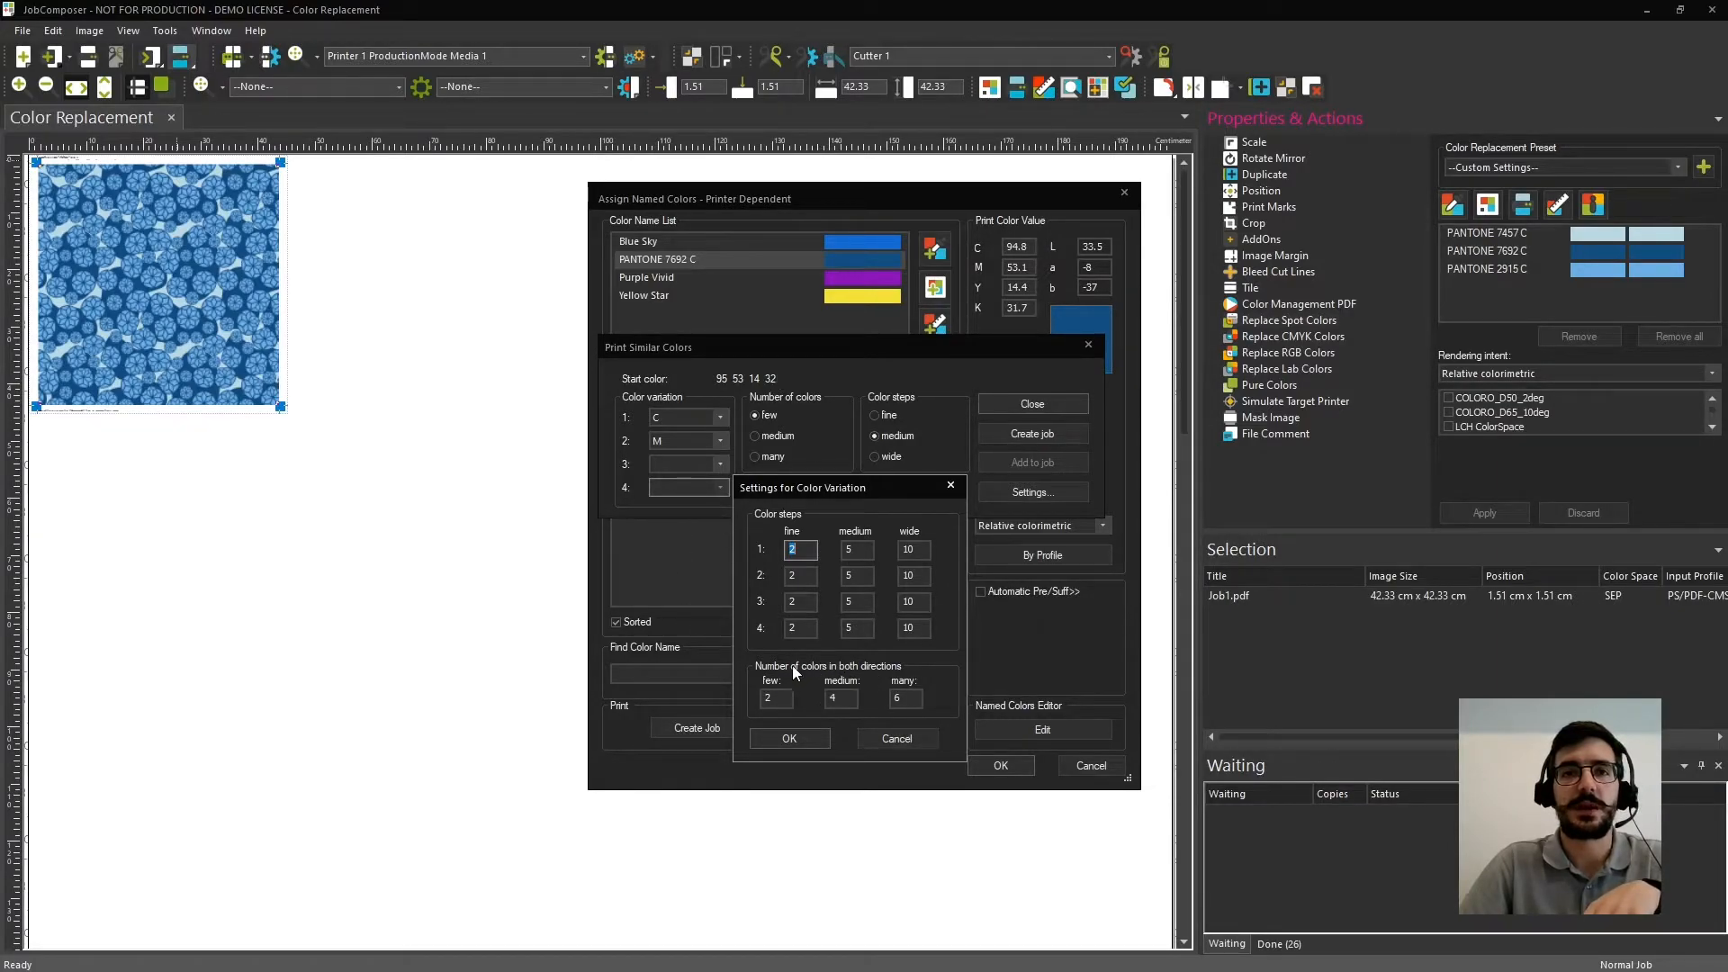
{"action": "mouse_move", "coordinate": [815, 708]}
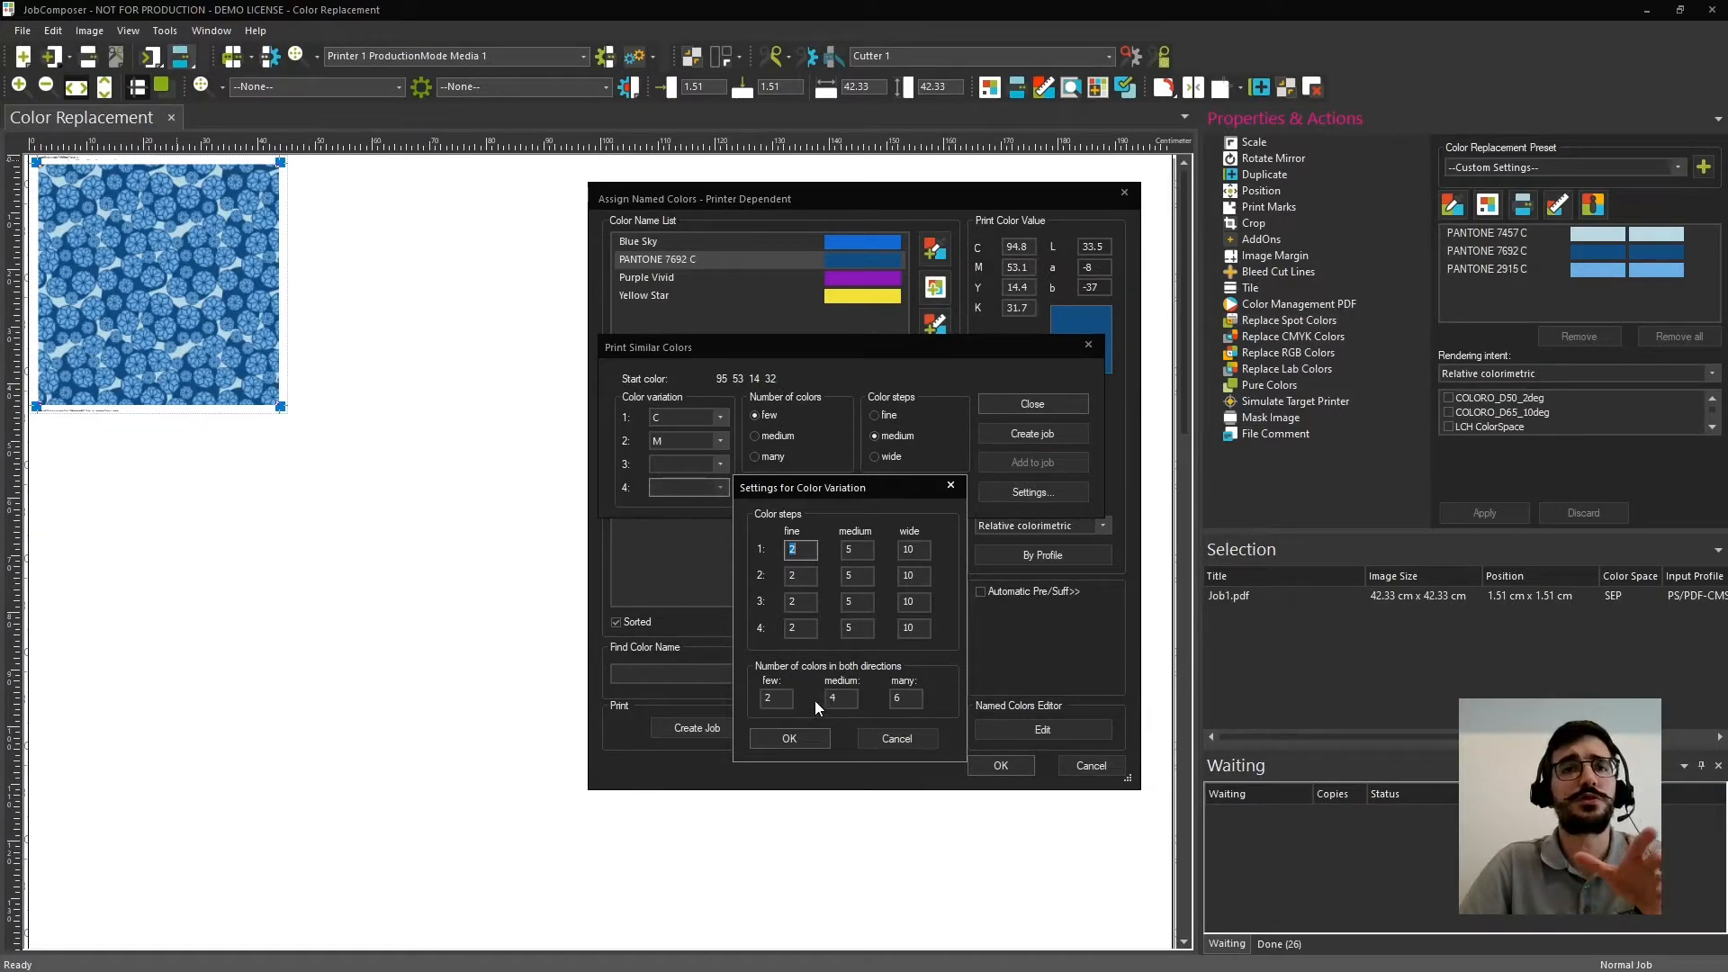
{"action": "mouse_move", "coordinate": [816, 697]}
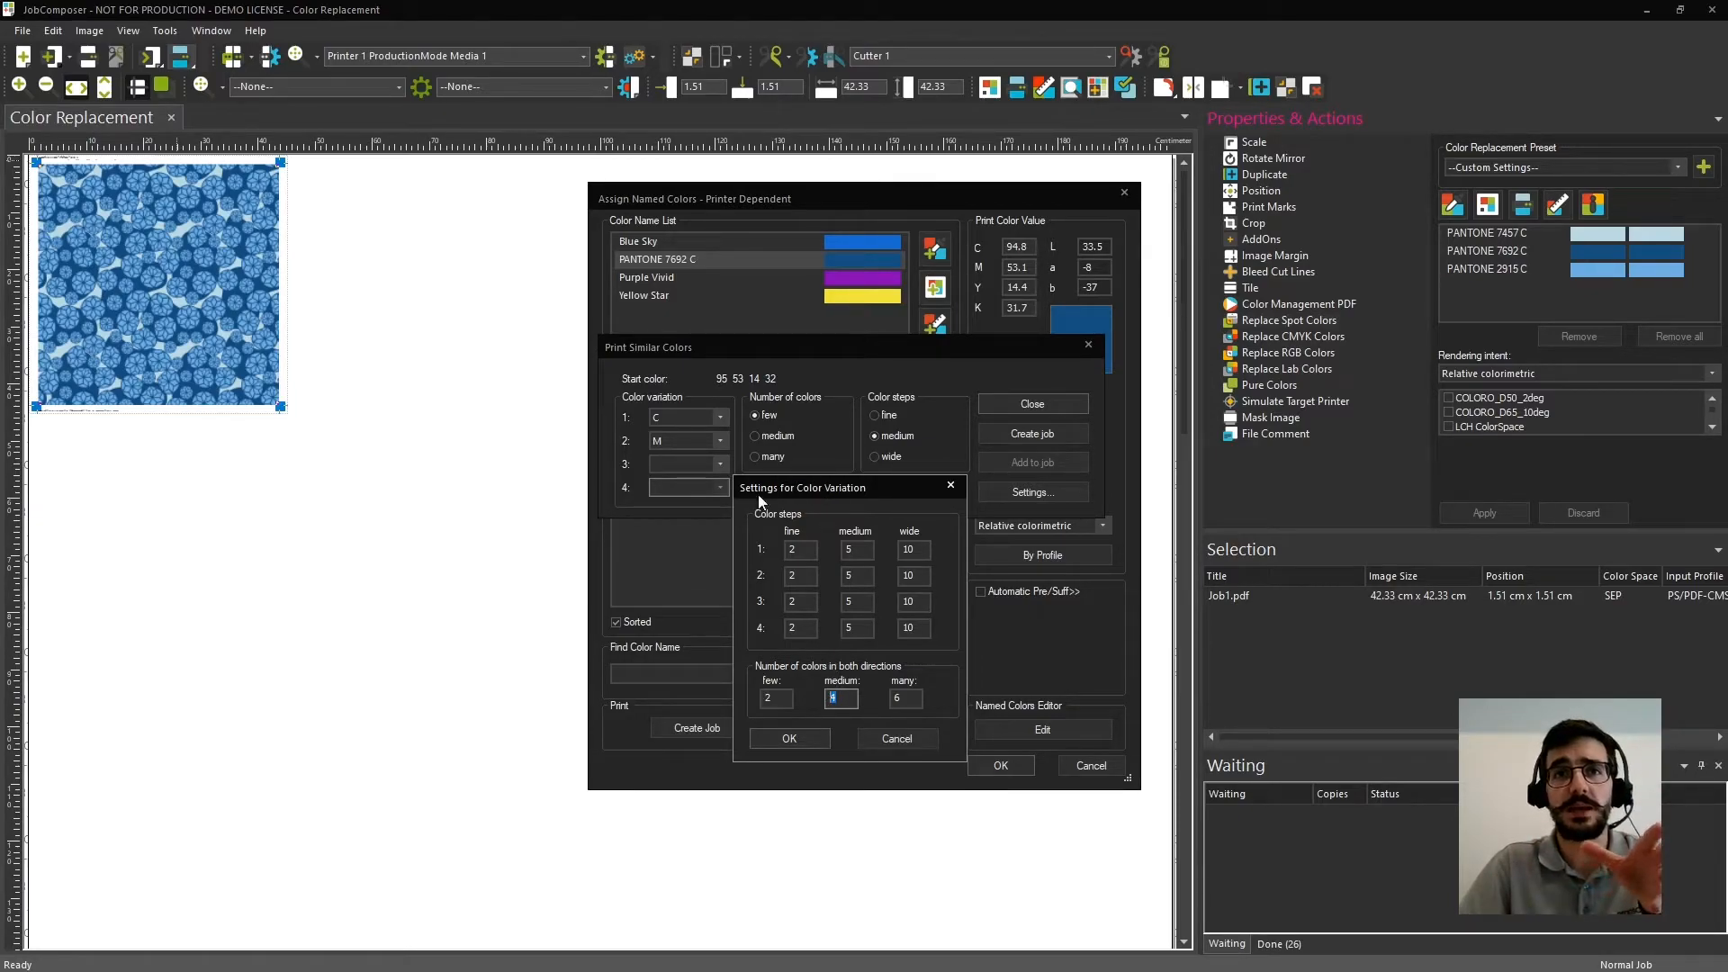
{"action": "mouse_move", "coordinate": [861, 441]}
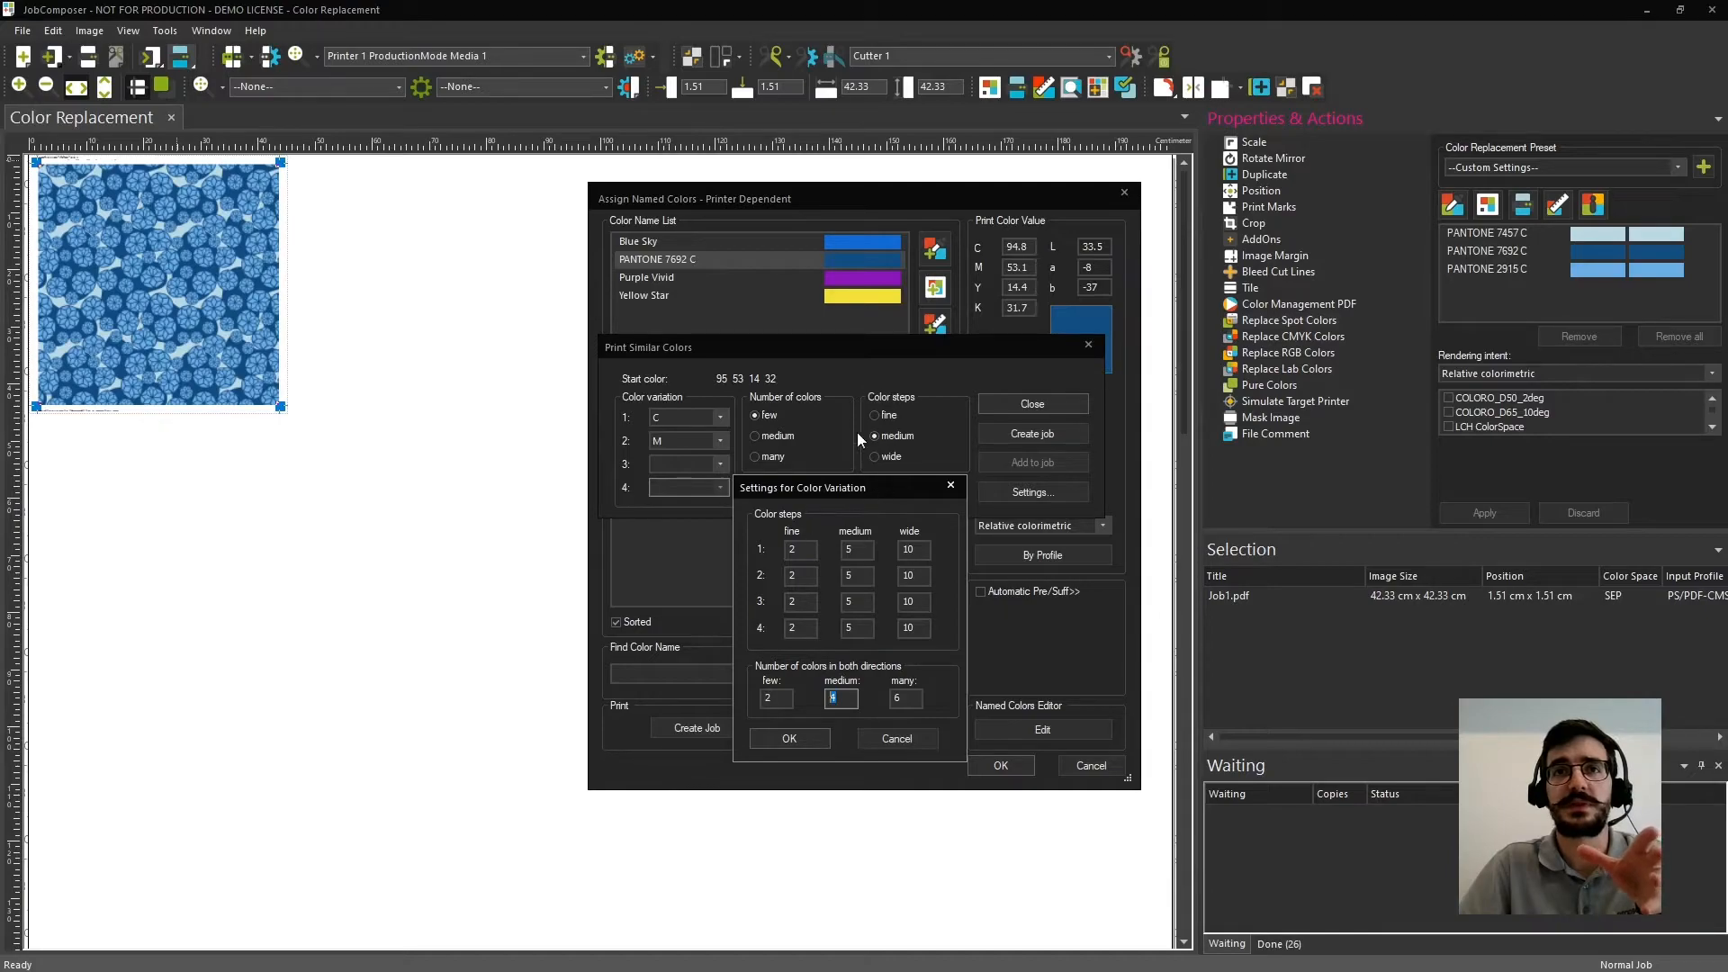
{"action": "mouse_move", "coordinate": [765, 564]}
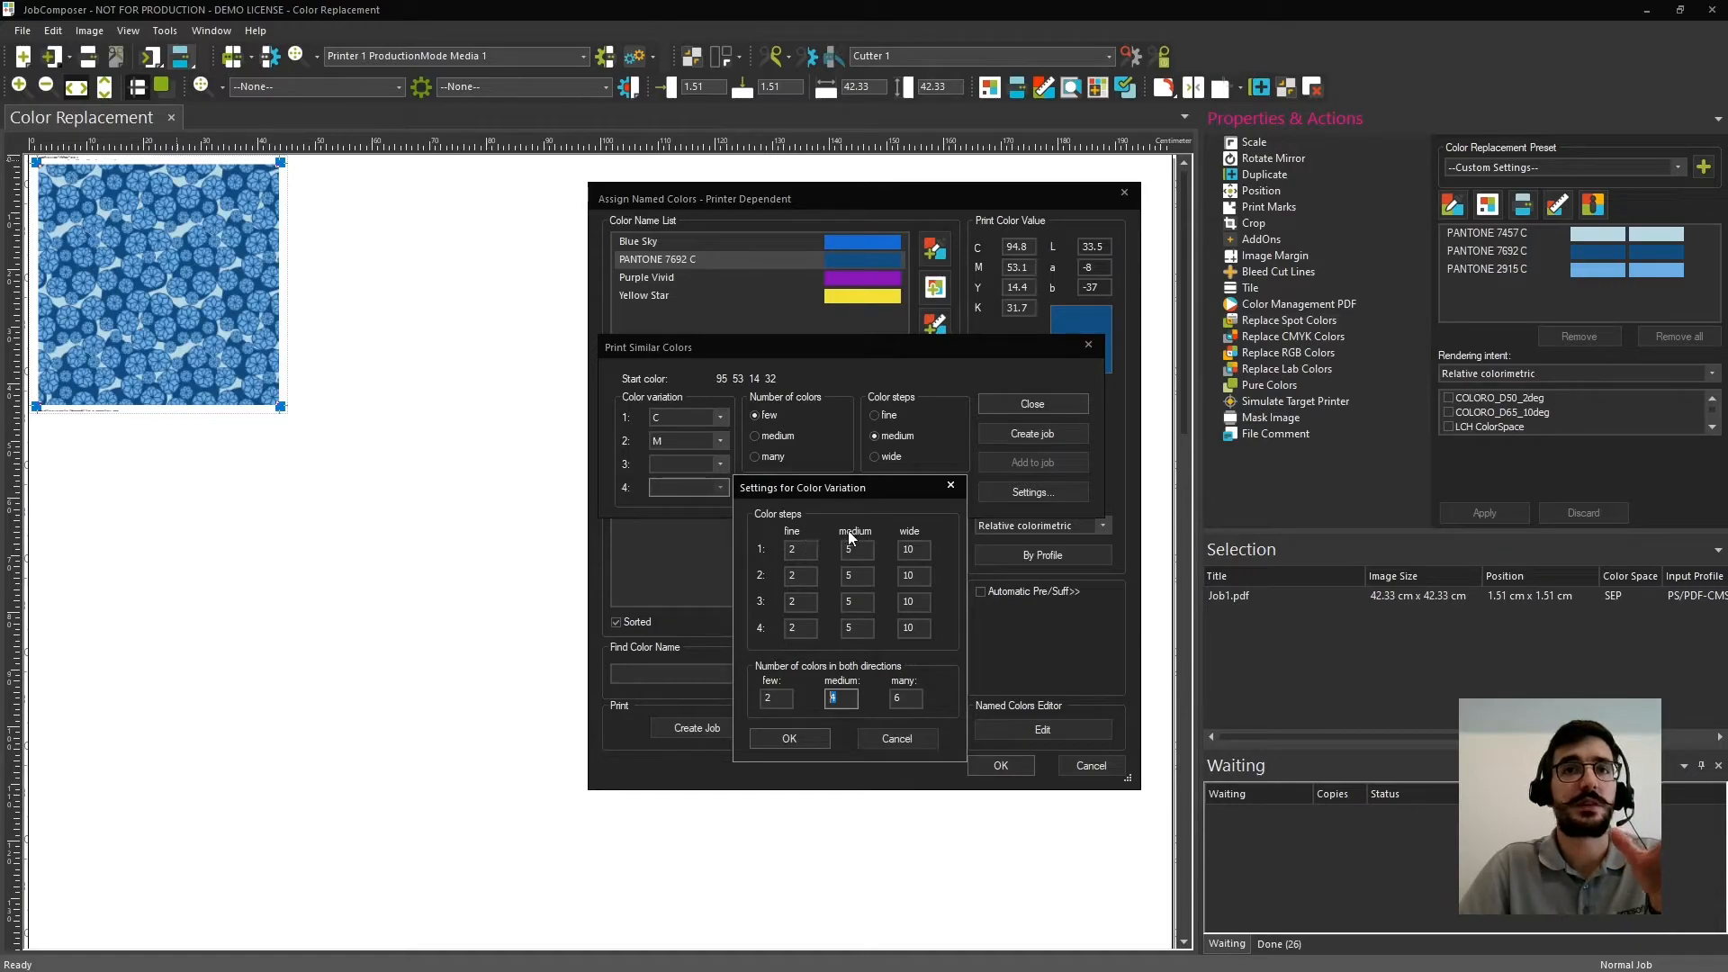
{"action": "mouse_move", "coordinate": [803, 530]}
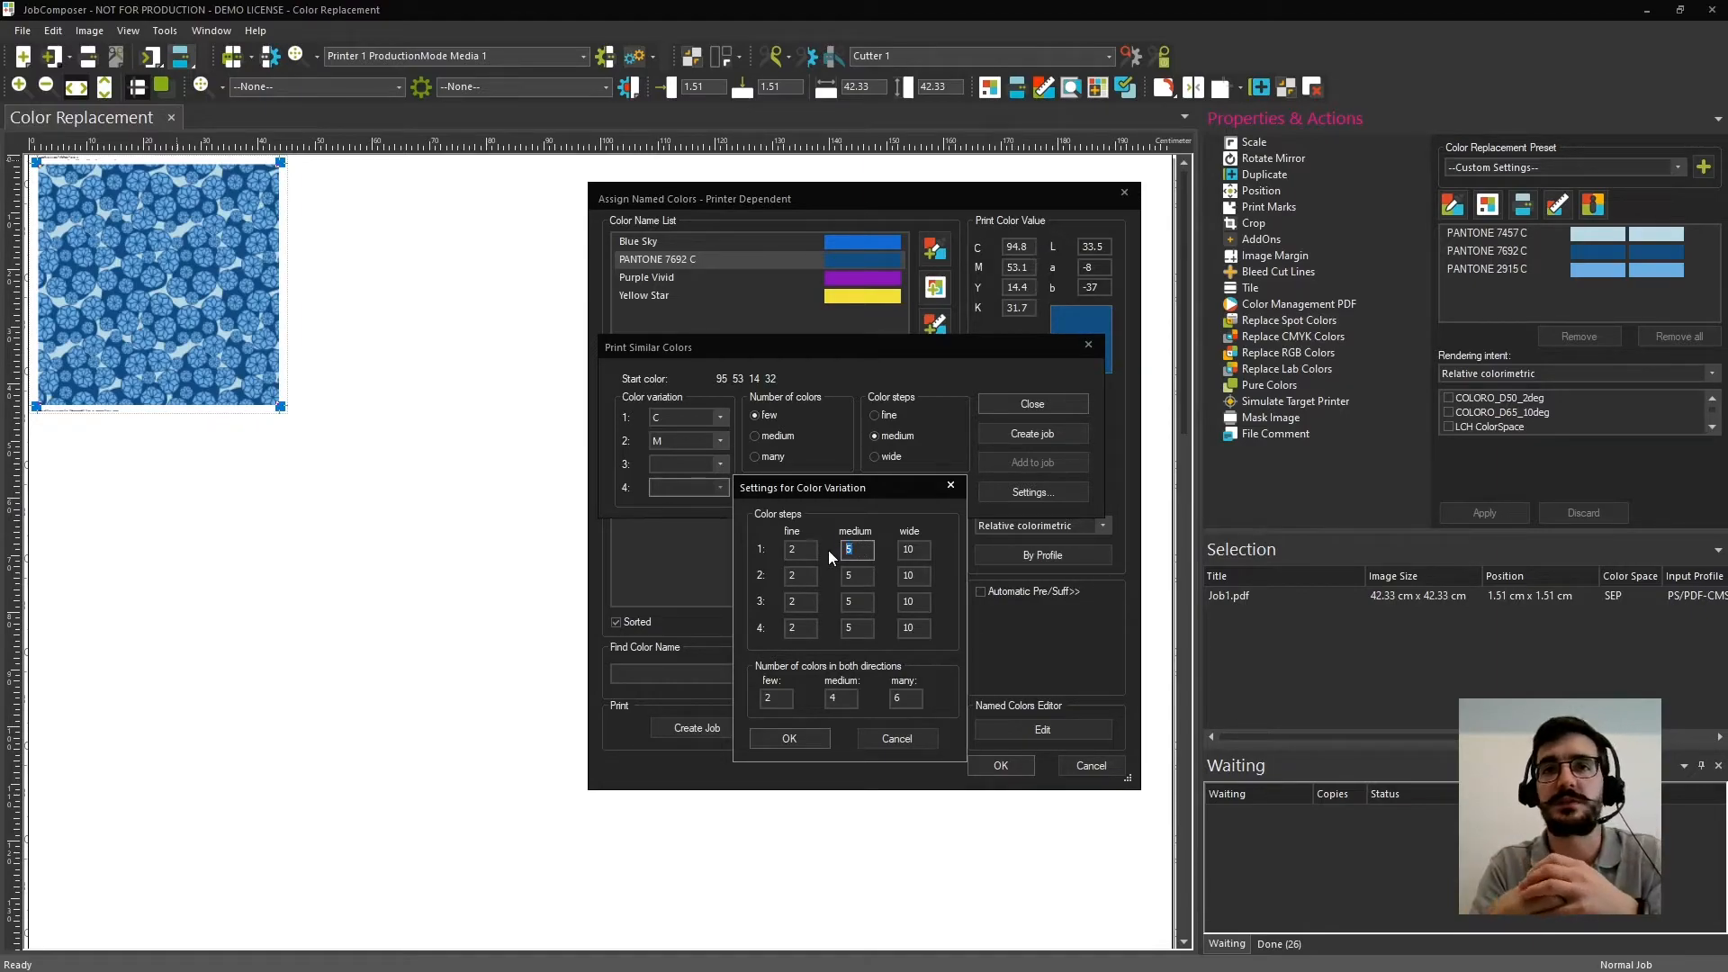
{"action": "mouse_move", "coordinate": [843, 561]}
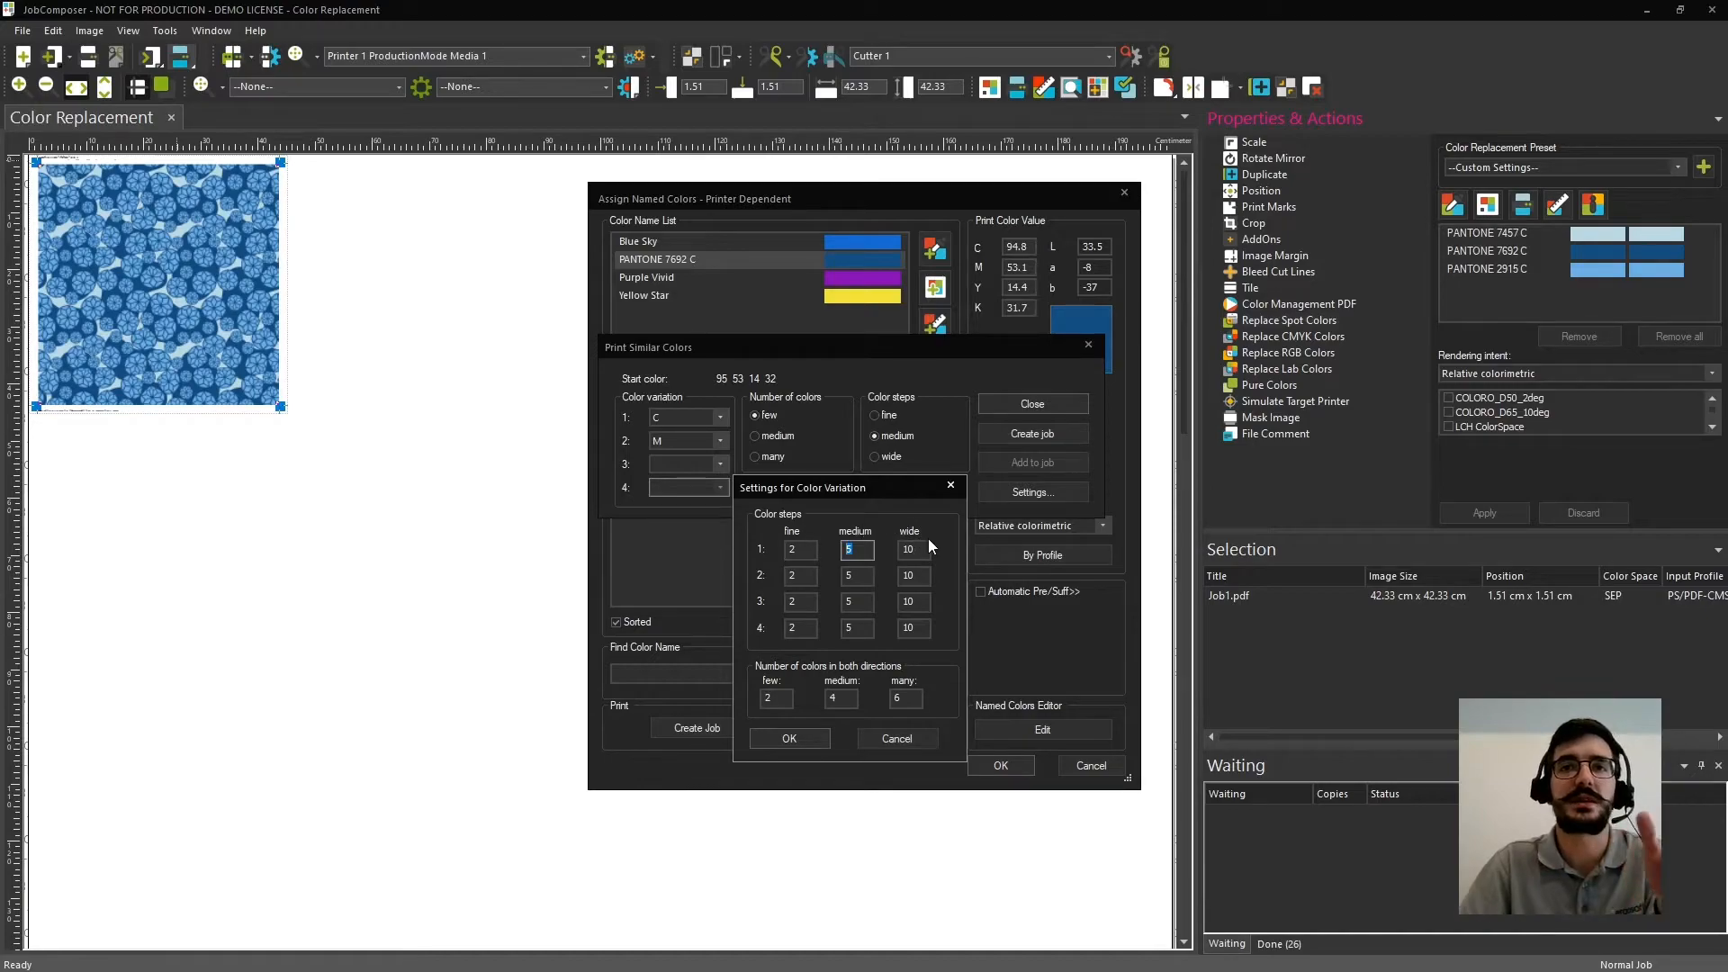
{"action": "left_click", "coordinate": [799, 550]}
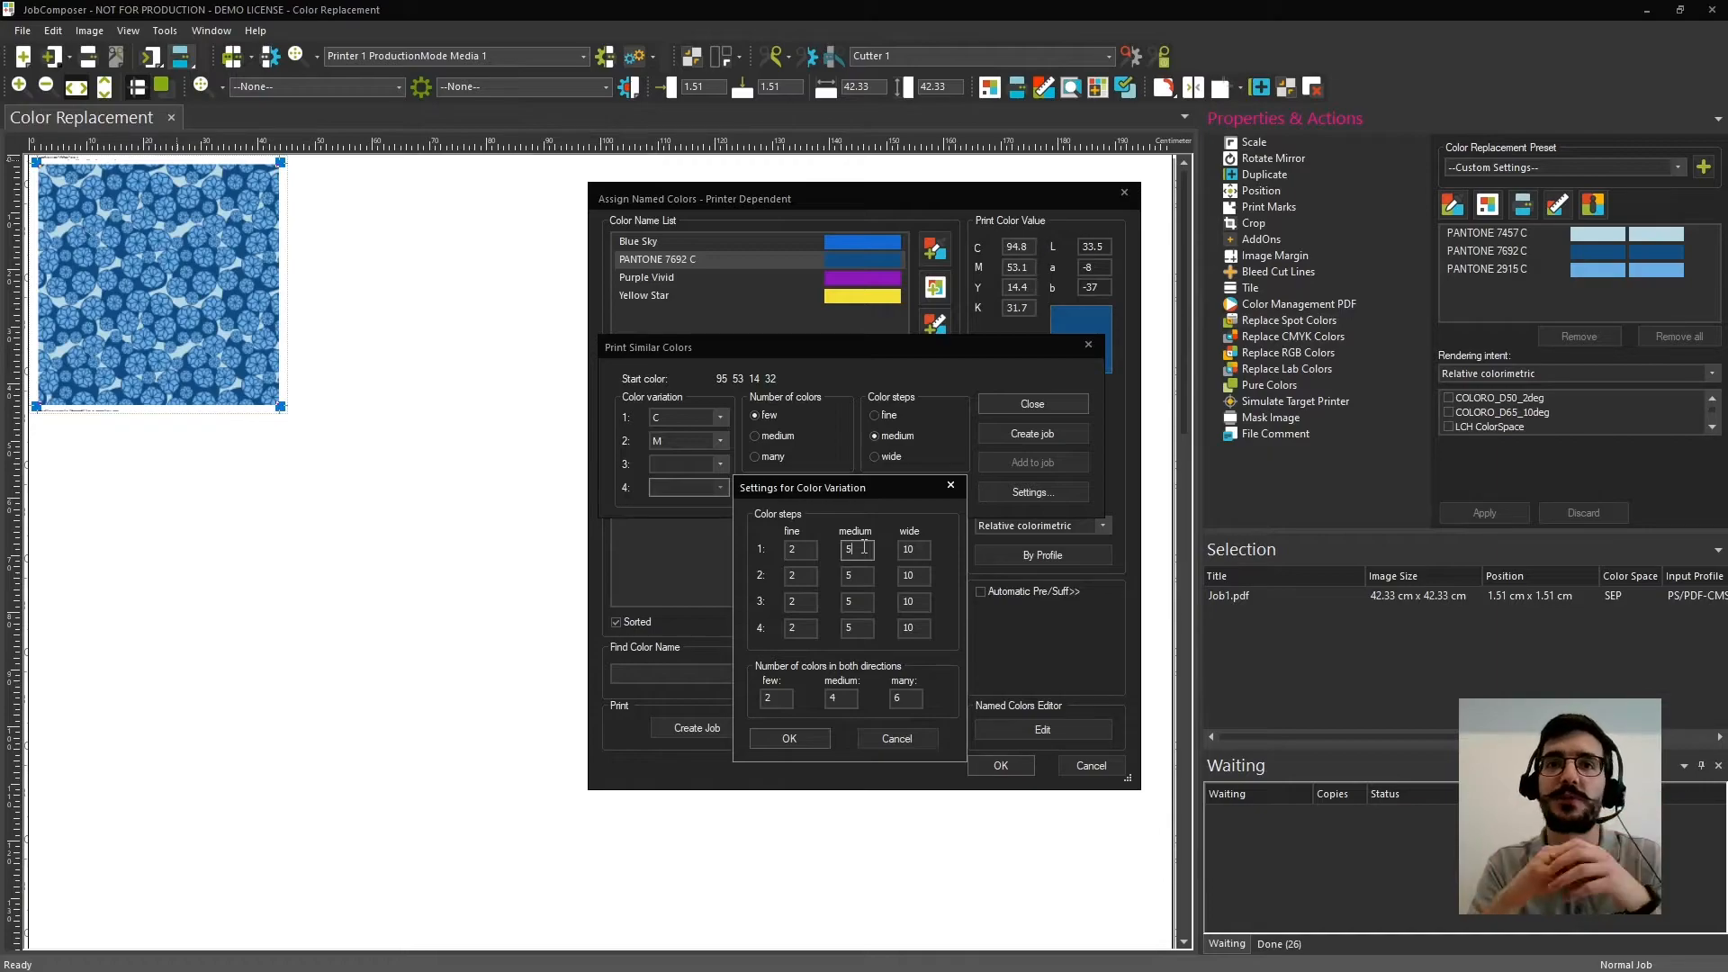
{"action": "left_click", "coordinate": [908, 549]}
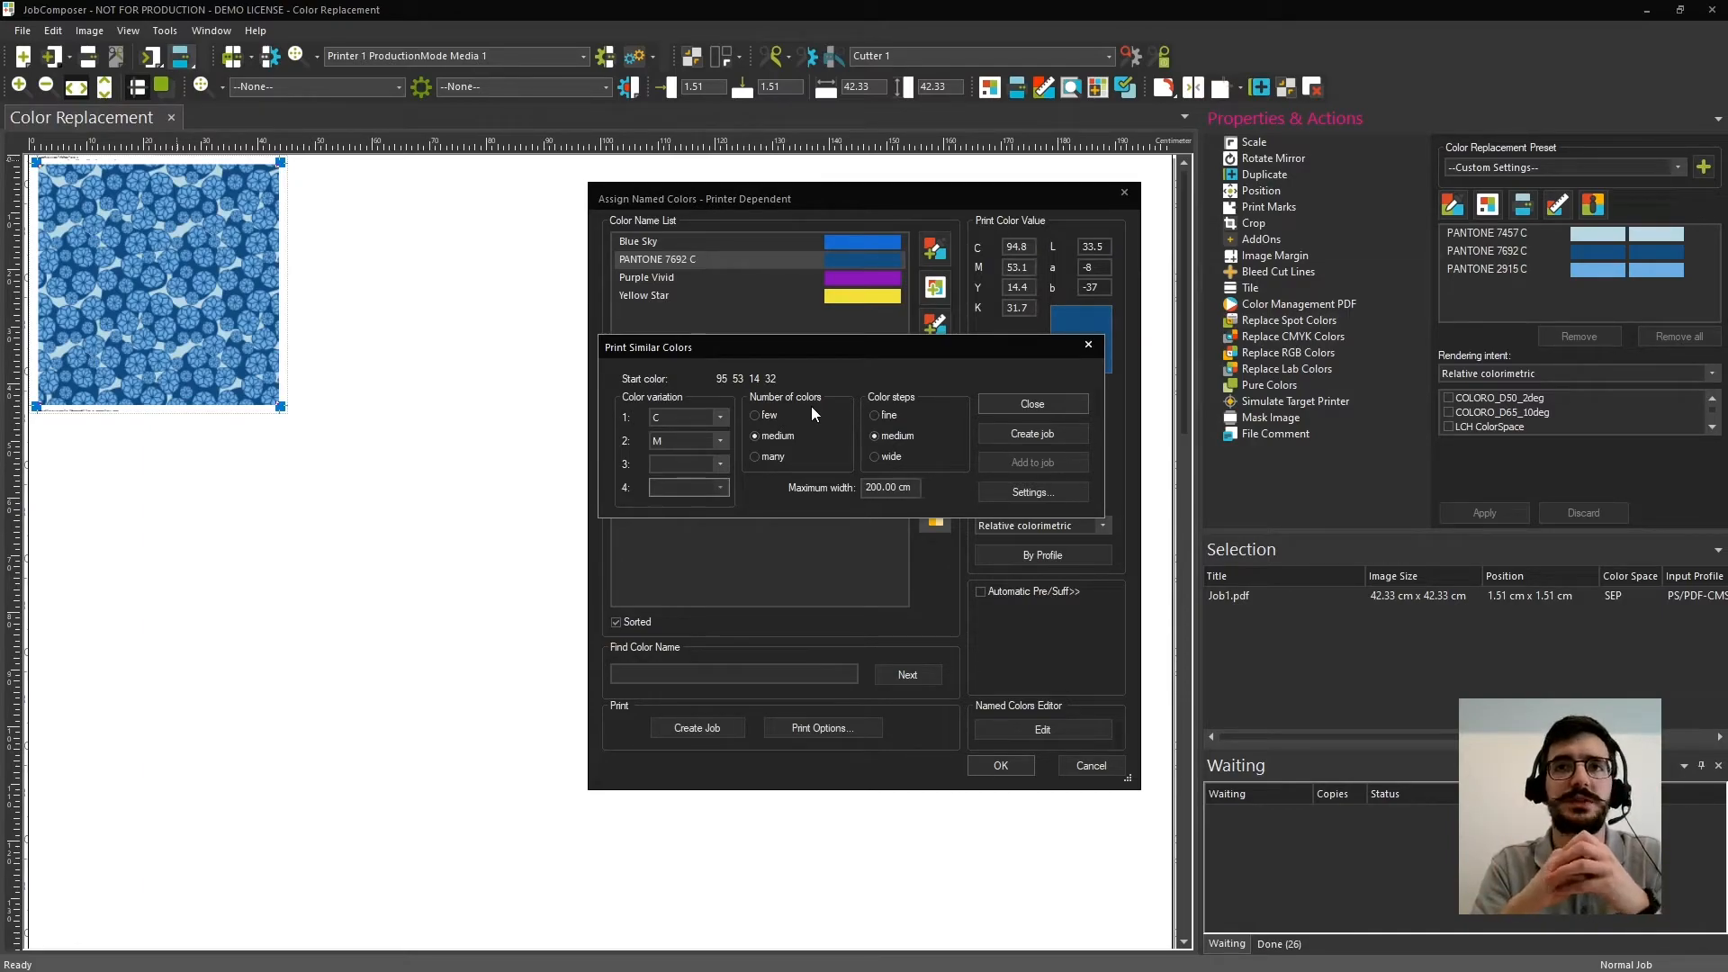
{"action": "mouse_move", "coordinate": [814, 395]}
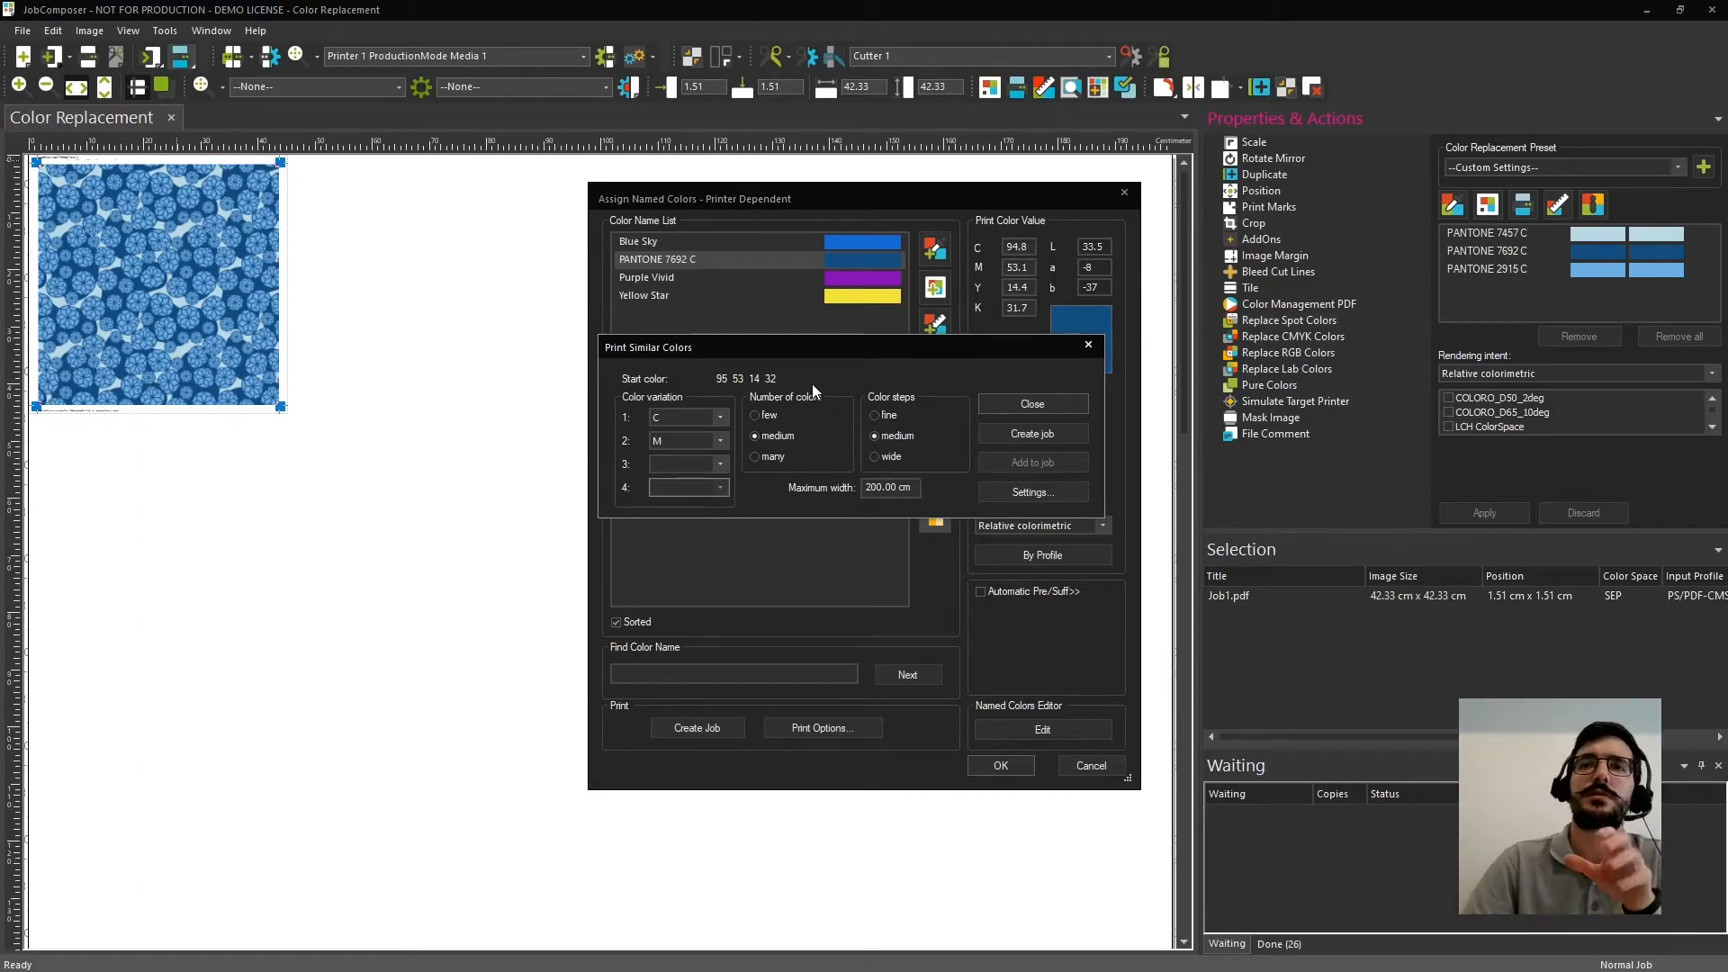
Create the similar-colours swatch job and close the Print Similar Colors and Assign Named Colors dialogs.
{"action": "left_click", "coordinate": [1032, 434]}
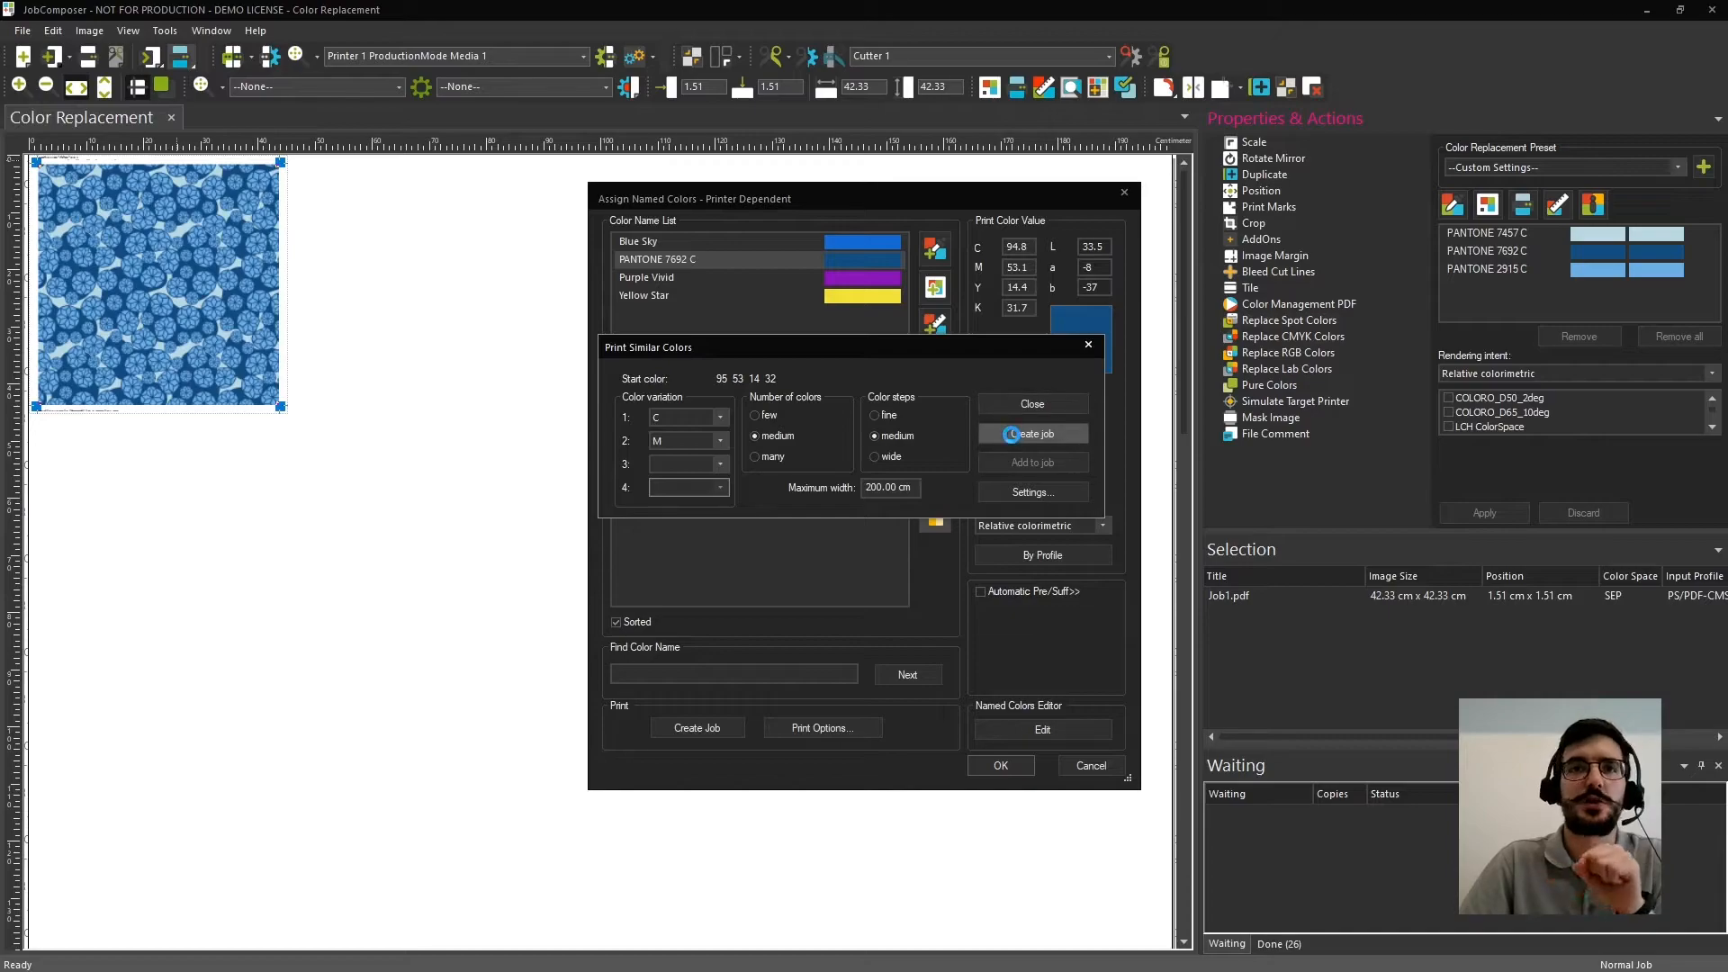
{"action": "left_click", "coordinate": [1030, 434]}
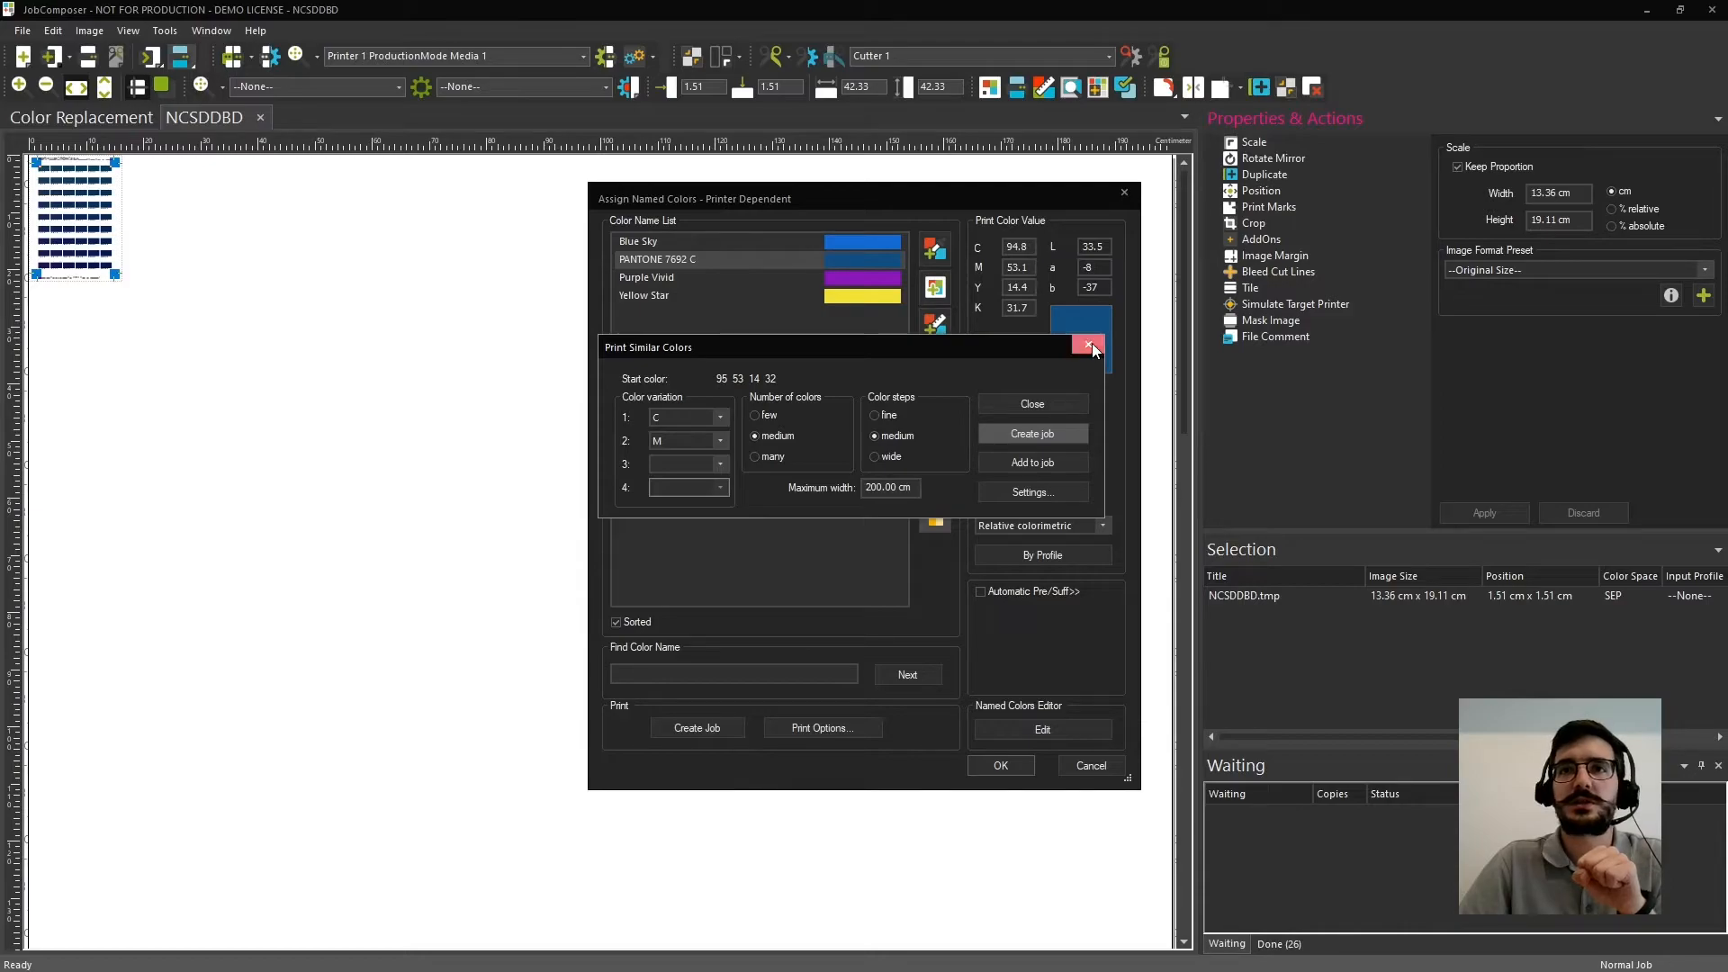
{"action": "left_click", "coordinate": [1087, 345]}
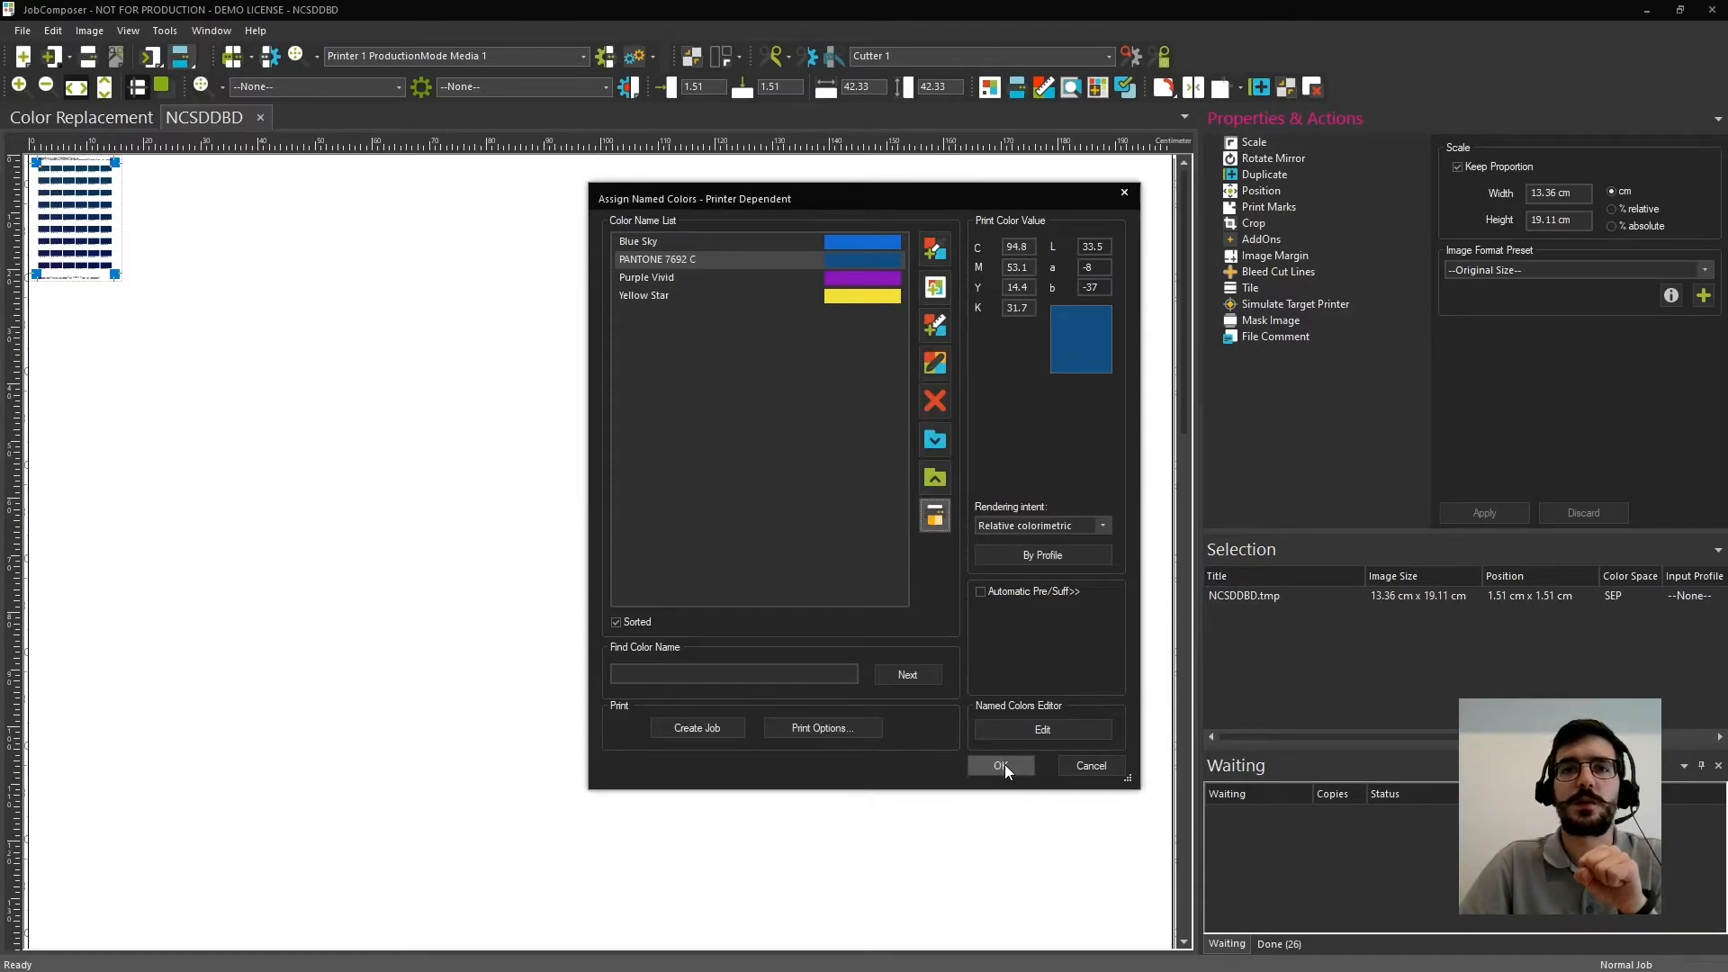
{"action": "left_click", "coordinate": [999, 765]}
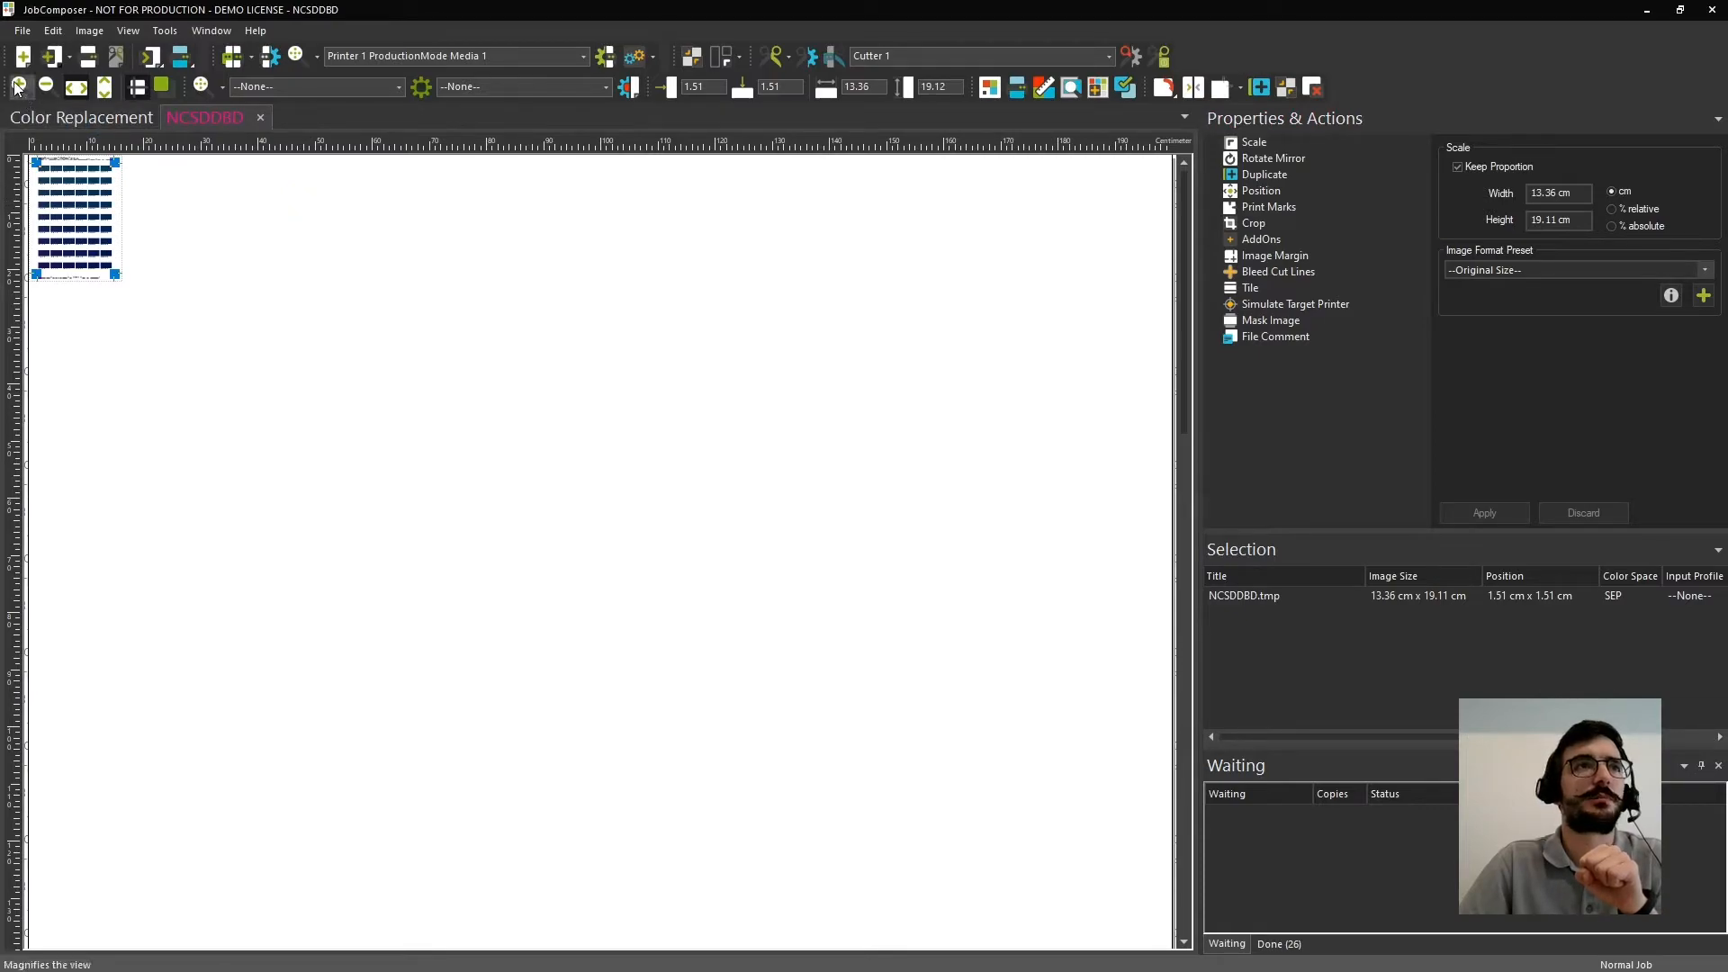
Zoom in twice on the NCSDDBD chart to read the CMYK labels on each blue patch.
{"action": "left_click", "coordinate": [16, 87]}
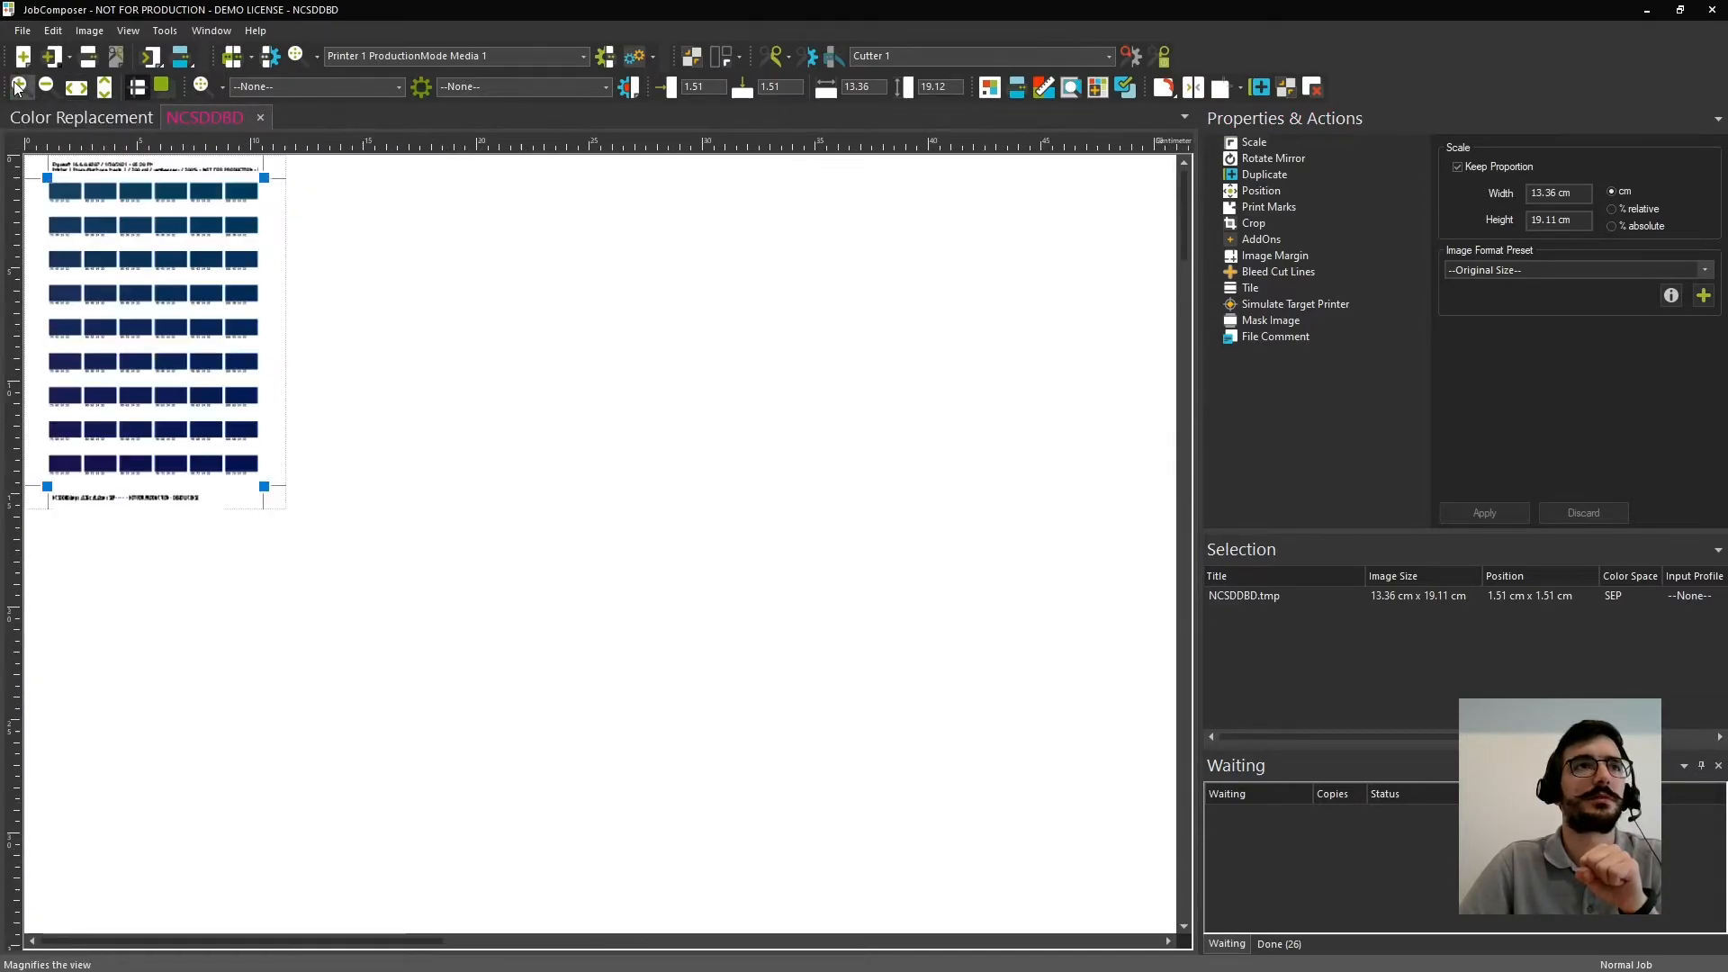
{"action": "left_click", "coordinate": [16, 86]}
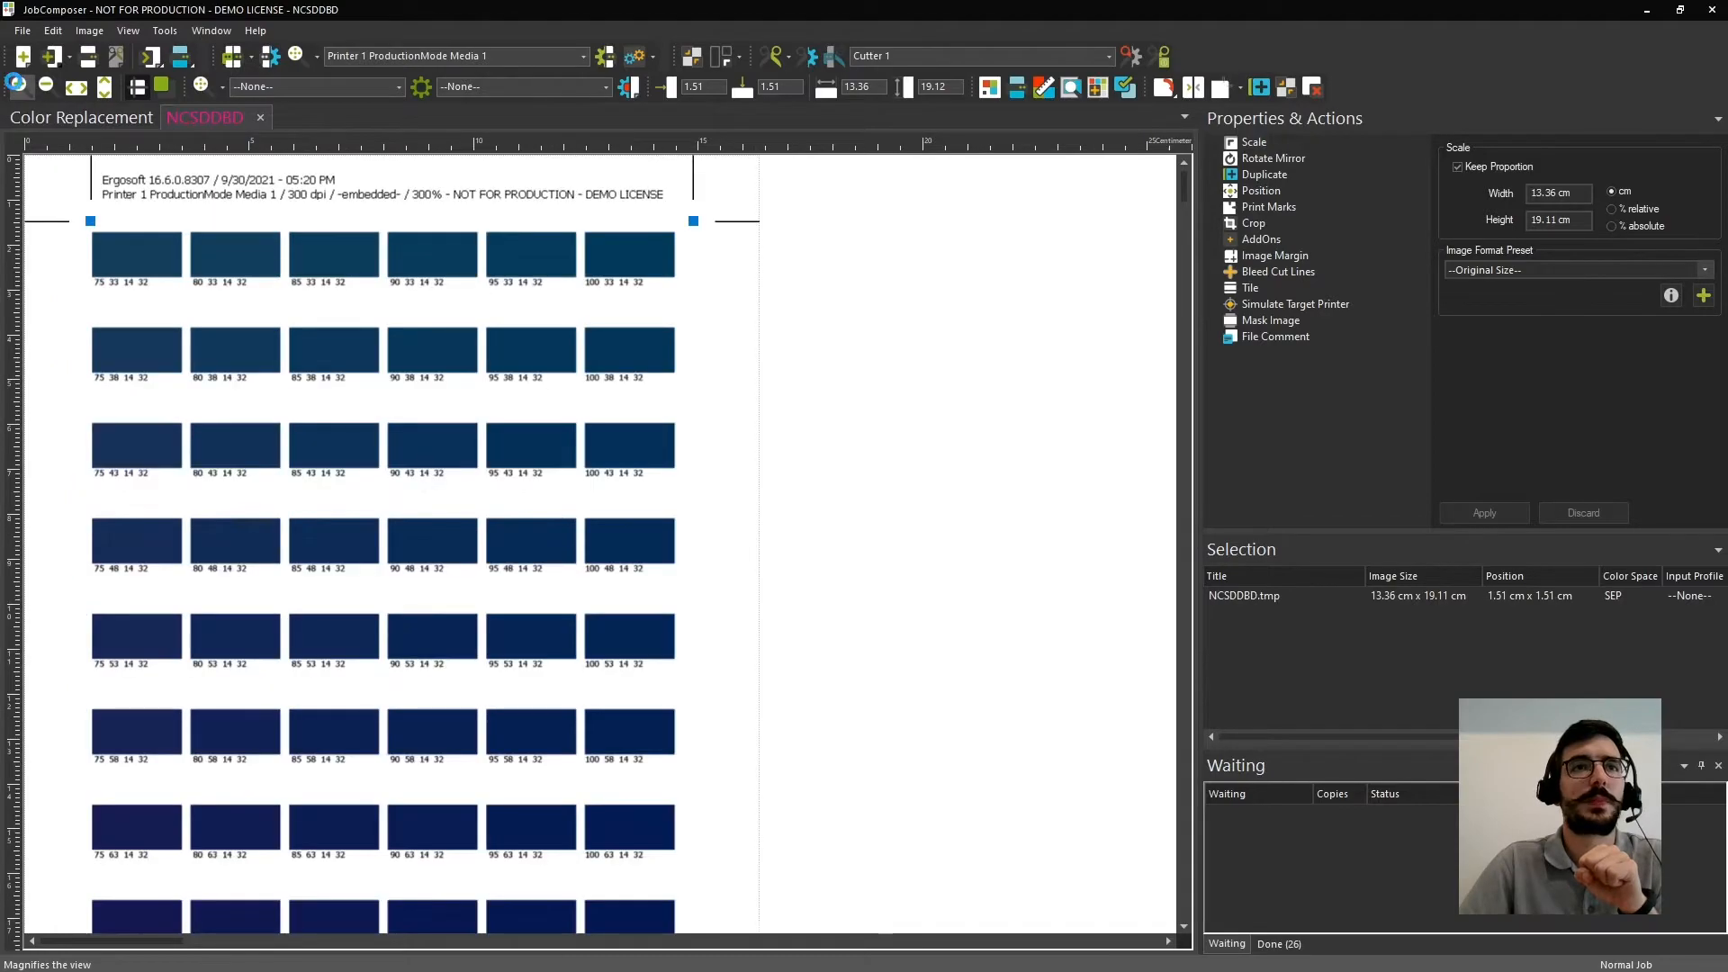
{"action": "mouse_move", "coordinate": [778, 508]}
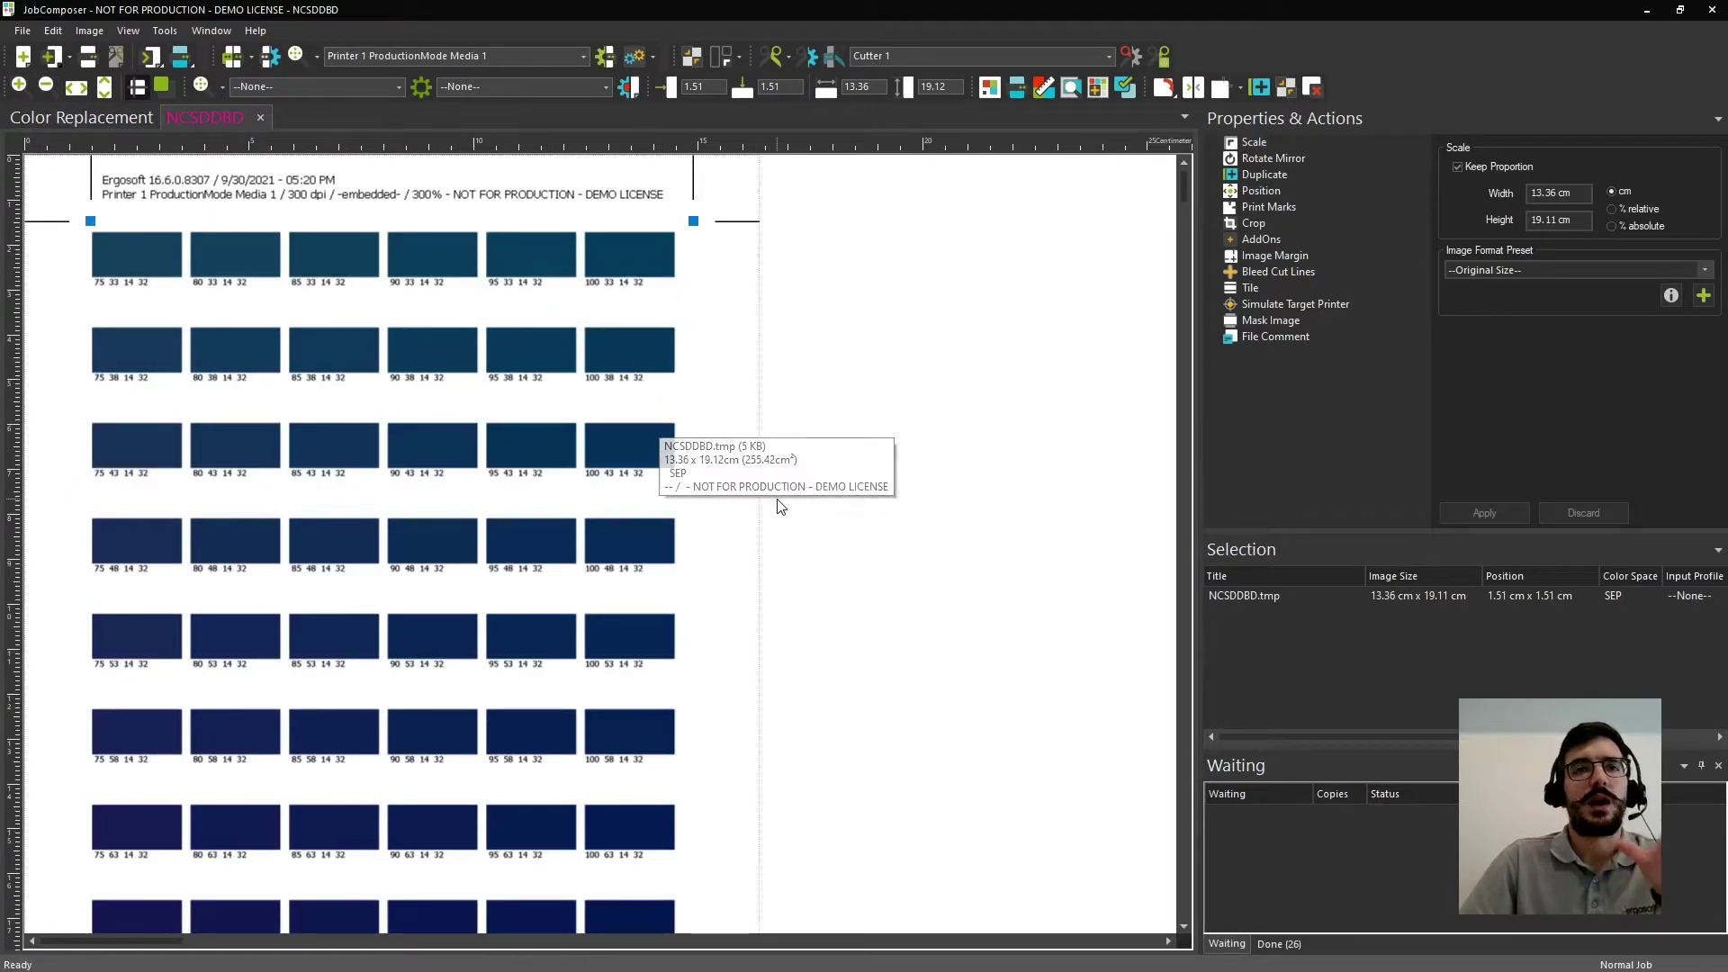
{"action": "mouse_move", "coordinate": [821, 482]}
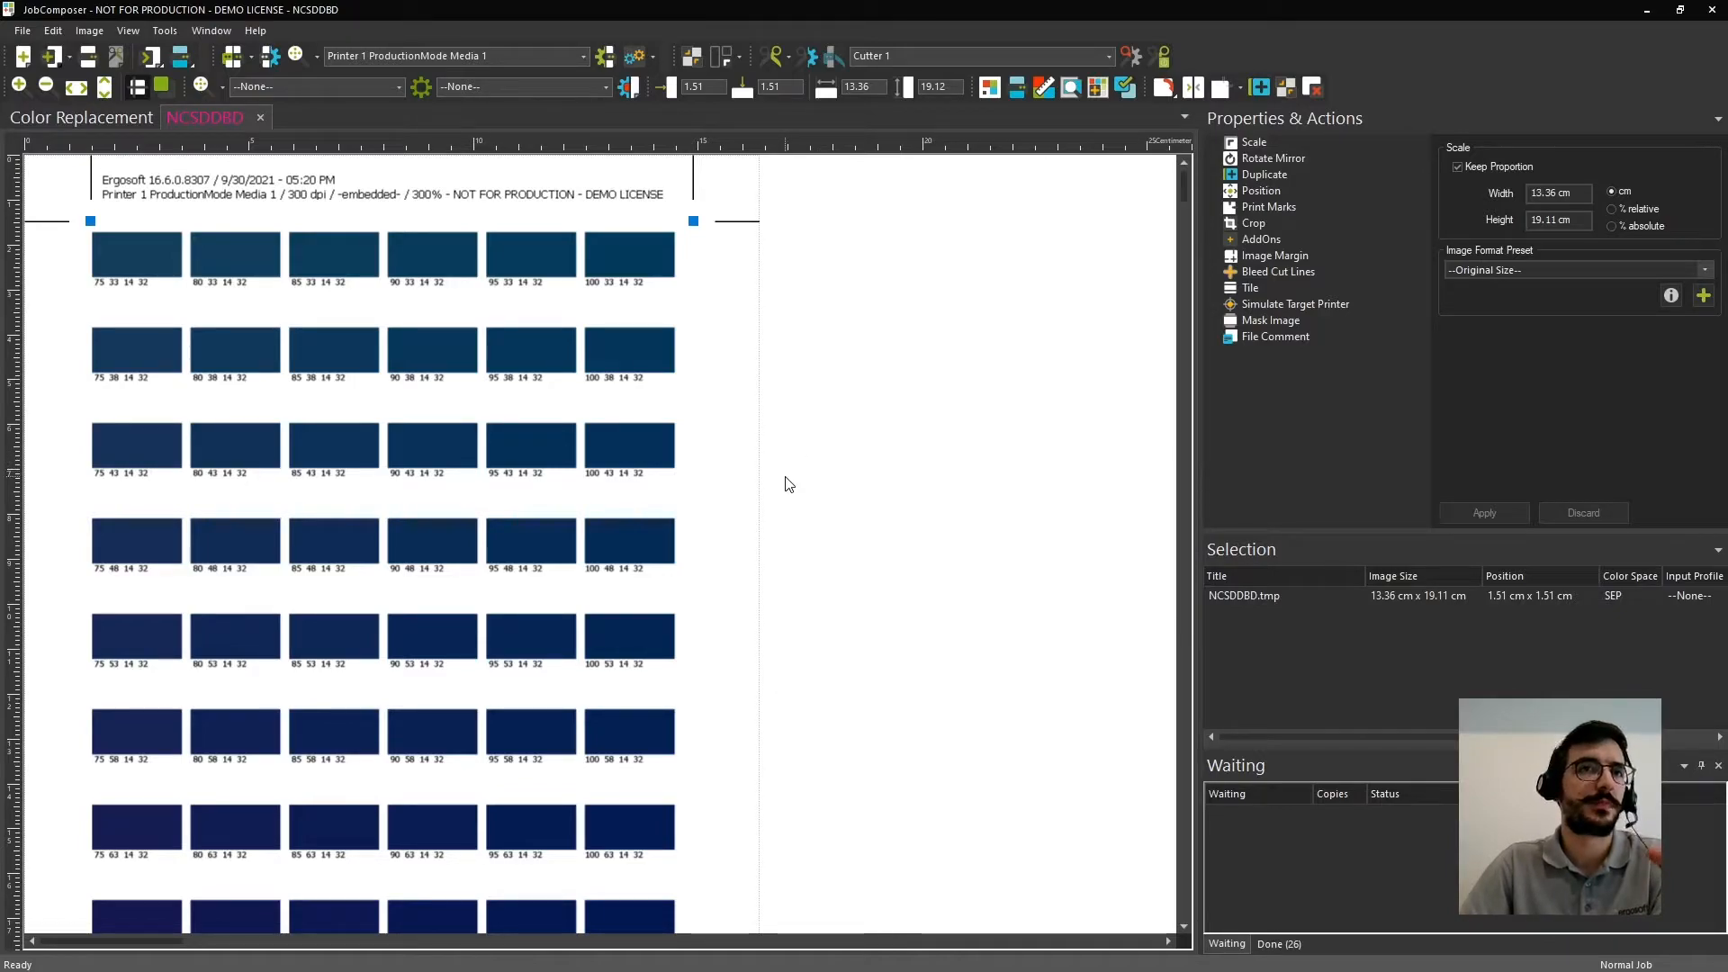
{"action": "mouse_move", "coordinate": [243, 396]}
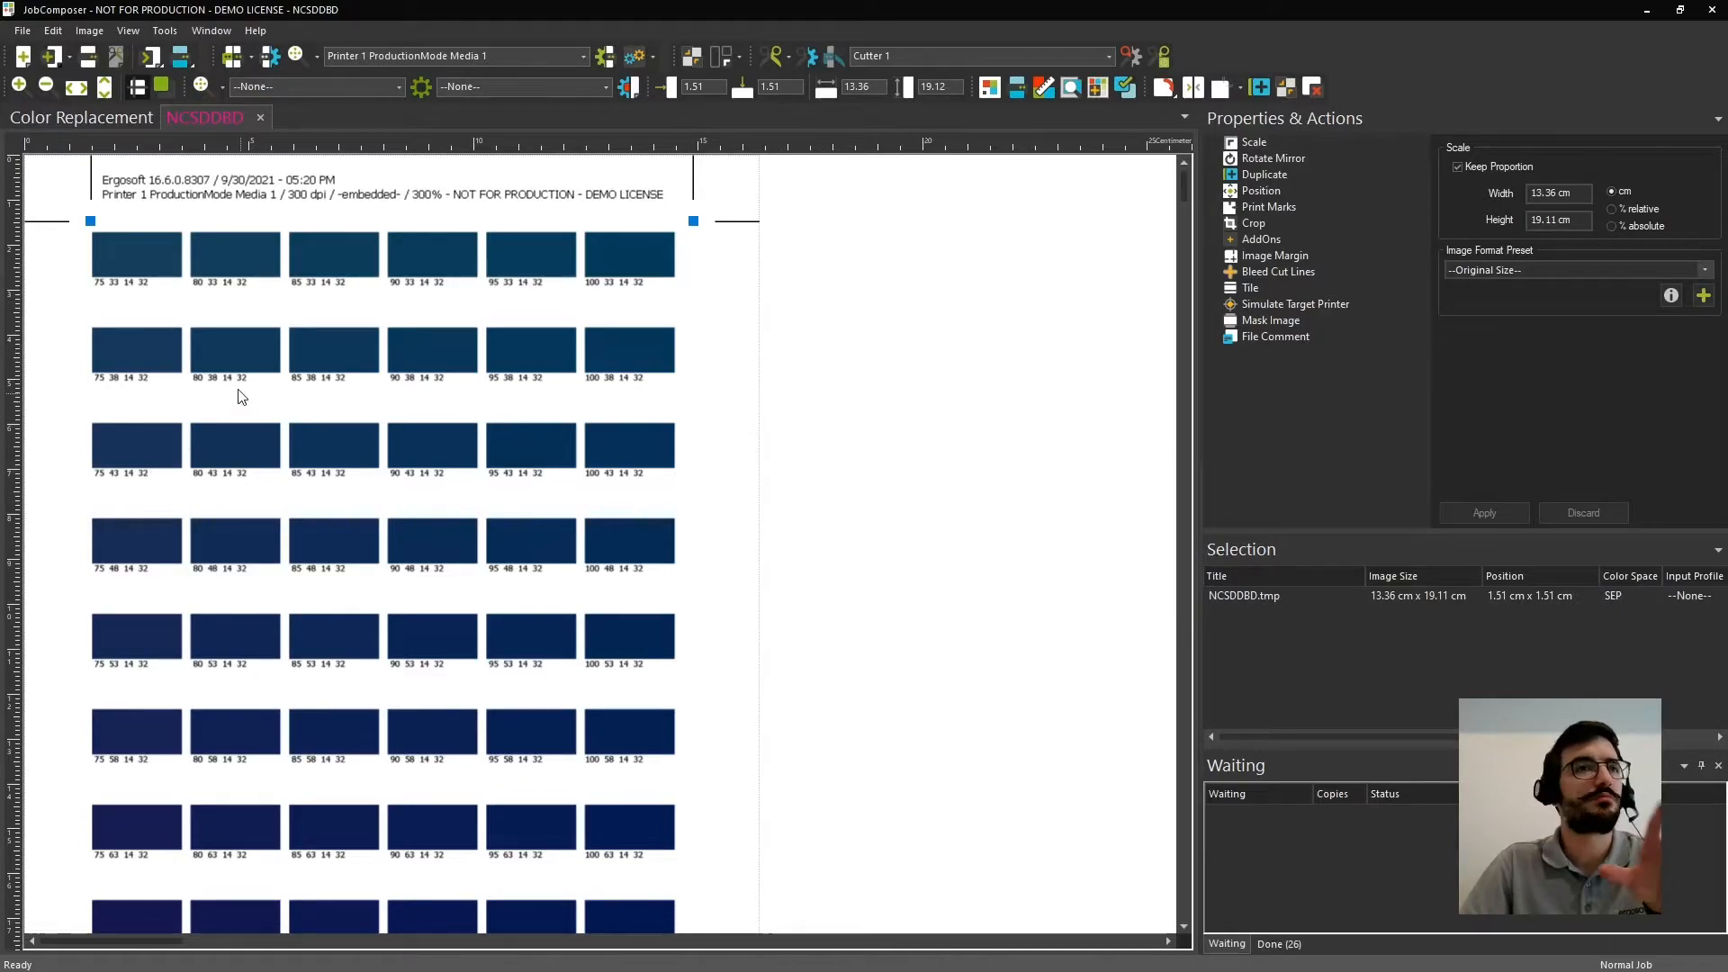
{"action": "mouse_move", "coordinate": [690, 457]}
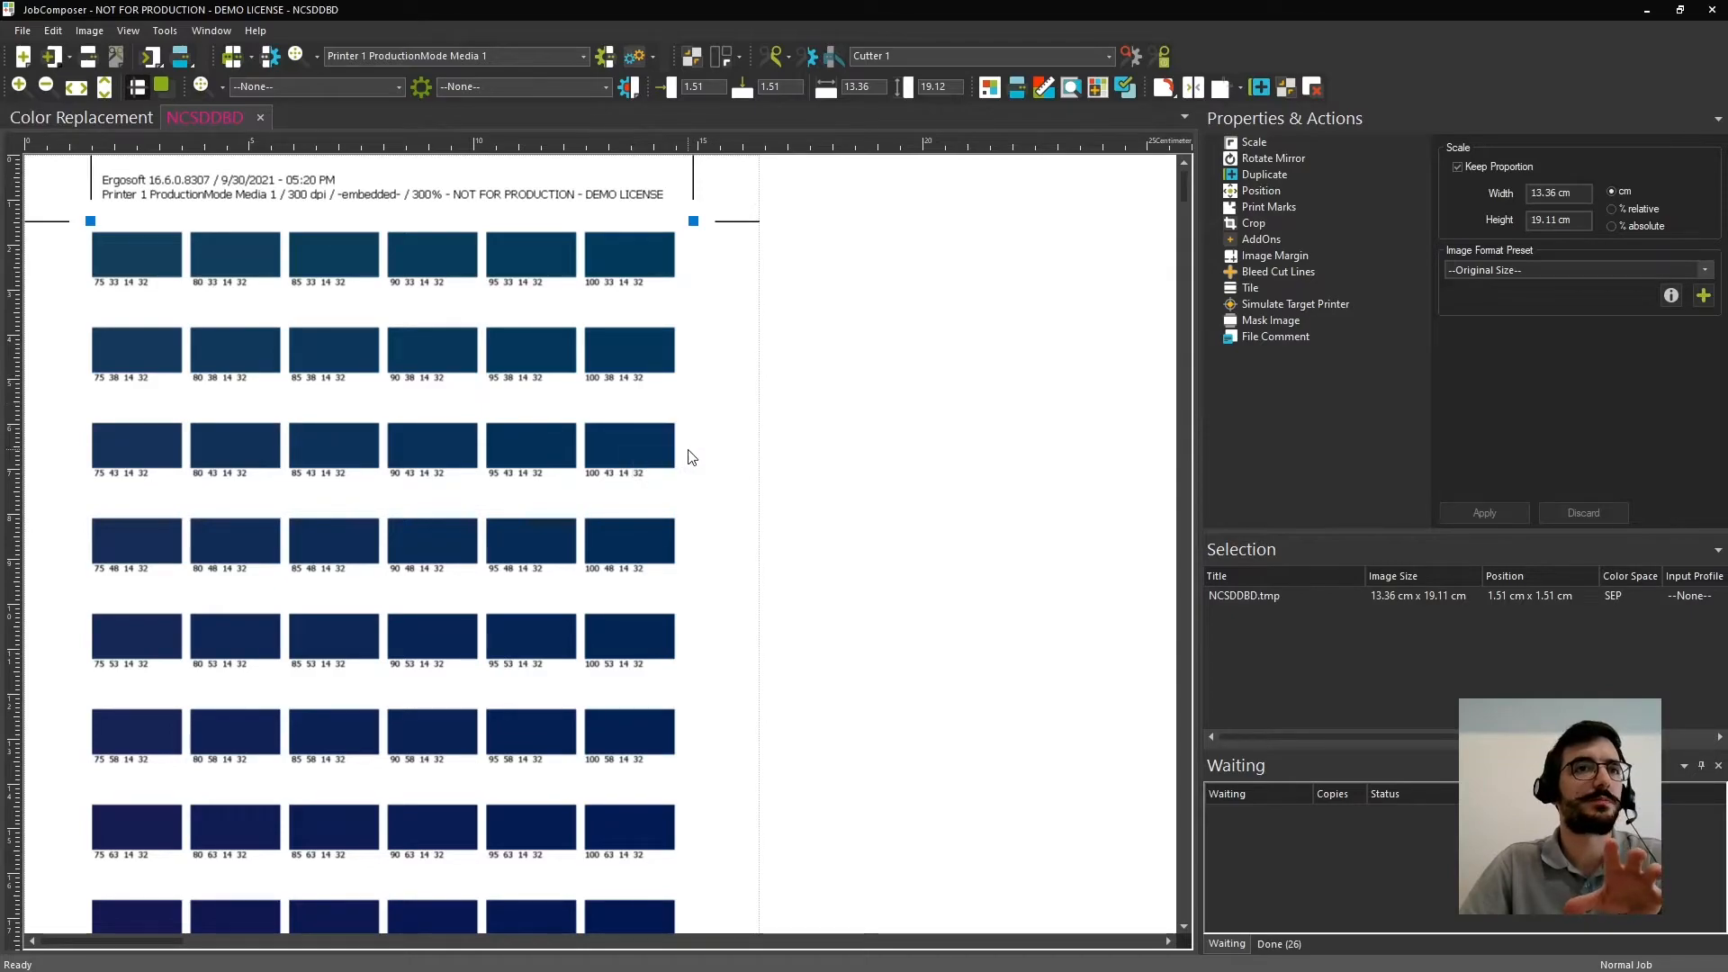
{"action": "mouse_move", "coordinate": [724, 431]}
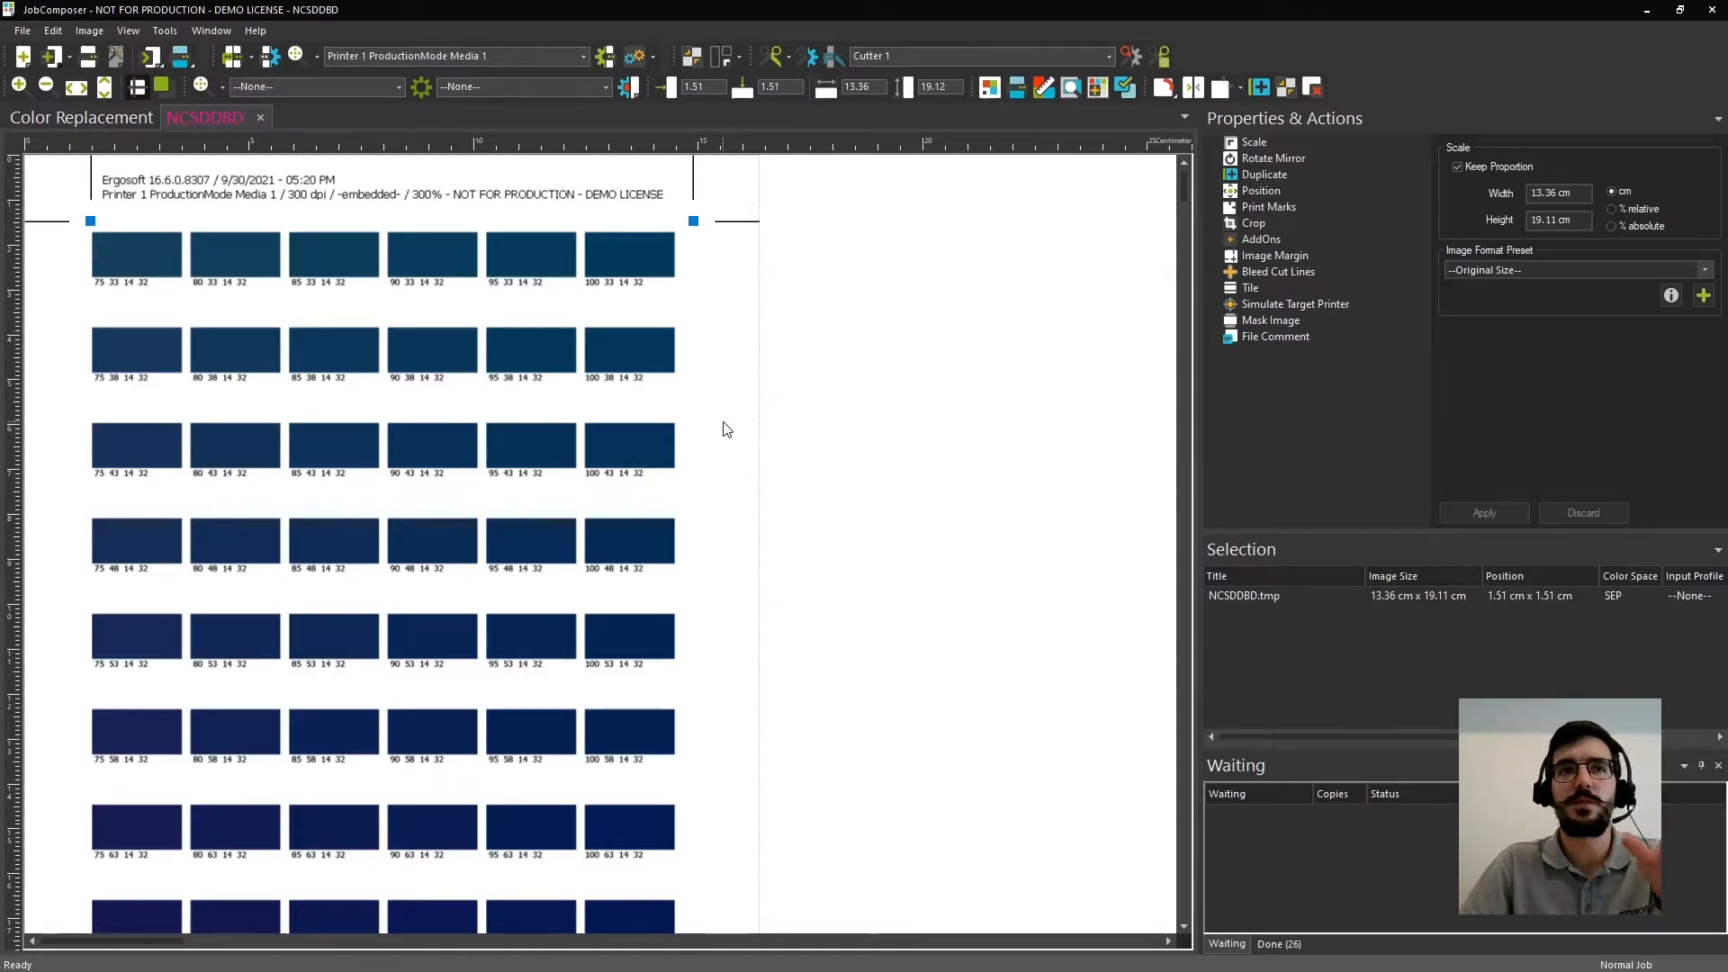
{"action": "mouse_move", "coordinate": [767, 439]}
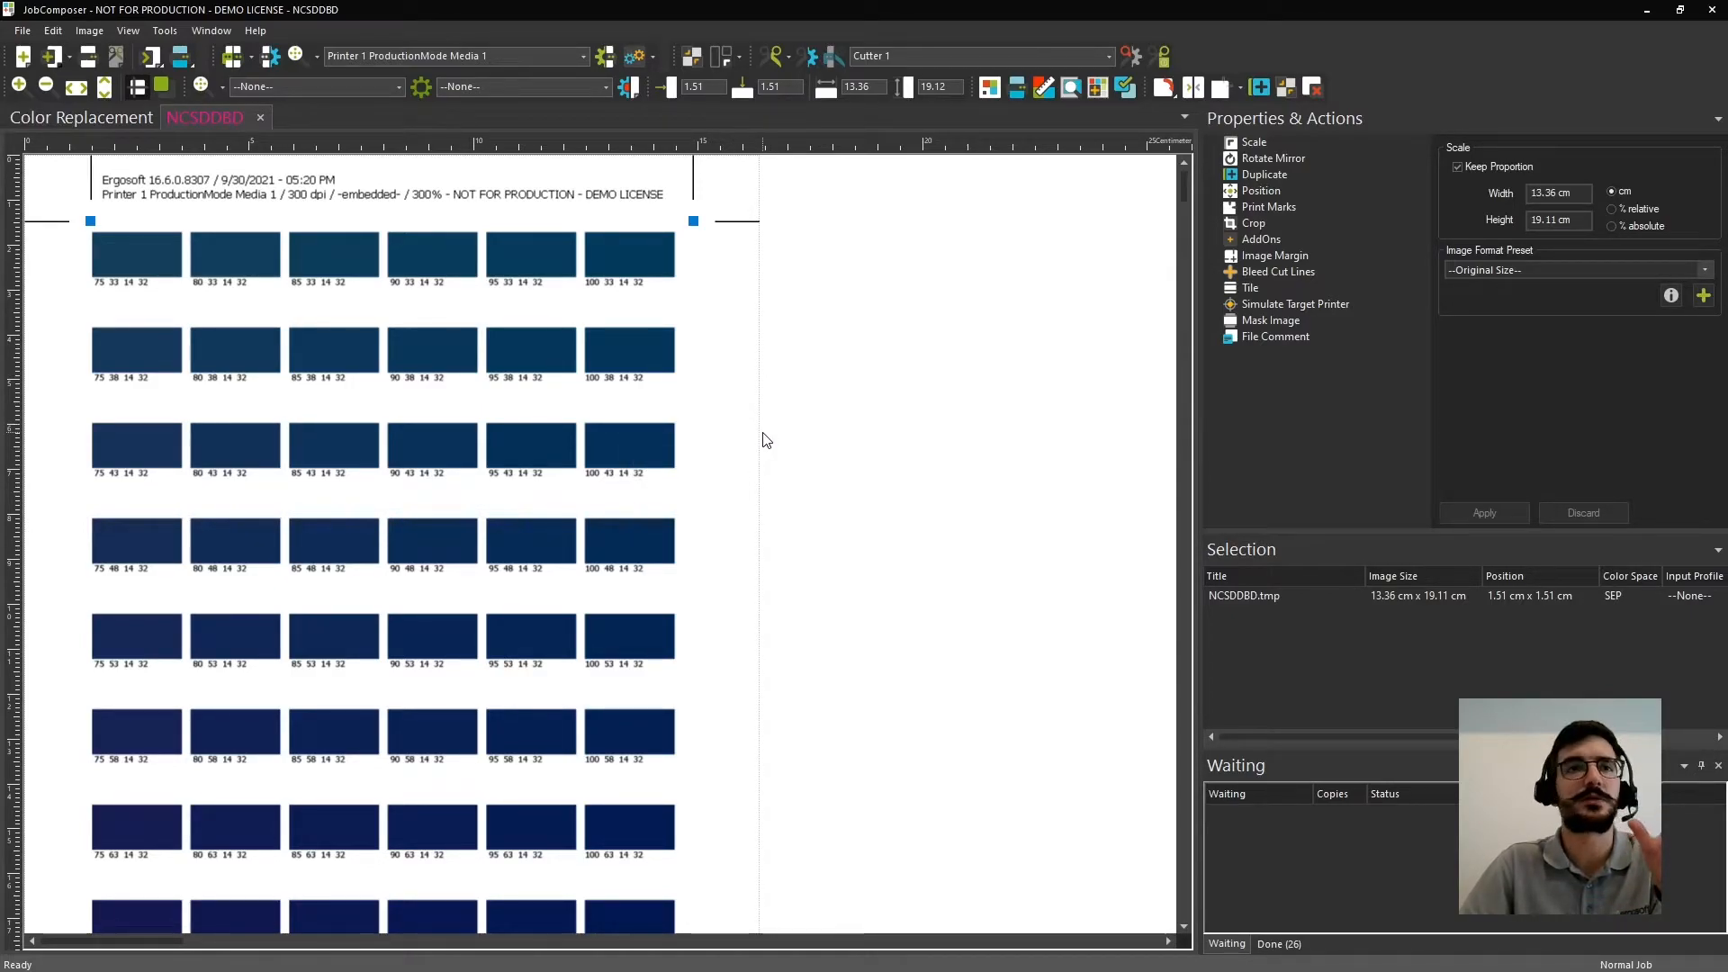
{"action": "mouse_move", "coordinate": [160, 218]}
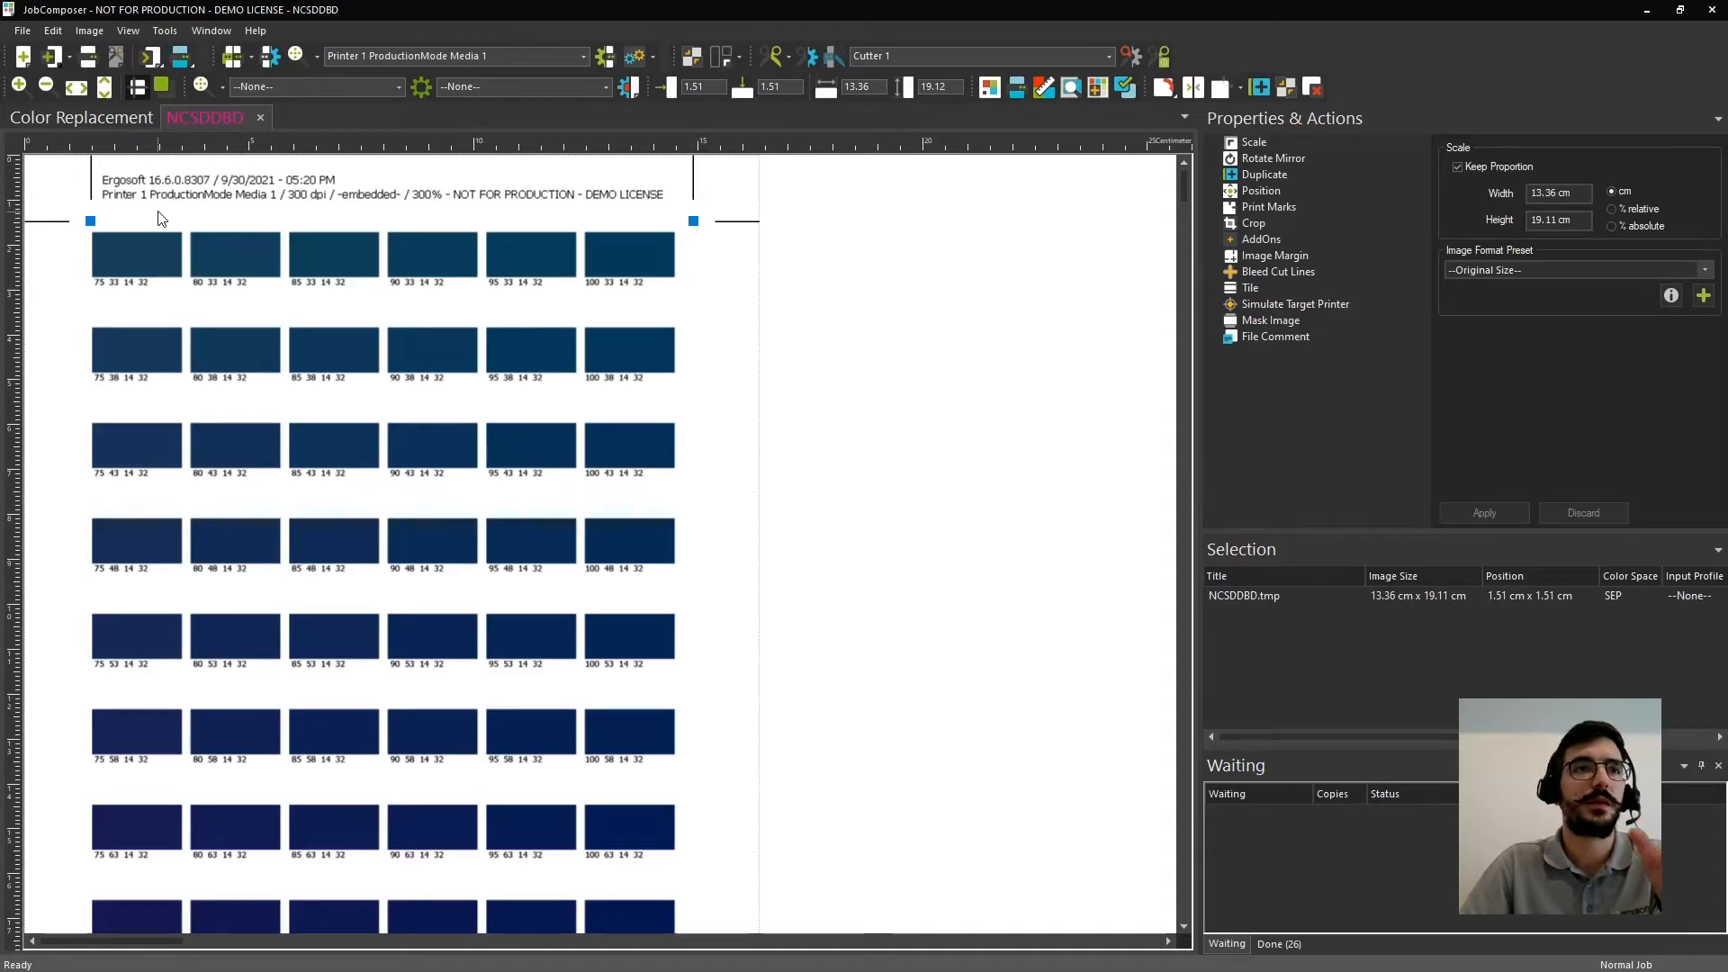
{"action": "mouse_move", "coordinate": [400, 347]}
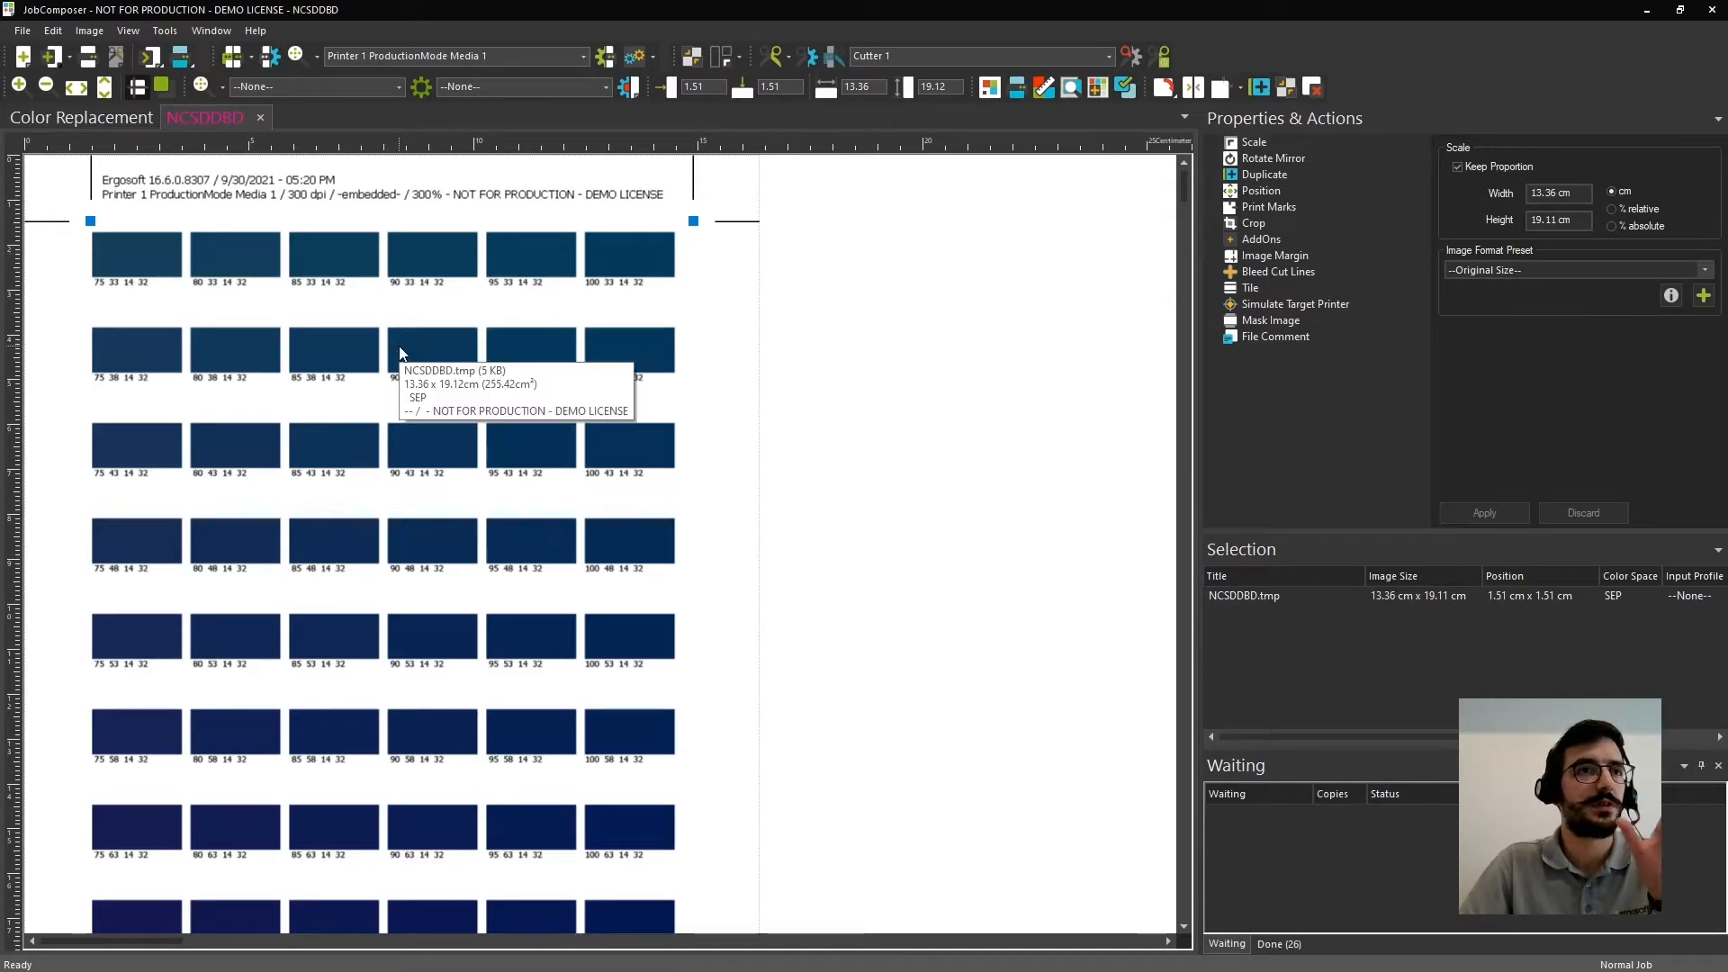
{"action": "mouse_move", "coordinate": [321, 354]}
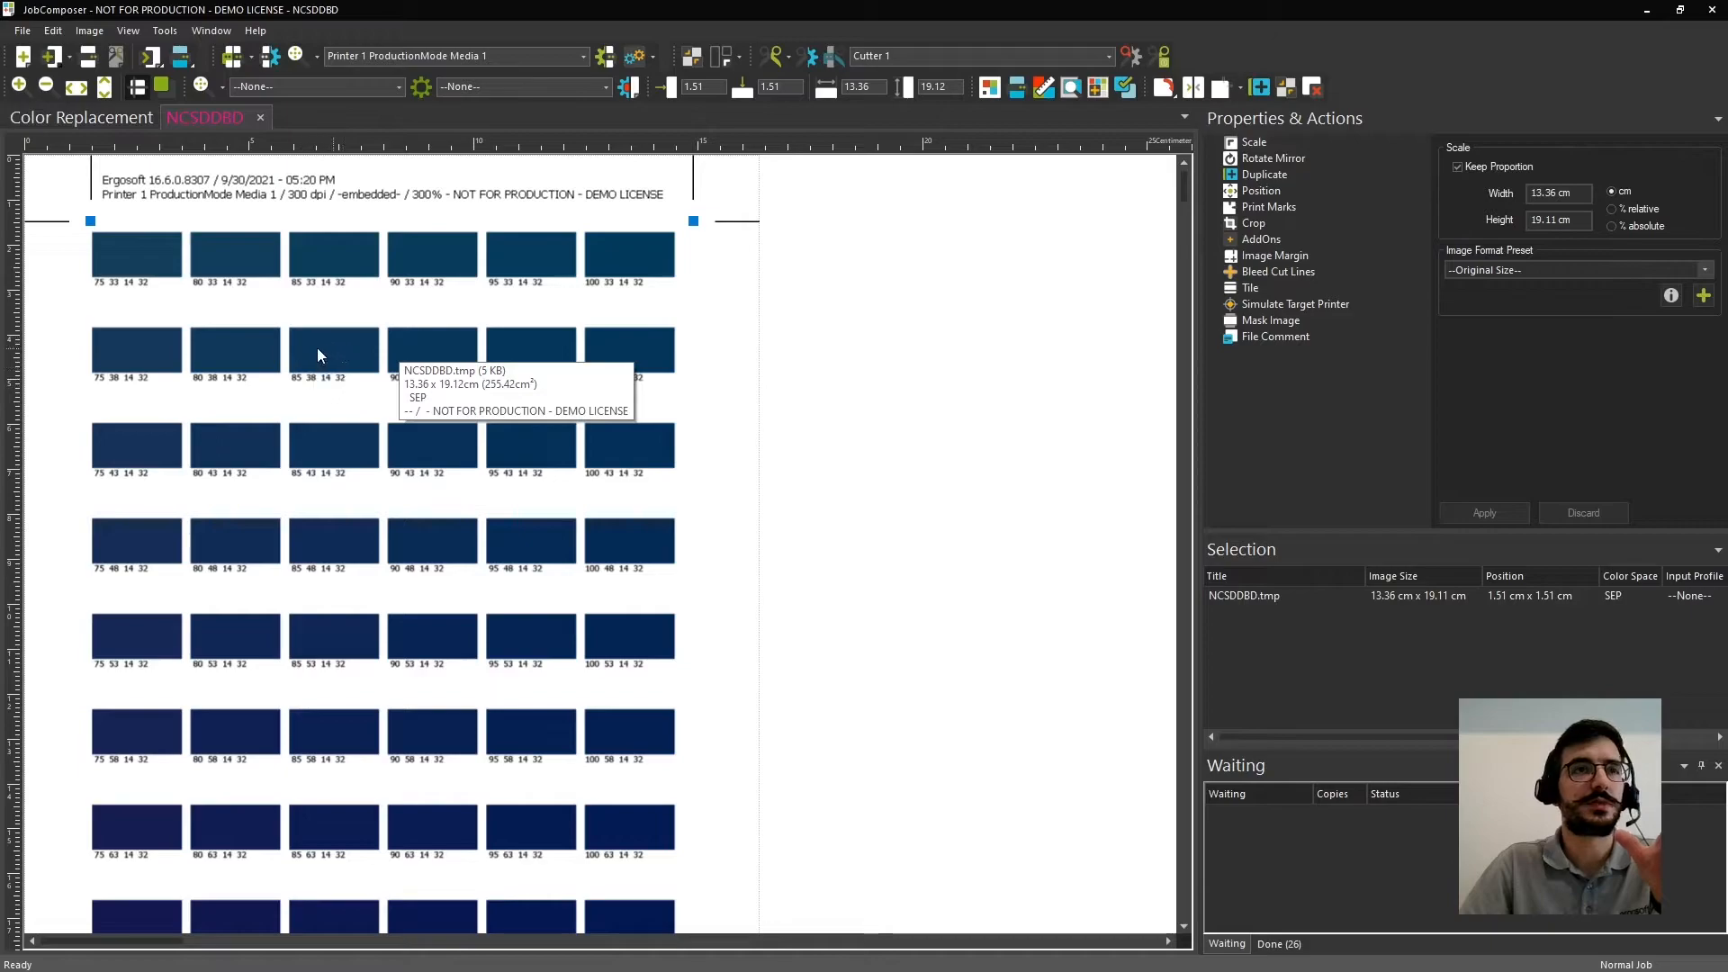
{"action": "mouse_move", "coordinate": [745, 322]}
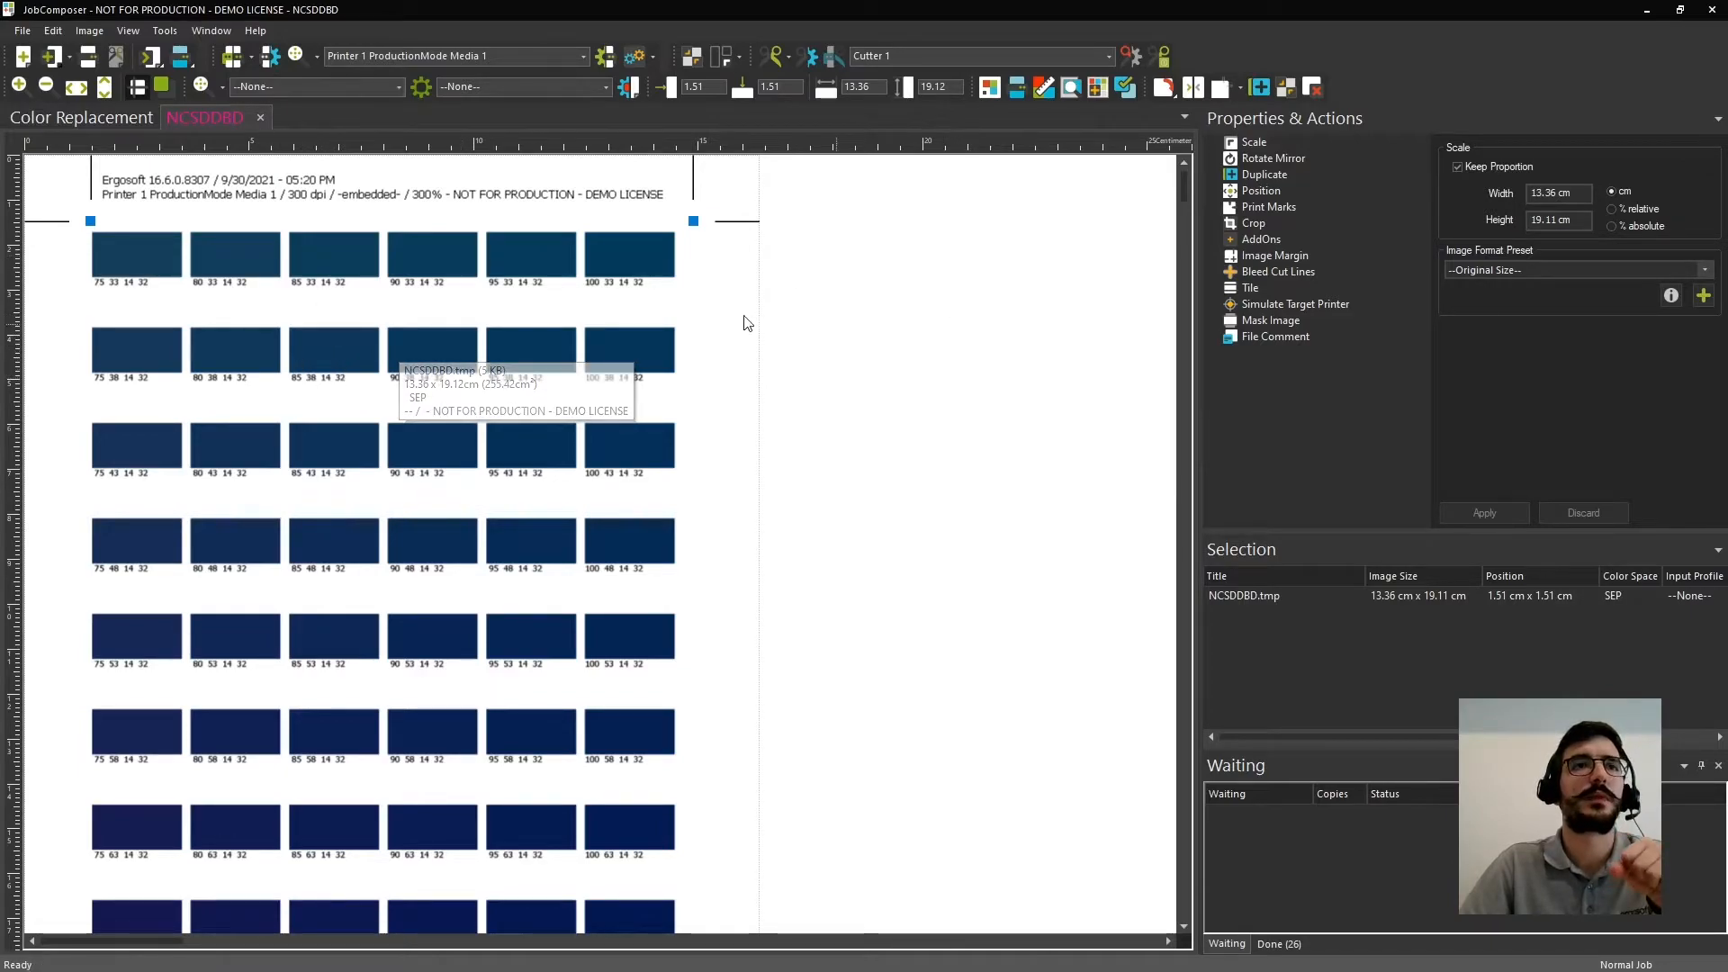
{"action": "mouse_move", "coordinate": [336, 355]}
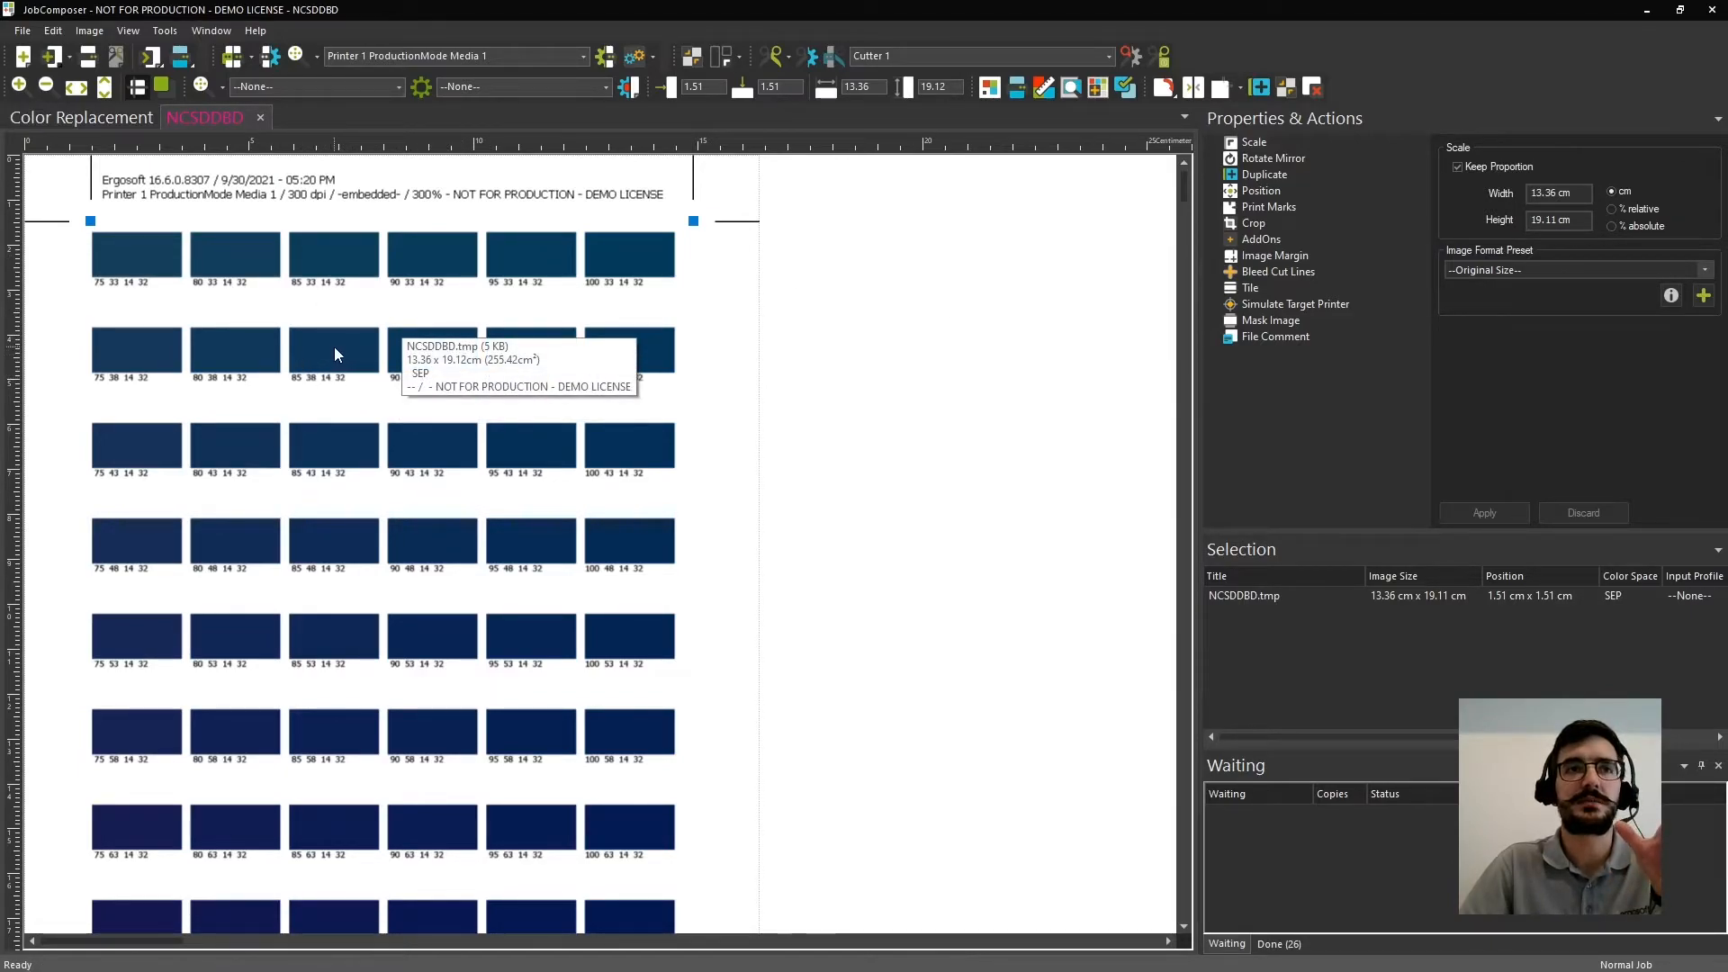
{"action": "mouse_move", "coordinate": [889, 378]}
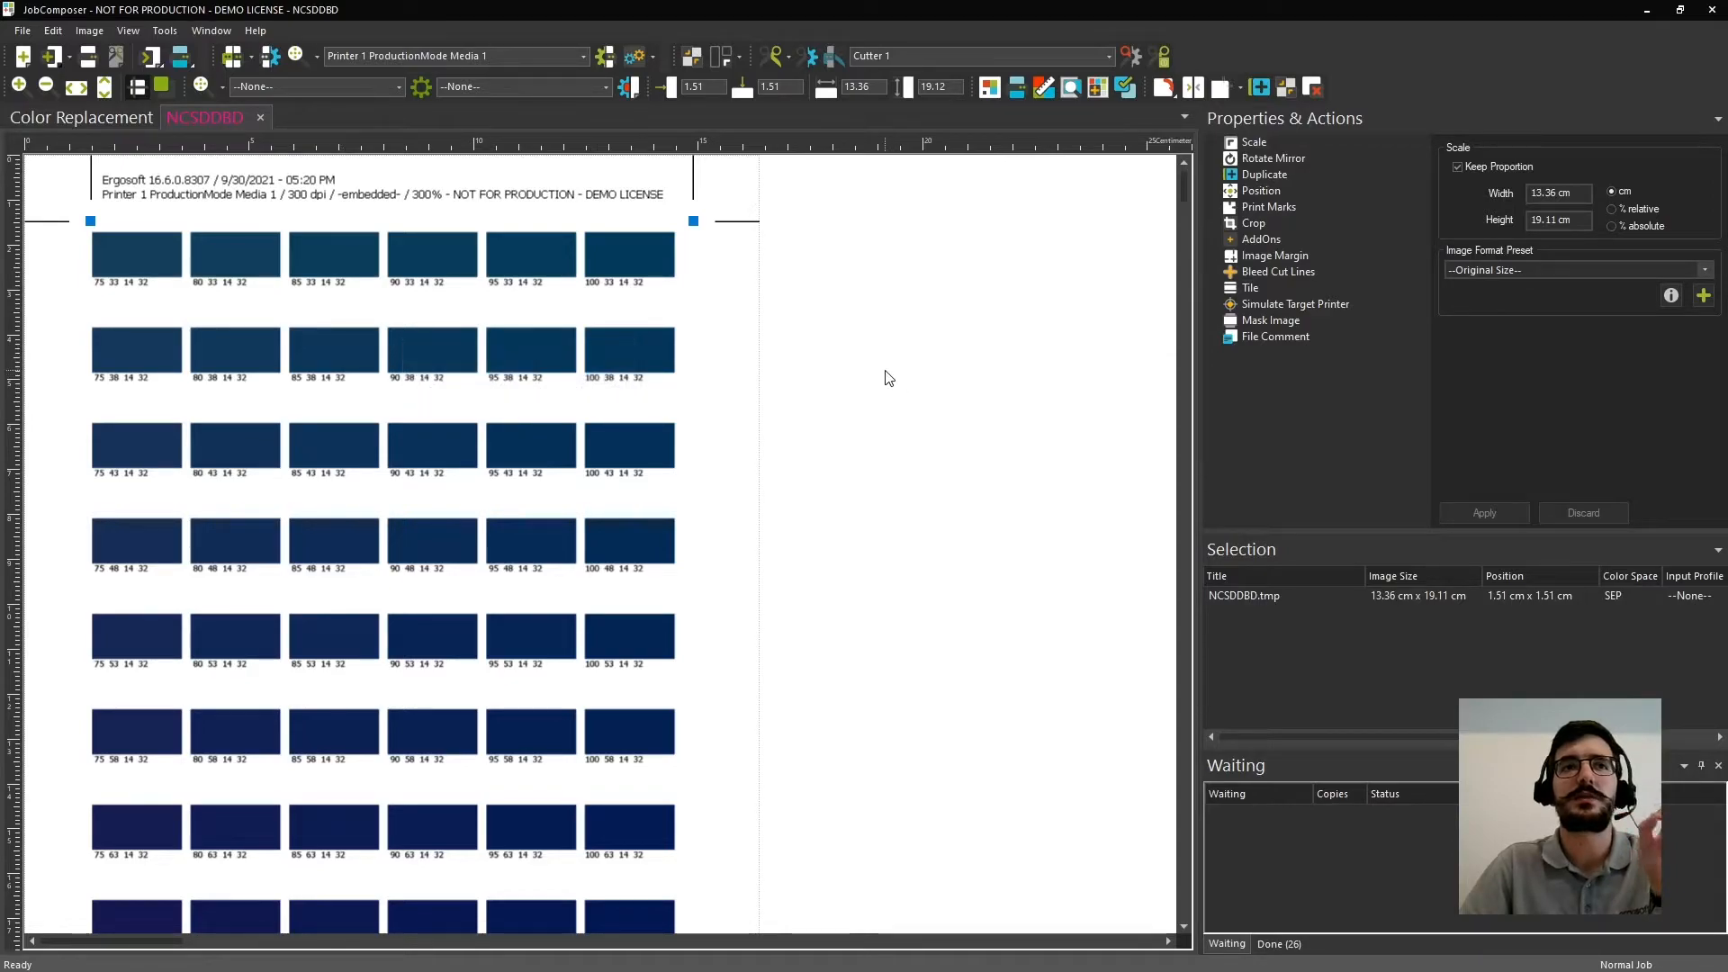
{"action": "mouse_move", "coordinate": [843, 284]}
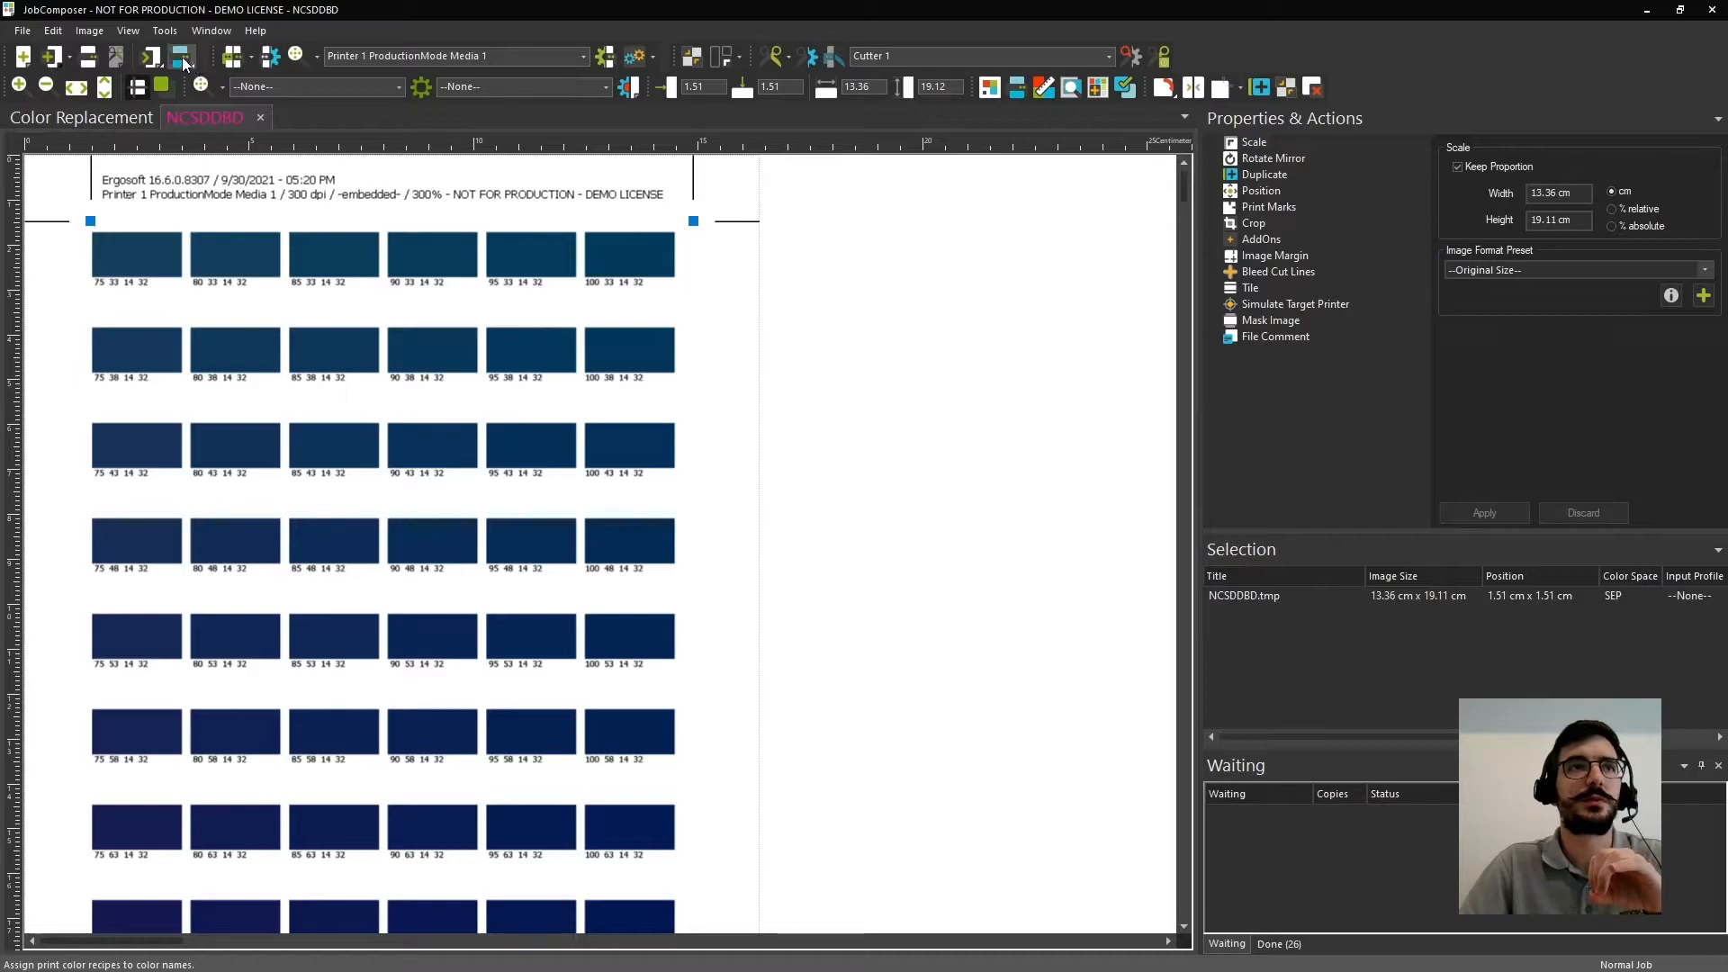
Set PANTONE 7692 C to cyan 85, magenta 38, then close the NCSDDBD chart without saving.
{"action": "left_click", "coordinate": [182, 58]}
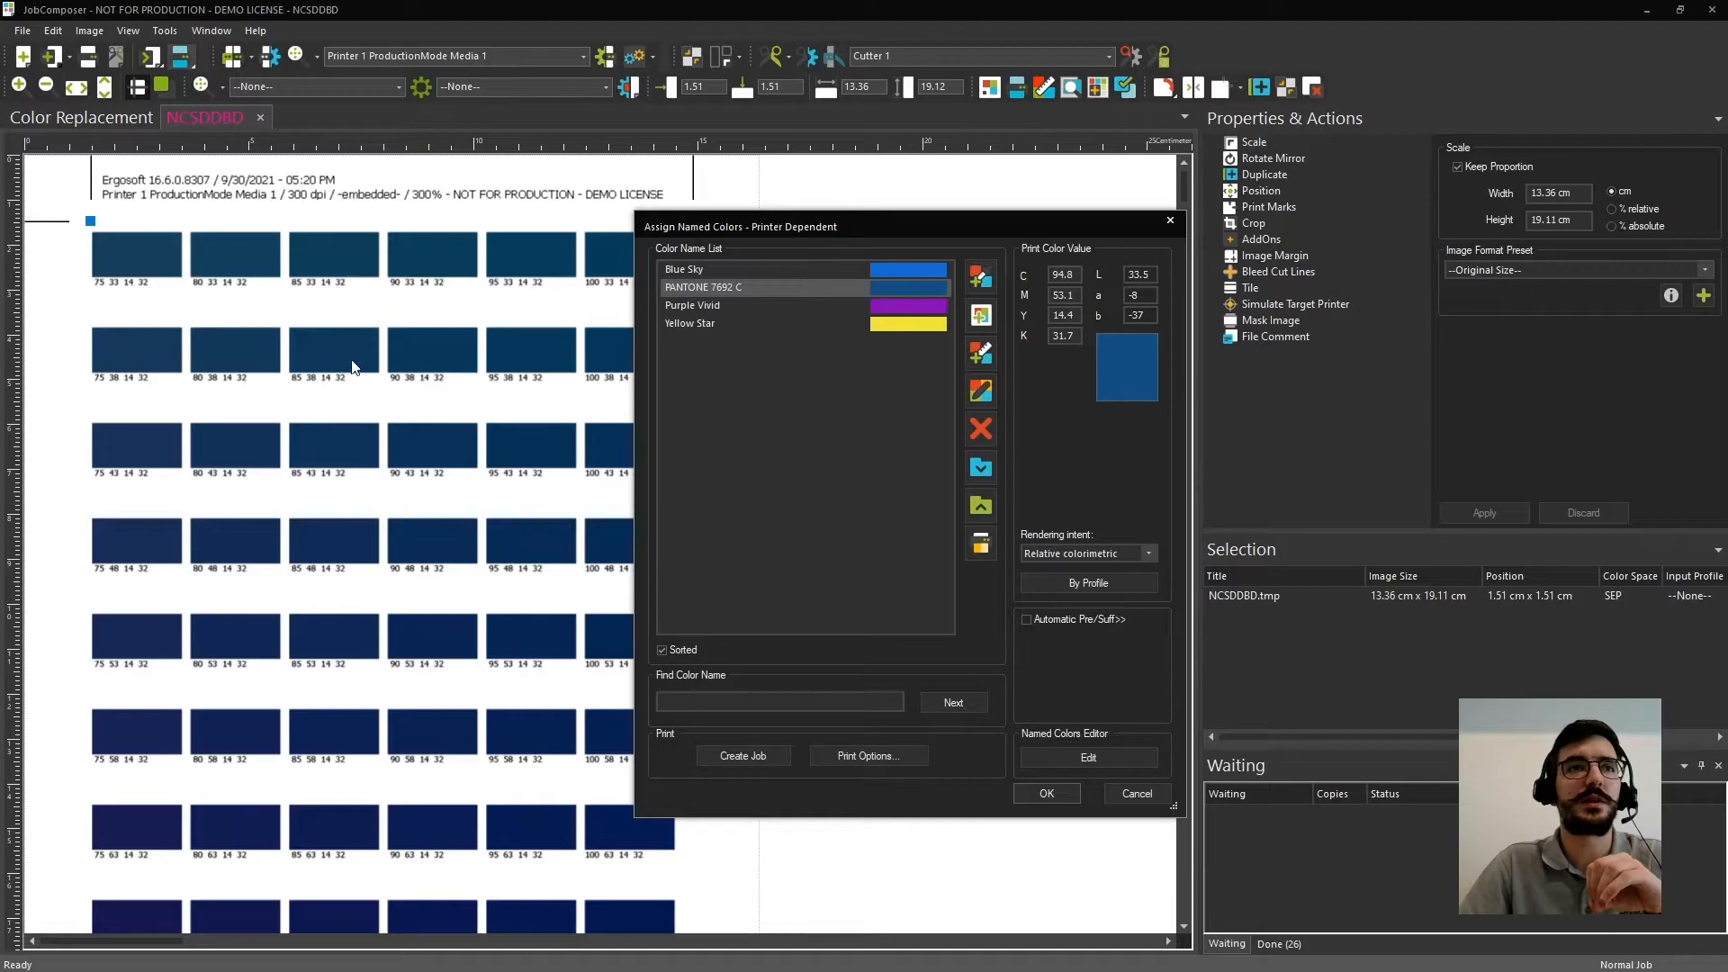
{"action": "triple_click", "coordinate": [1062, 274]}
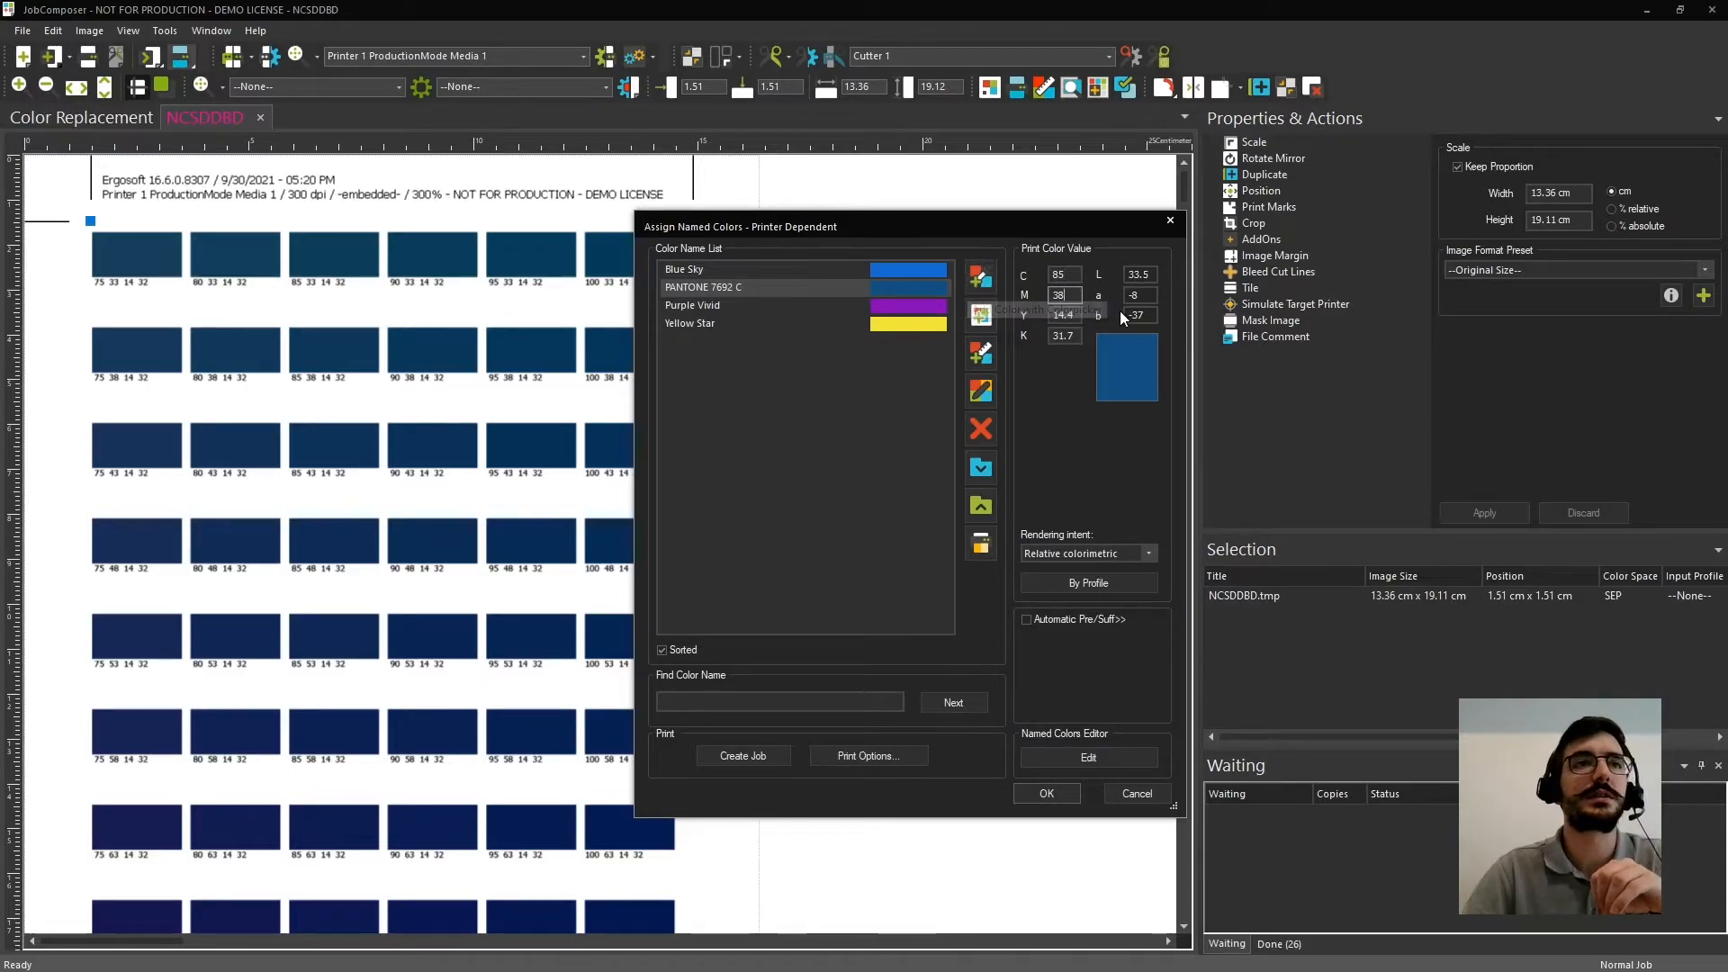
{"action": "mouse_move", "coordinate": [1075, 359]}
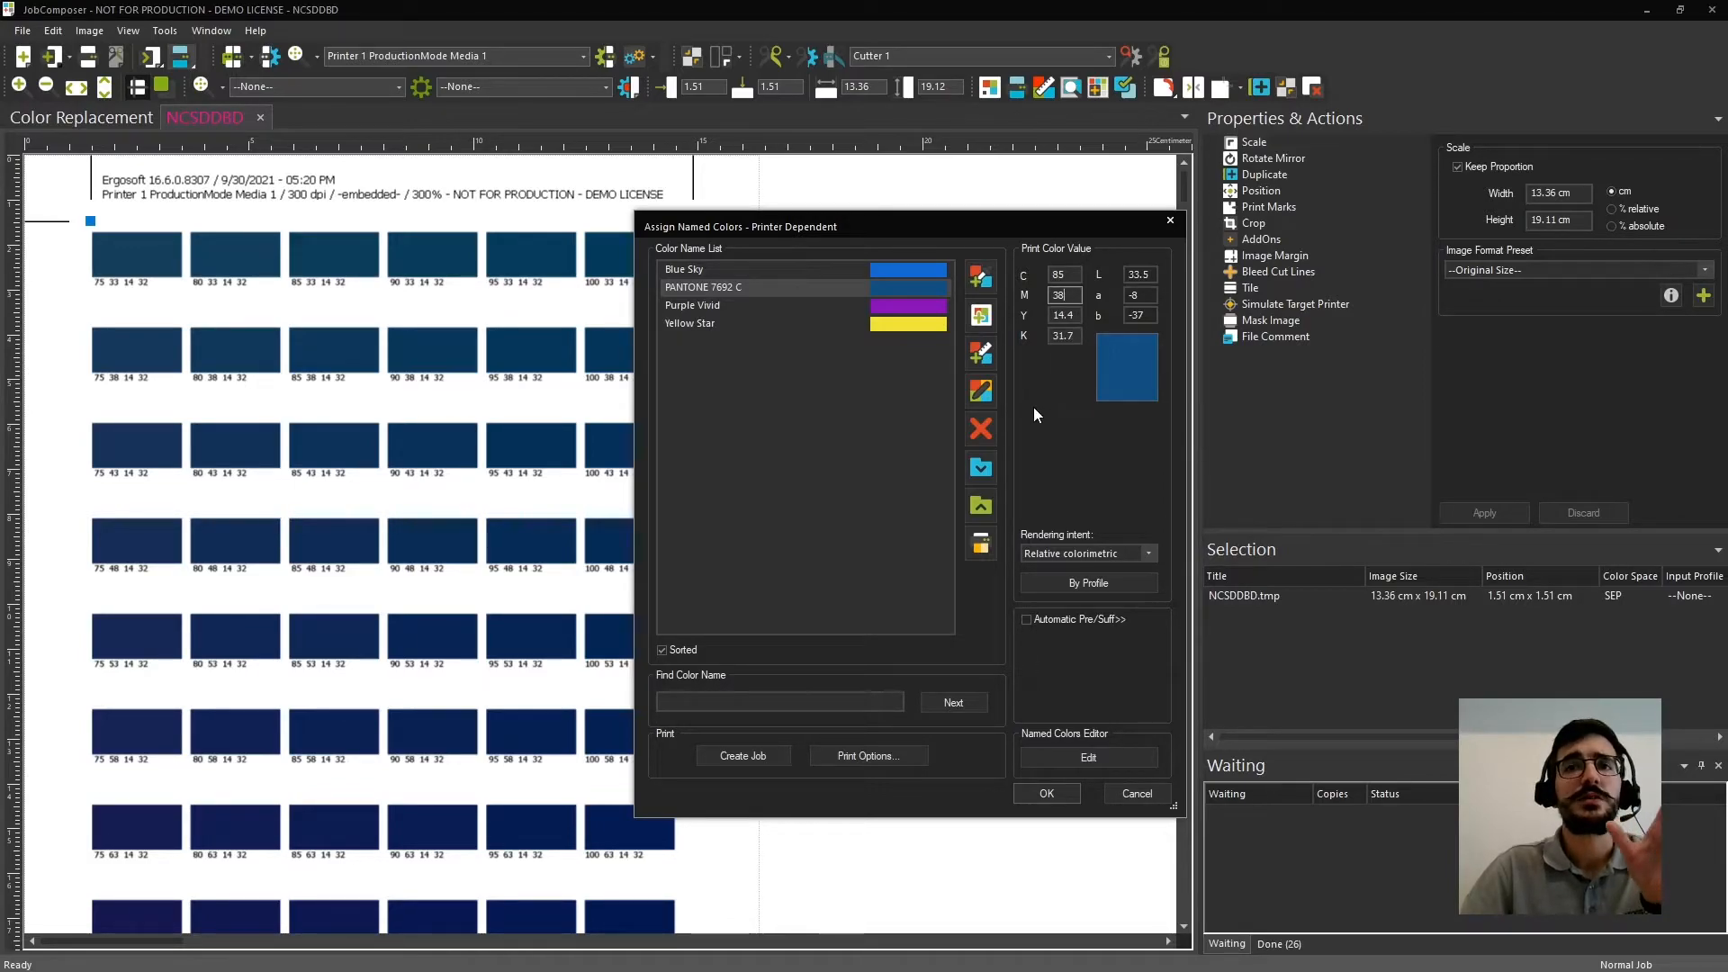
{"action": "mouse_move", "coordinate": [1046, 794]}
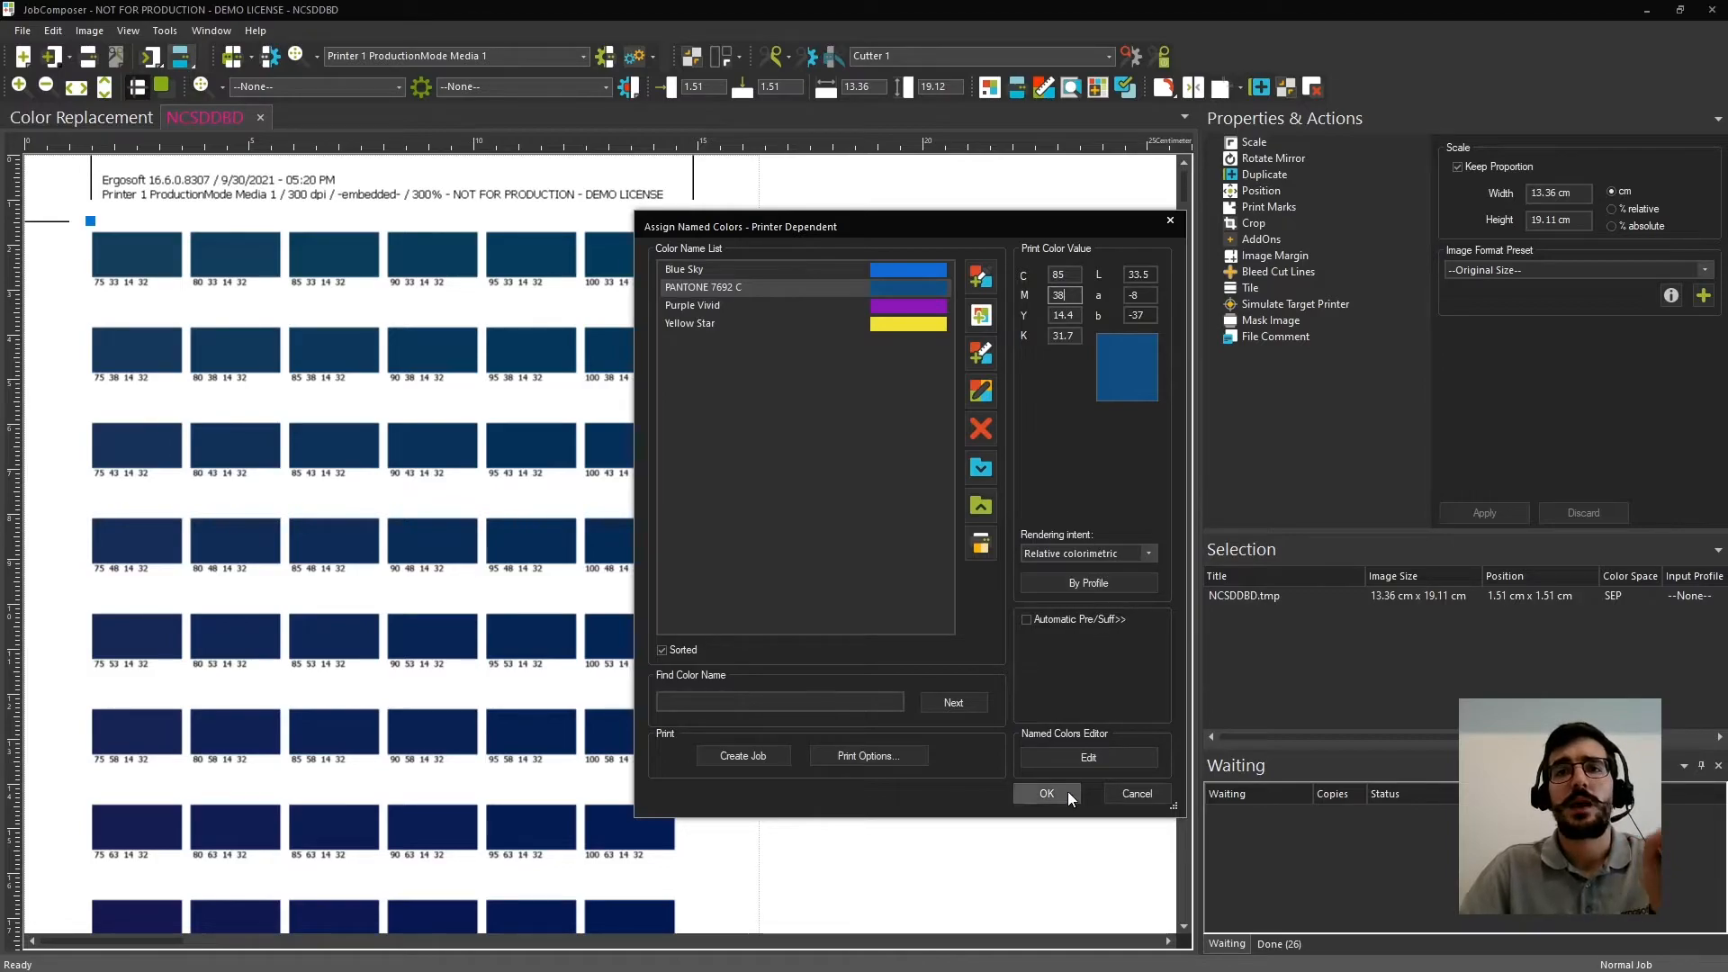
{"action": "left_click", "coordinate": [1046, 794]}
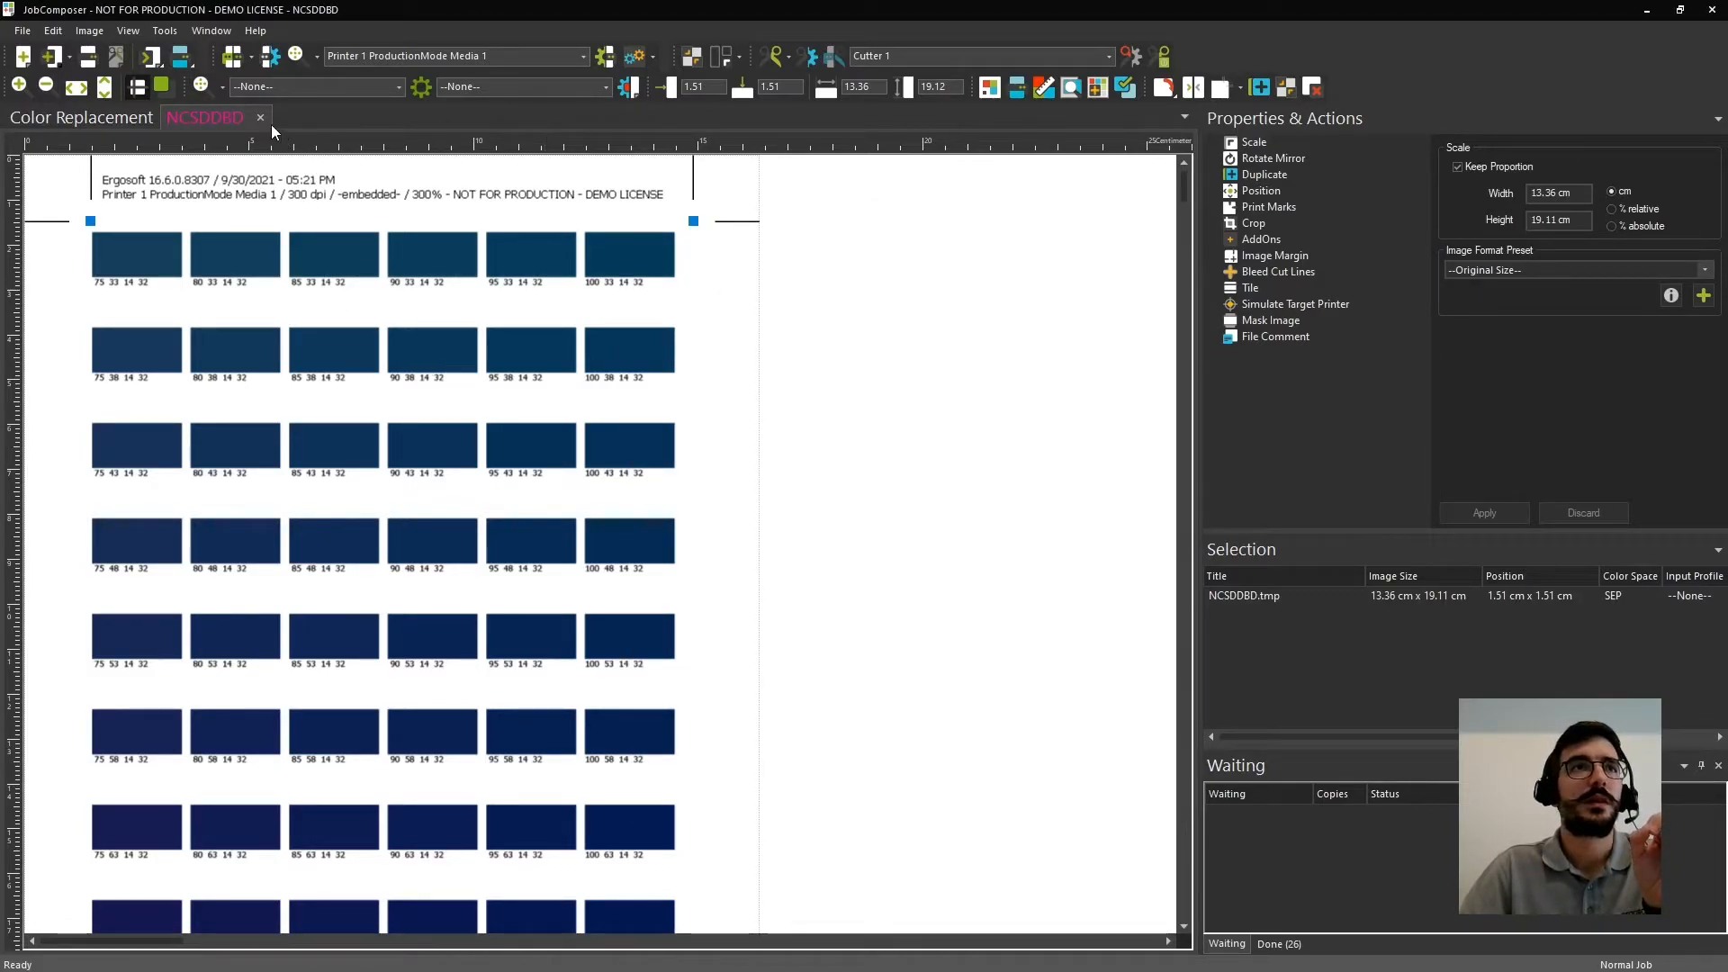
{"action": "left_click", "coordinate": [259, 117]}
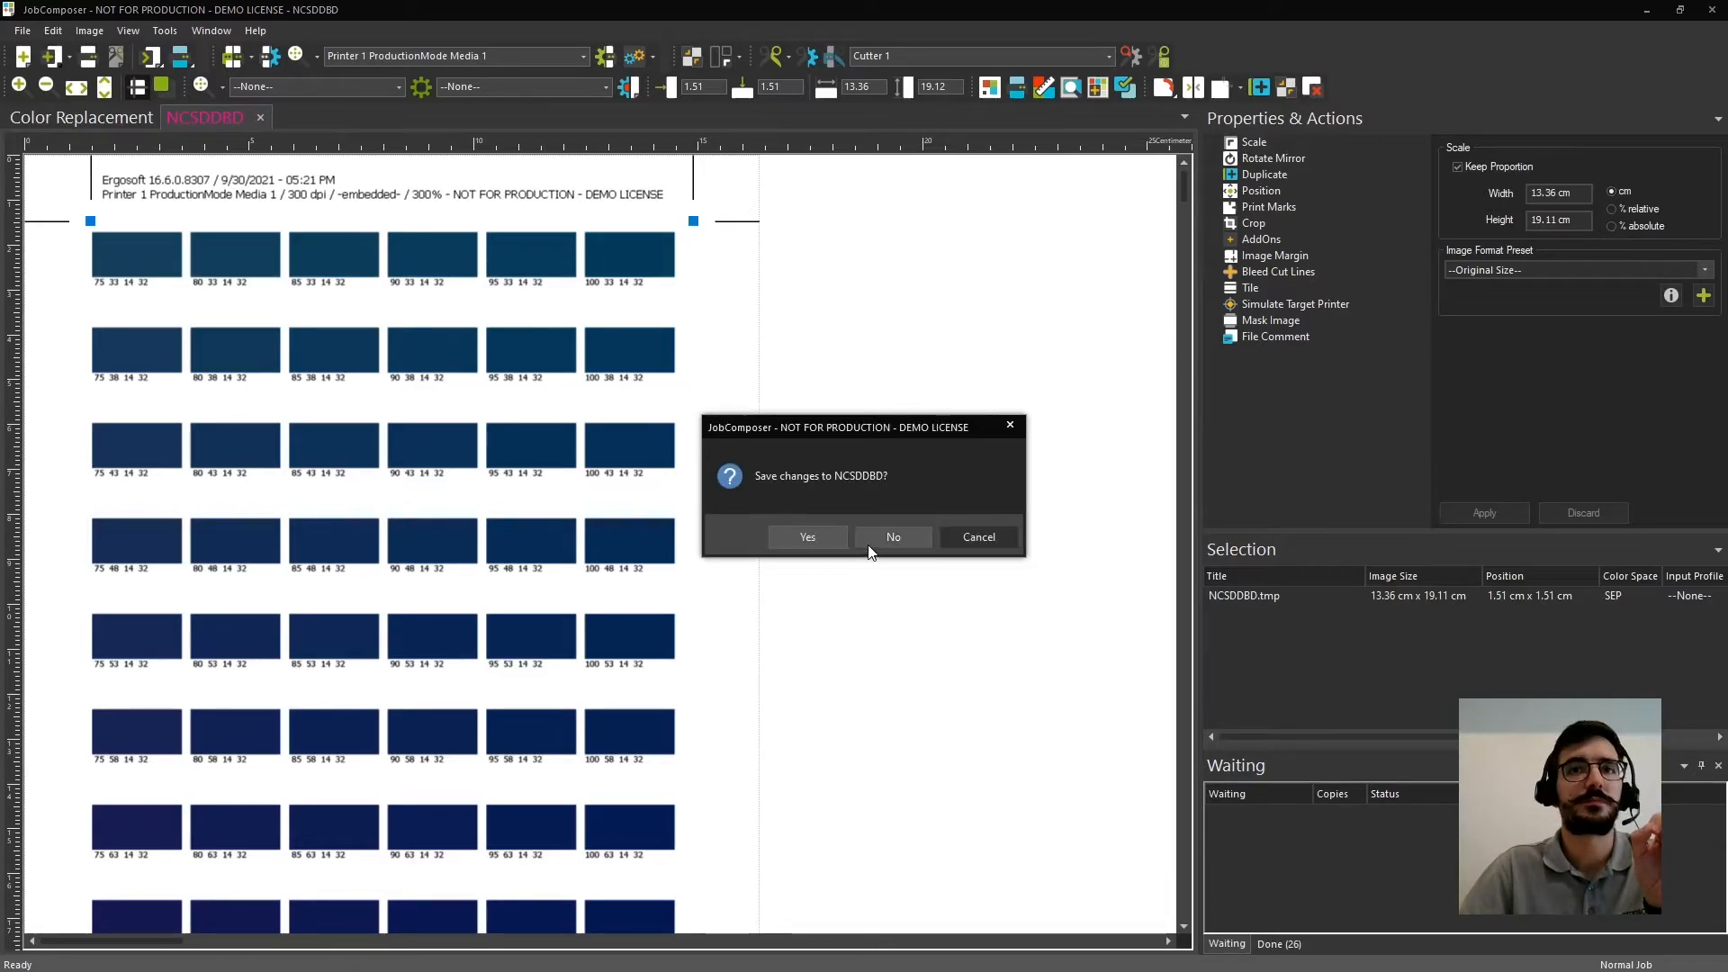
{"action": "left_click", "coordinate": [893, 536]}
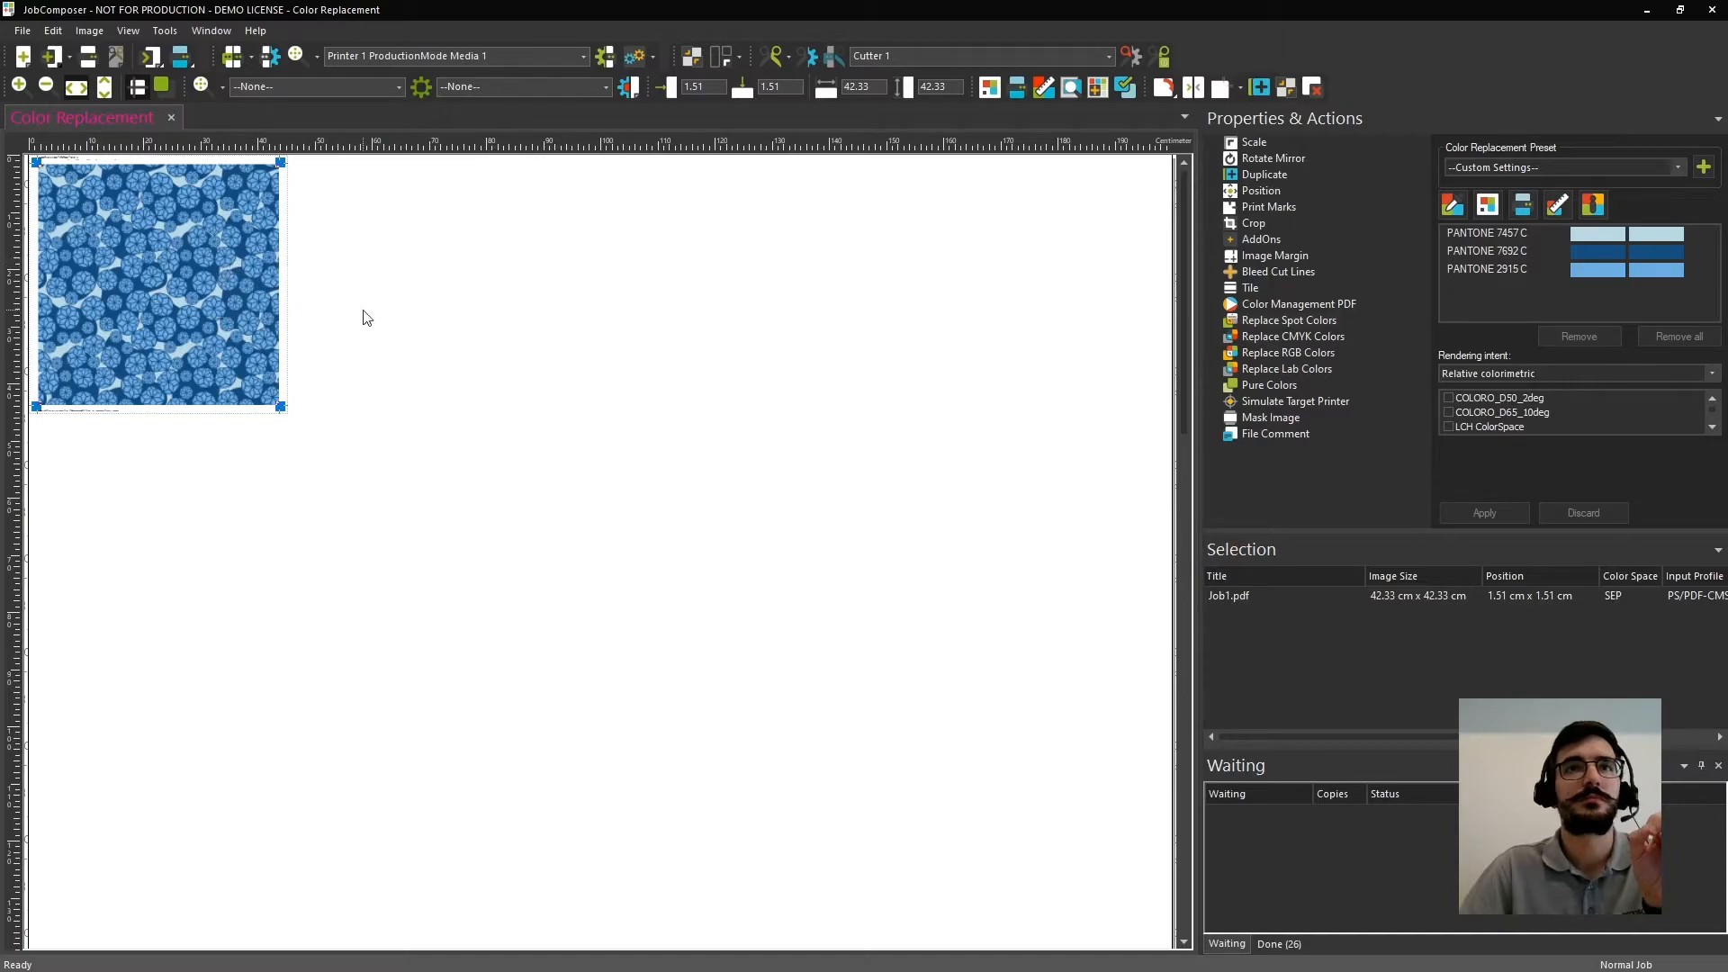
{"action": "mouse_move", "coordinate": [464, 362]}
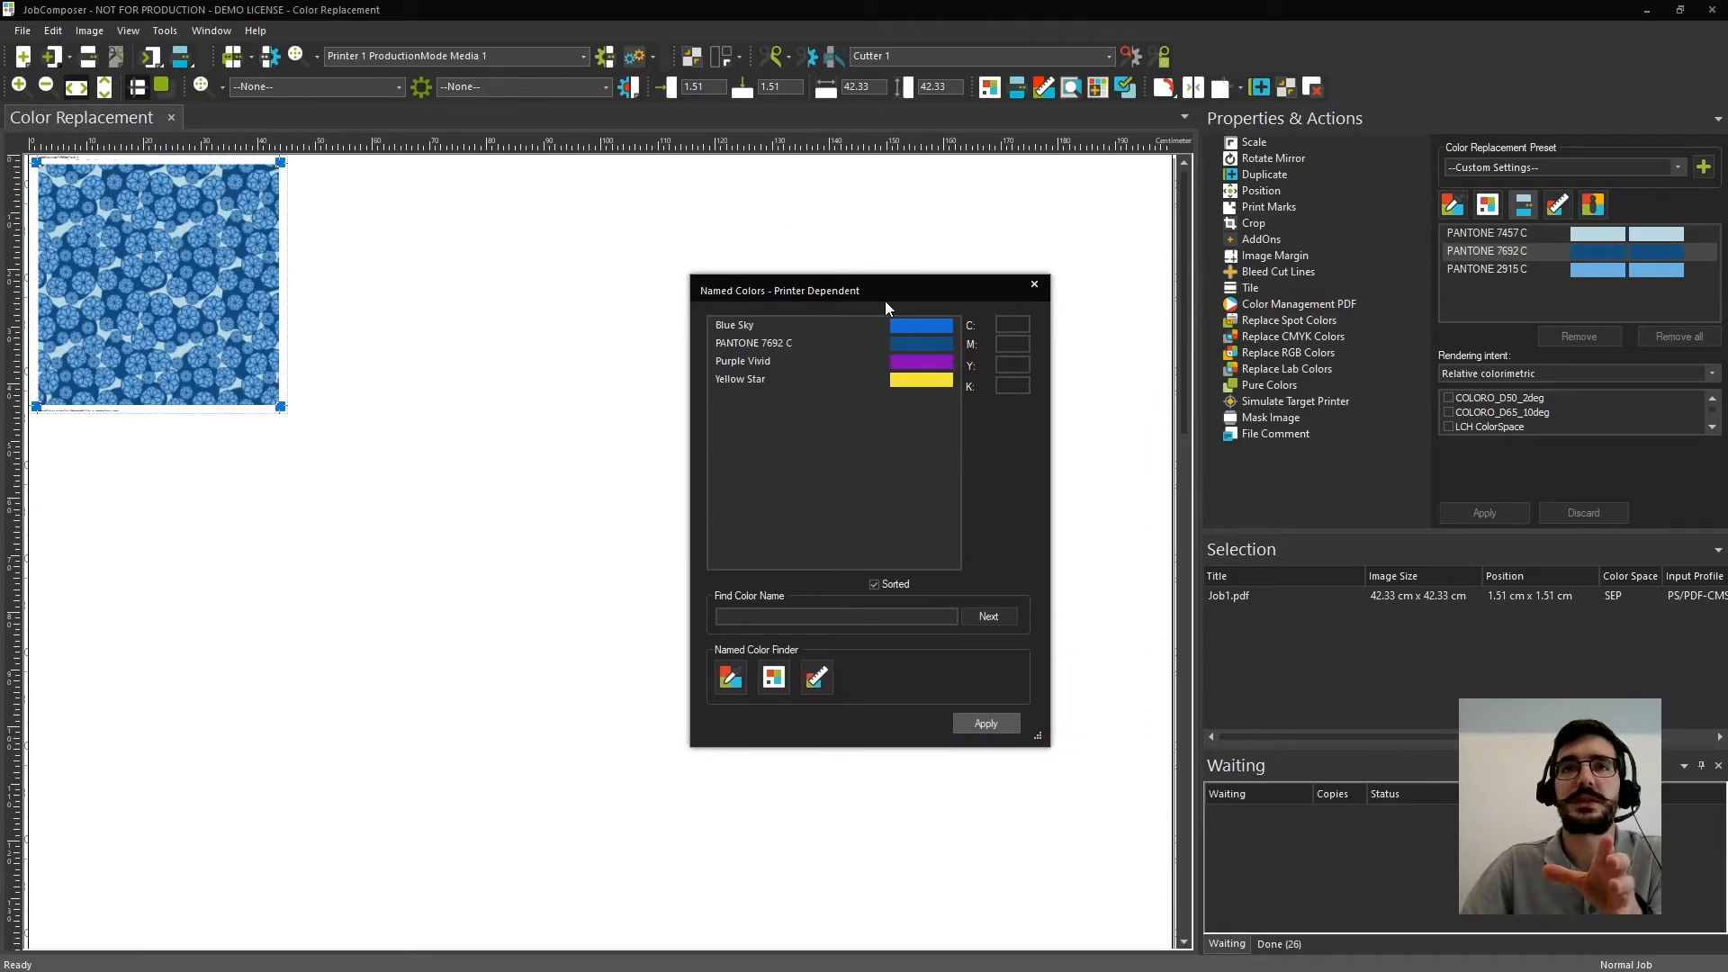
Assign PANTONE 7692 C (85/38/14/32) to the blue spot colour and apply the replacement to Job1.
{"action": "left_click", "coordinate": [755, 342]}
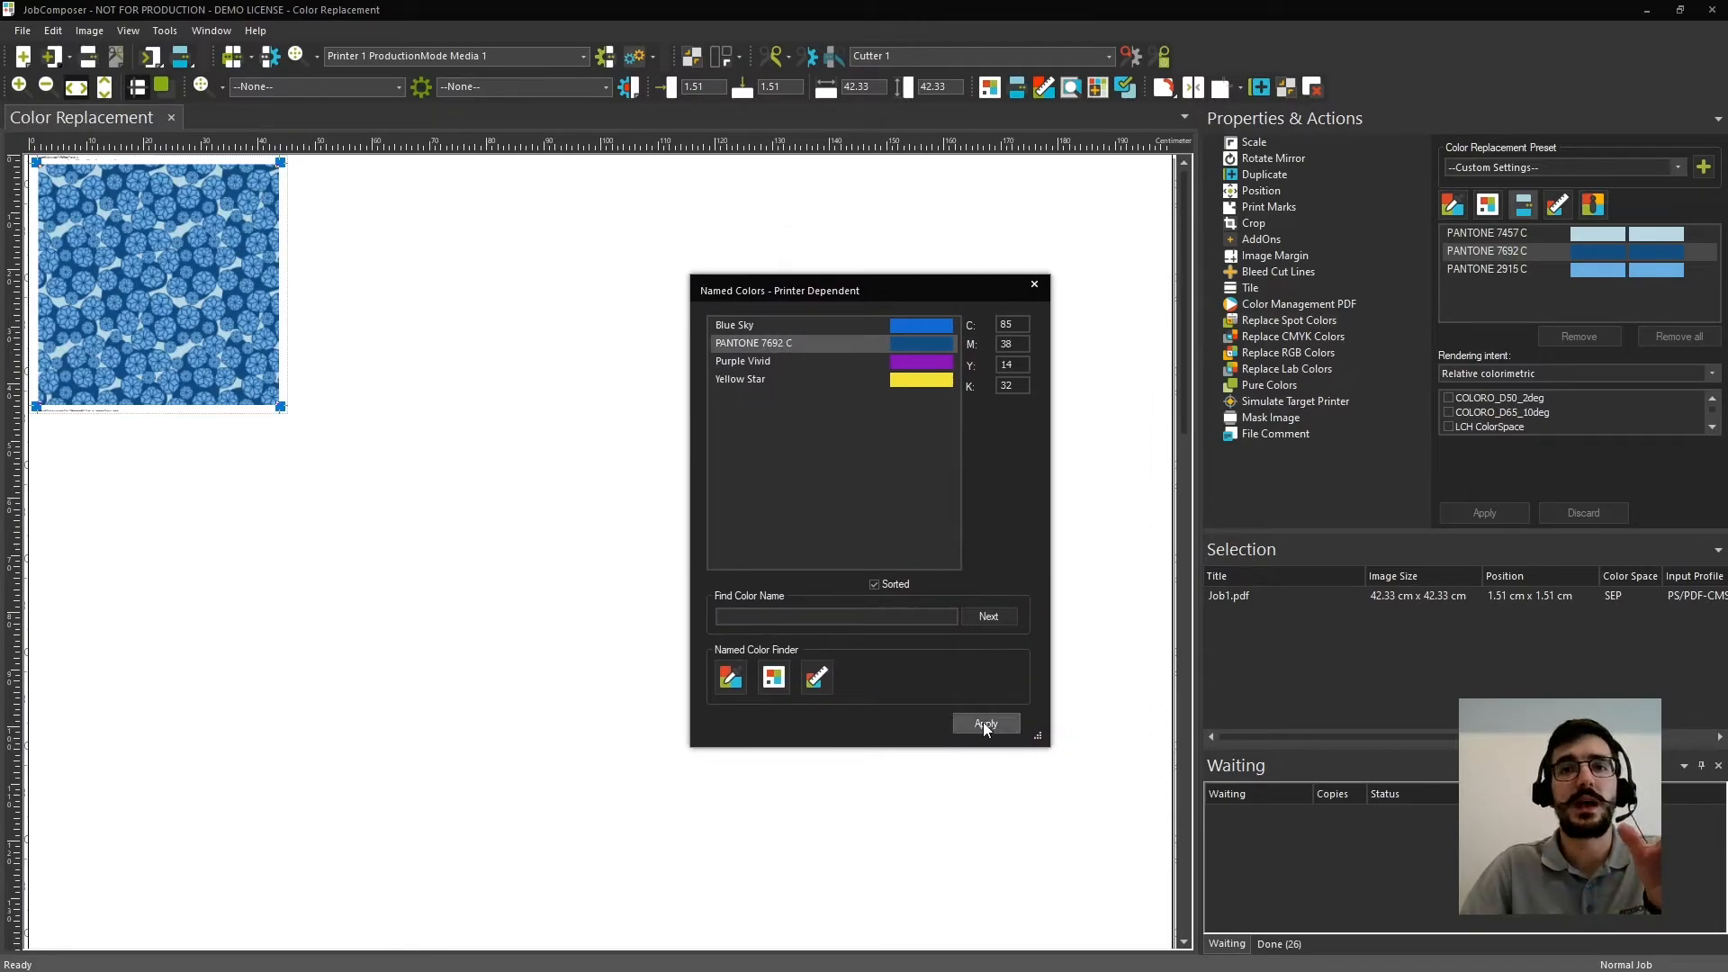
{"action": "left_click", "coordinate": [984, 724]}
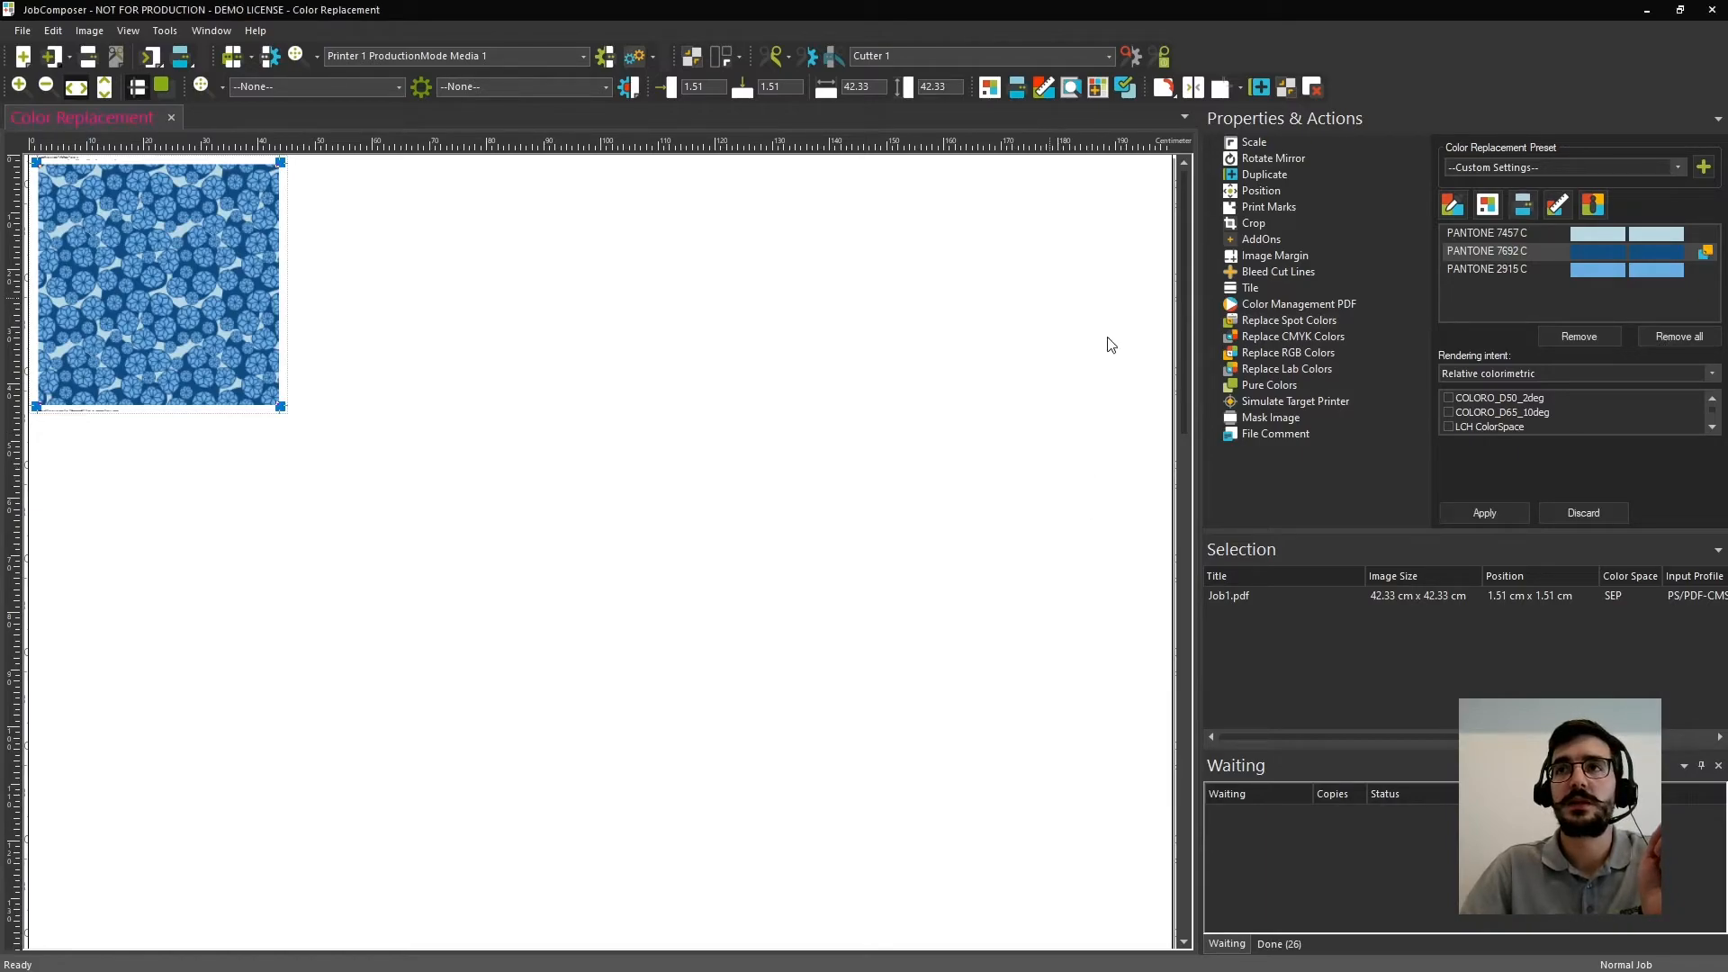
{"action": "left_click", "coordinate": [1484, 513]}
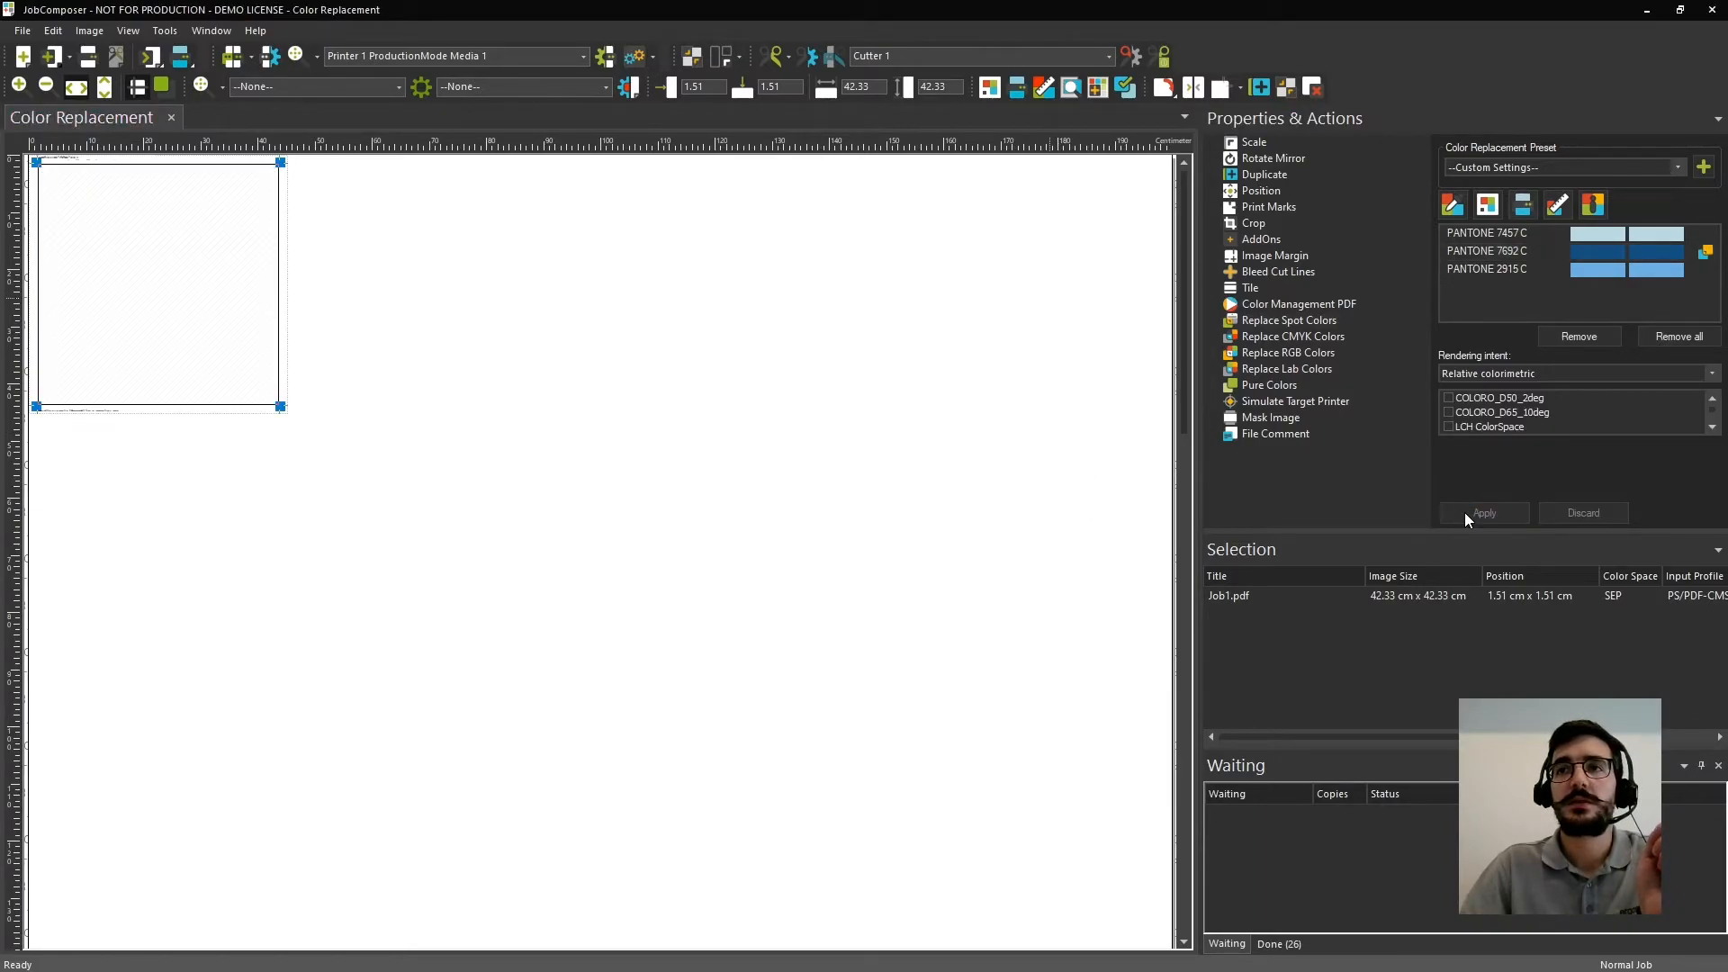
{"action": "left_click", "coordinate": [1484, 513]}
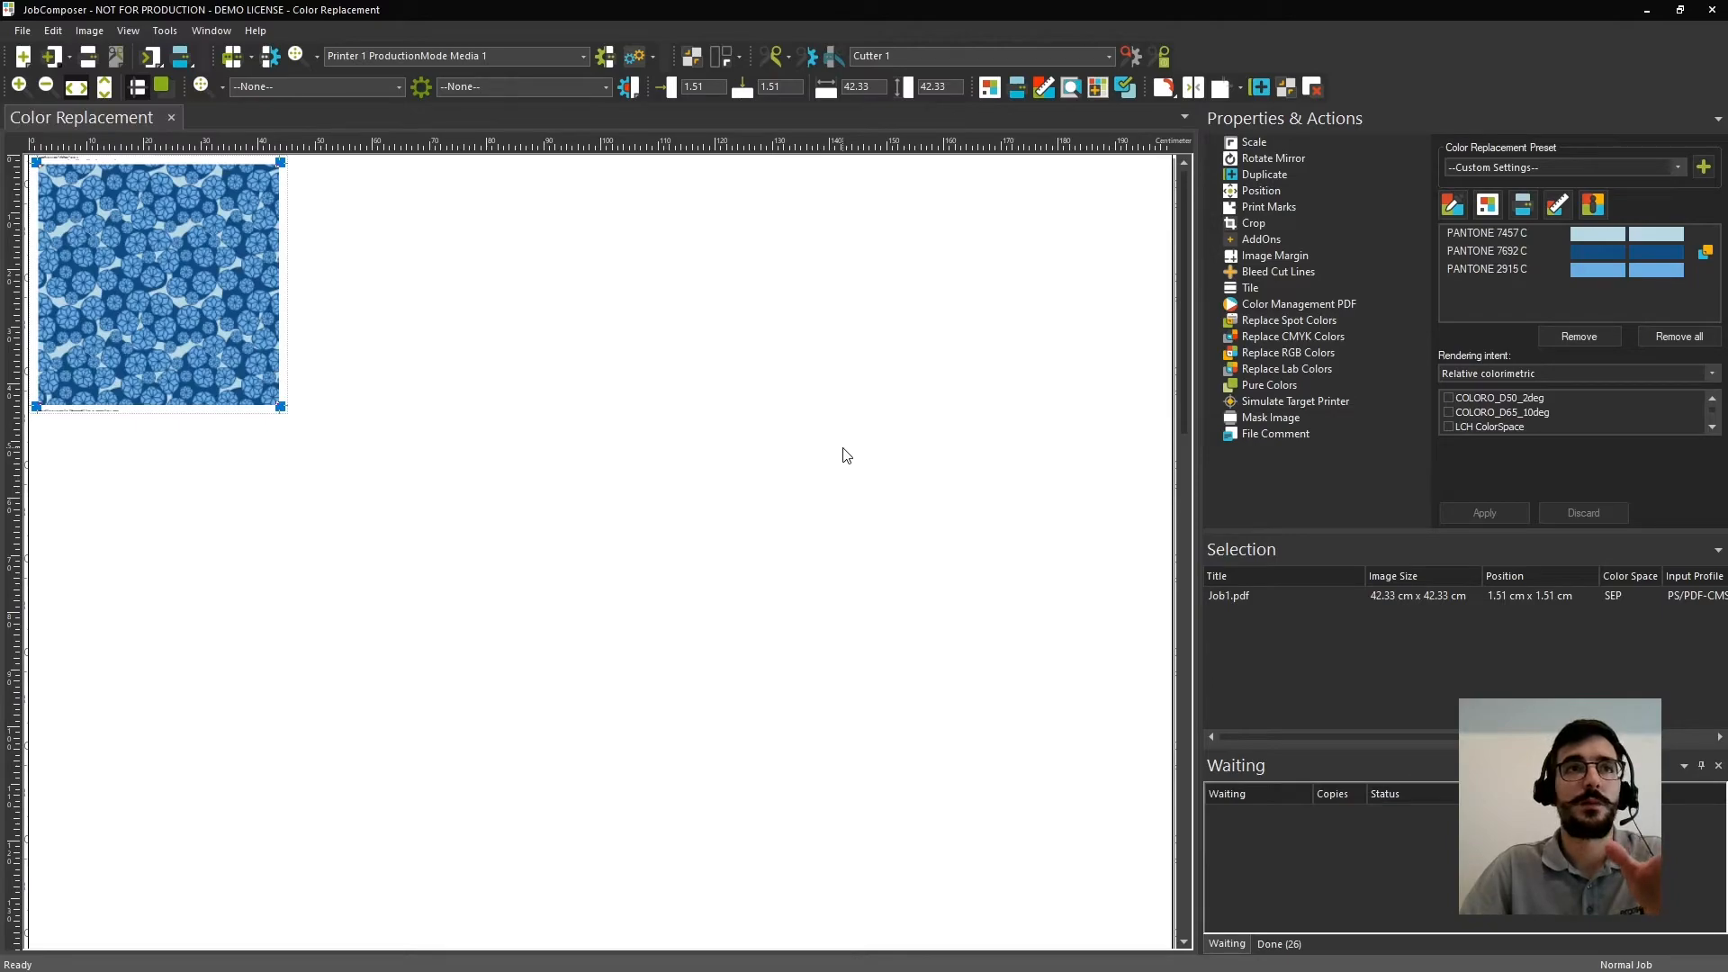
{"action": "mouse_move", "coordinate": [1511, 250]}
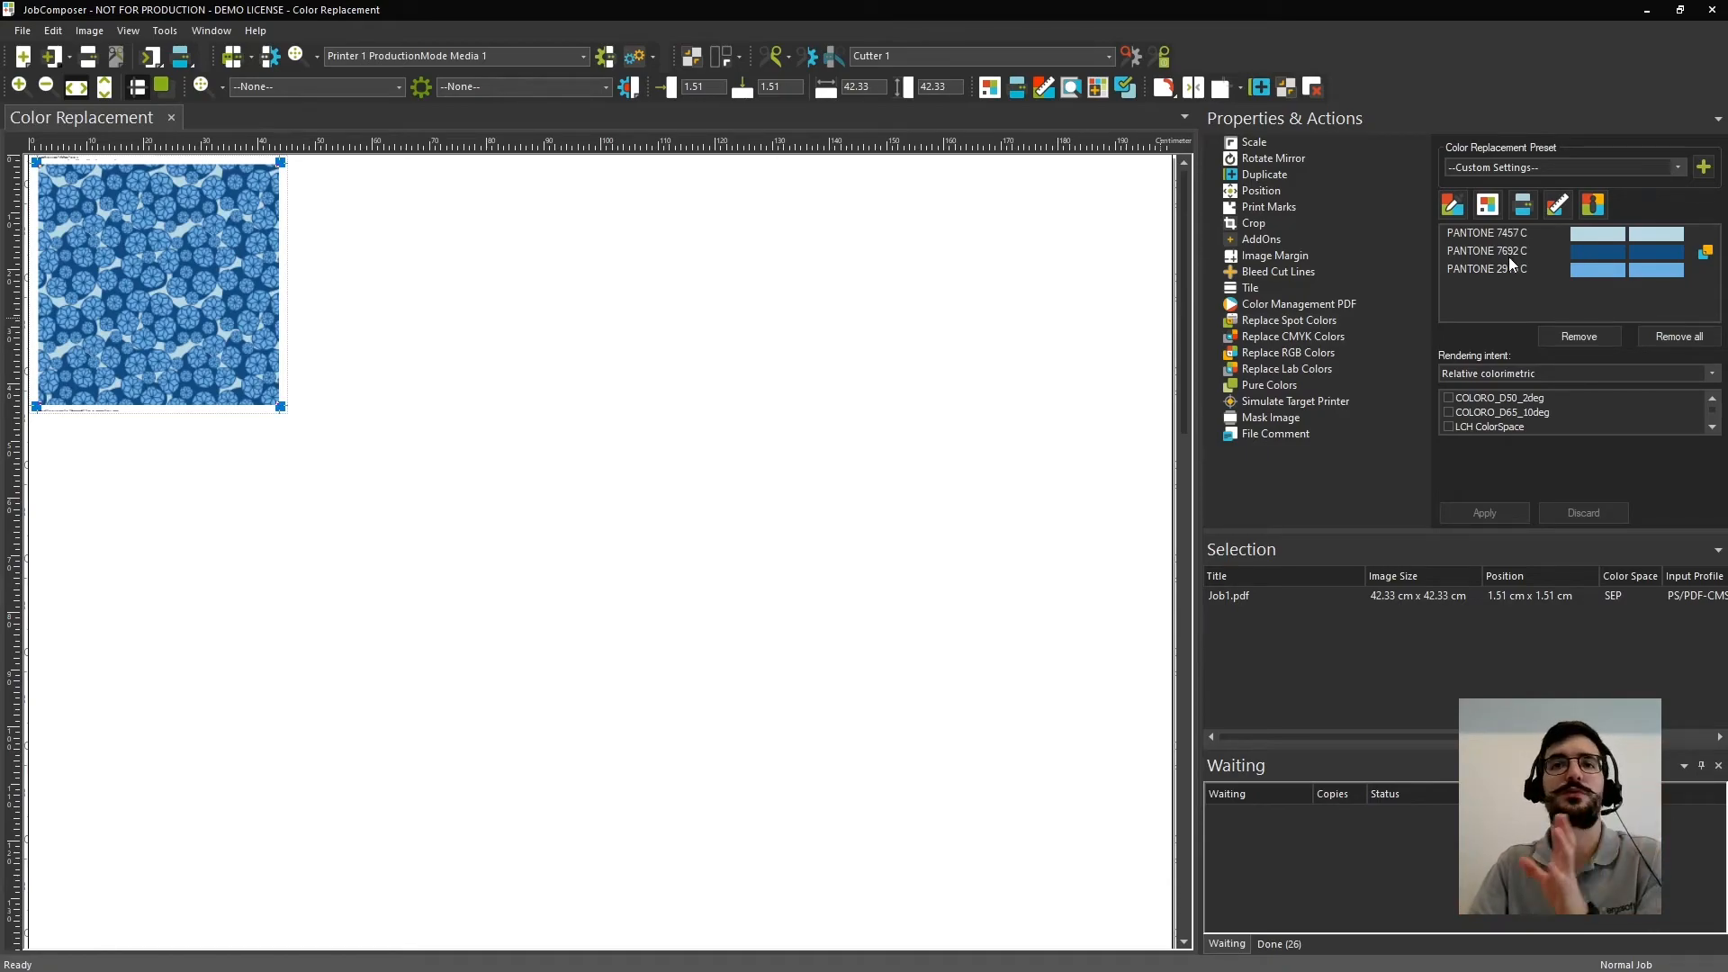
{"action": "mouse_move", "coordinate": [1516, 294]}
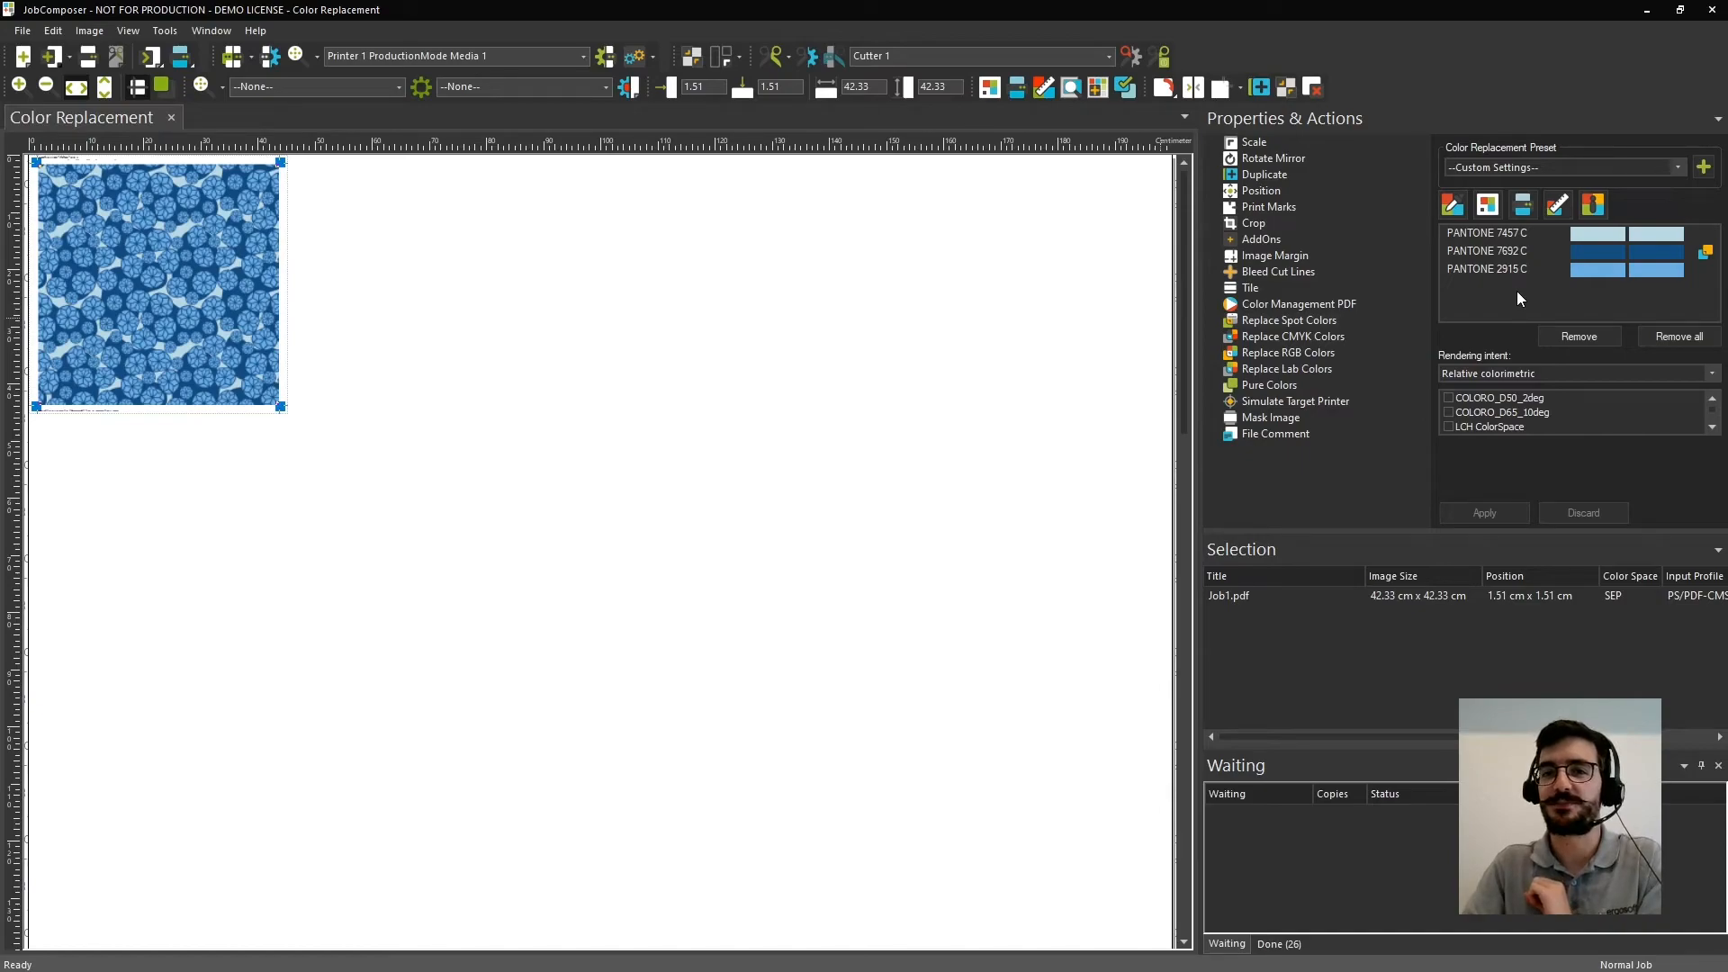
{"action": "mouse_move", "coordinate": [232, 260]}
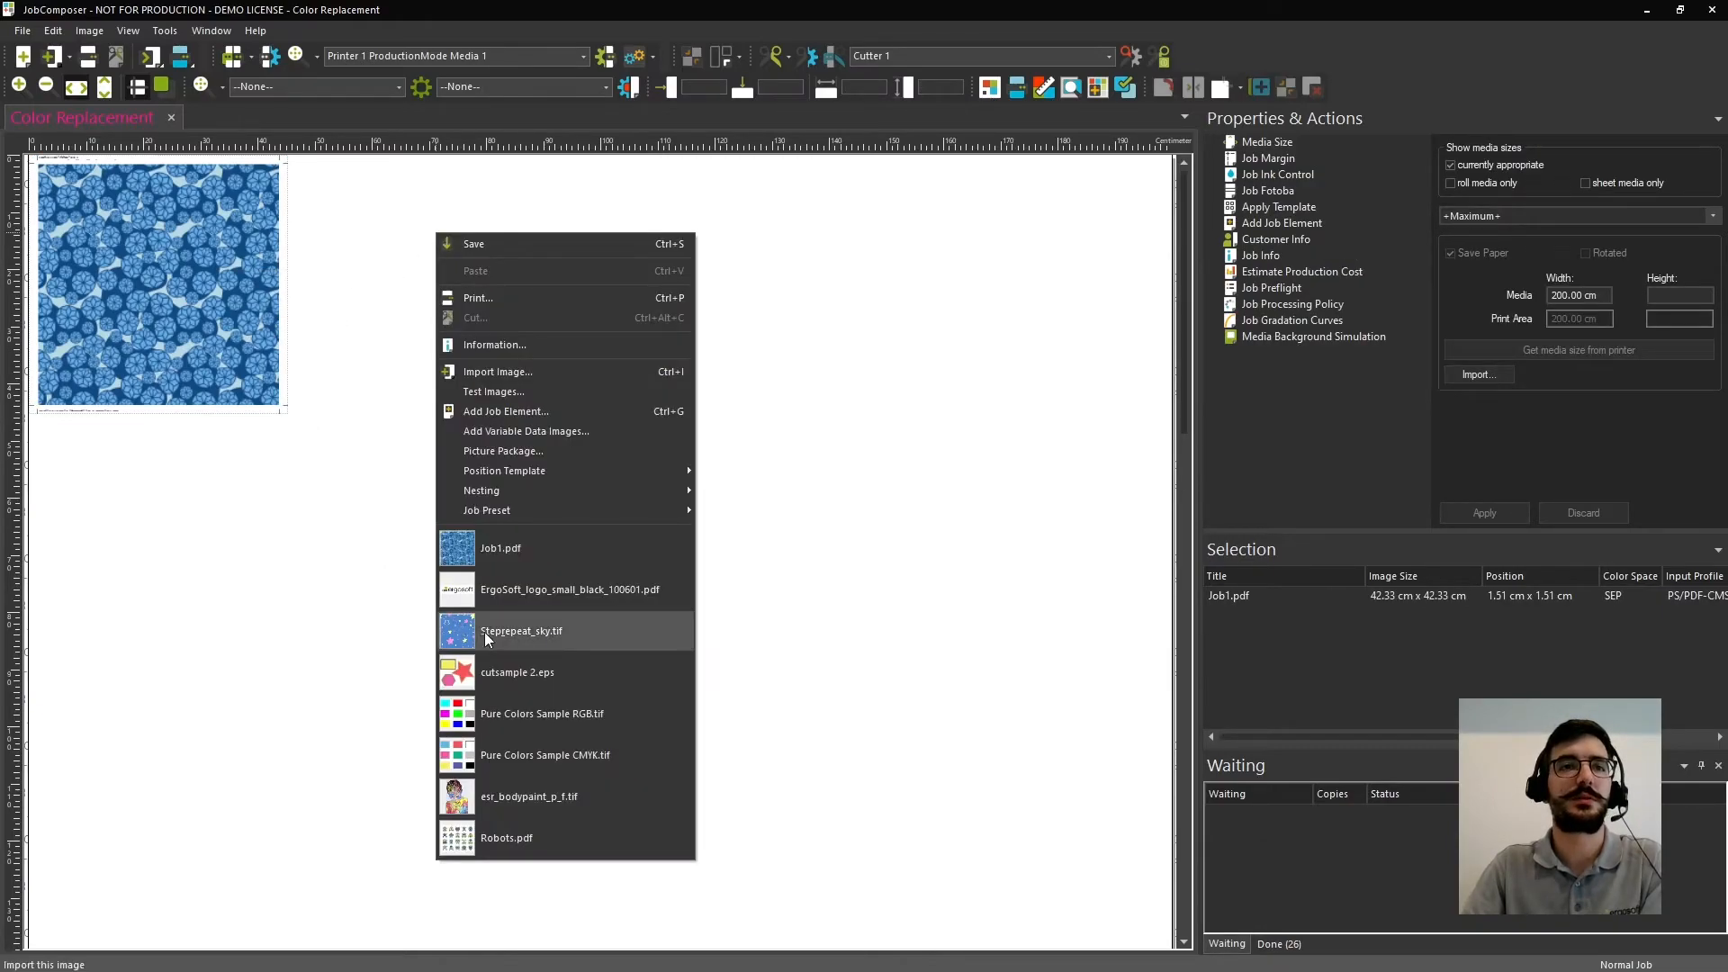
Place Step&repeat_sky.tif and ErgoSoft_logo_small_black_100601.pdf into the job from the recent images list.
{"action": "left_click", "coordinate": [520, 630]}
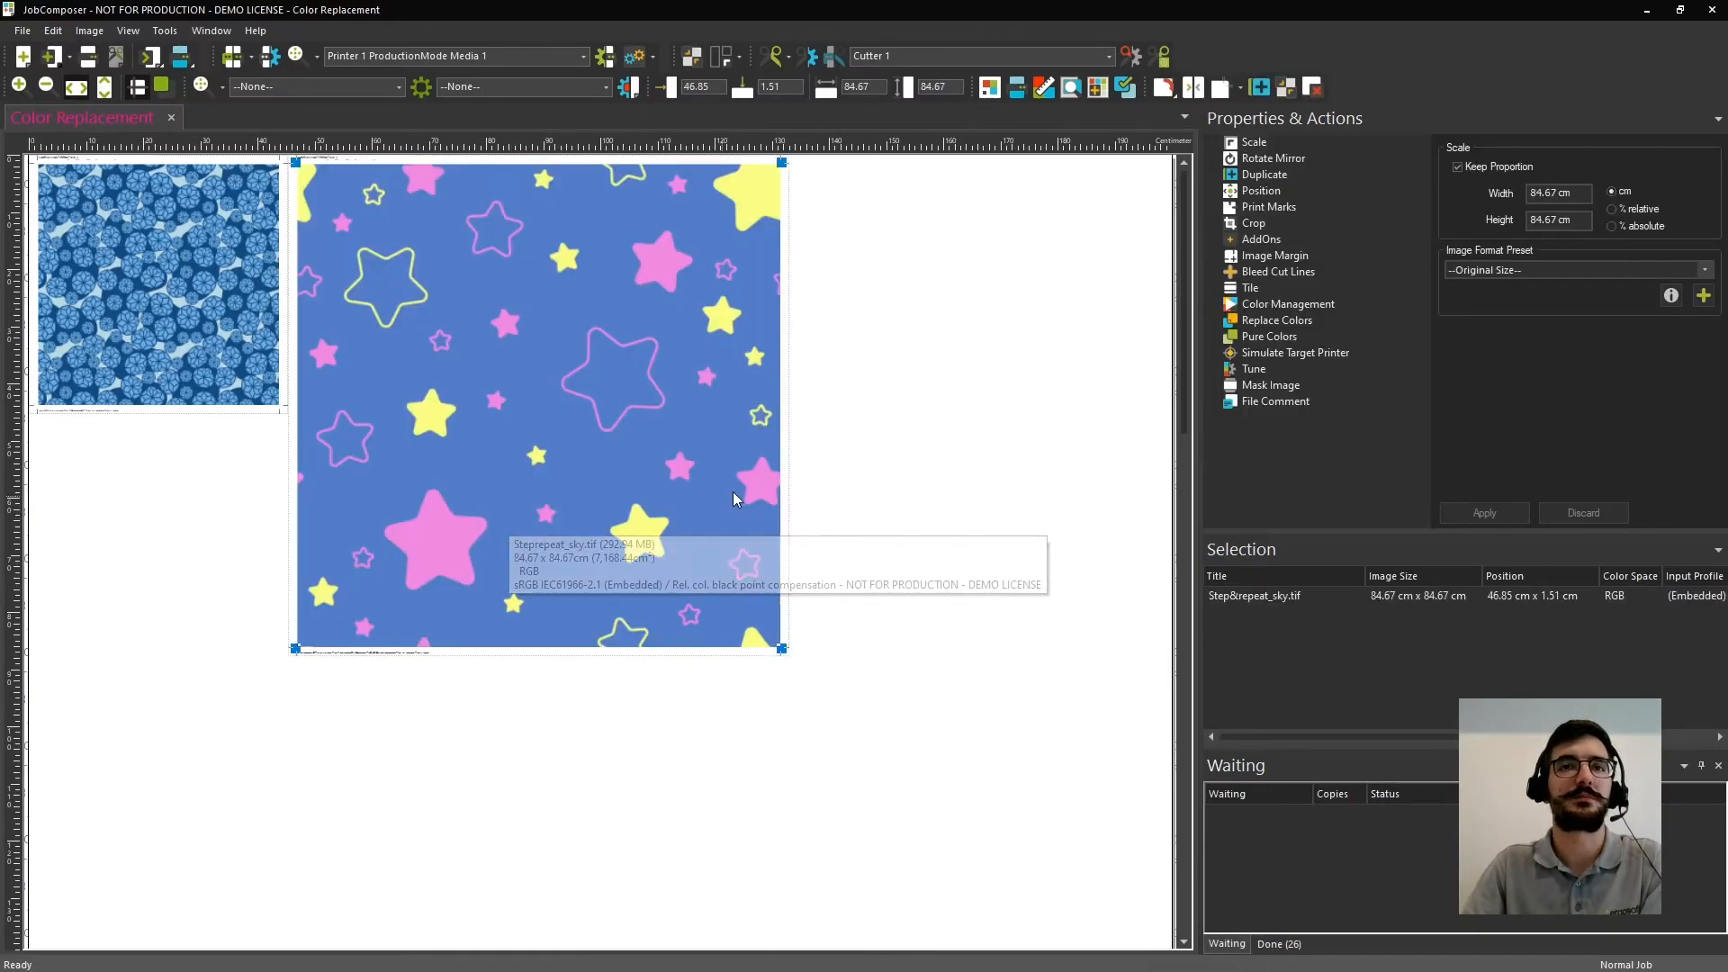
{"action": "left_click", "coordinate": [20, 31]}
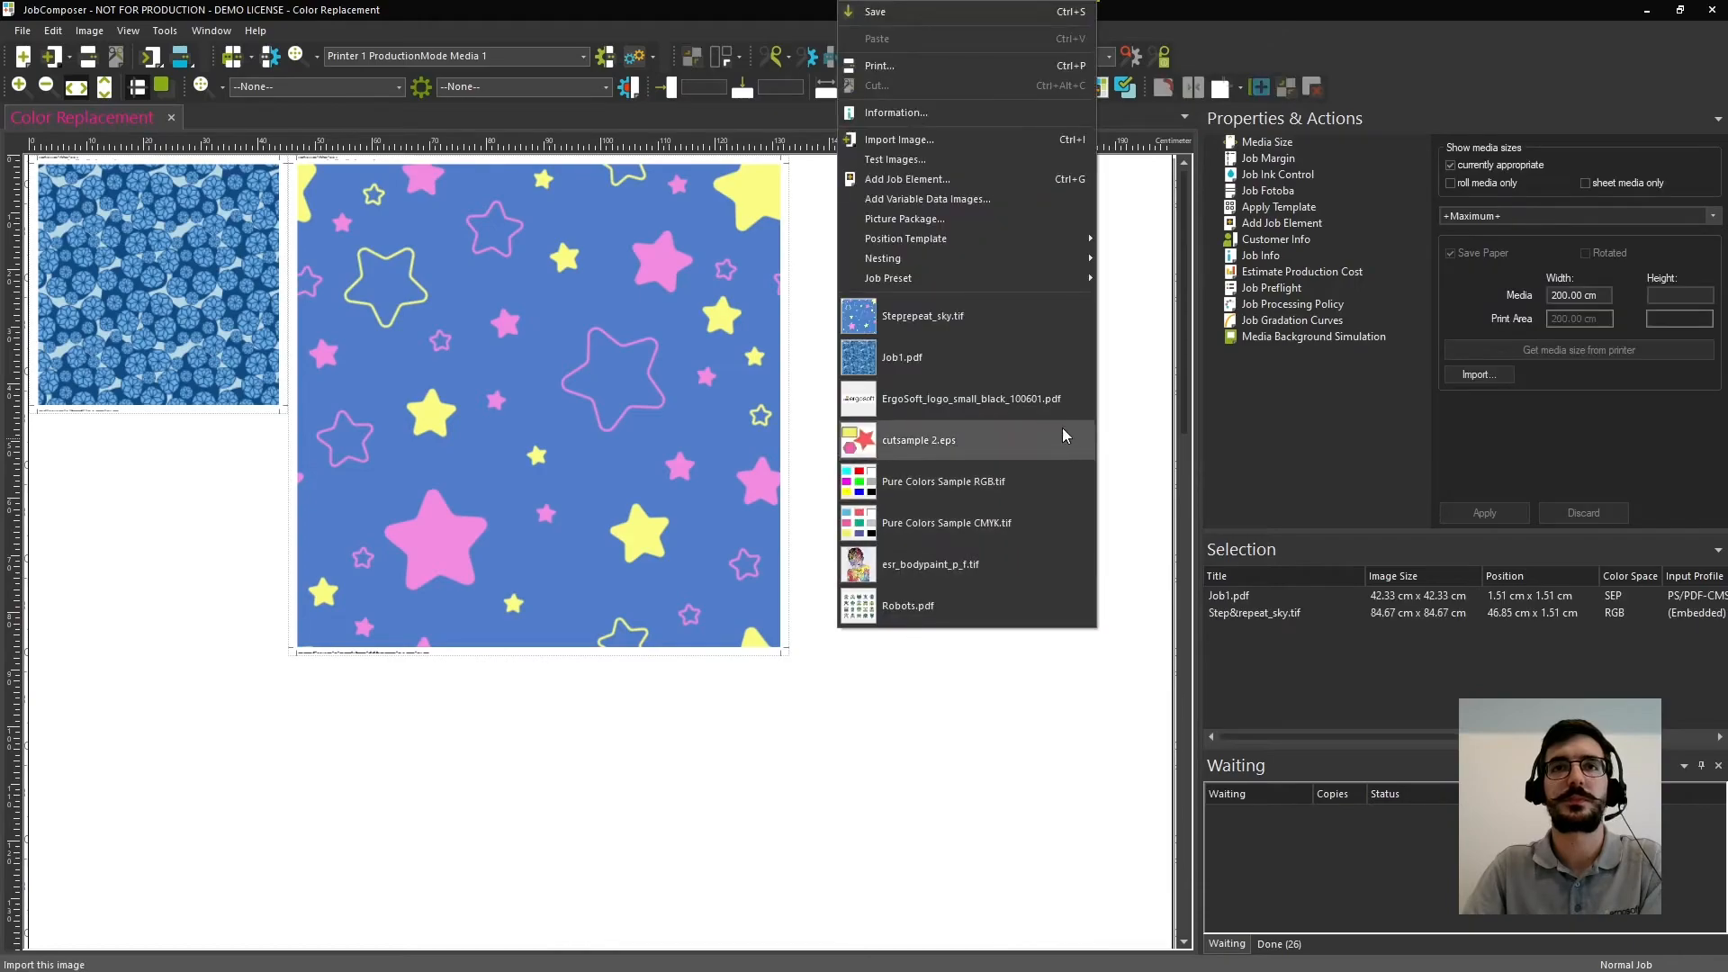
{"action": "left_click", "coordinate": [972, 397]}
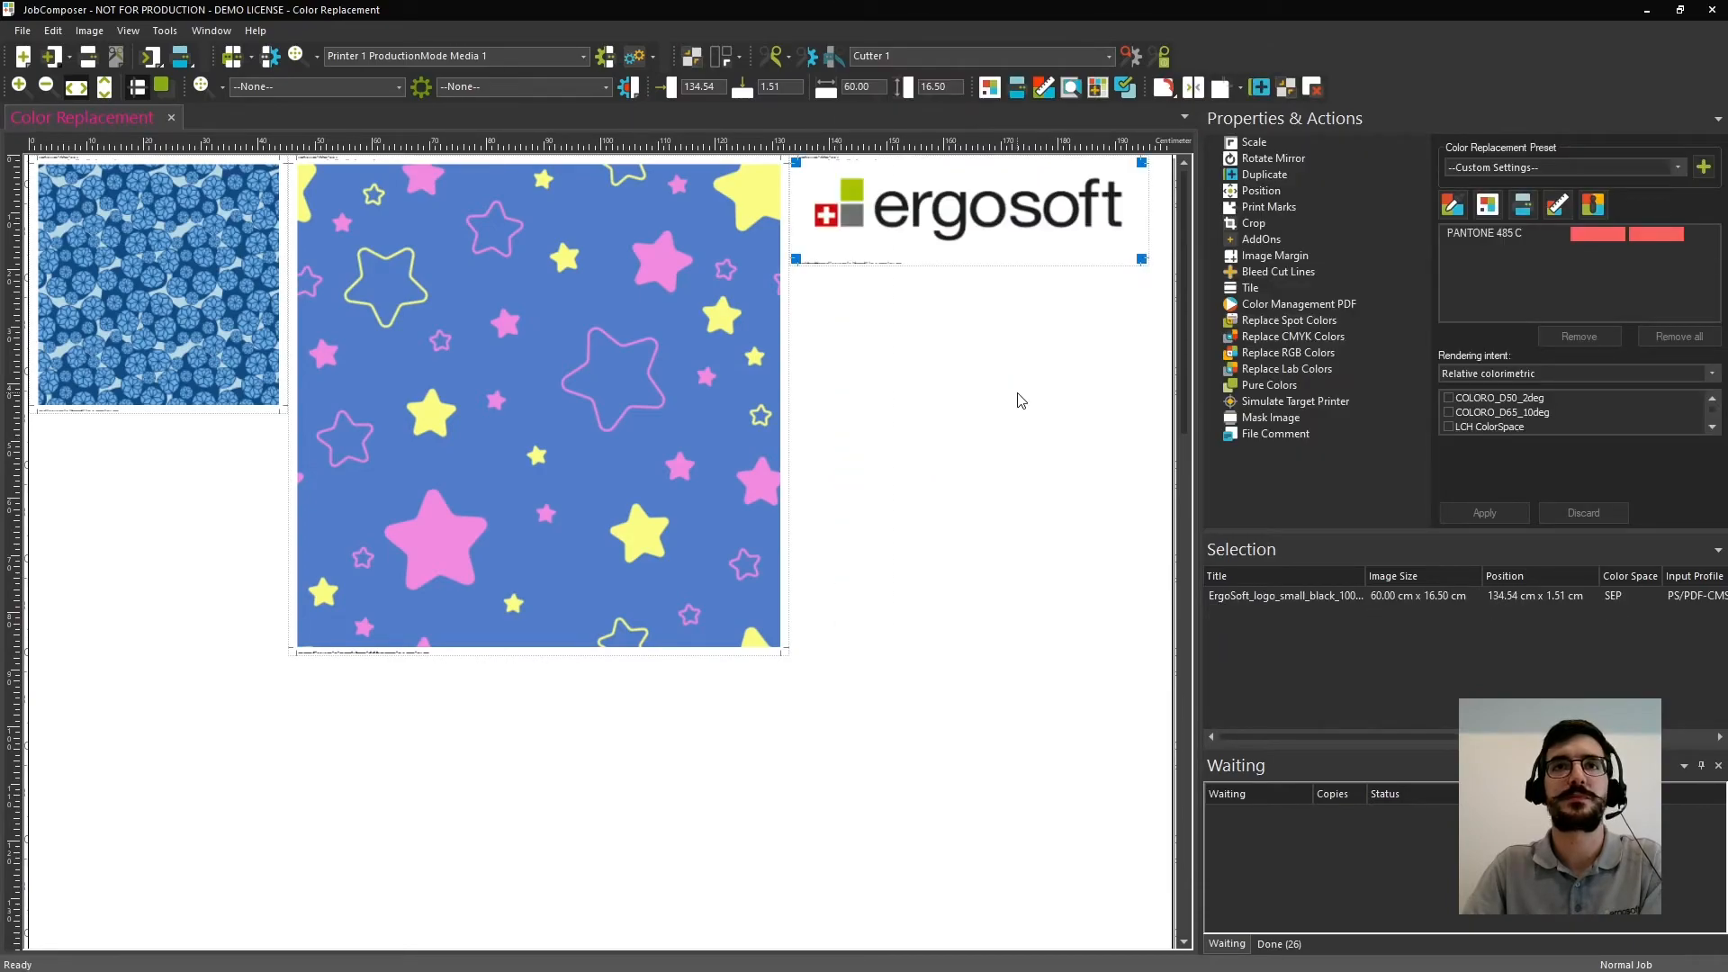
{"action": "mouse_move", "coordinate": [499, 320]}
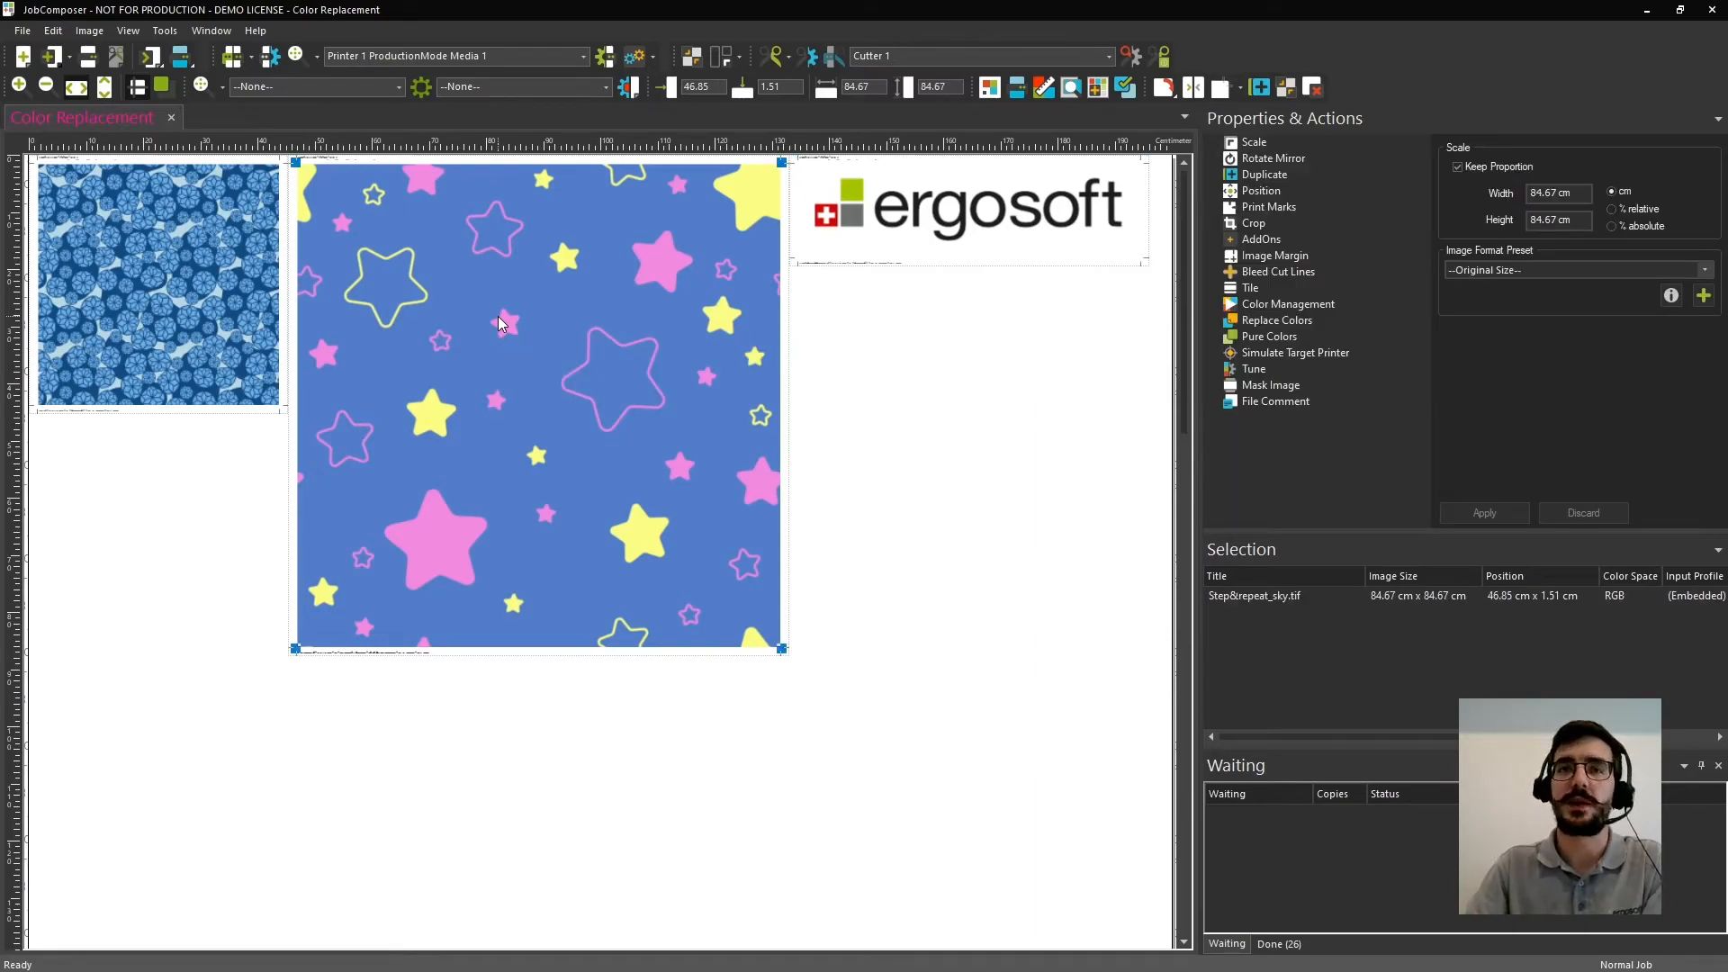
{"action": "mouse_move", "coordinate": [1298, 324]}
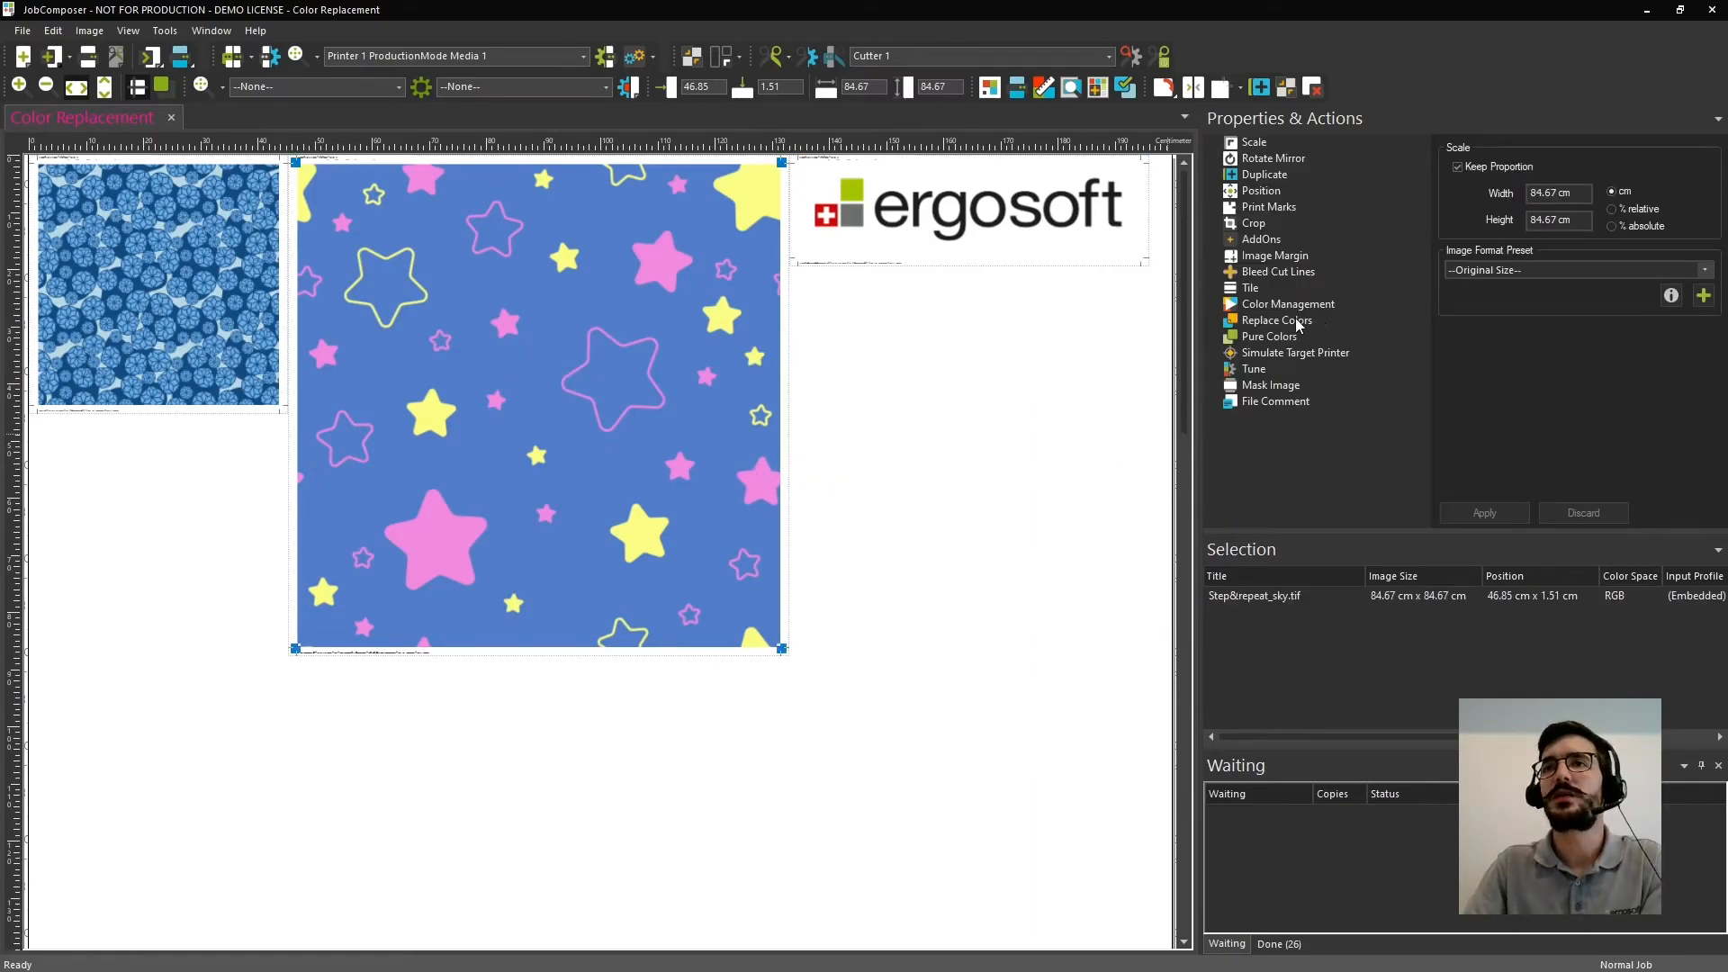
Show the star pattern's colours in Replace Colors: blue 88.47%, pink 6.68%, yellow 4.85%.
{"action": "left_click", "coordinate": [1276, 321]}
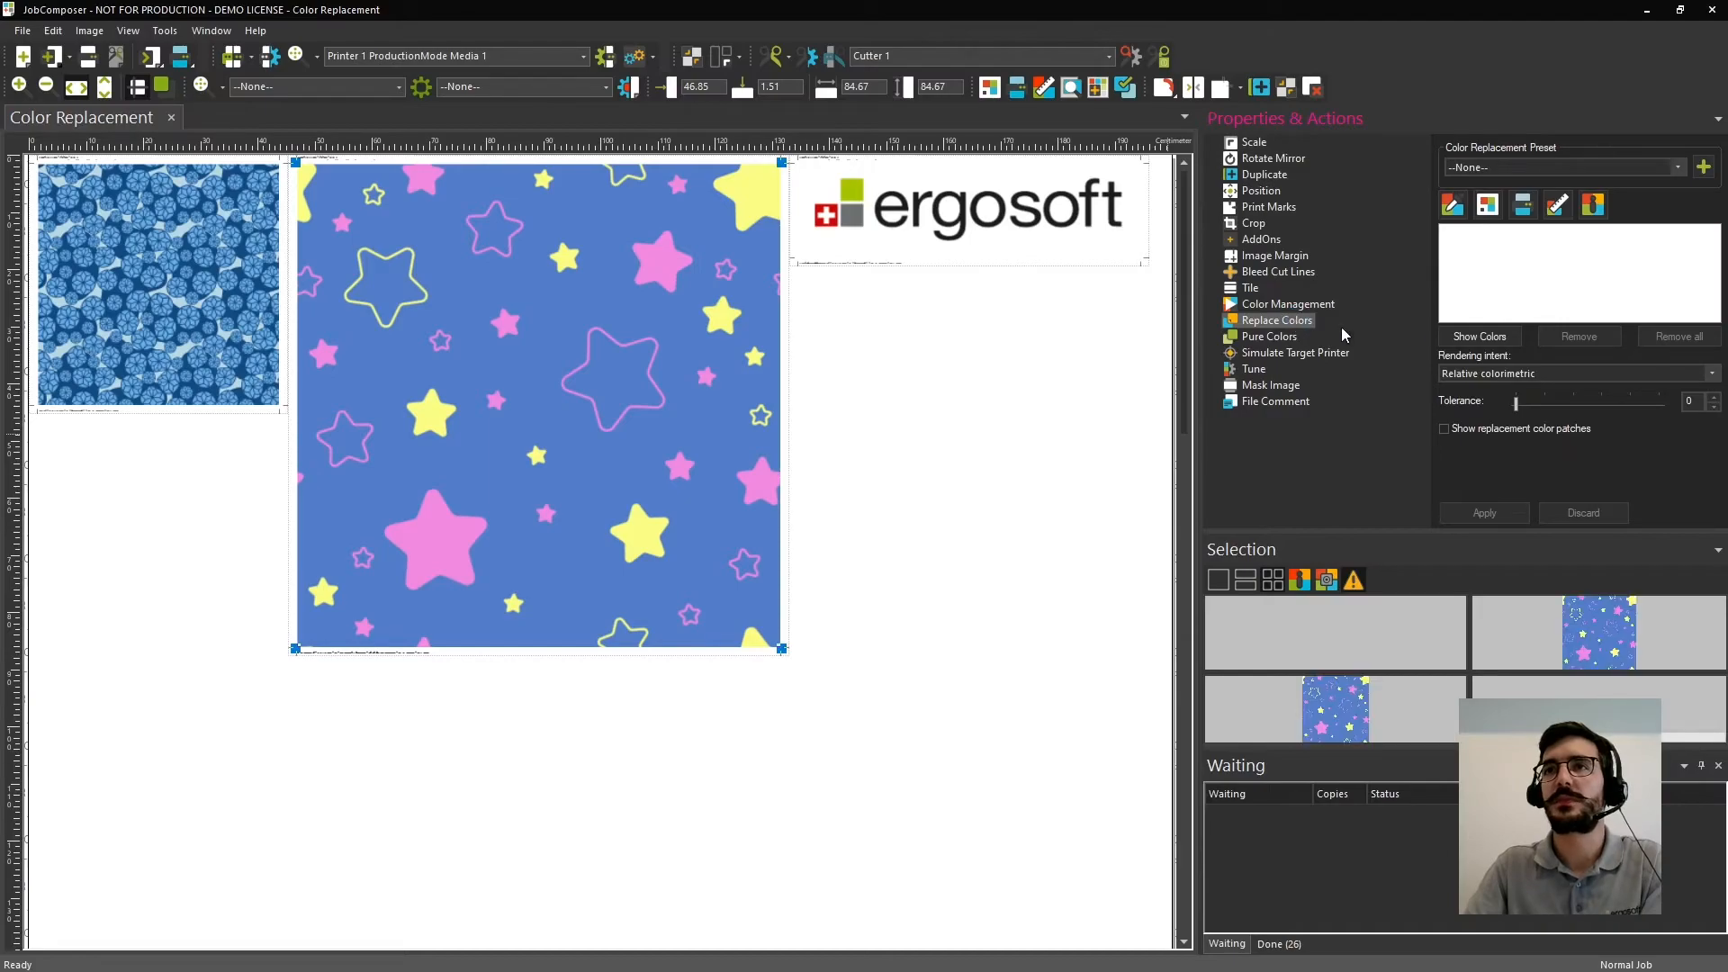
{"action": "left_click", "coordinate": [1479, 337]}
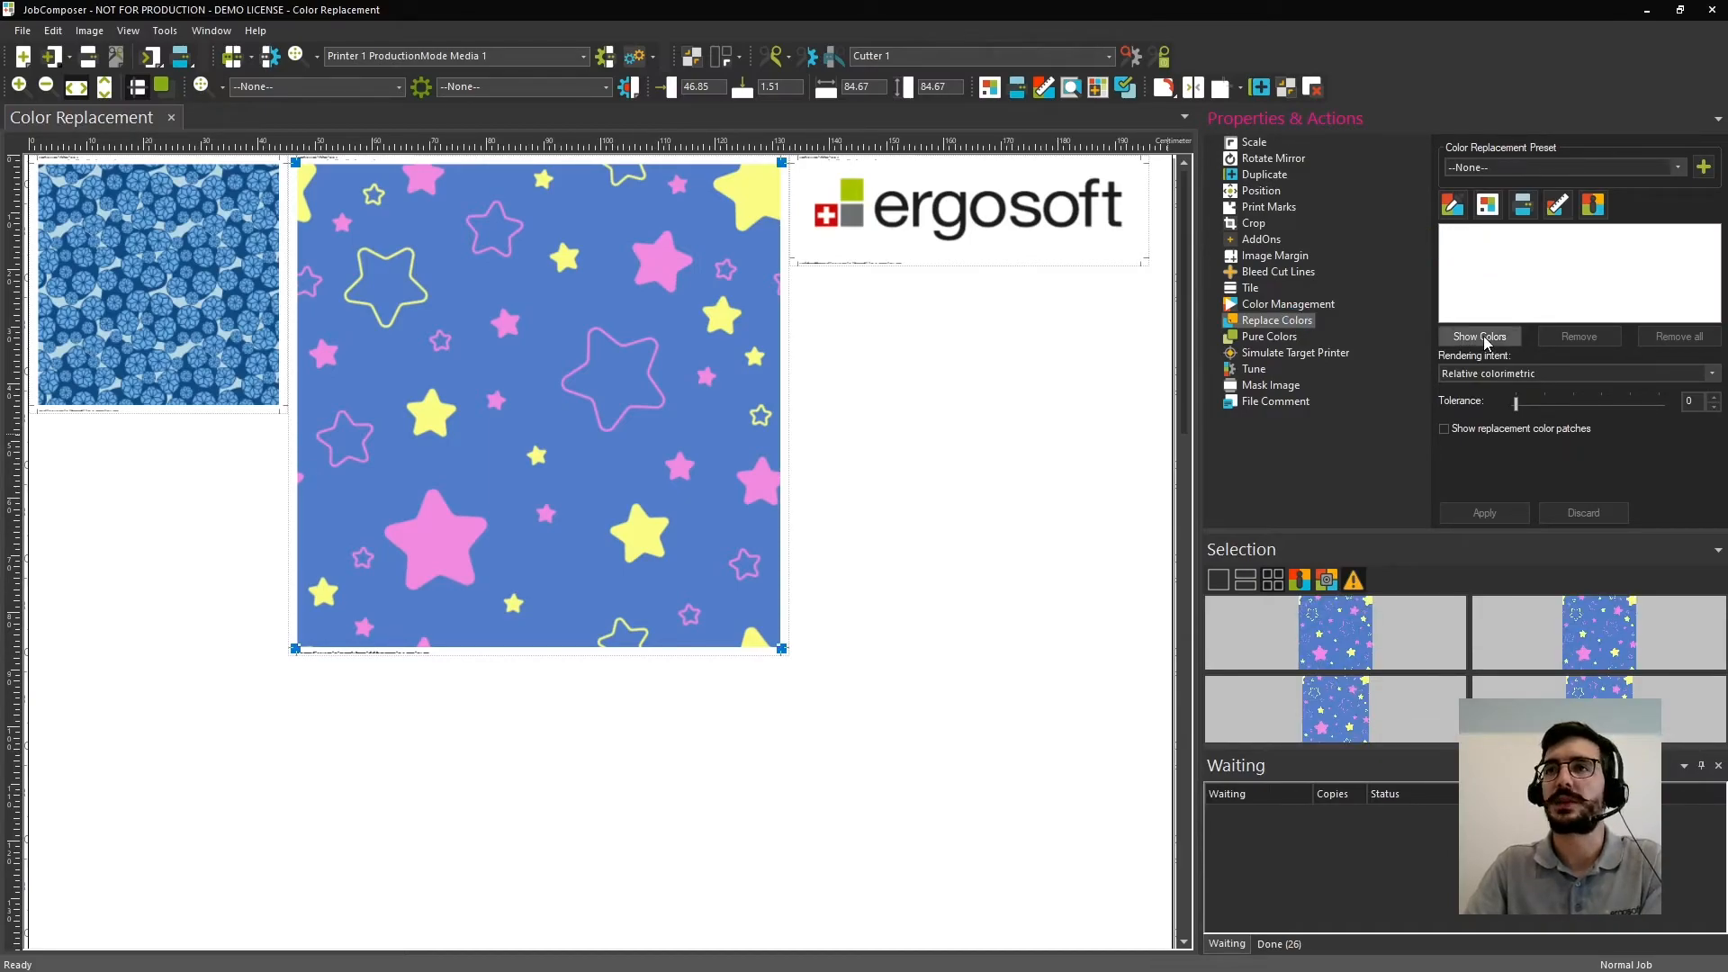
{"action": "left_click", "coordinate": [1480, 337]}
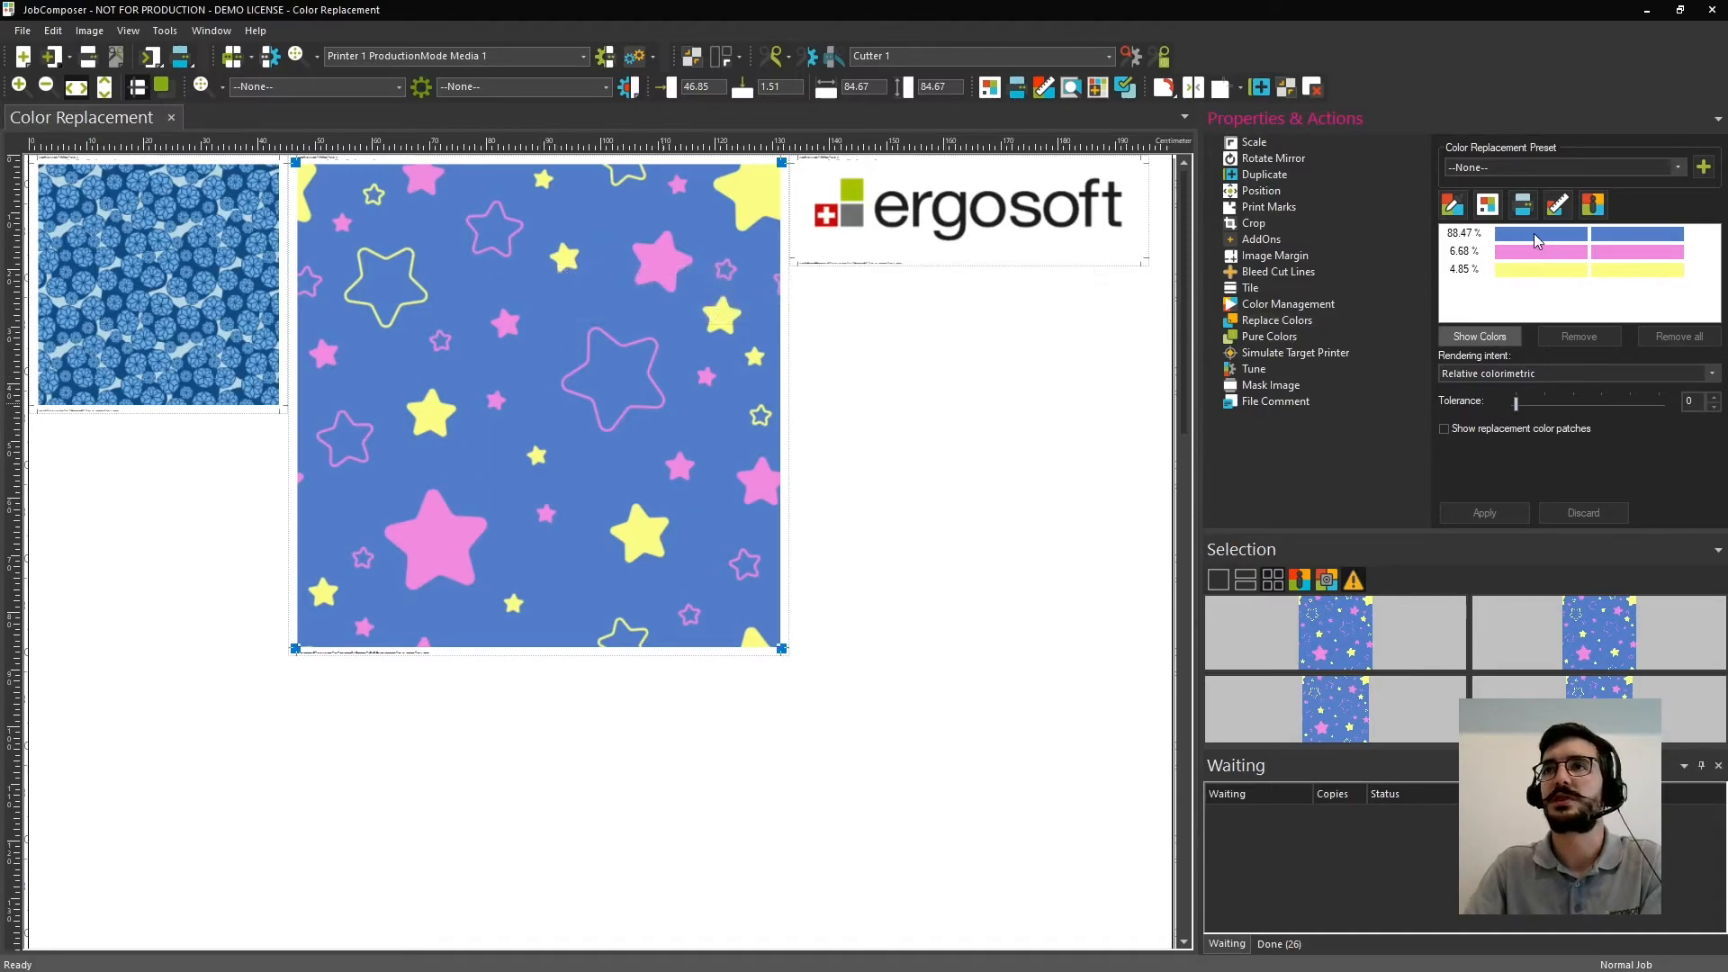
{"action": "mouse_move", "coordinate": [1522, 263]}
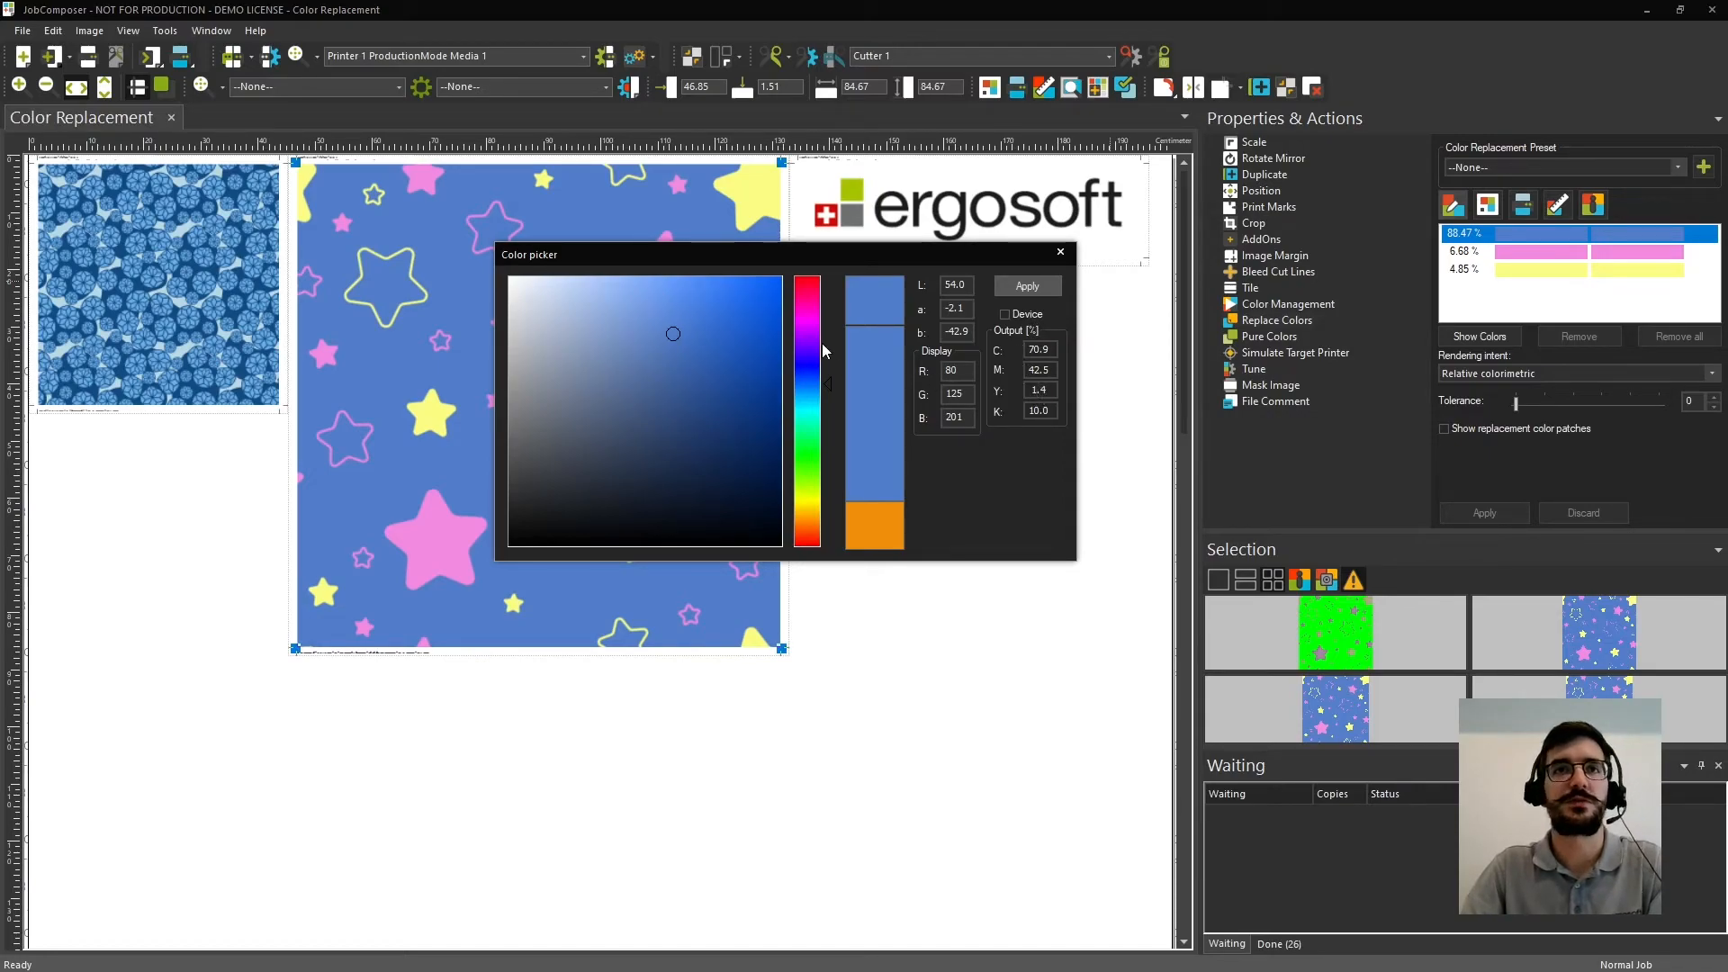
Try a bright green as replacement for the blue background and apply it to the star pattern.
{"action": "left_click", "coordinate": [806, 333]}
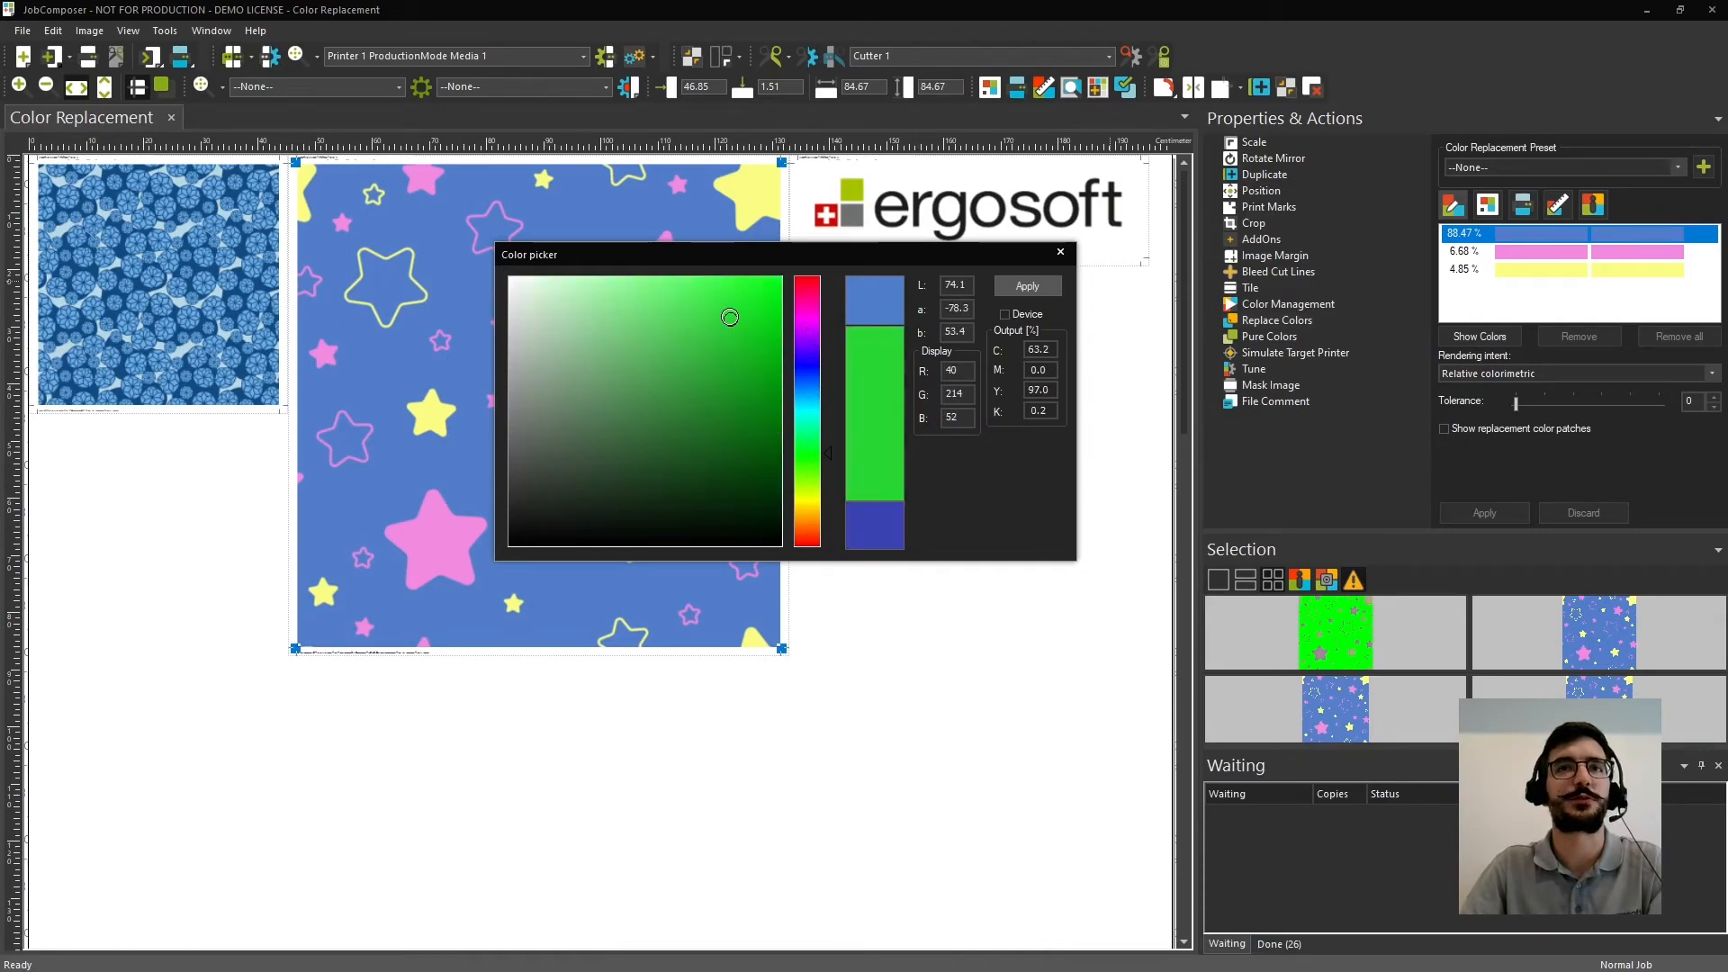
{"action": "left_click", "coordinate": [1024, 284]}
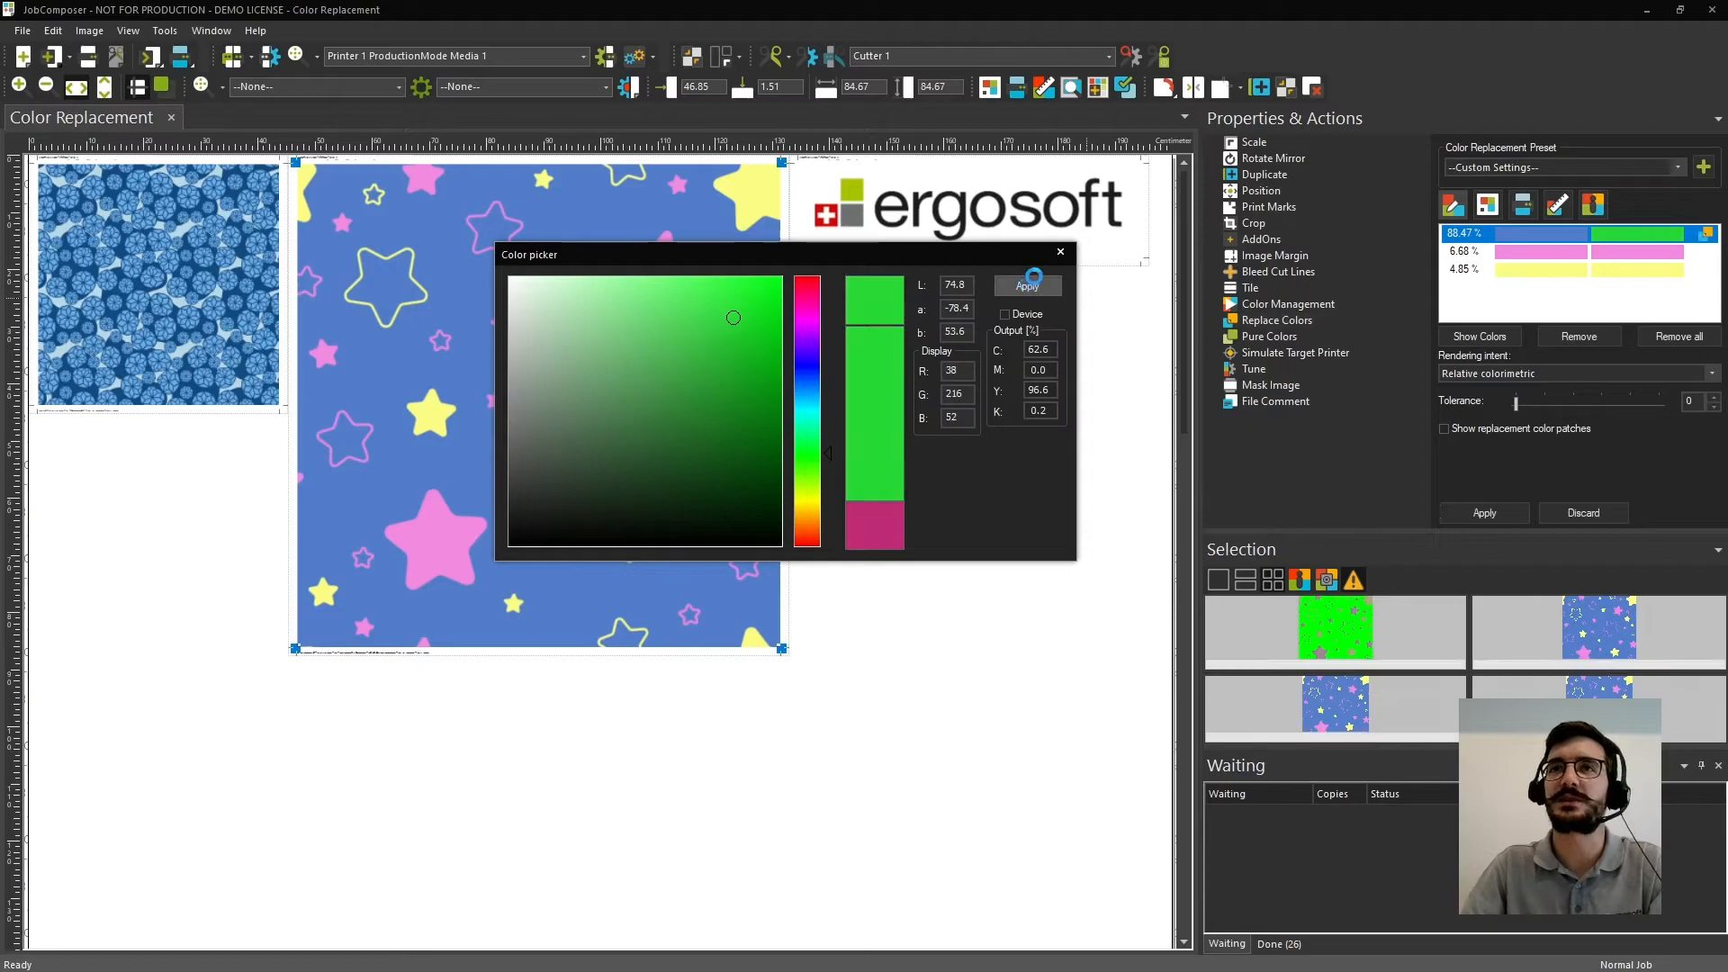
{"action": "left_click", "coordinate": [1026, 285]}
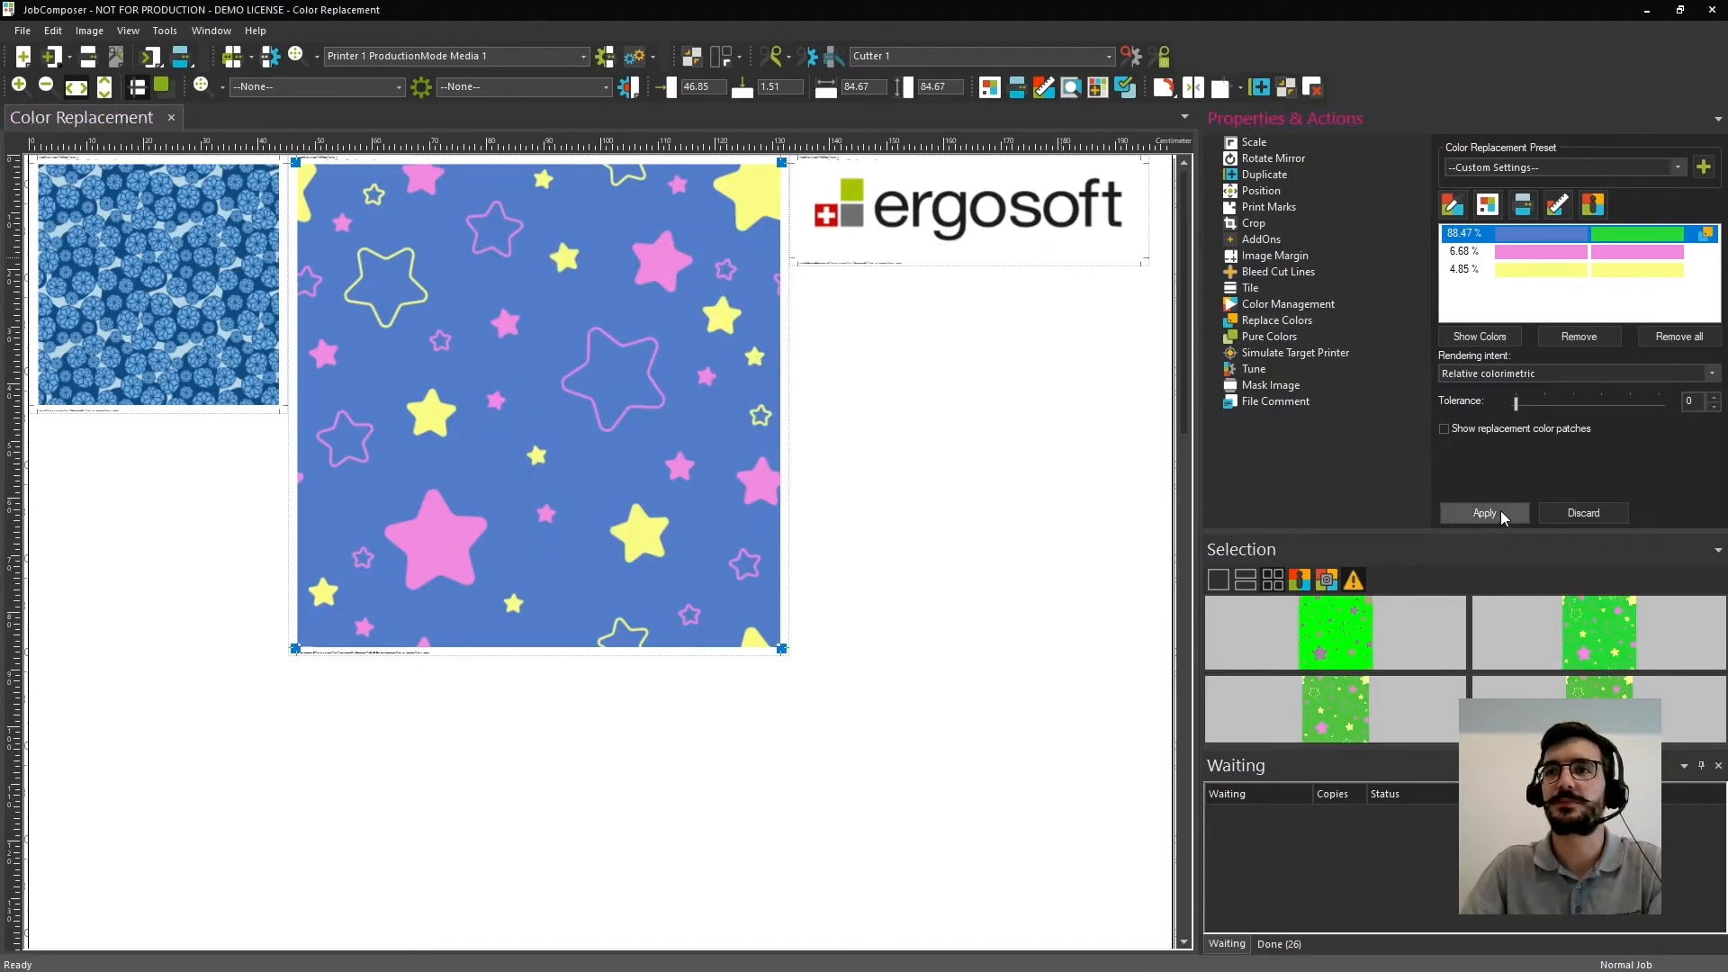
{"action": "left_click", "coordinate": [1484, 514]}
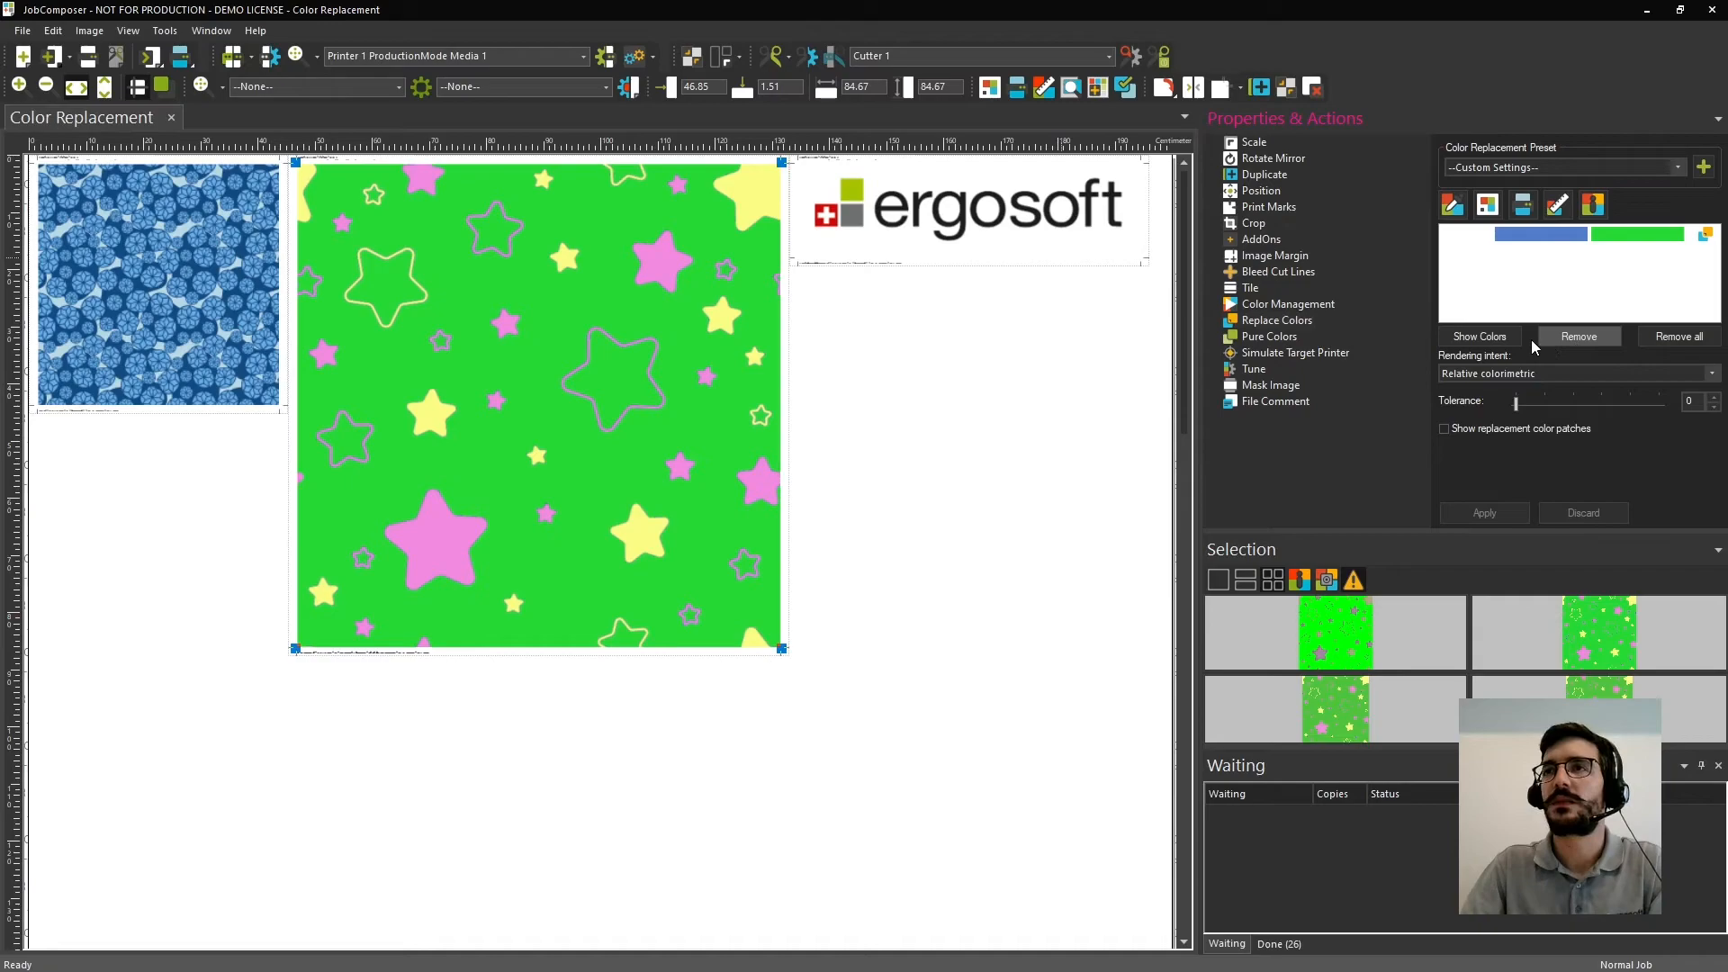
Revert the pattern to blue and list its blue, pink and yellow colours again.
{"action": "left_click", "coordinate": [1480, 336]}
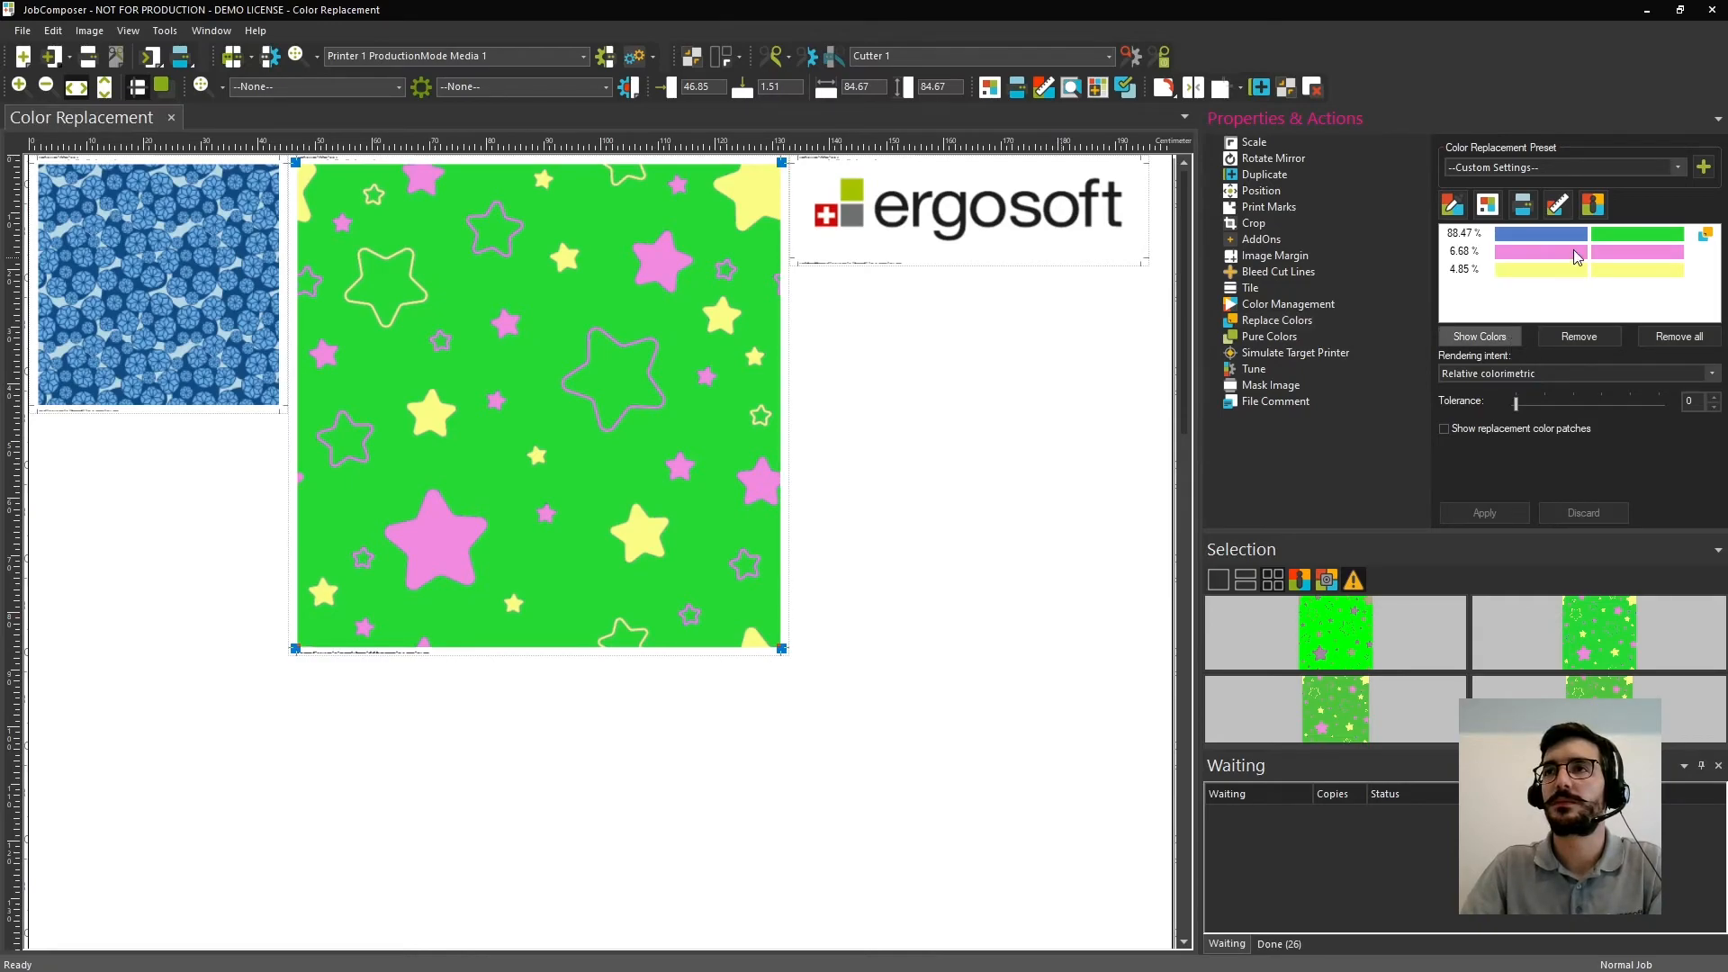
{"action": "left_click", "coordinate": [1541, 233]}
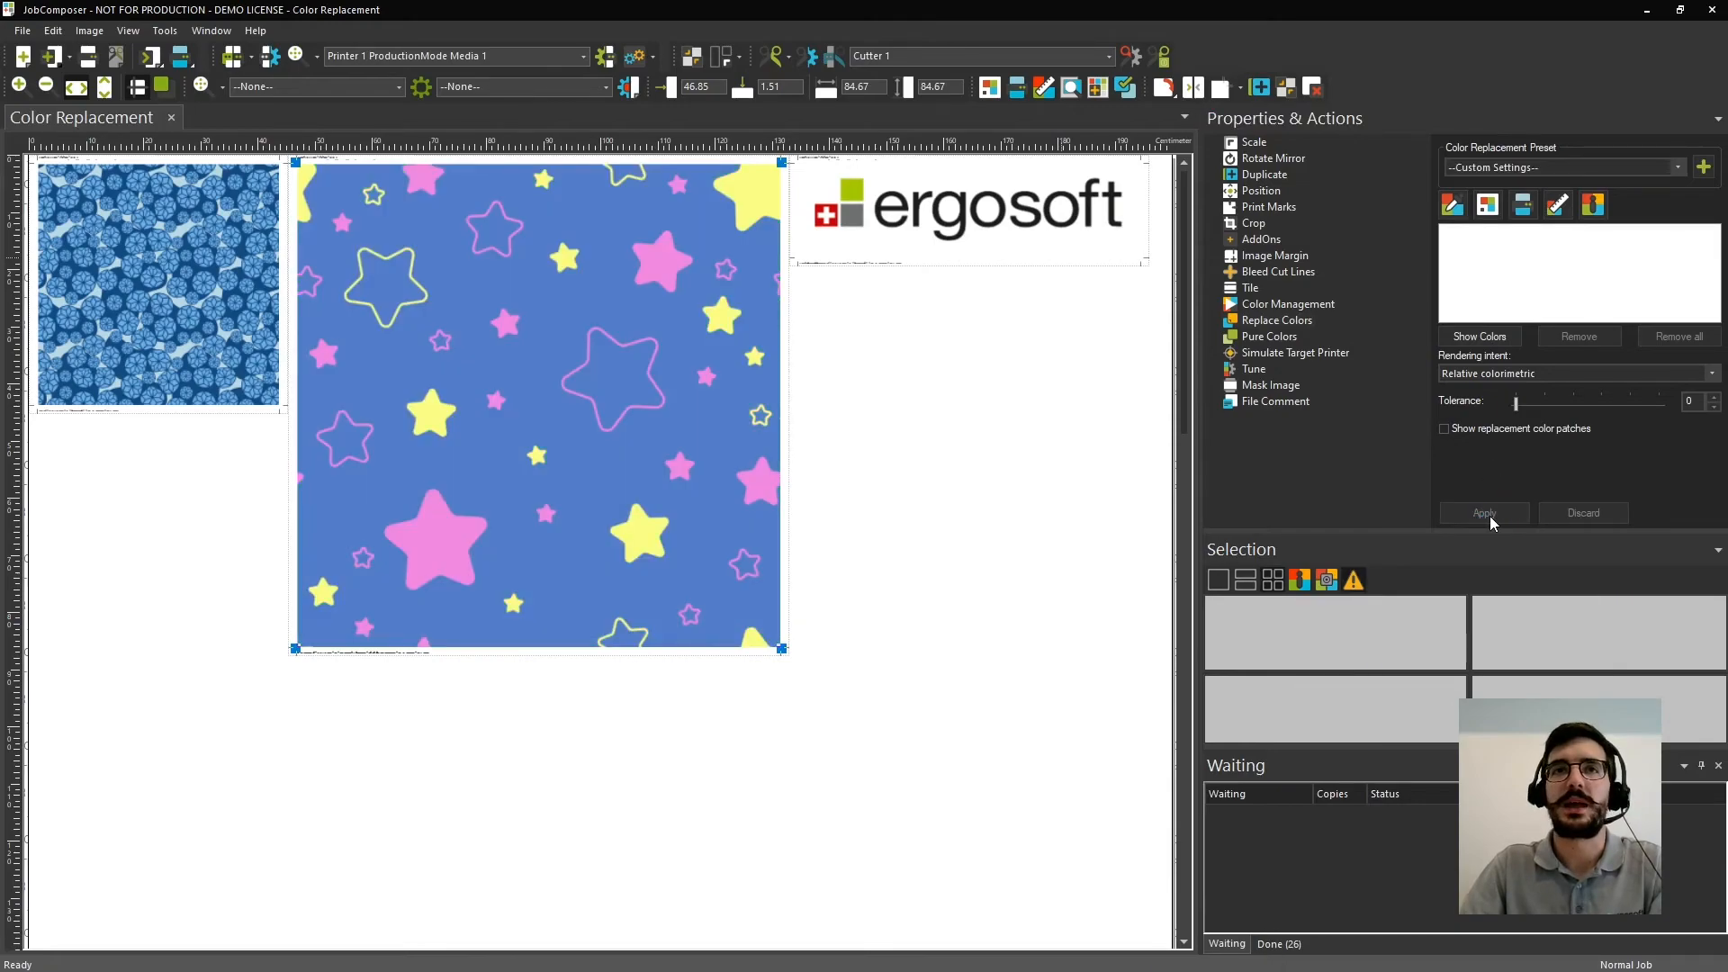
{"action": "left_click", "coordinate": [1484, 513]}
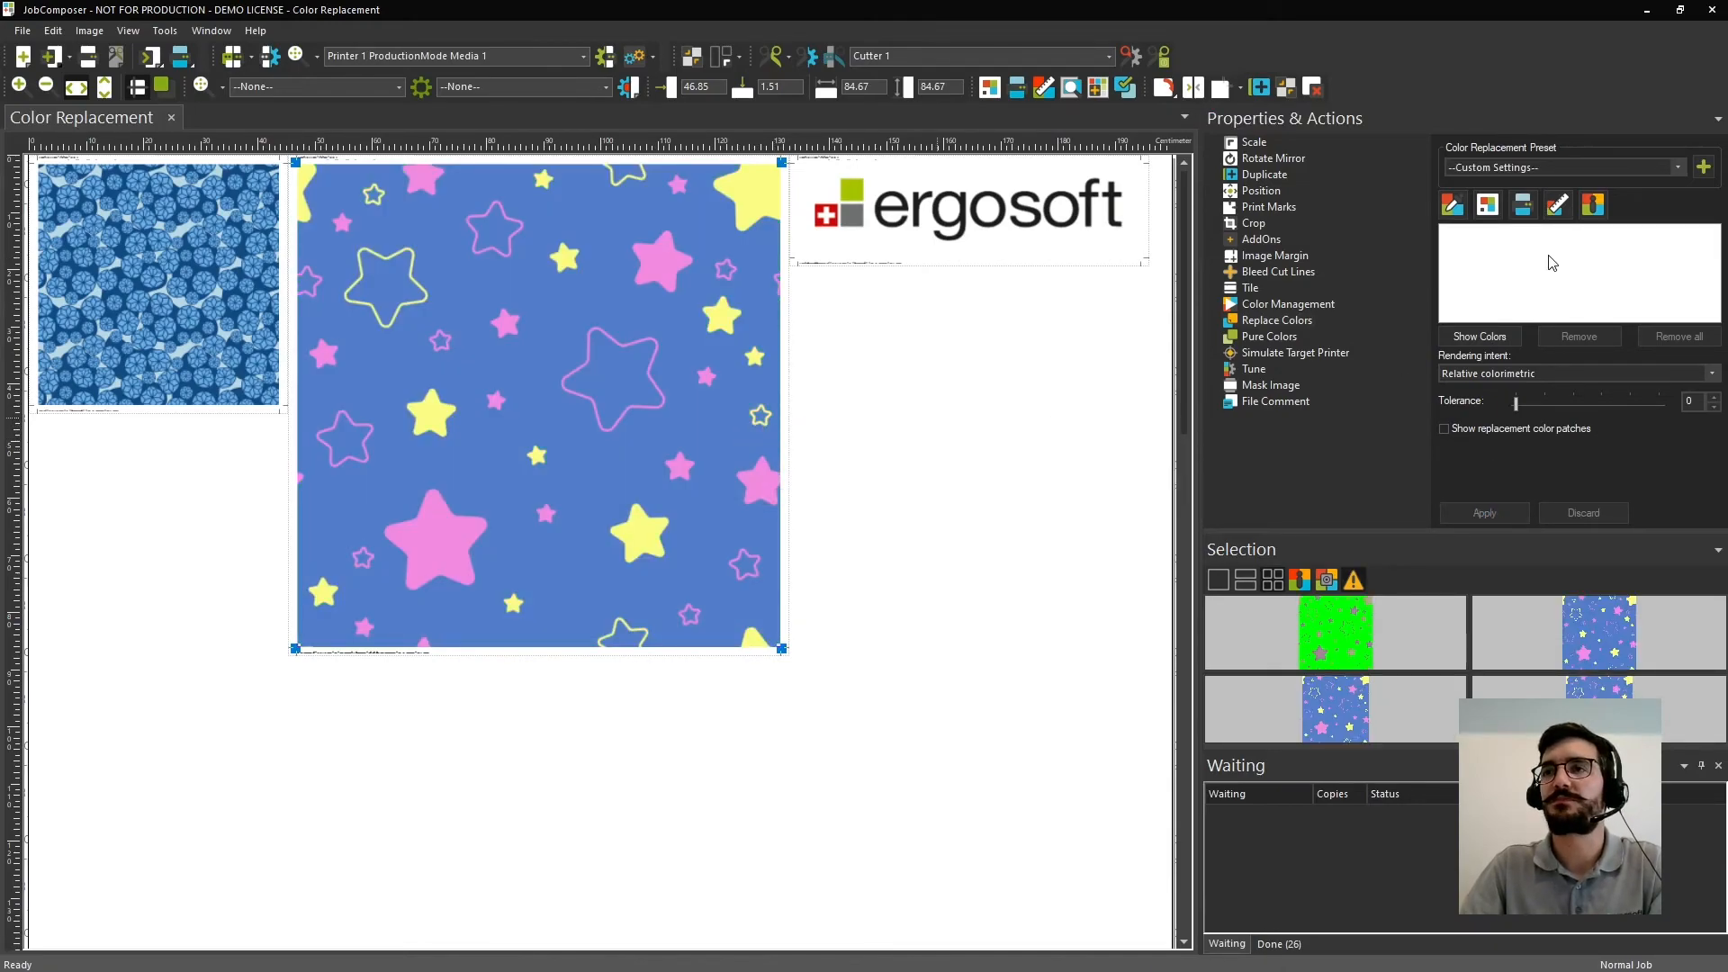
{"action": "left_click", "coordinate": [1478, 337]}
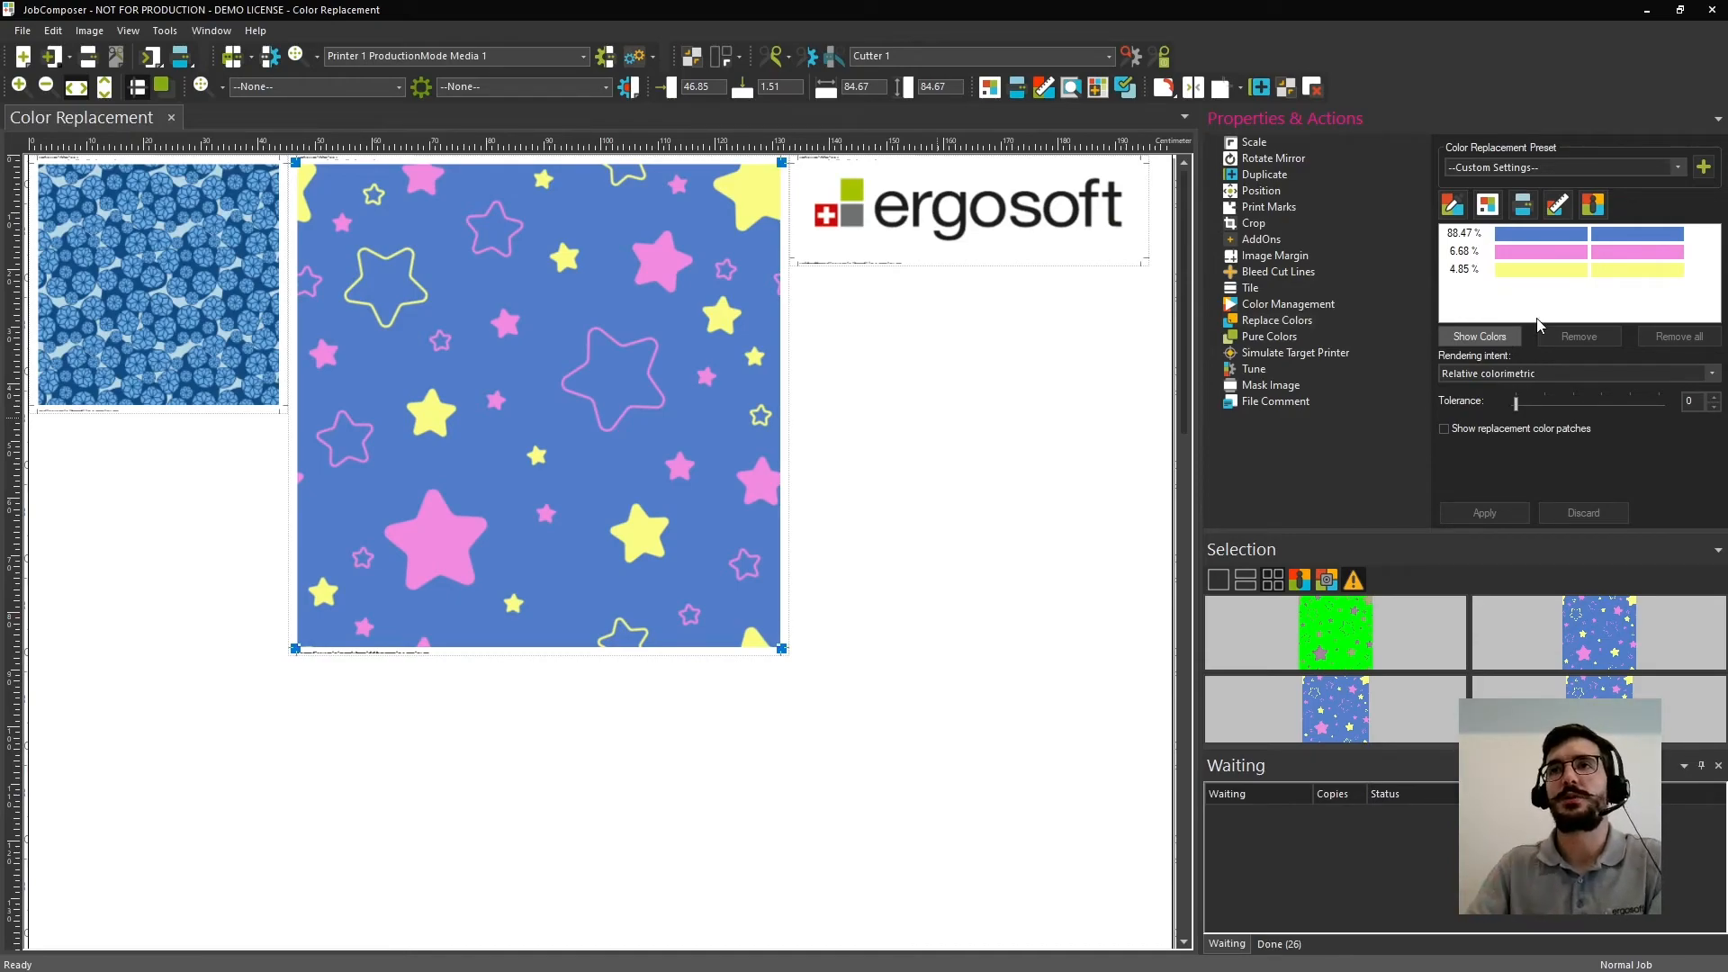
Replace the 88.47% blue background with PANTONE 2141 C from the swatch books and apply it.
{"action": "left_click", "coordinate": [1541, 232]}
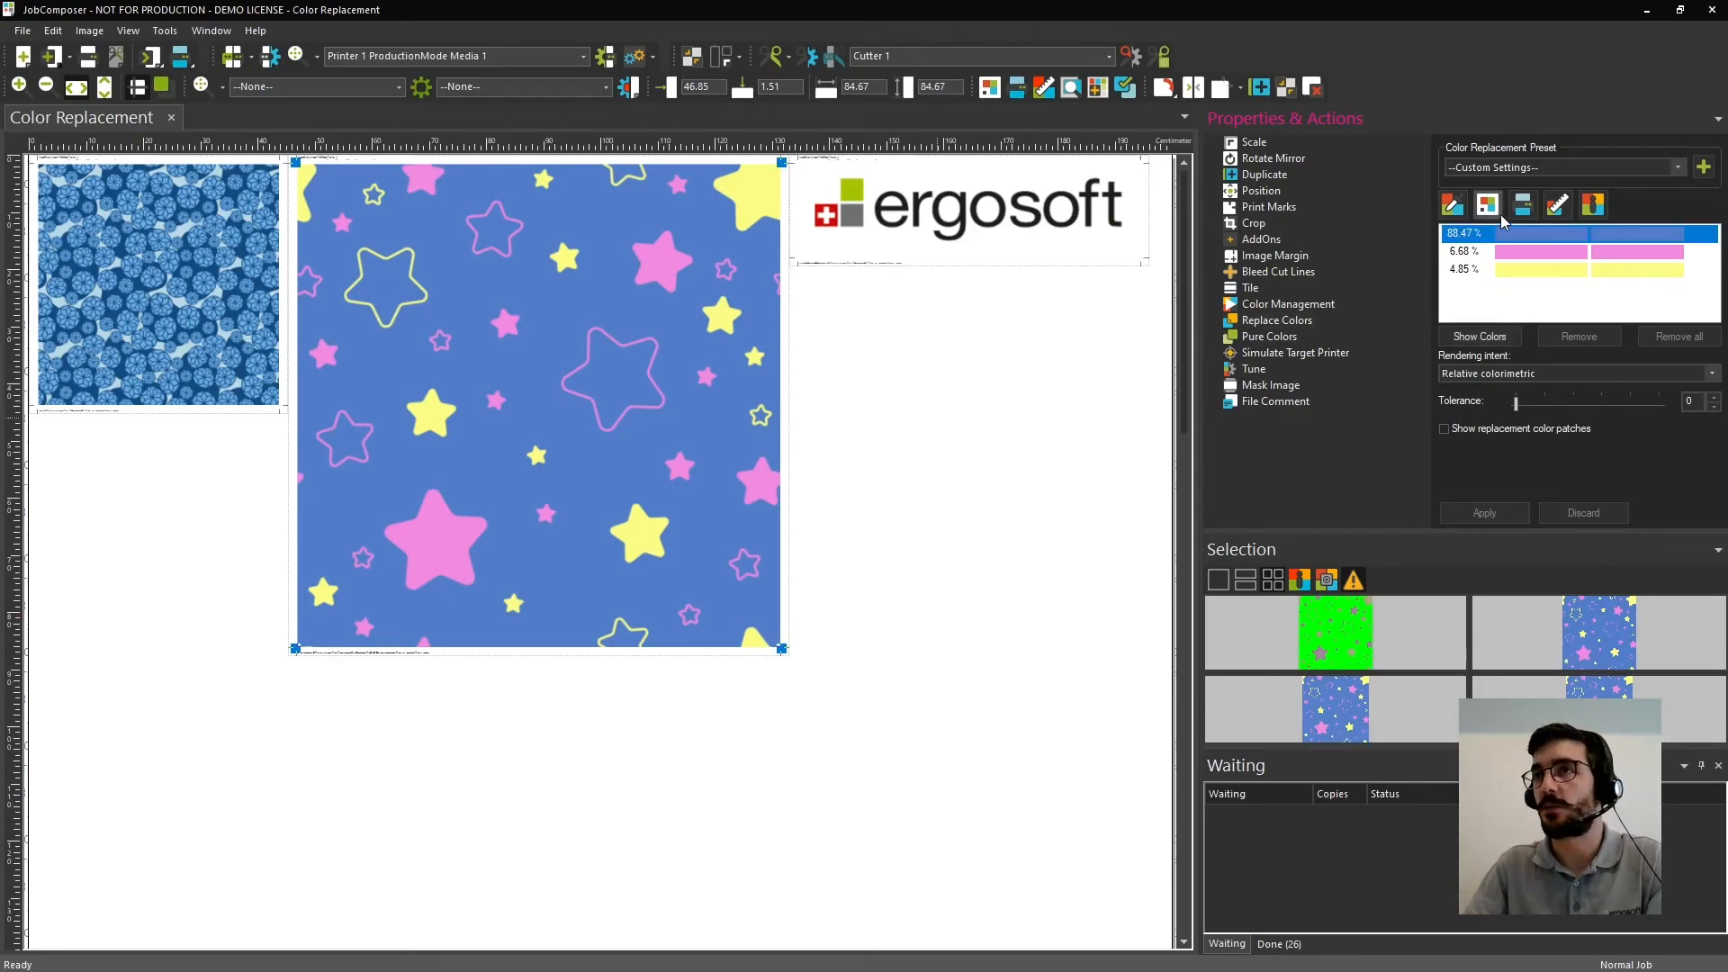
{"action": "left_click", "coordinate": [1489, 205]}
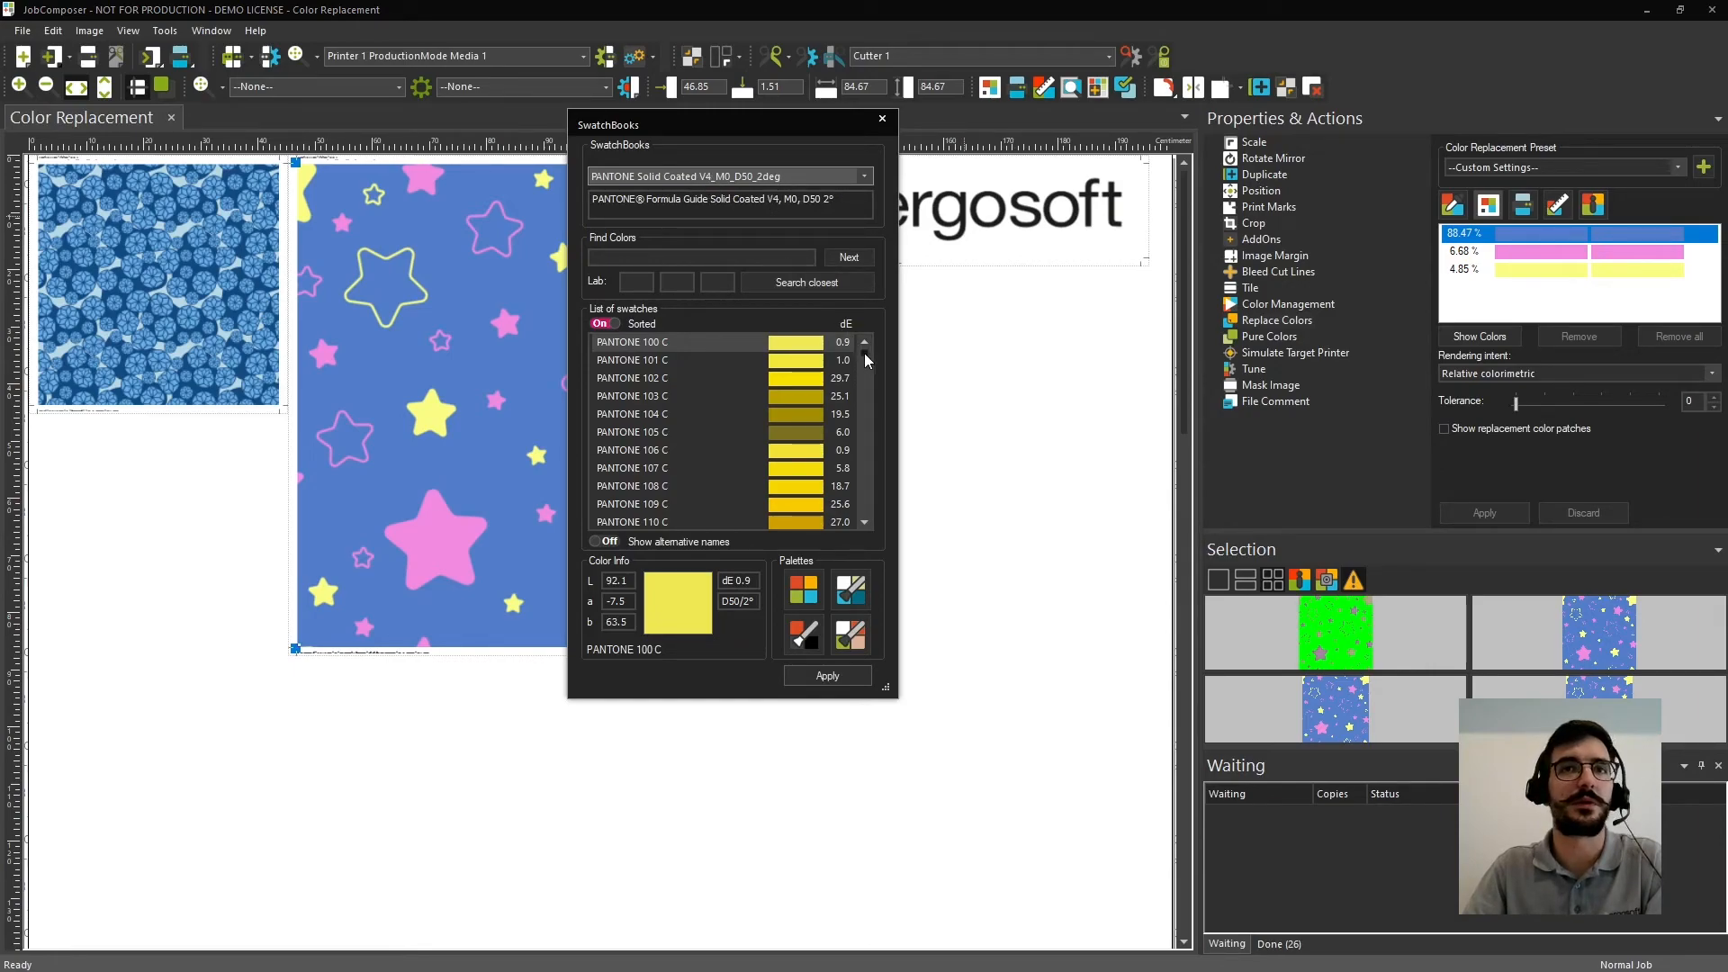
{"action": "scroll", "scroll_direction": "down", "scroll_amount": 3}
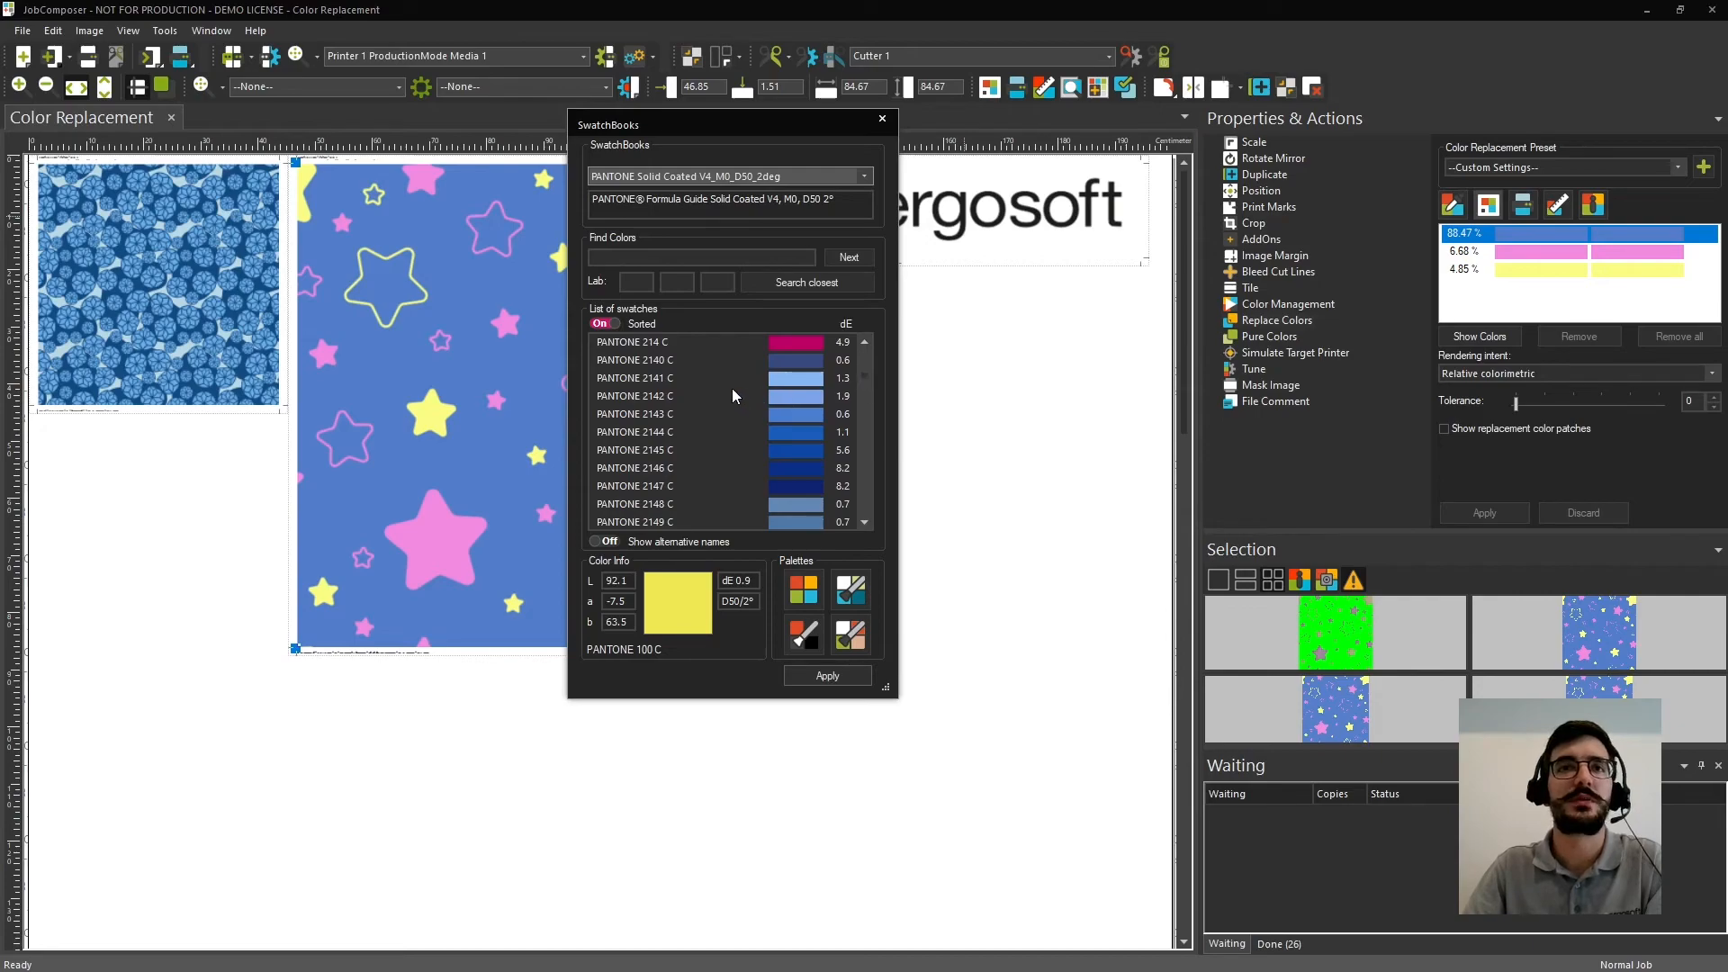
{"action": "left_click", "coordinate": [635, 378]}
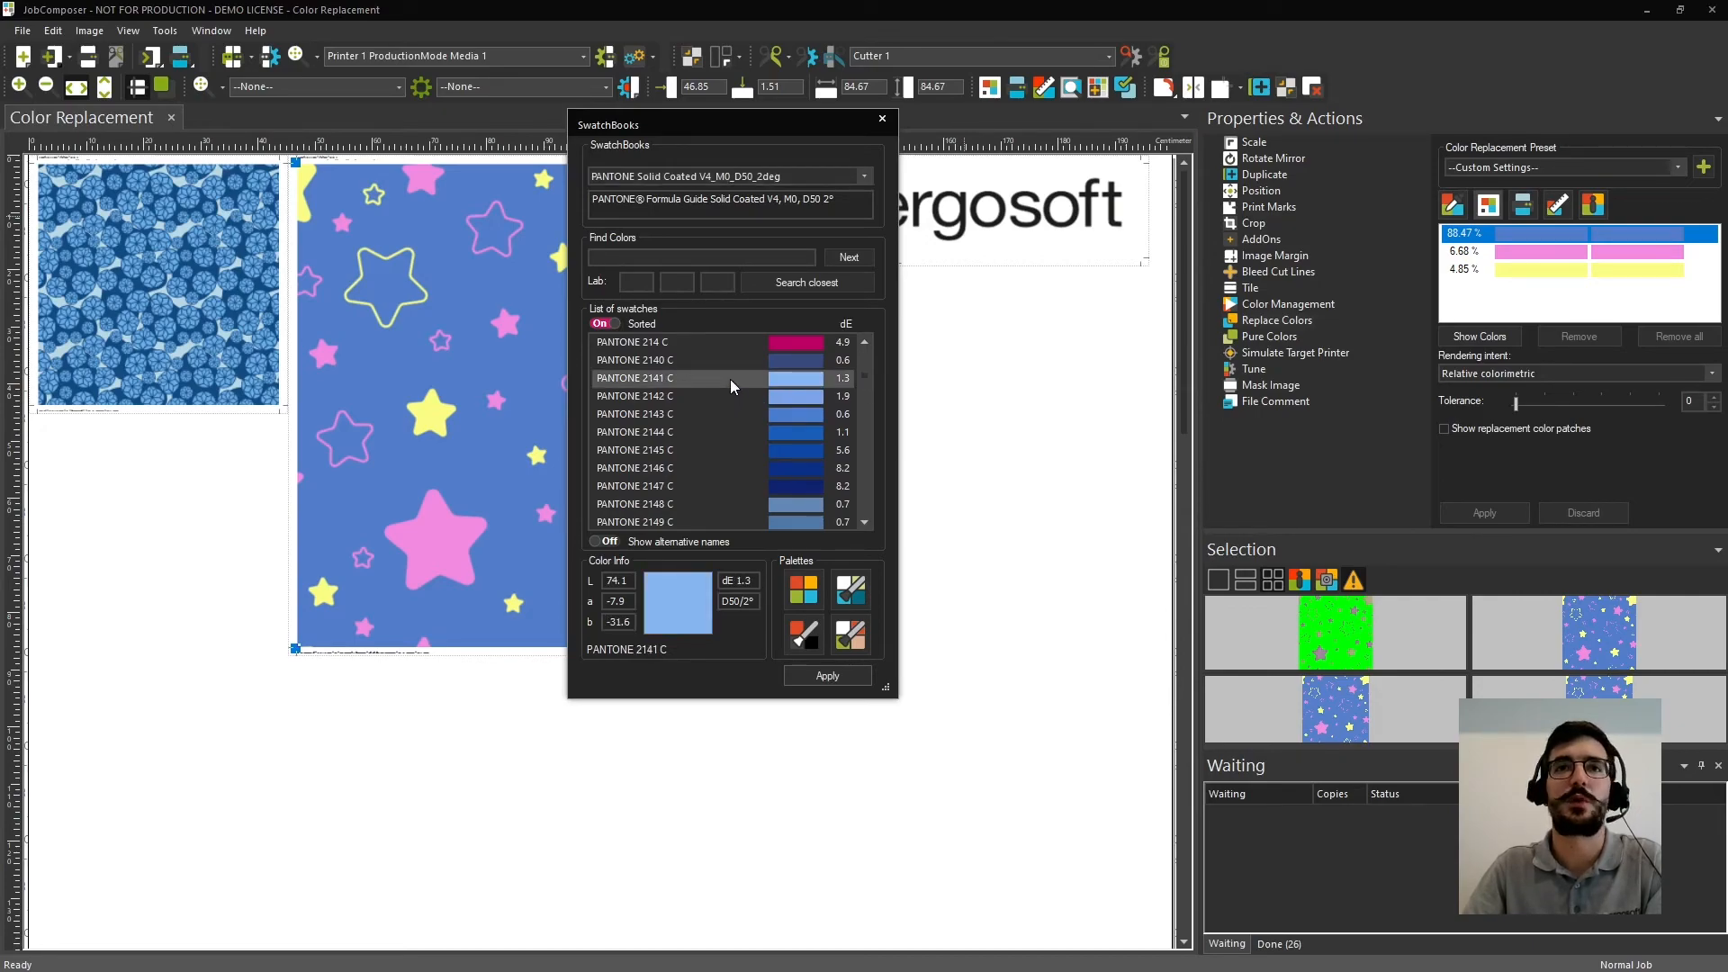
{"action": "left_click", "coordinate": [826, 675]}
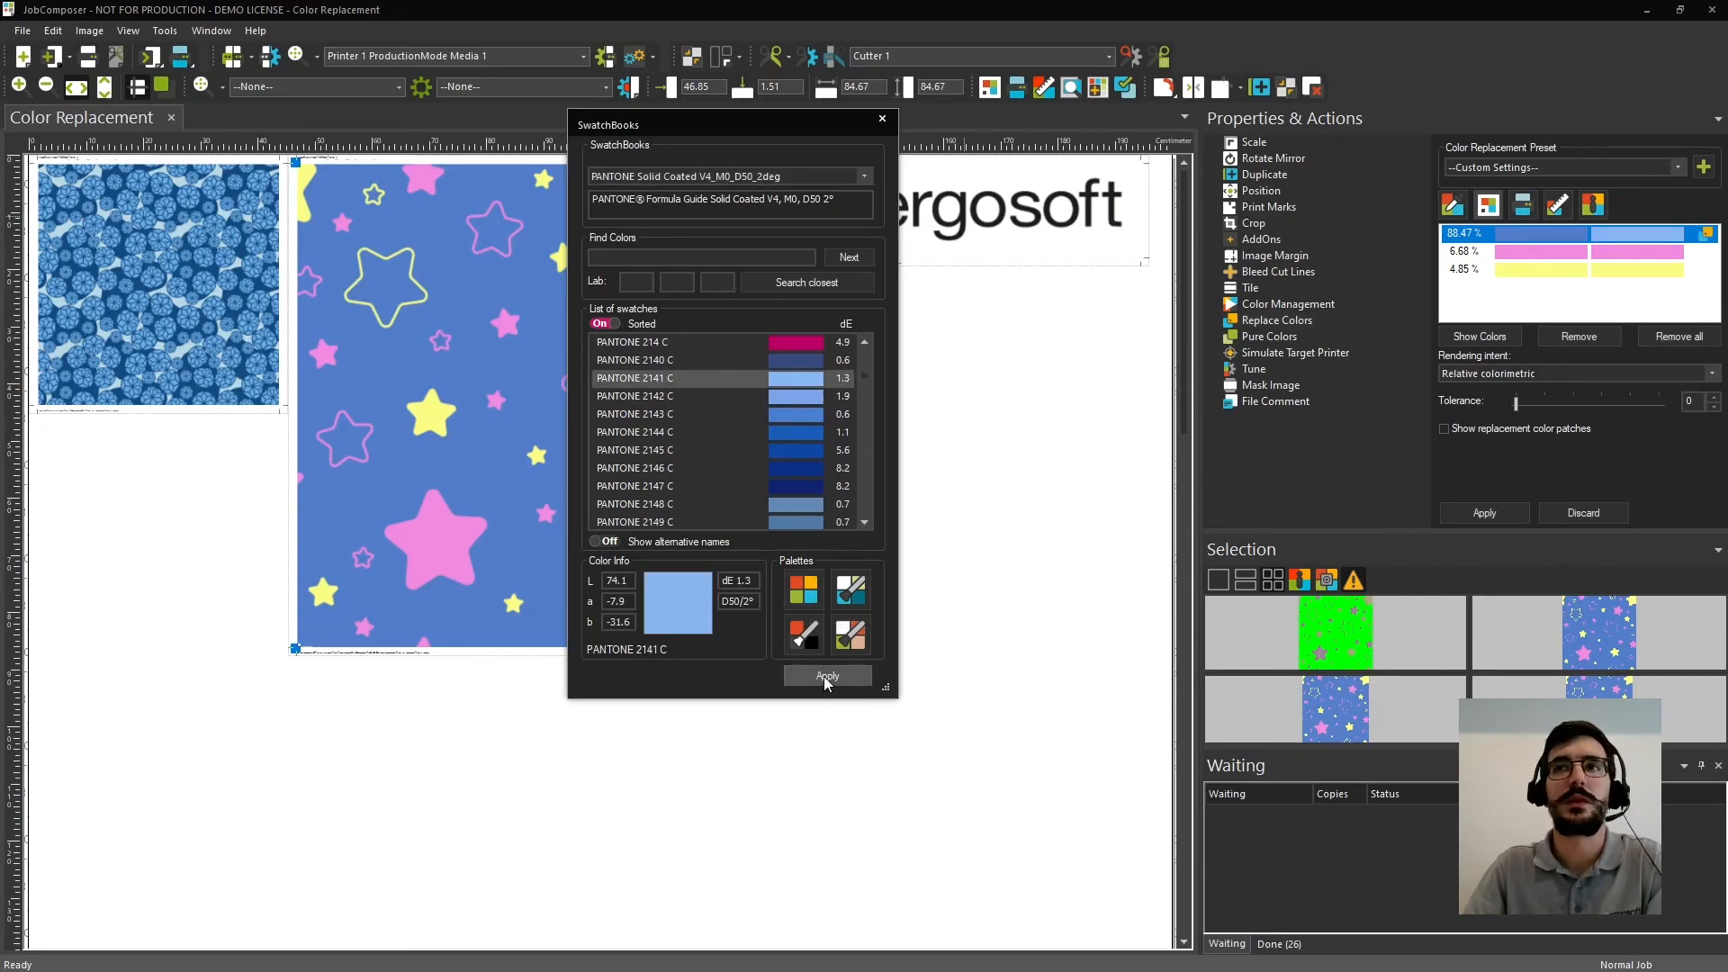
{"action": "left_click", "coordinate": [826, 675]}
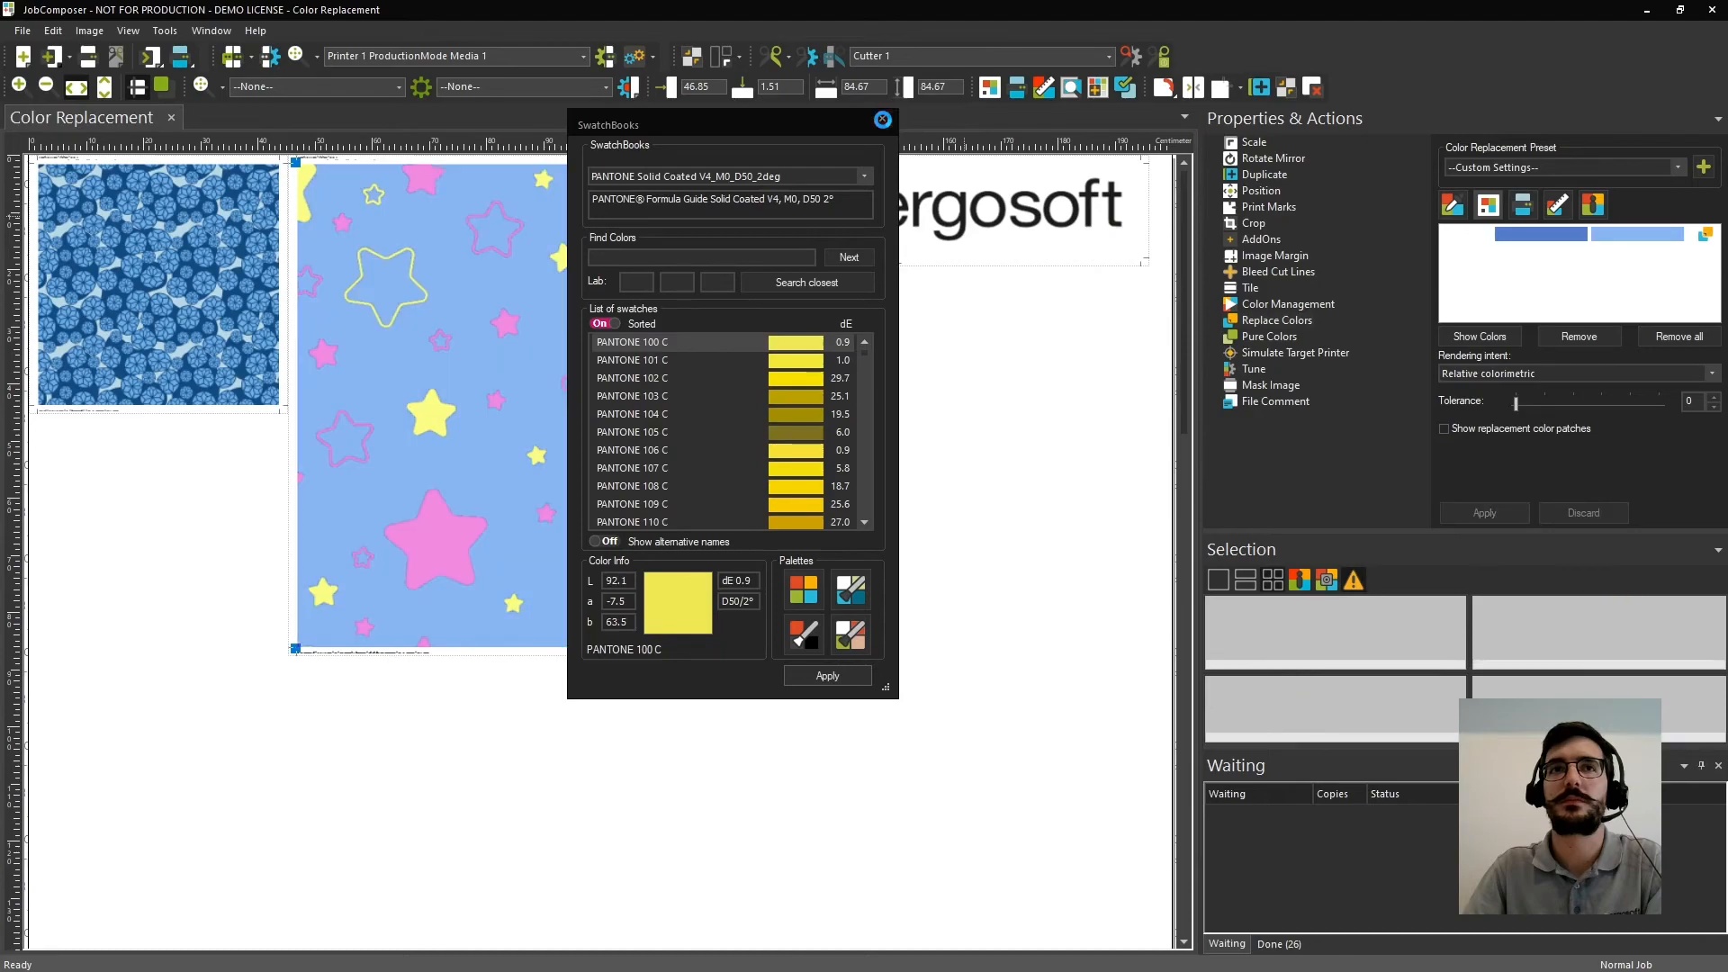
{"action": "left_click", "coordinate": [883, 121]}
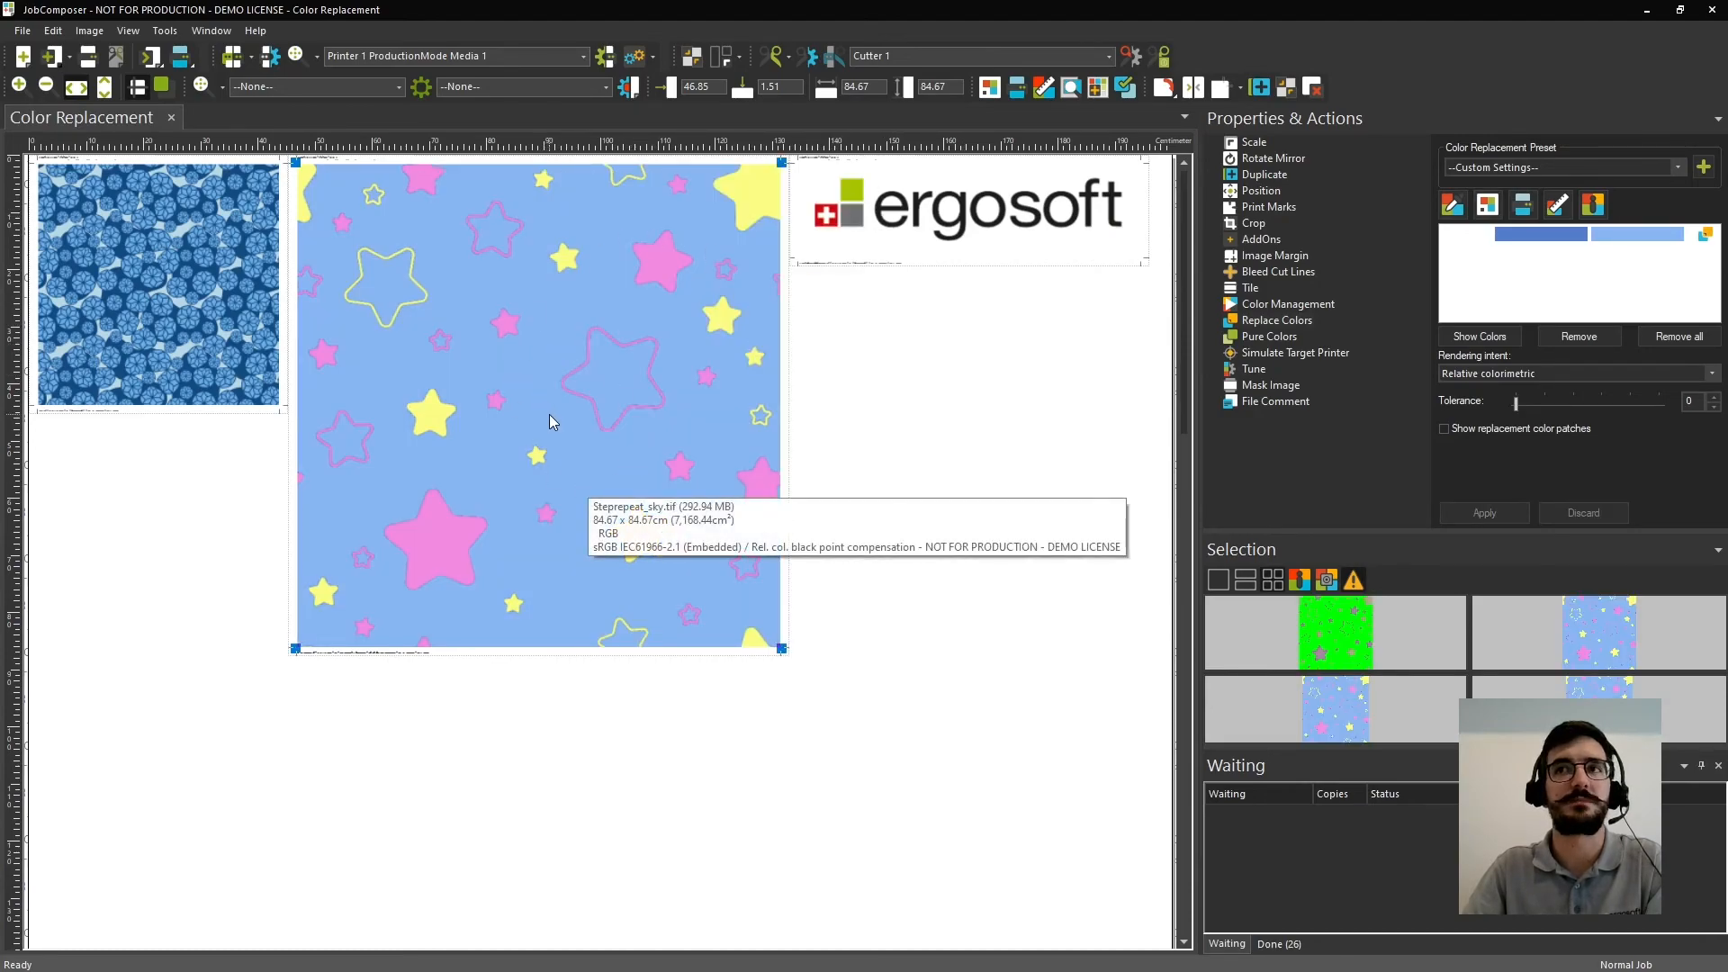
{"action": "left_click", "coordinate": [1478, 336]}
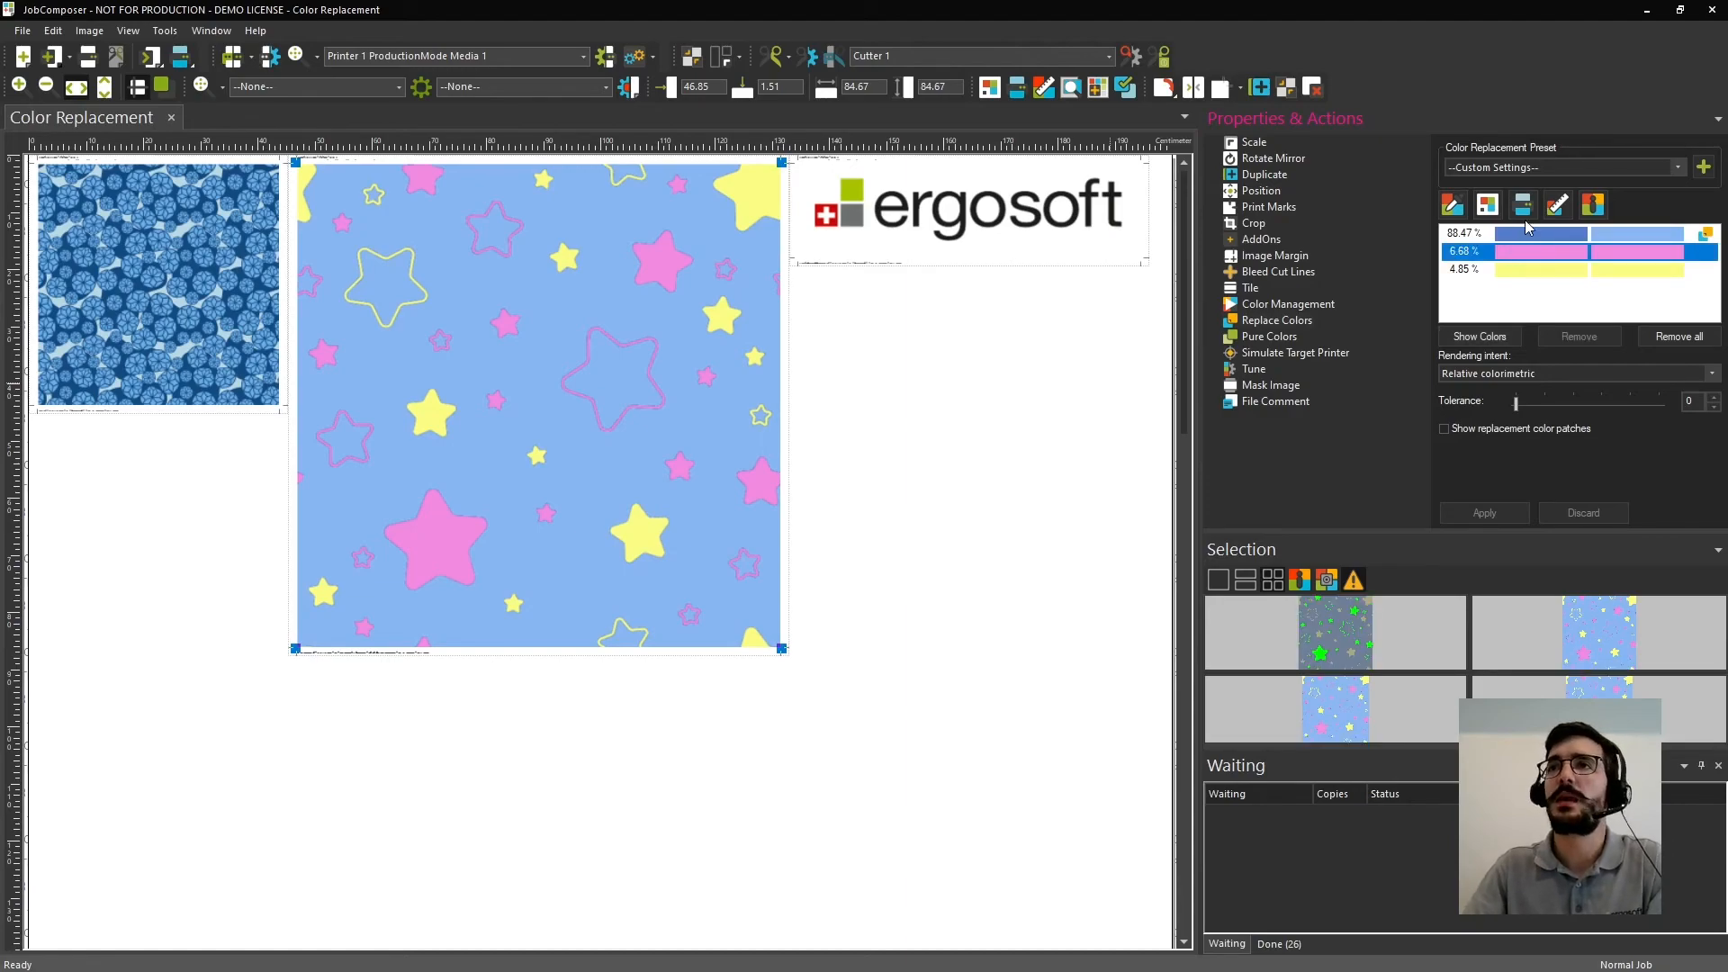
Set the pink stars to the named colour Purple Vivid and close the Named Colors list.
{"action": "left_click", "coordinate": [1523, 205]}
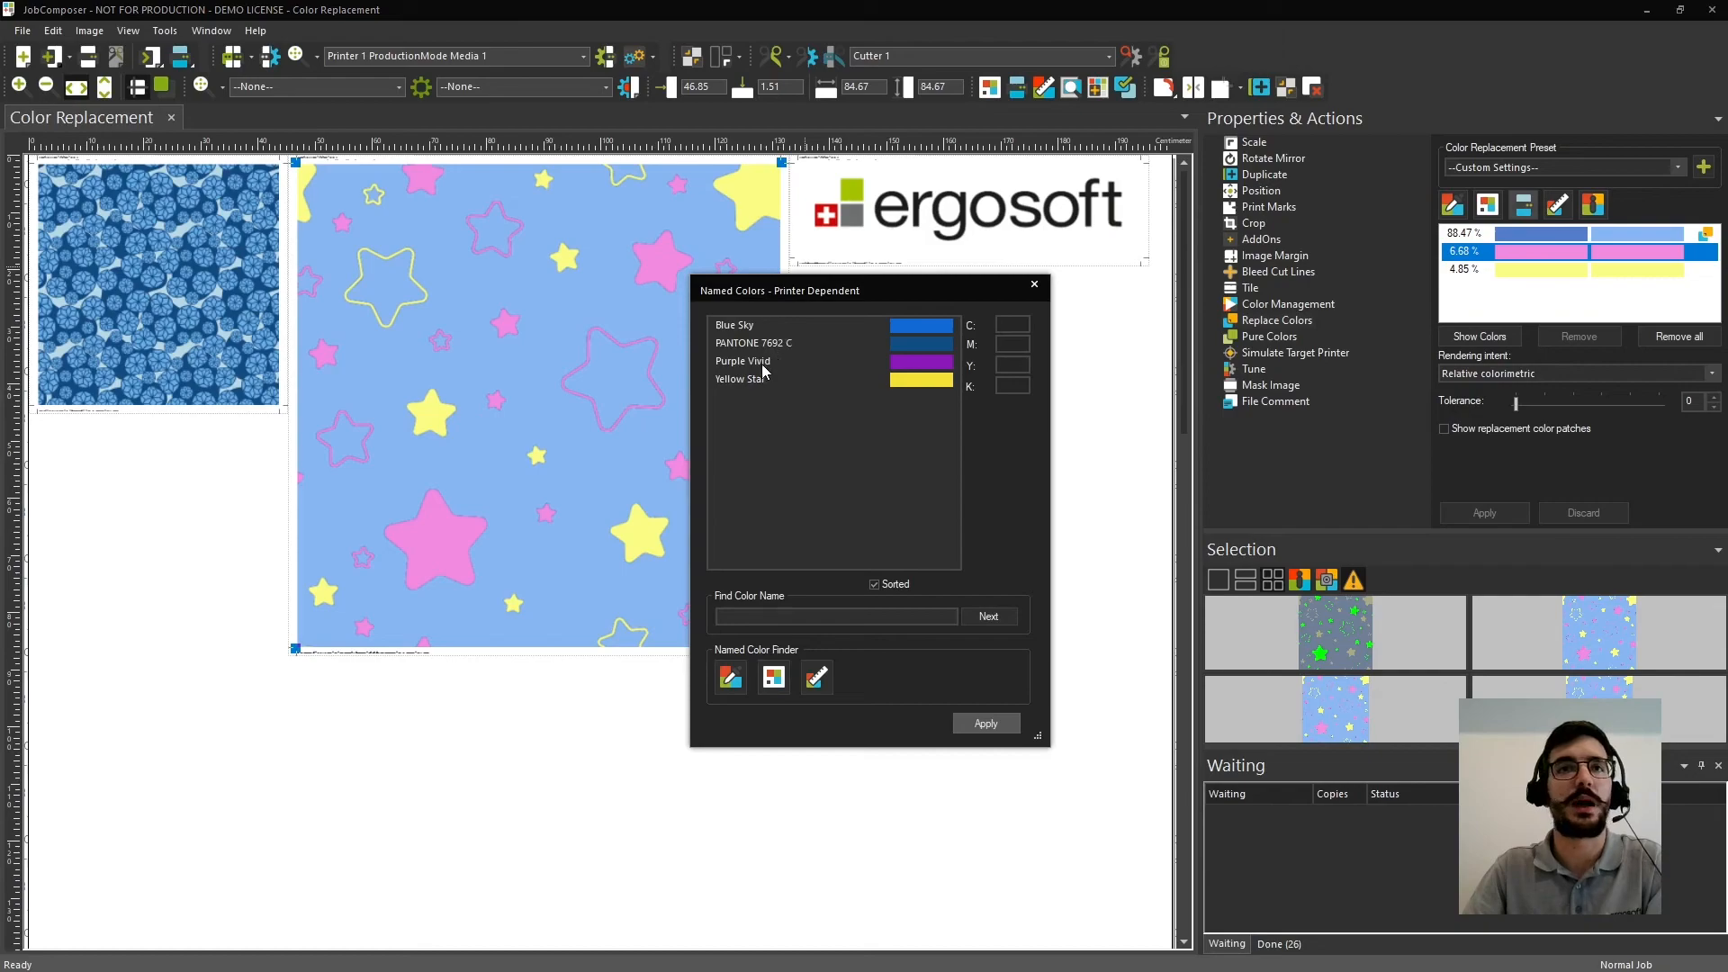
{"action": "left_click", "coordinate": [744, 362]}
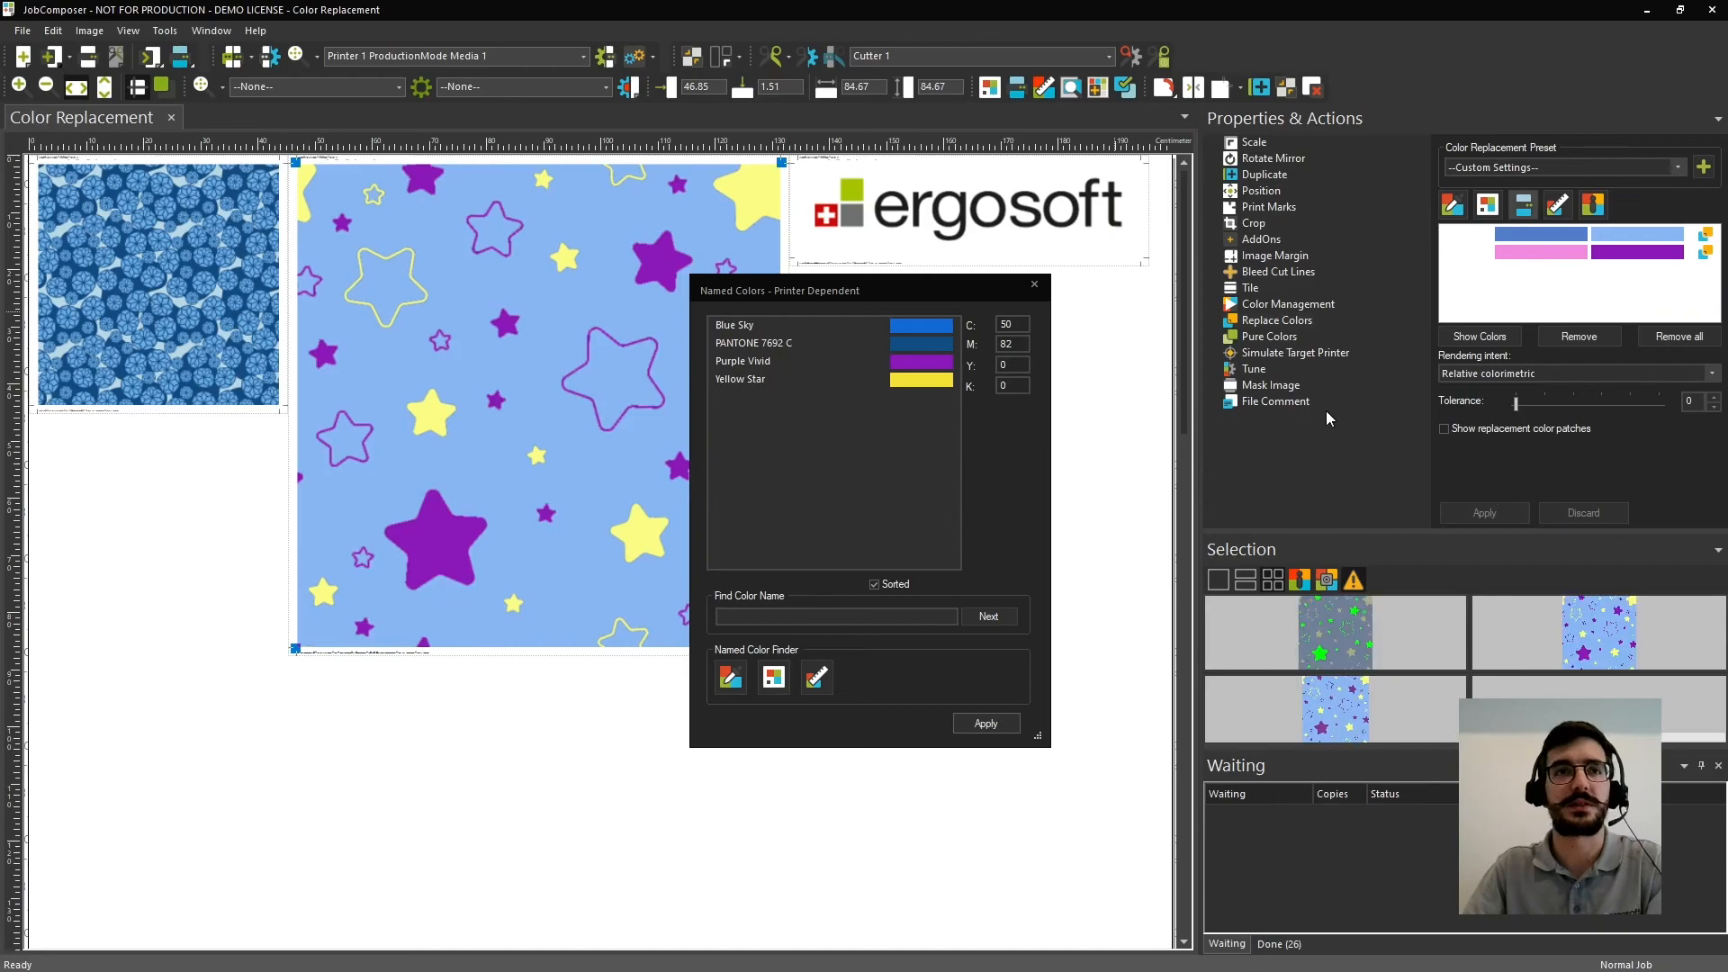
{"action": "mouse_move", "coordinate": [1034, 286]}
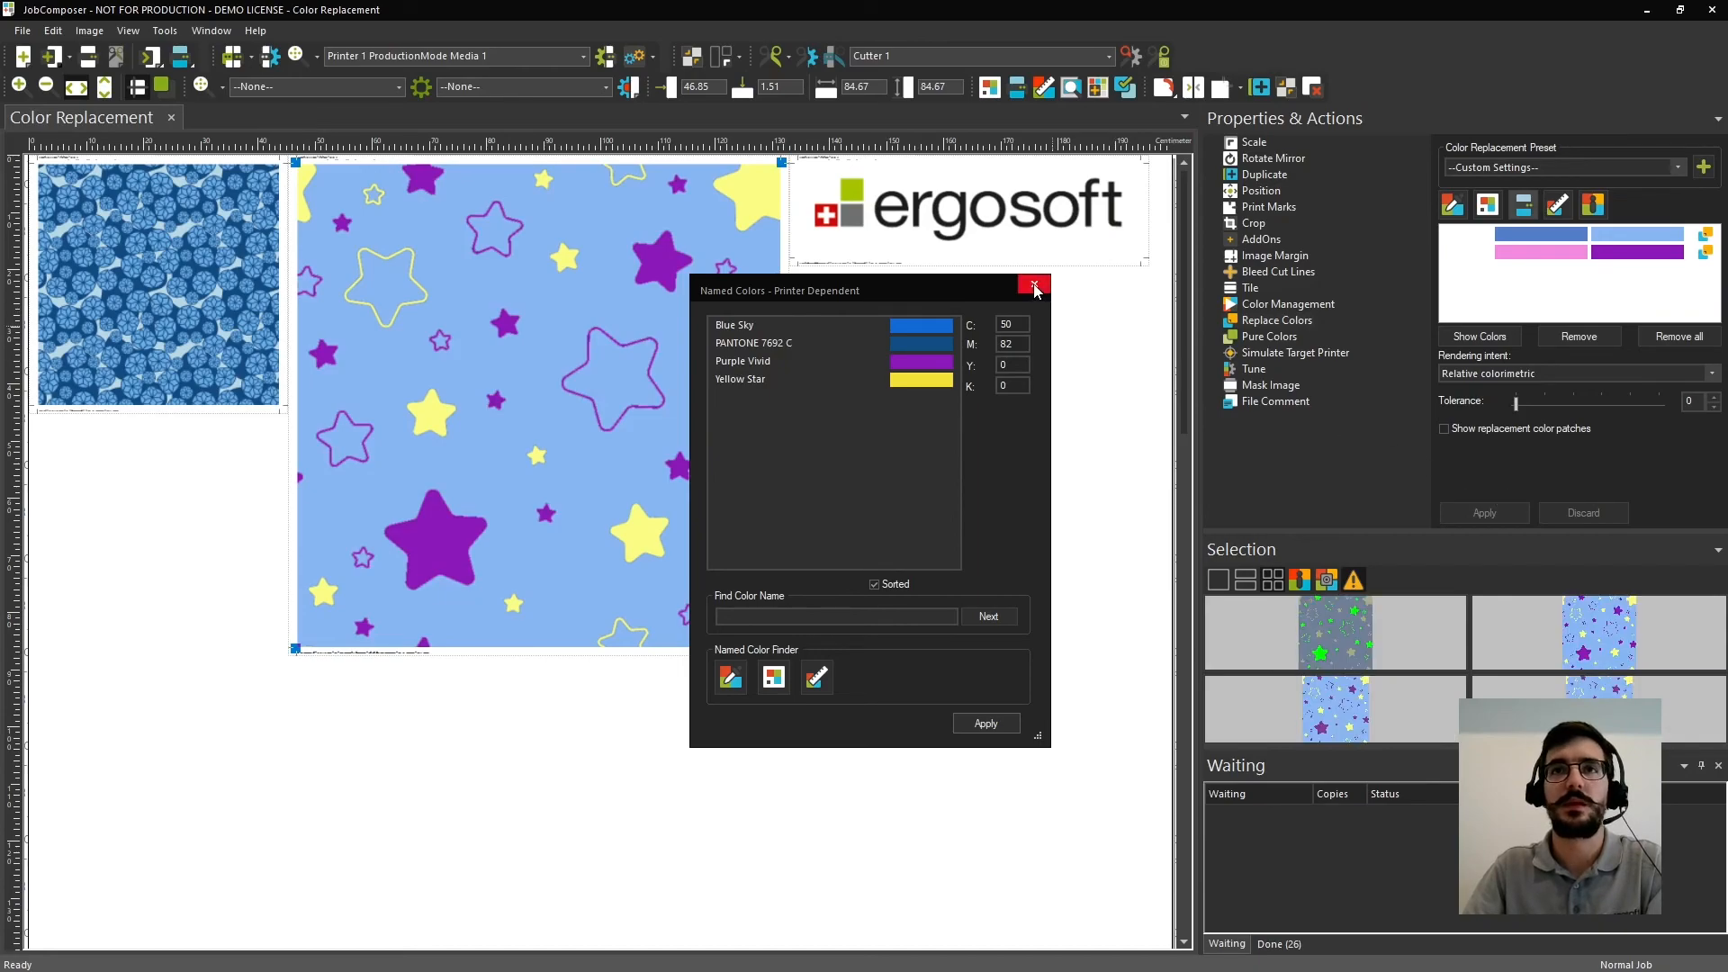
{"action": "left_click", "coordinate": [1034, 286]}
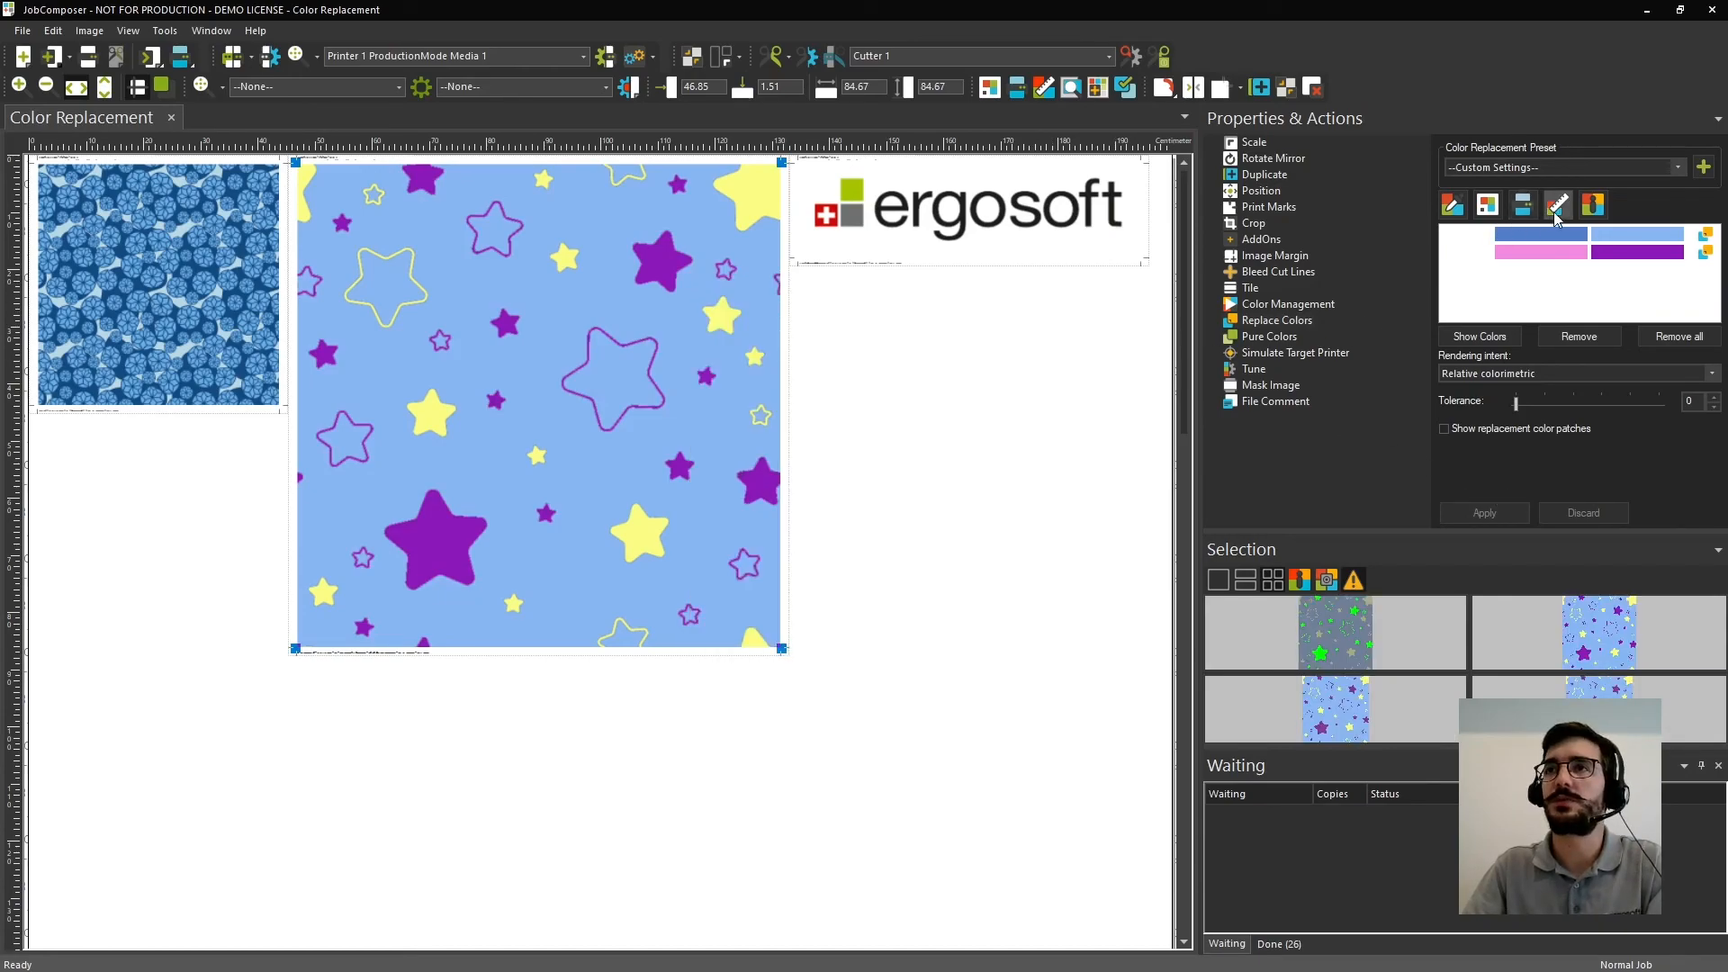
{"action": "mouse_move", "coordinate": [1558, 205]}
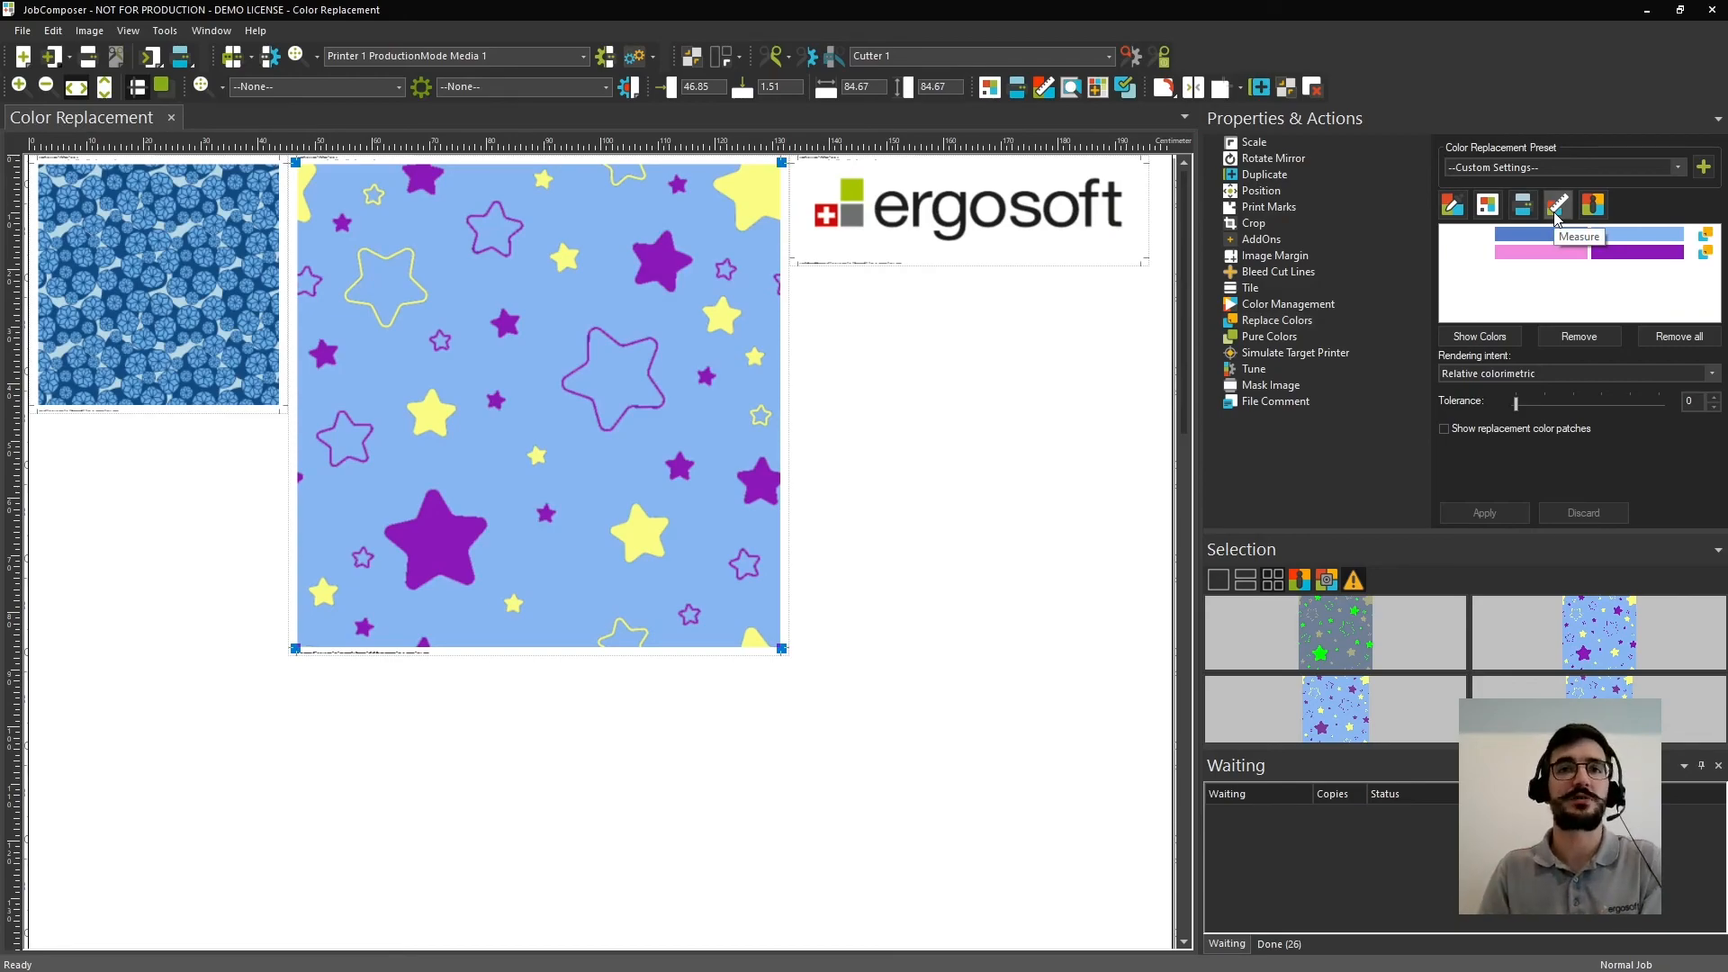
{"action": "mouse_move", "coordinate": [1558, 215]}
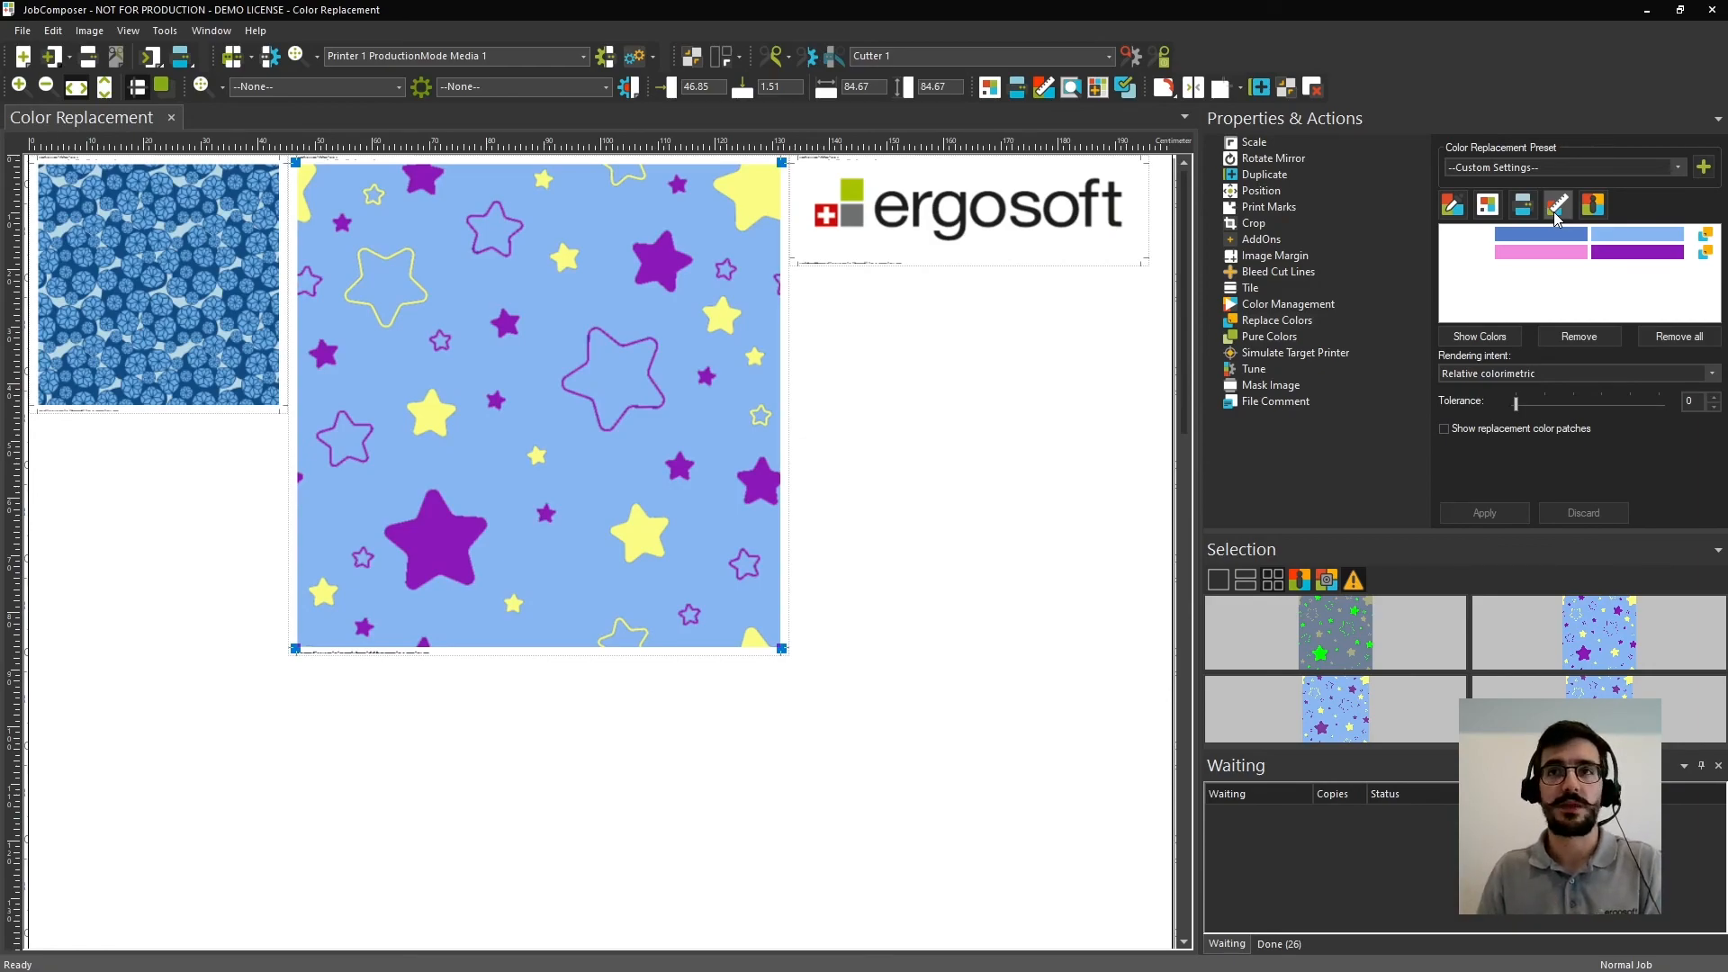
{"action": "mouse_move", "coordinate": [1559, 268]}
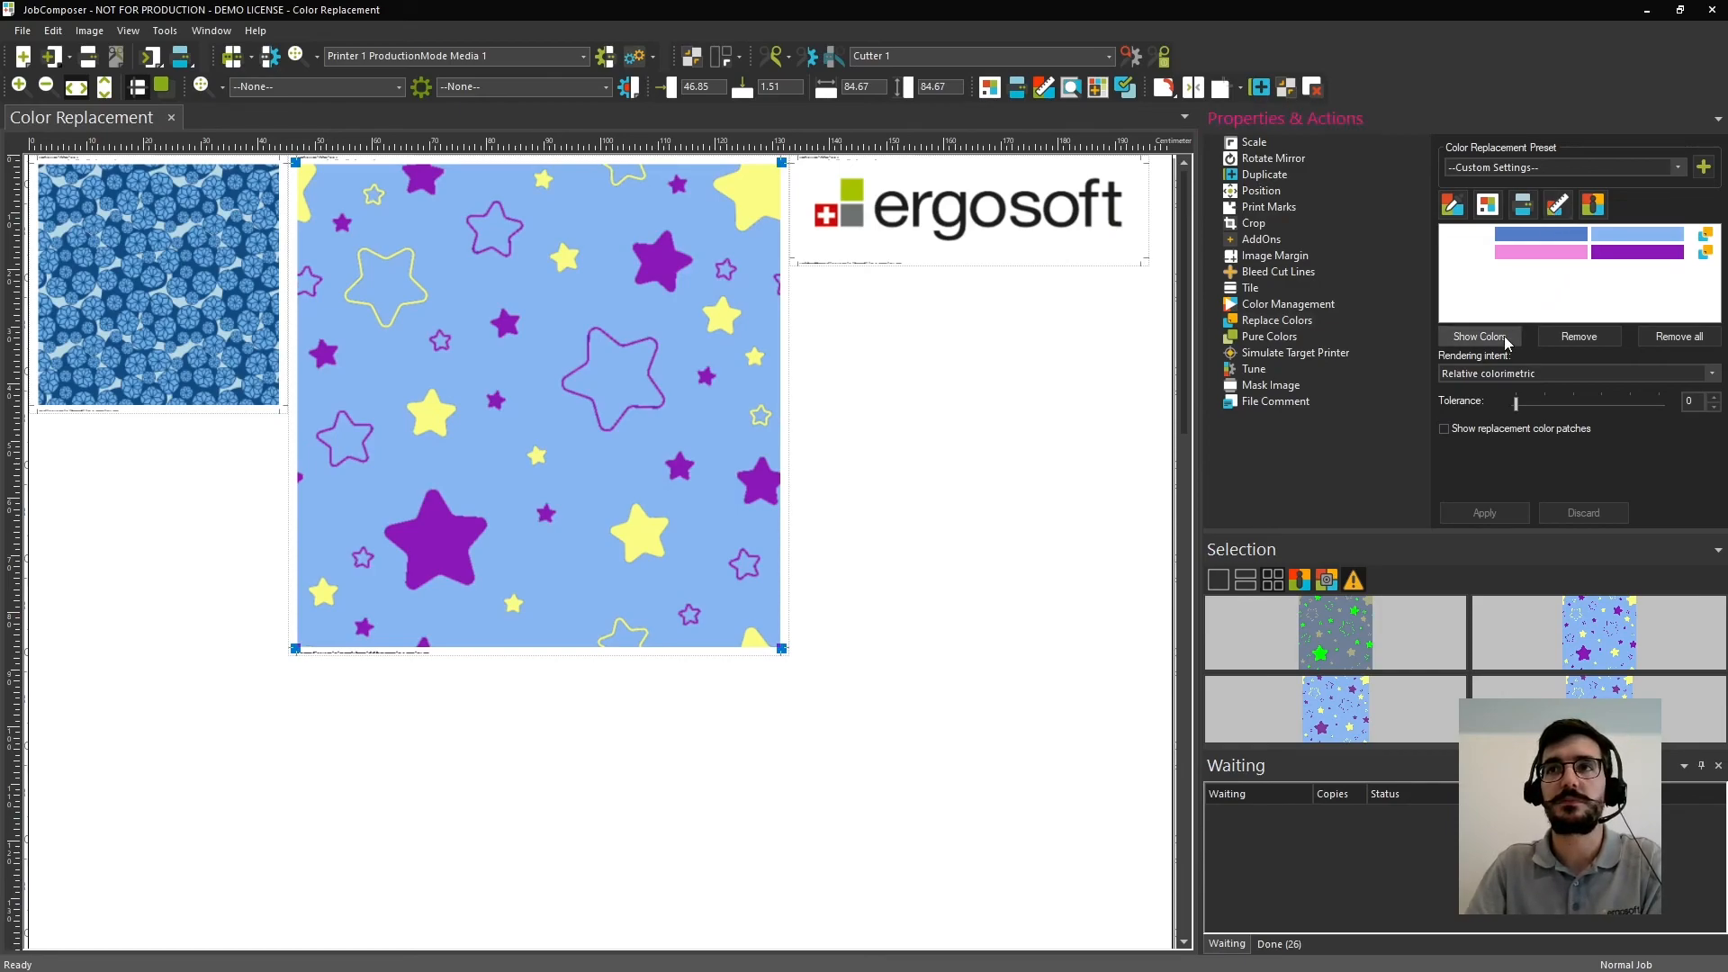
Select the ergosoft logo PDF and list its CMYK colours, including green 43/0/100/0 and black 0/0/0/100.
{"action": "left_click", "coordinate": [1479, 337]}
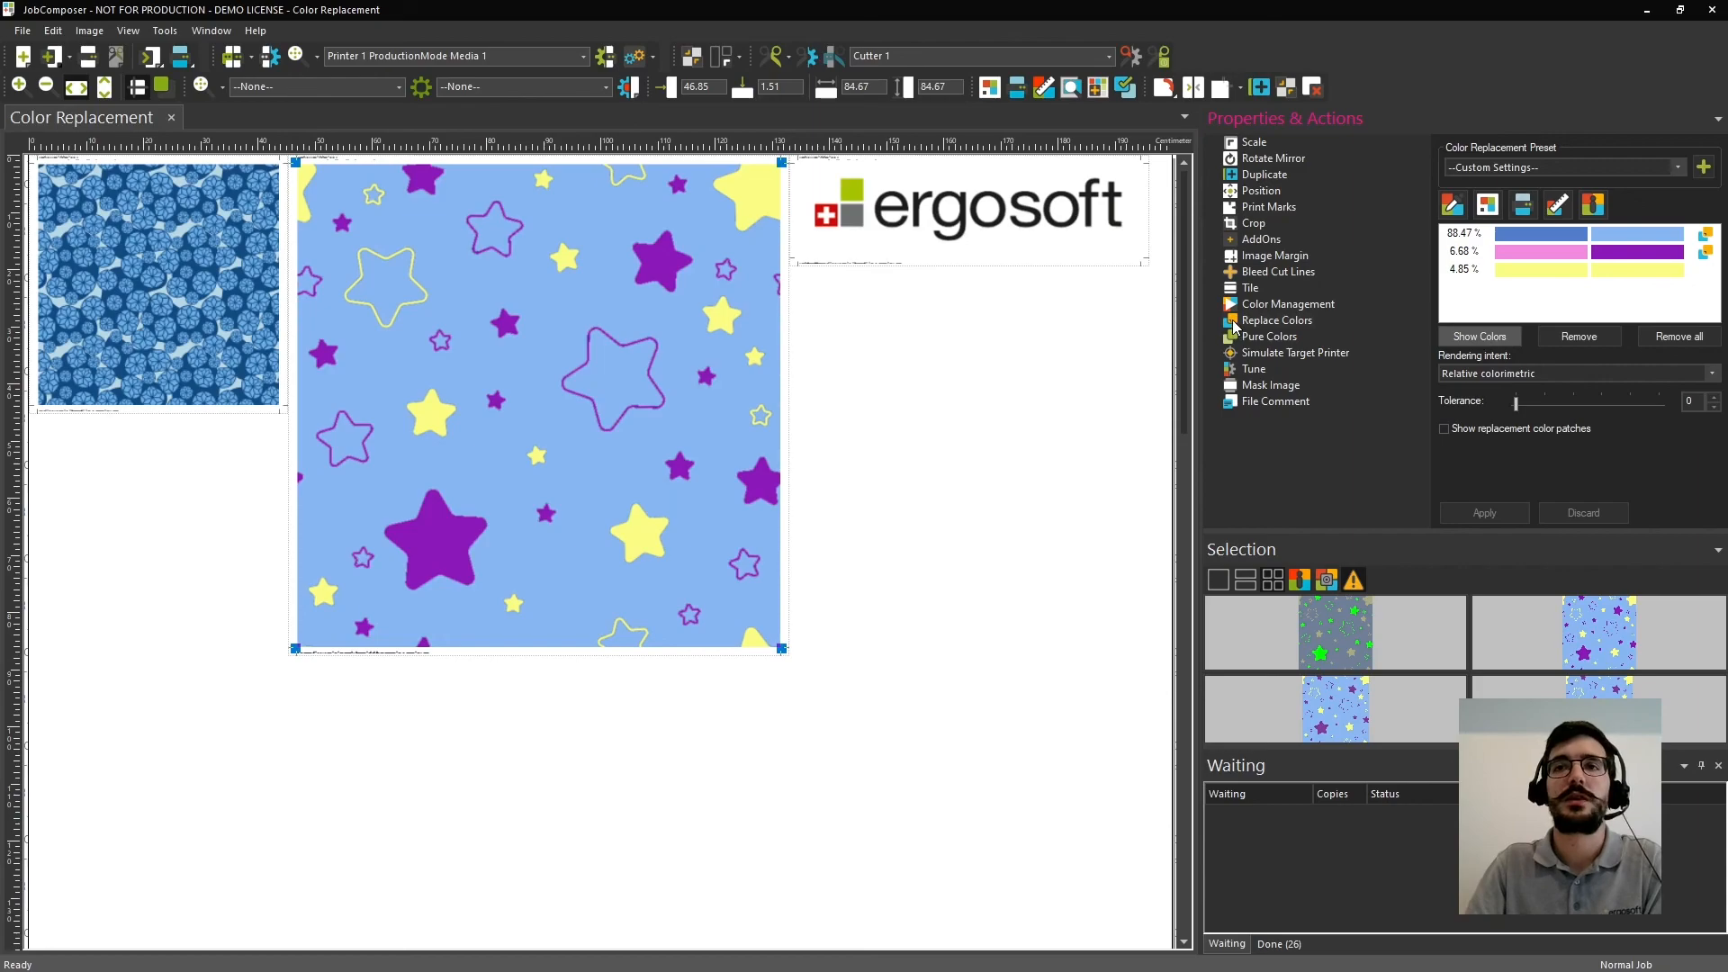
{"action": "mouse_move", "coordinate": [1098, 332]}
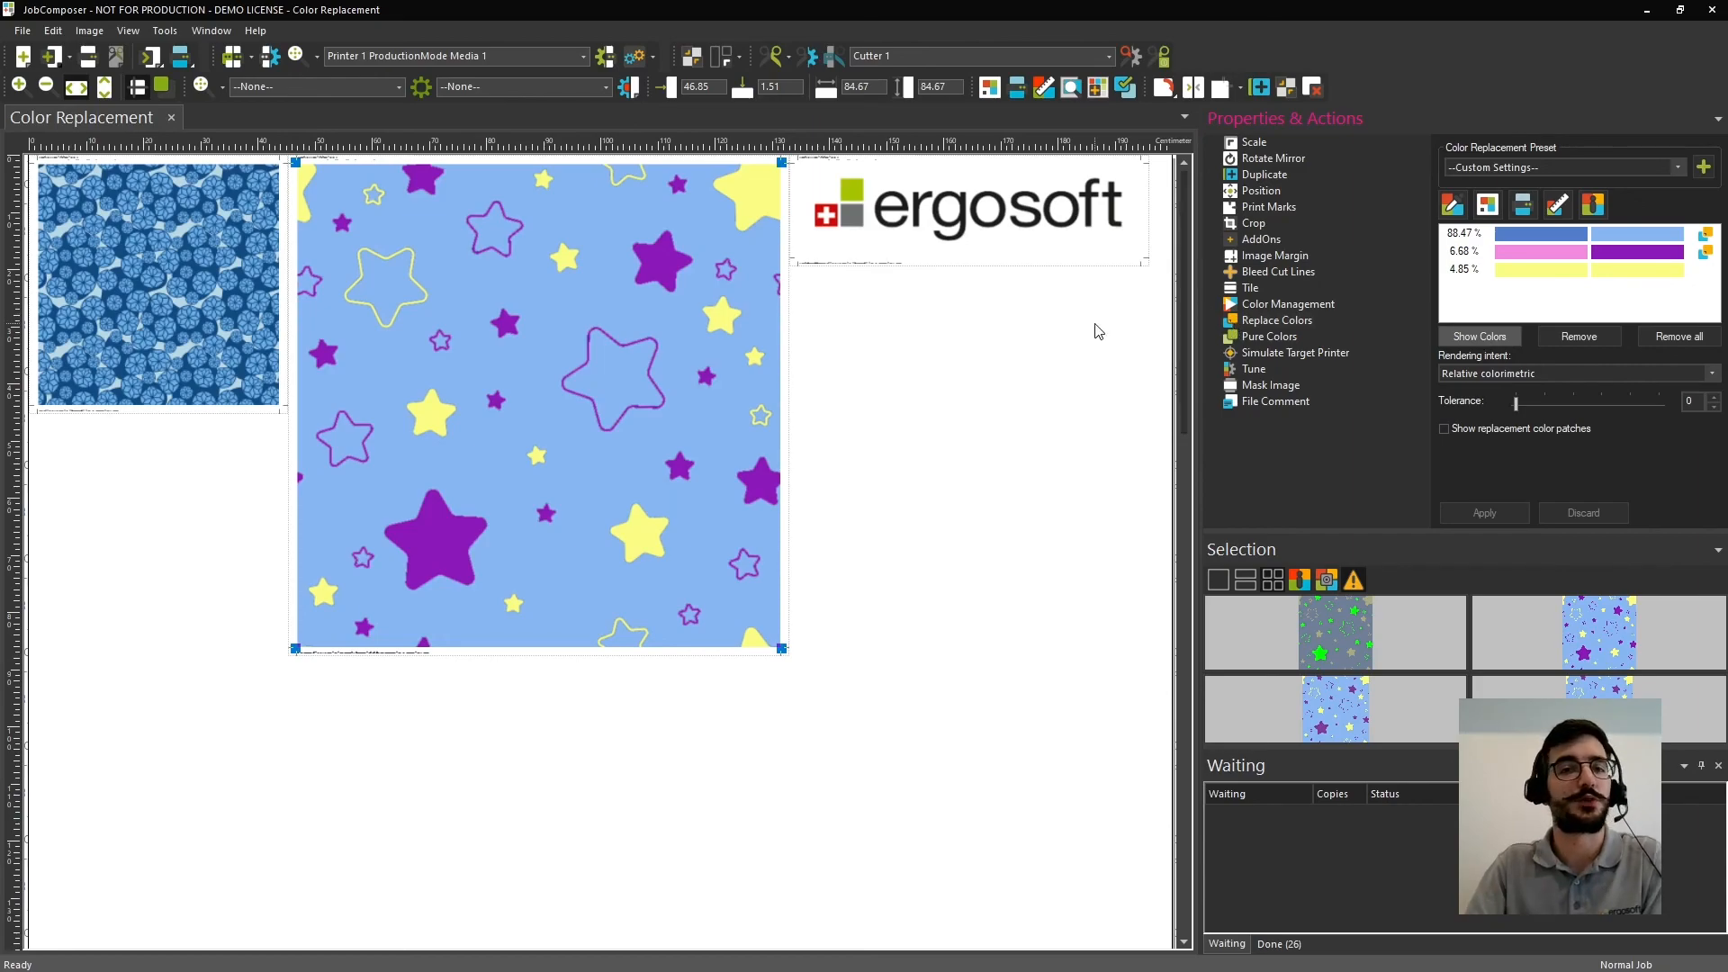
{"action": "mouse_move", "coordinate": [940, 227]}
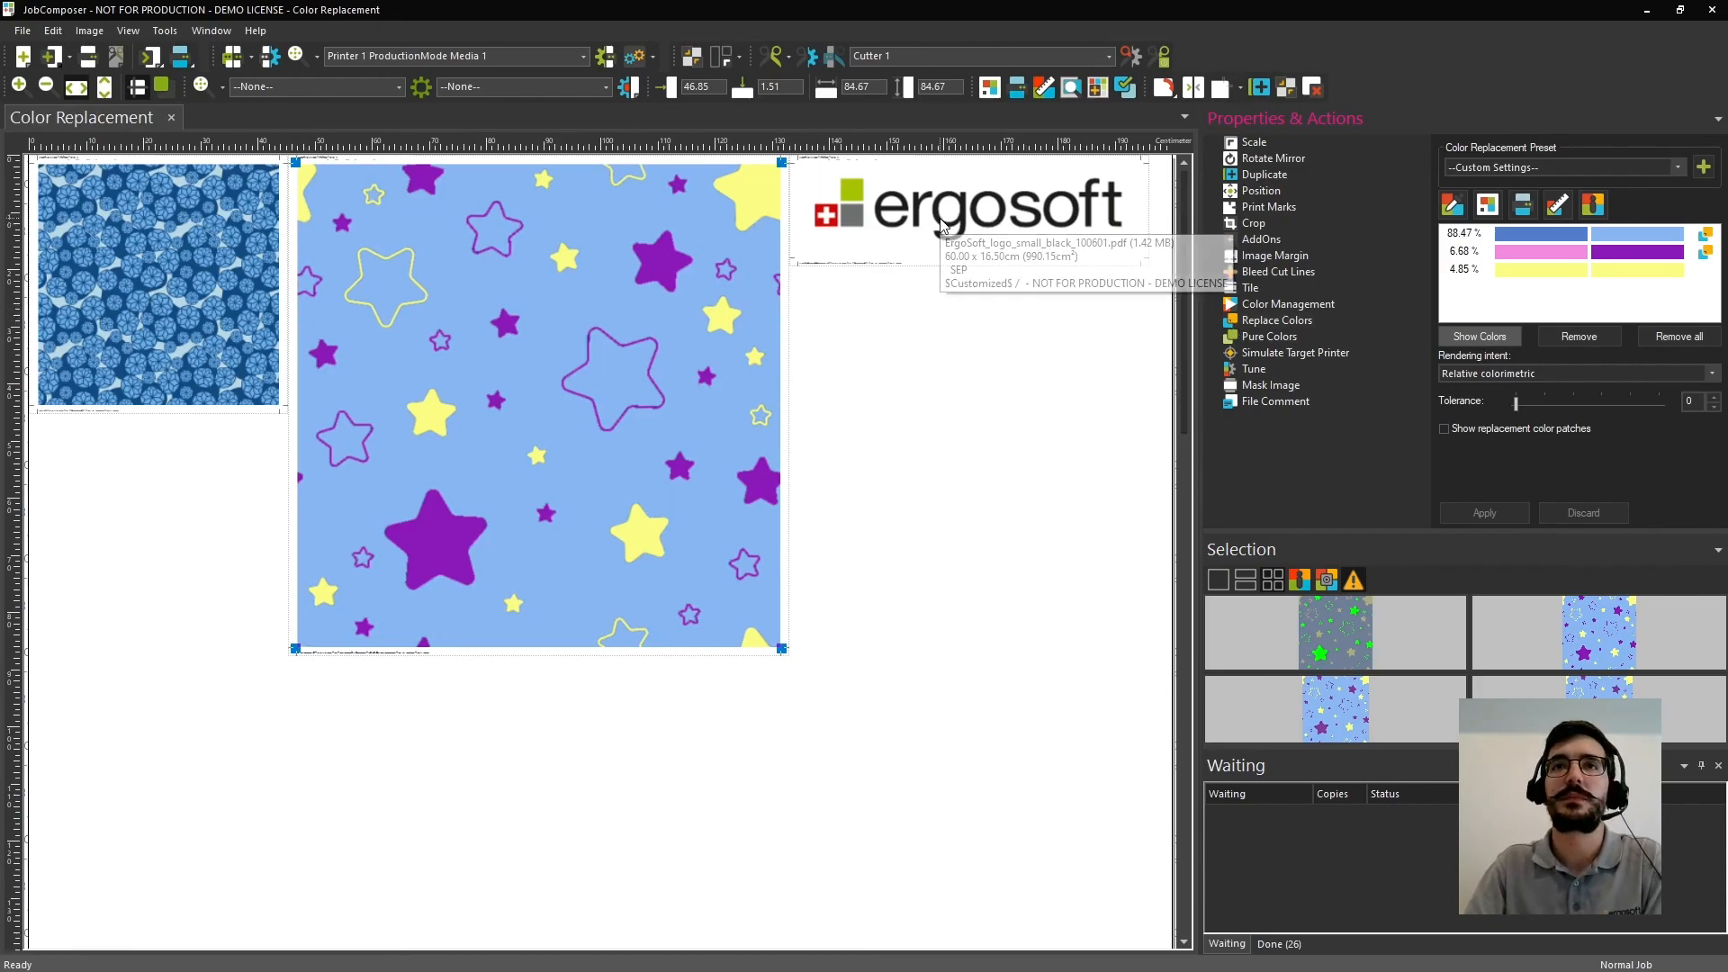
{"action": "left_click", "coordinate": [968, 207]}
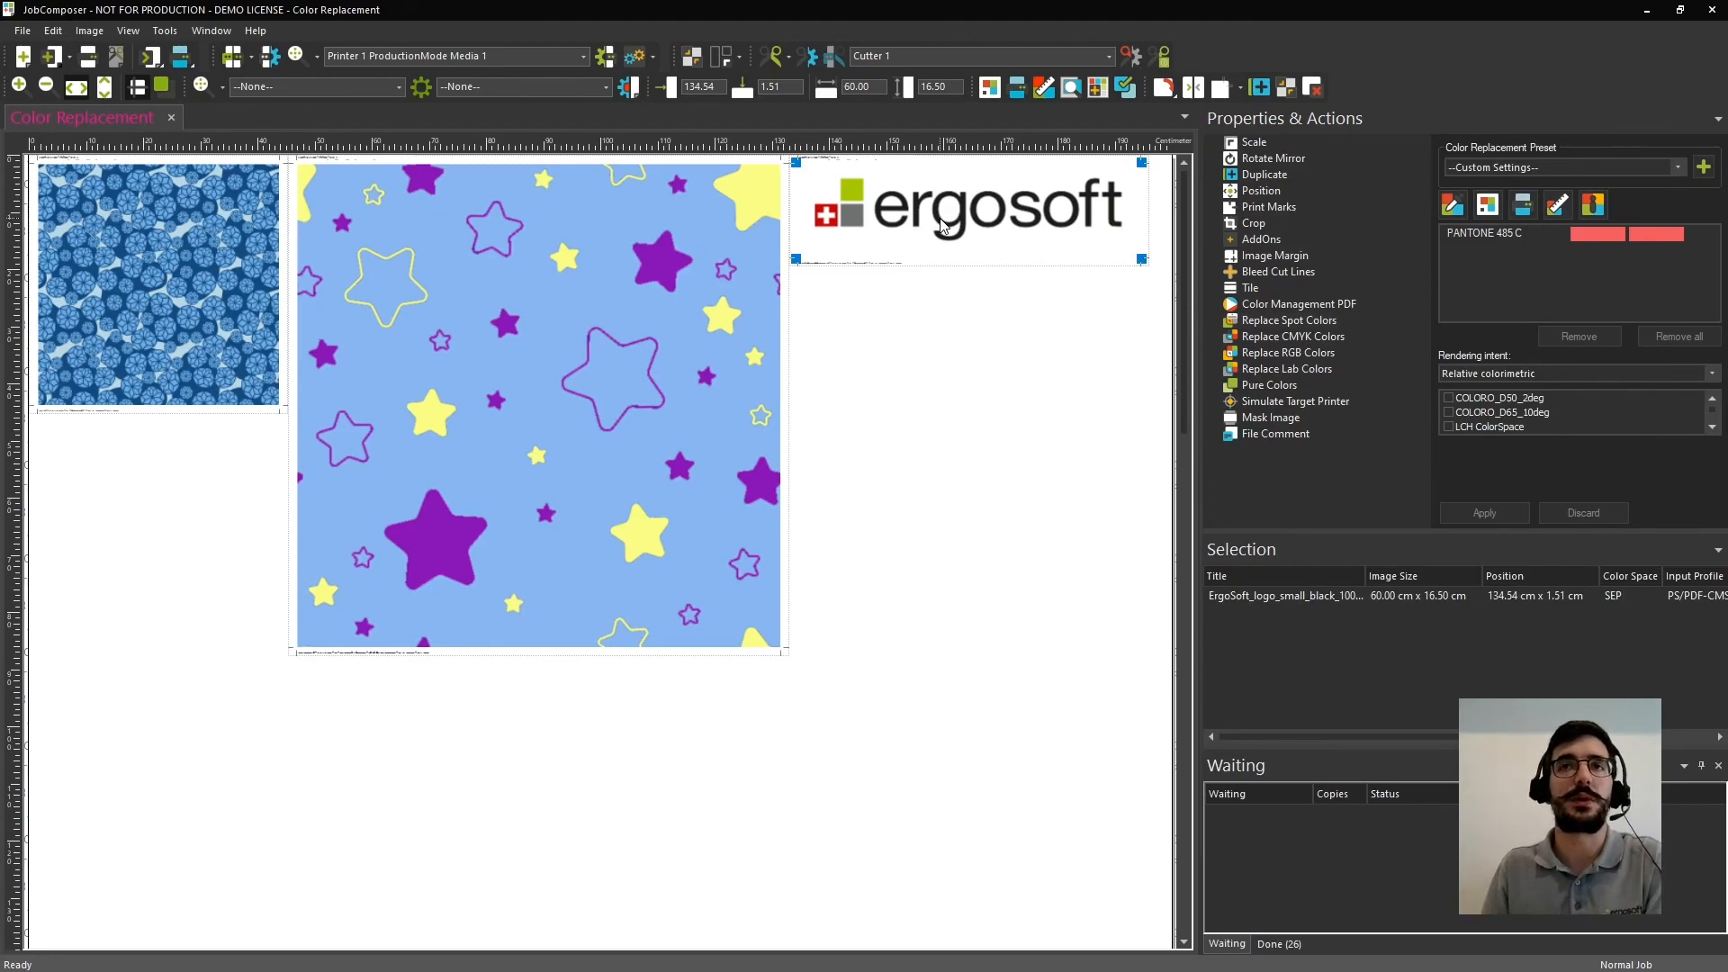
{"action": "mouse_move", "coordinate": [1484, 232]}
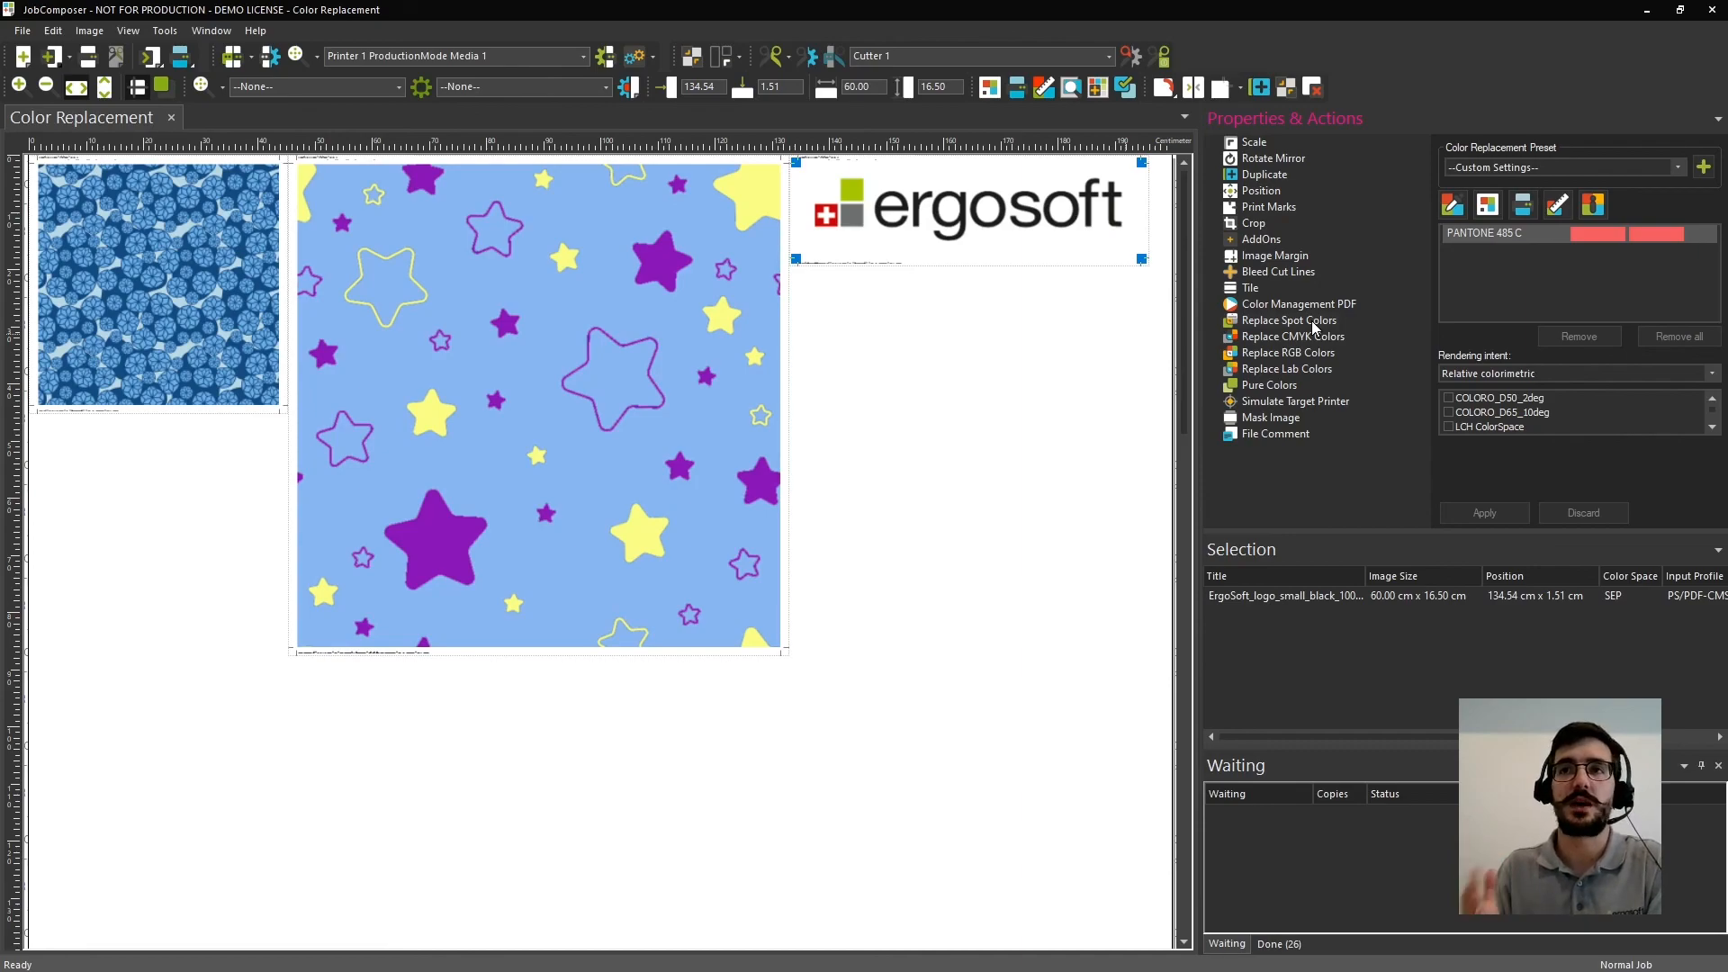
{"action": "mouse_move", "coordinate": [1313, 328]}
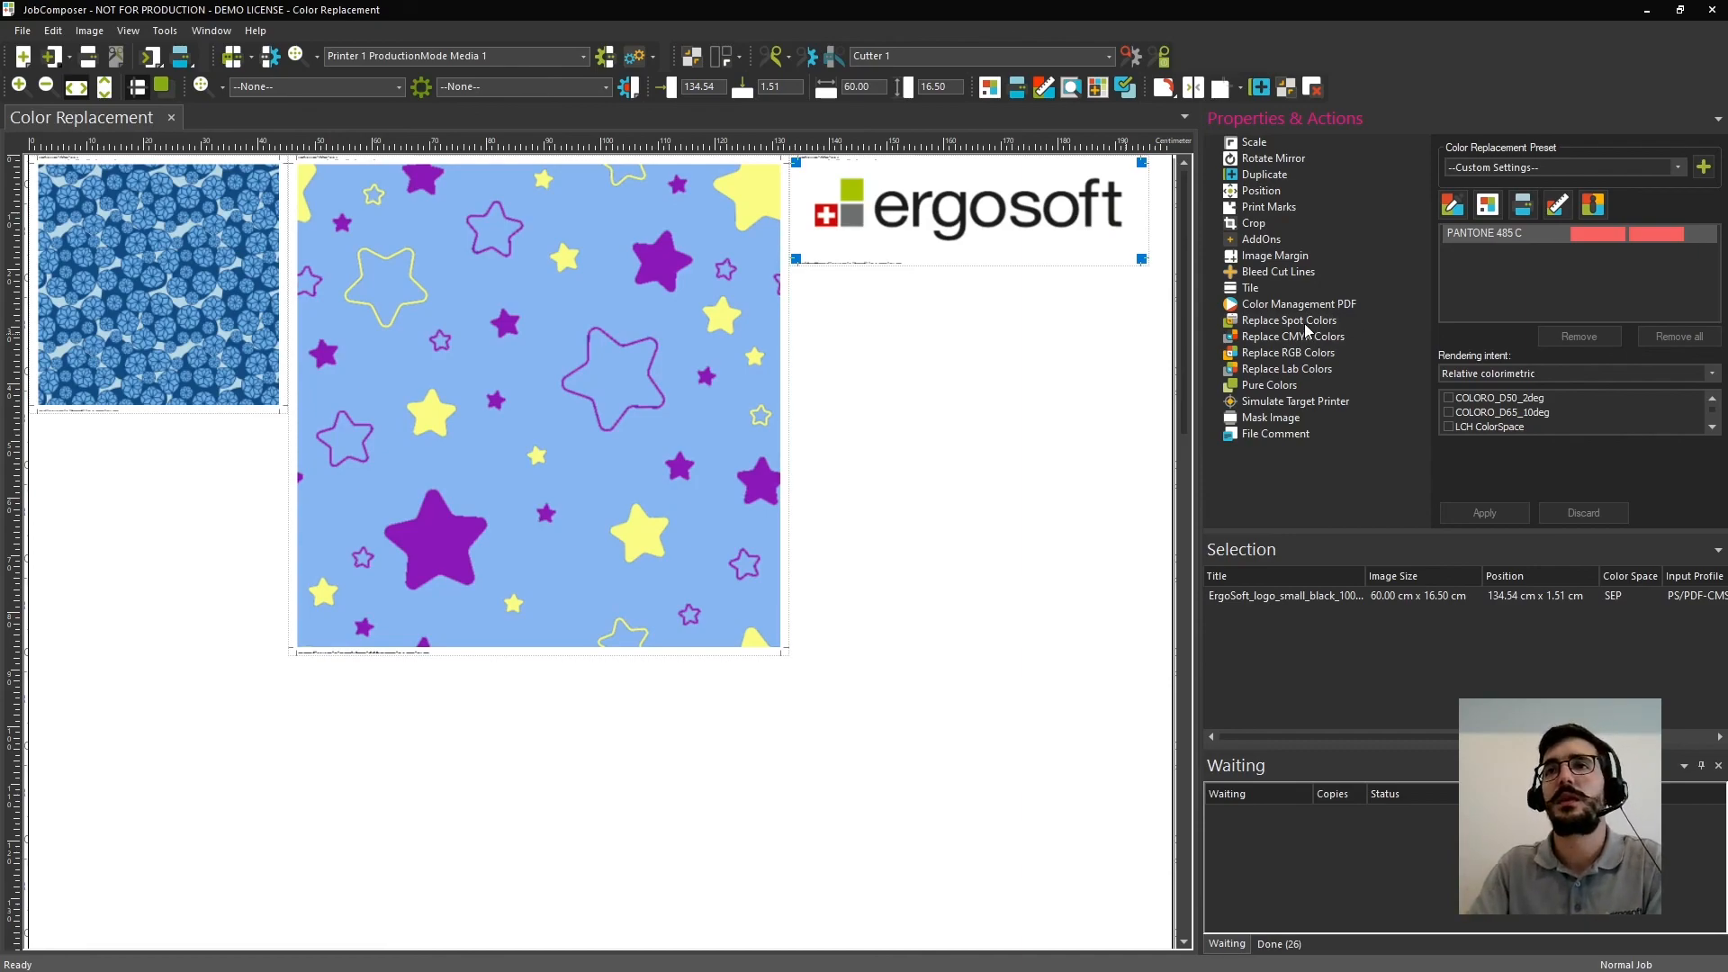
{"action": "left_click", "coordinate": [1293, 336]}
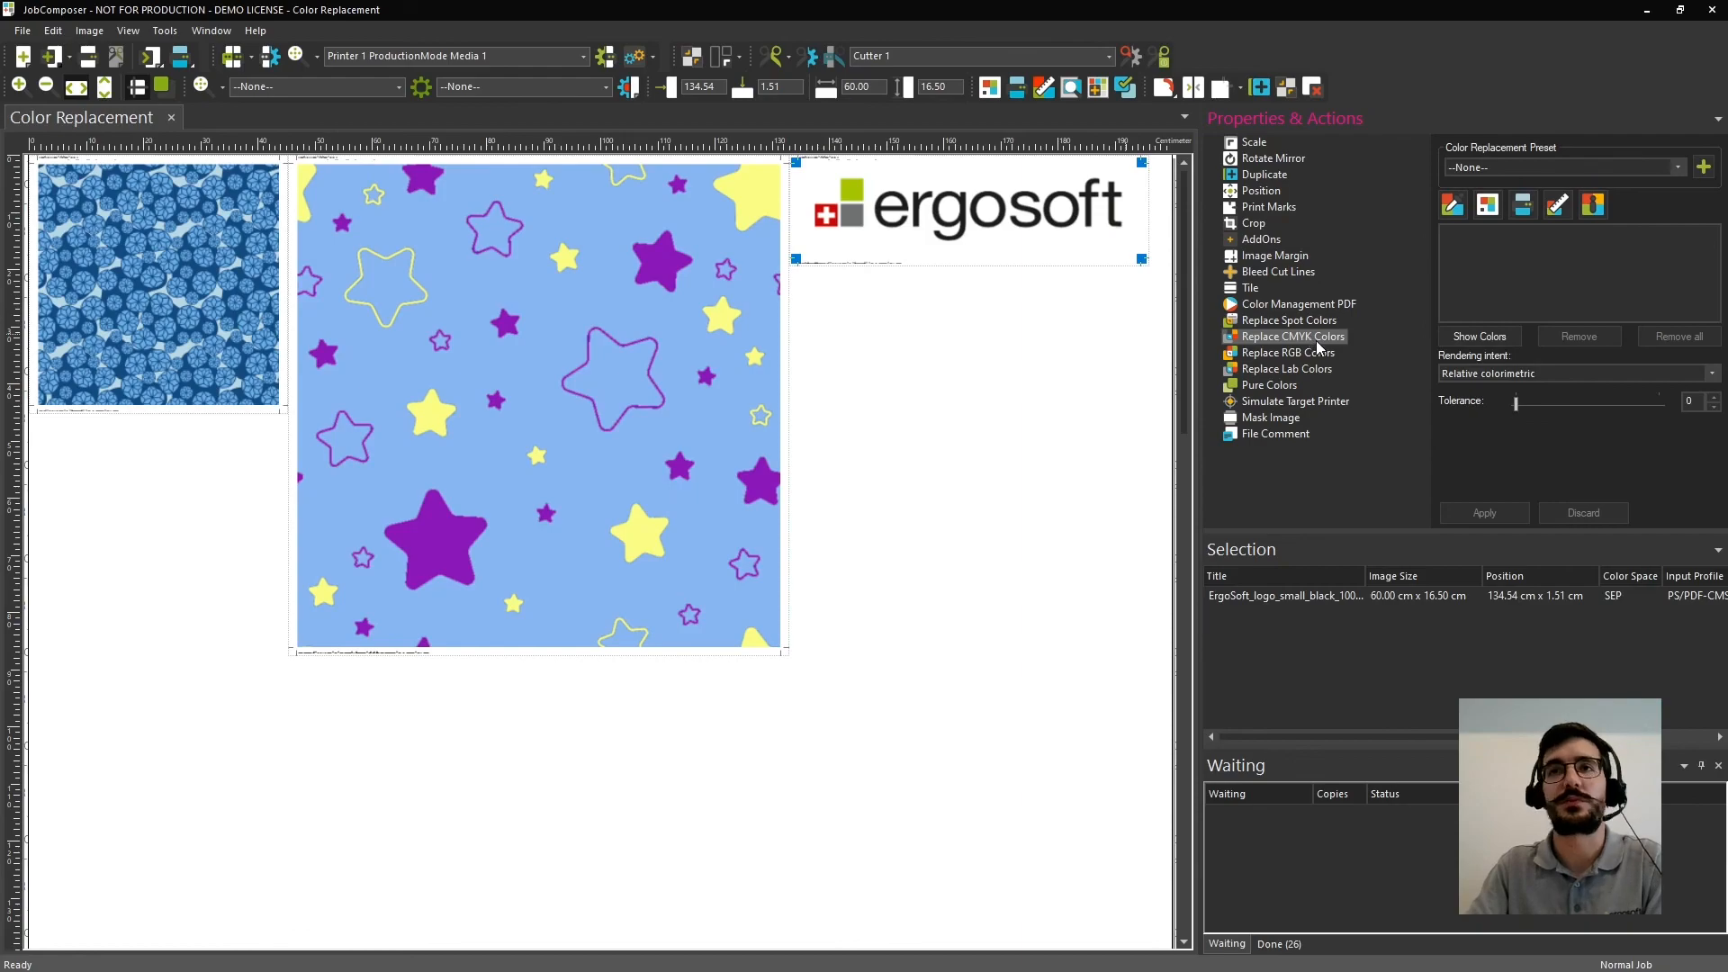
{"action": "left_click", "coordinate": [1480, 337]}
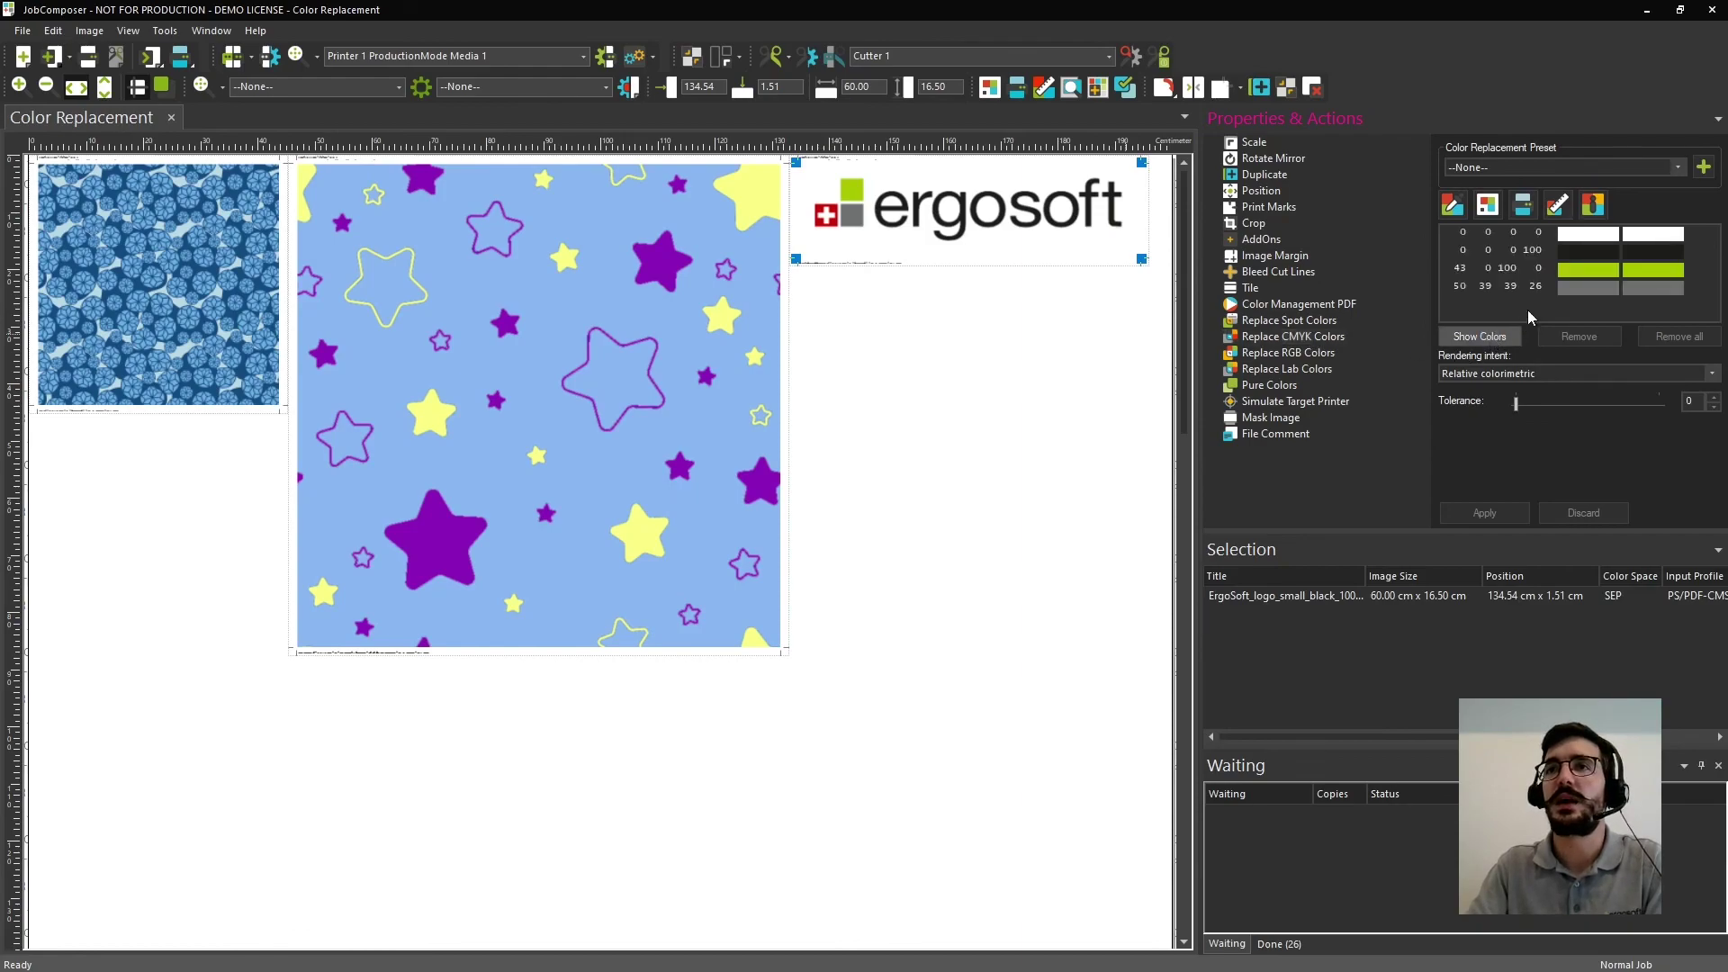